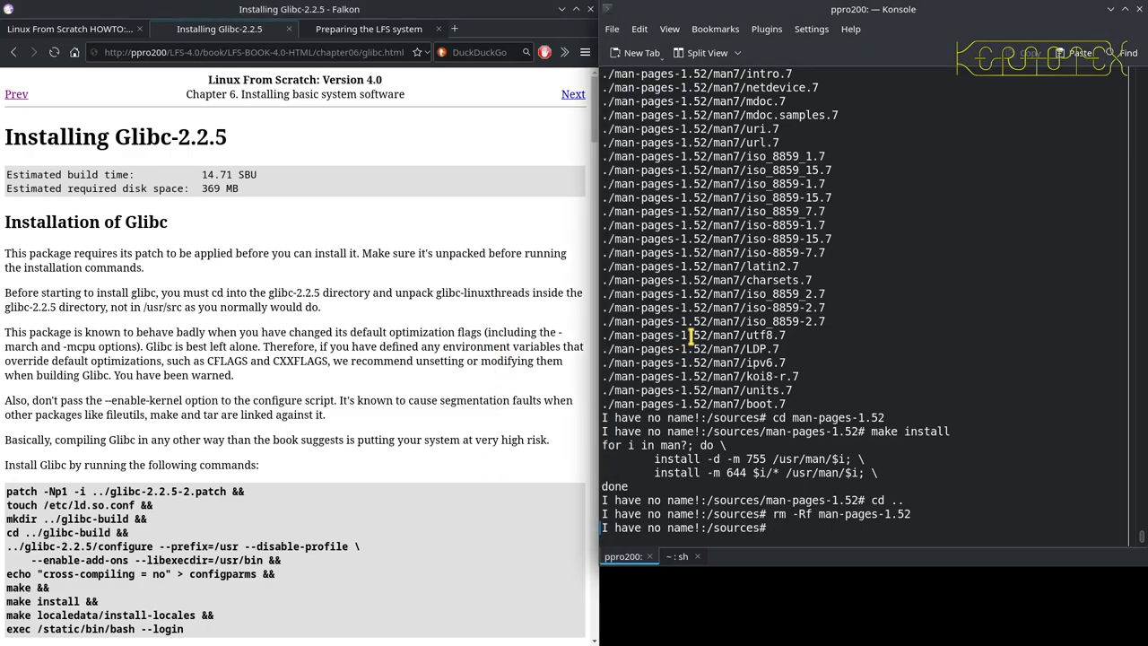
- Extract glibc-2.2.5.tar.gz in /sources with tar -xzvf and follow the file listing to the end
type("tar -xzvf glibc-2.2.5")
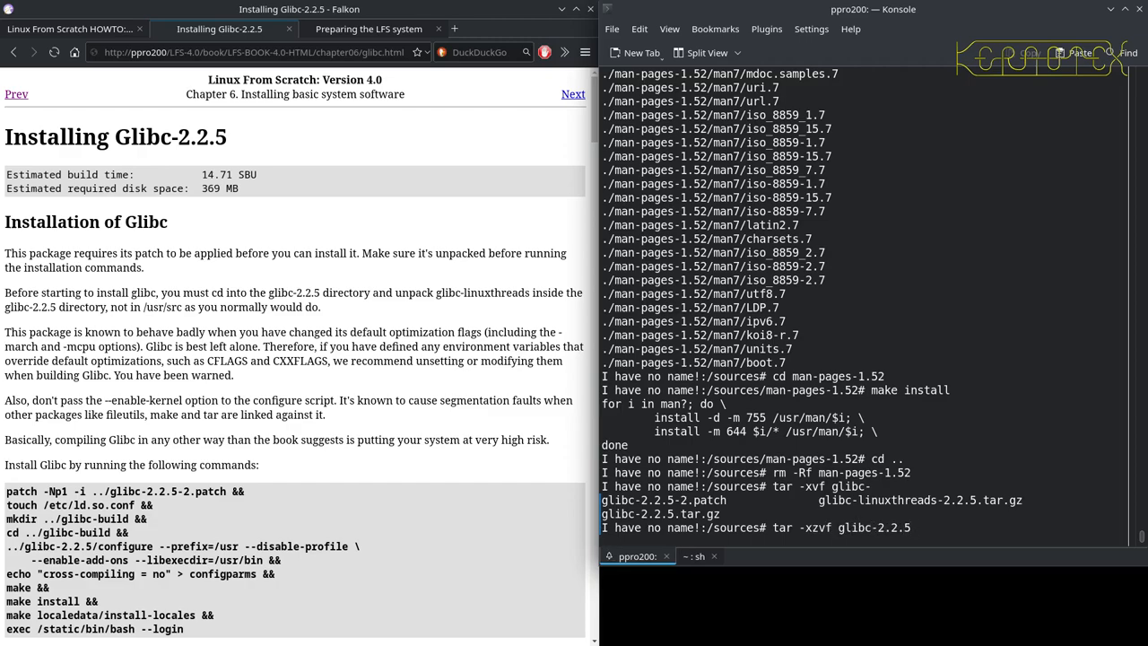
scroll("down", 3)
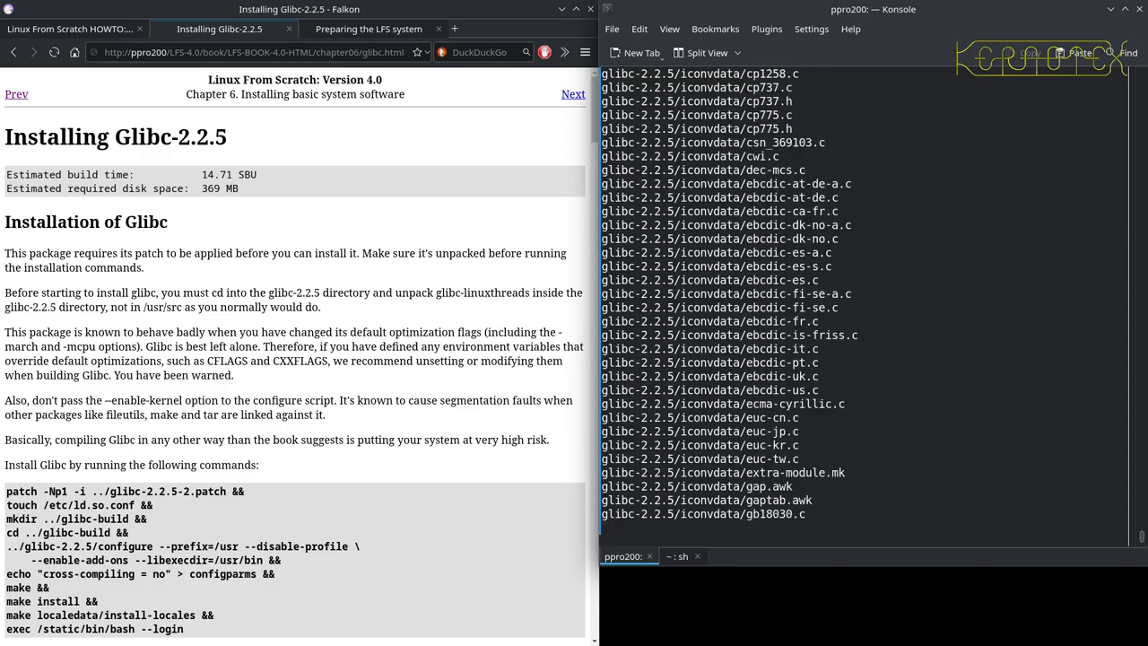
scroll("down", 3)
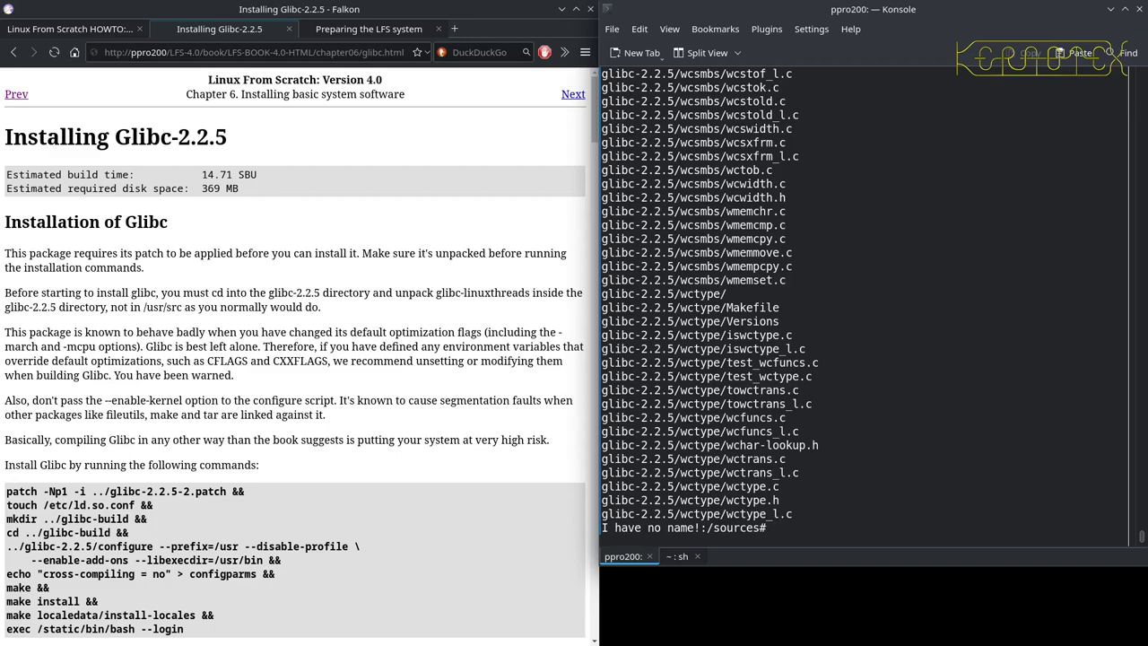
mouse_move(452, 405)
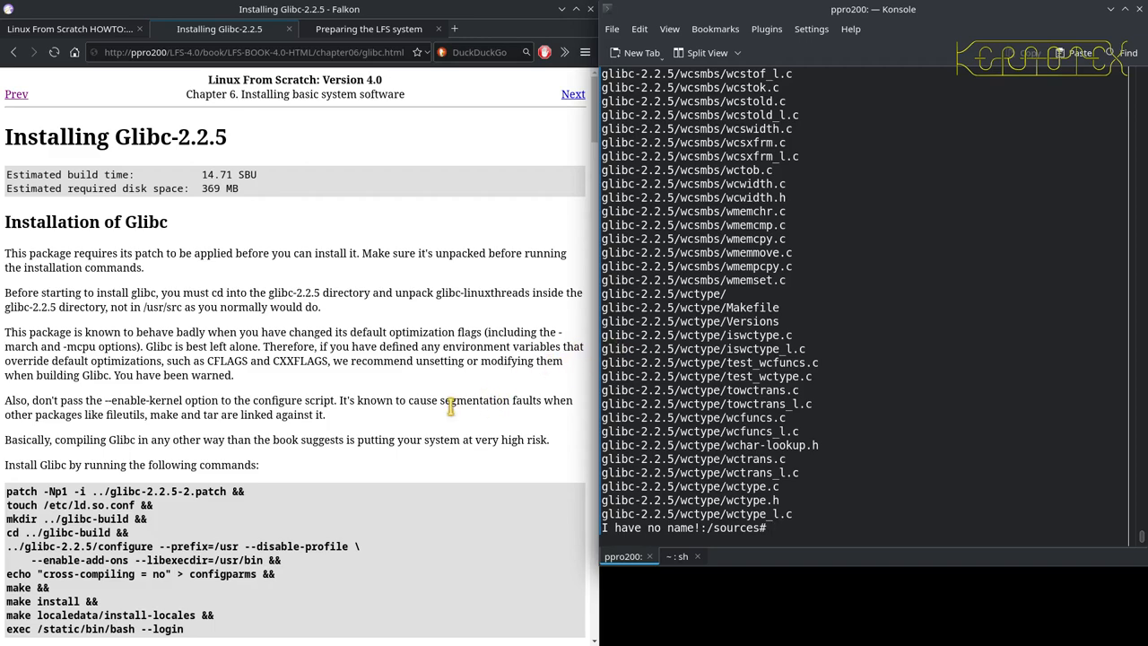
scroll("down", 3)
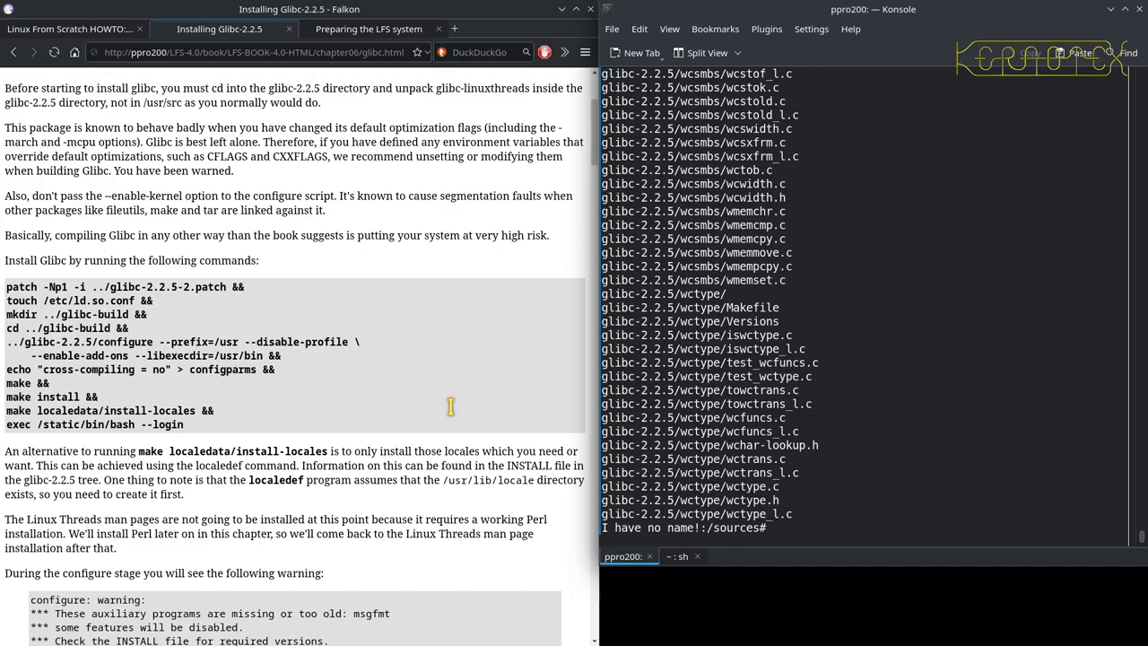
scroll("down", 3)
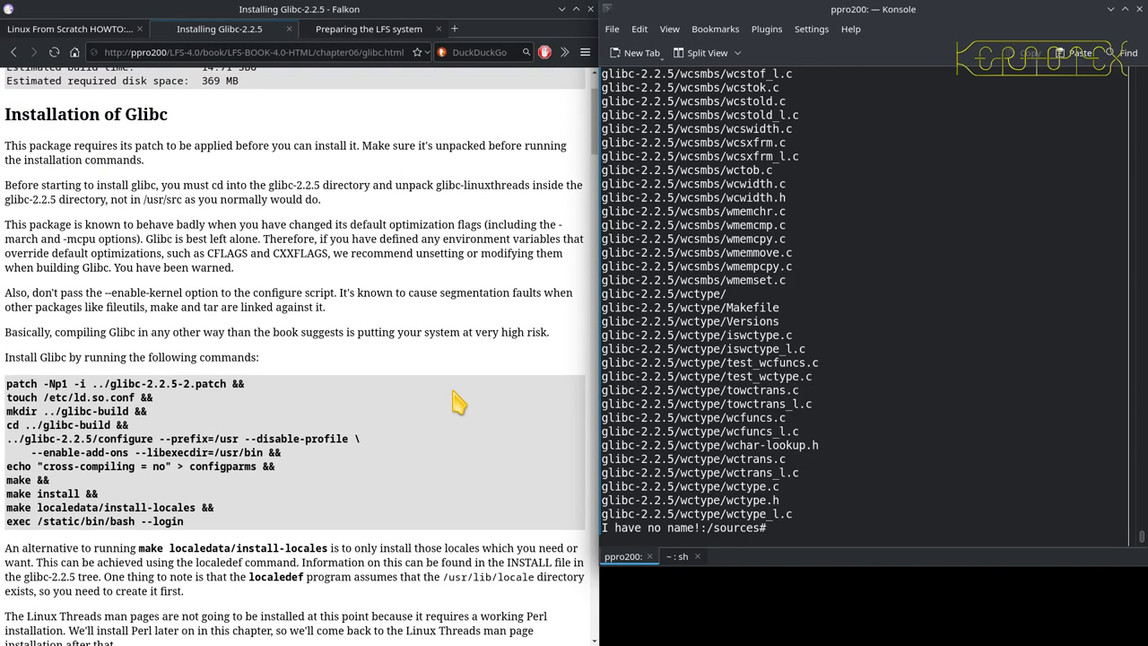
mouse_move(484, 318)
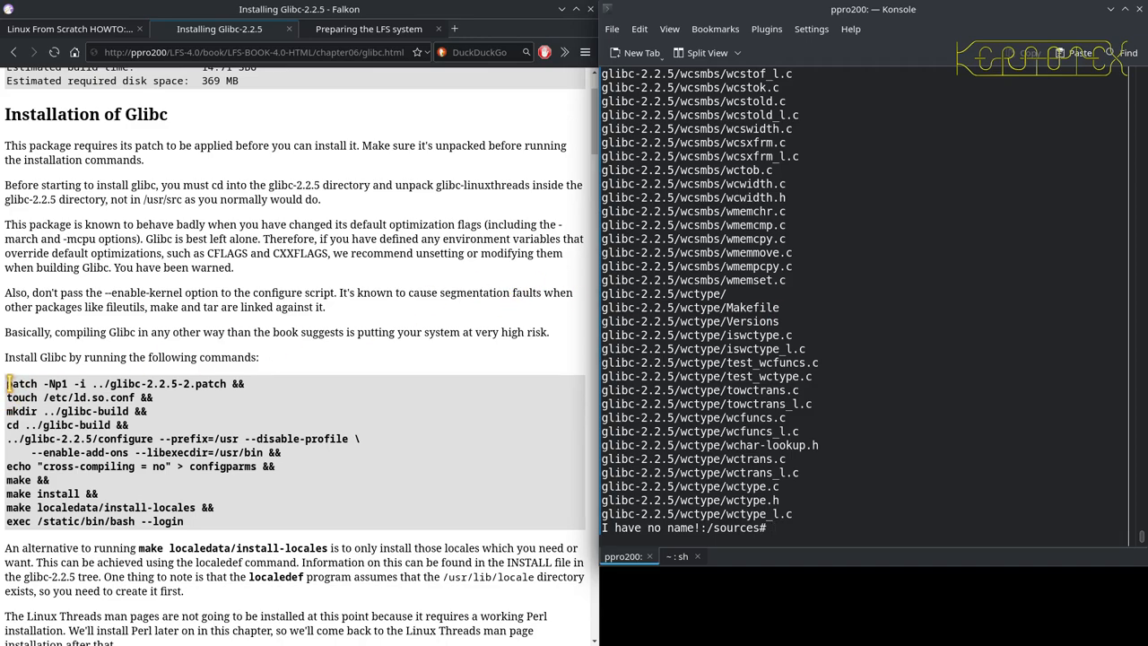
- Enter glibc-2.2.5, apply ../glibc-2.2.5-2.patch with patch -Np1, and pick the build-directory command
double_click(27, 384)
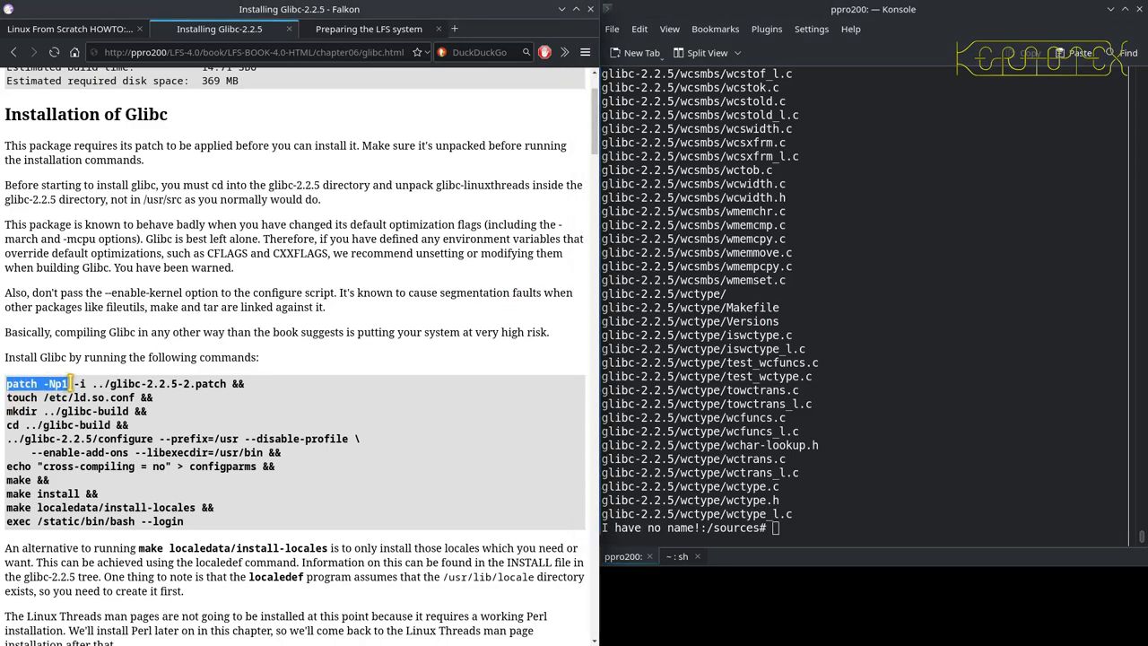
left_click_drag(67, 383, 229, 383)
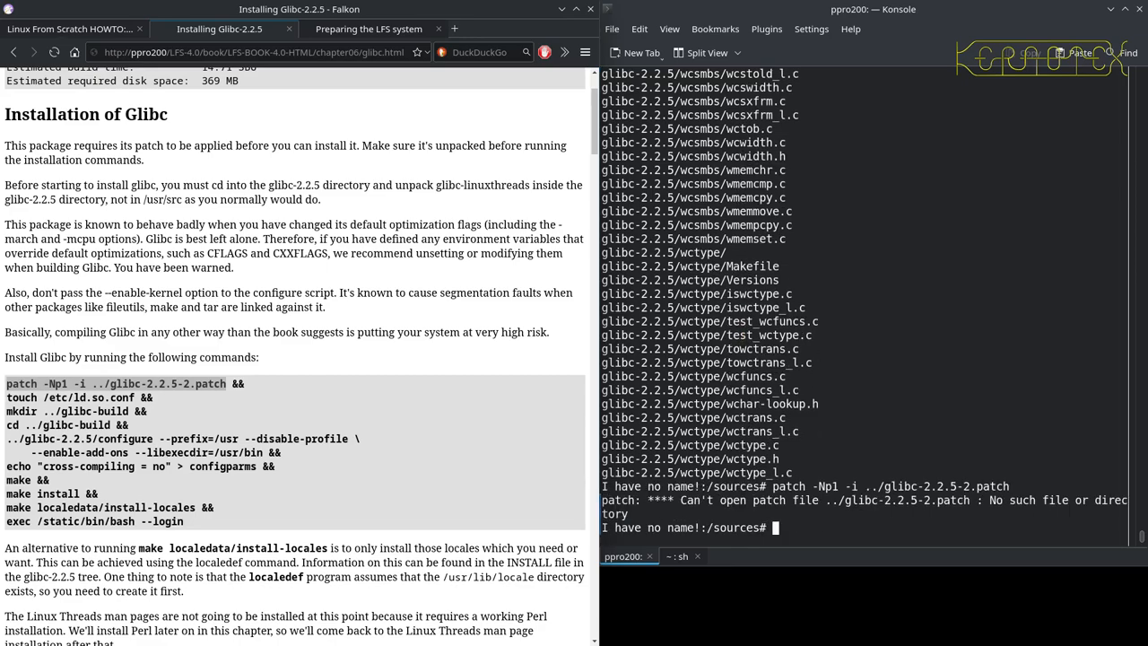
type("patch -Np1 -i ../glibc-2.2.5-2.patch")
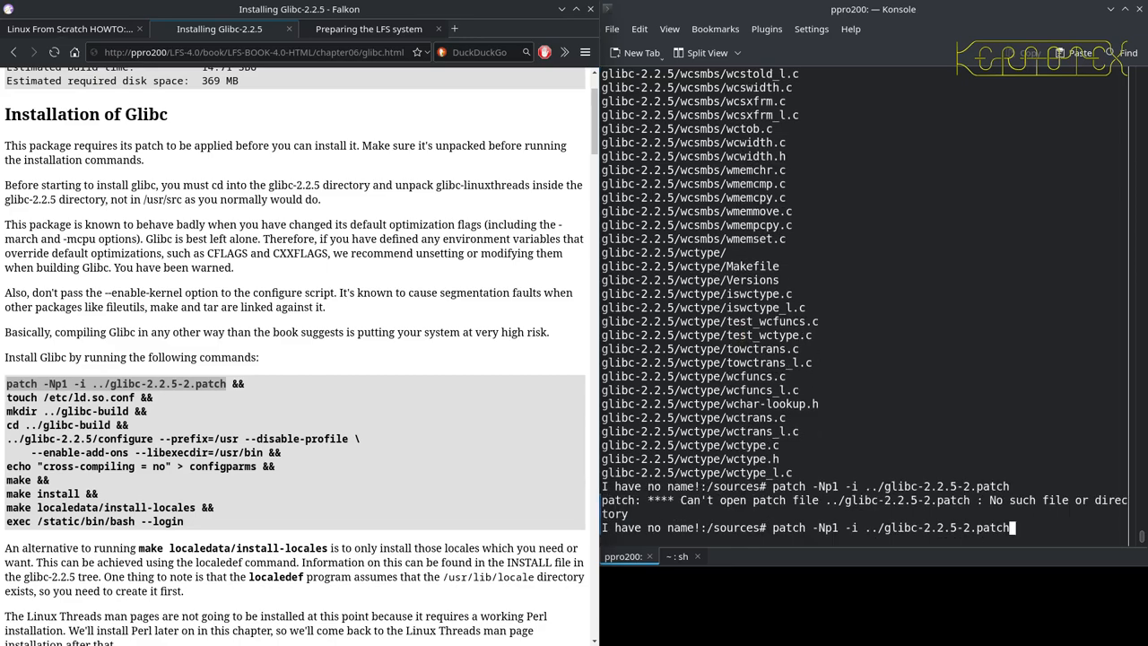
key("BackSpace")
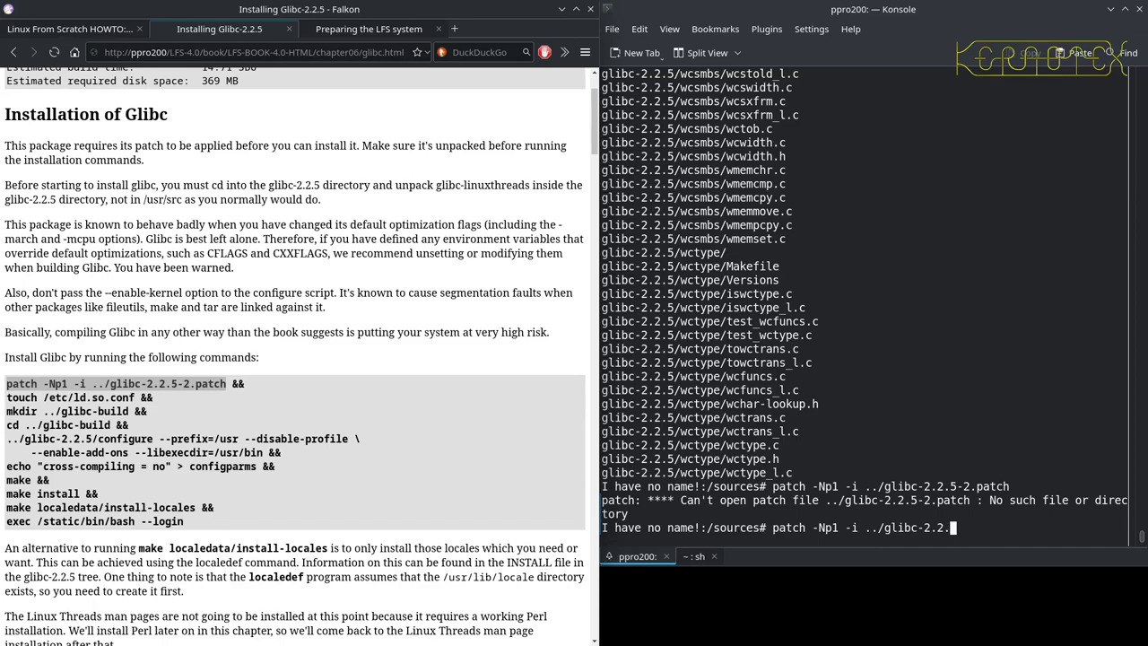
type("cd glibc-2.2.5")
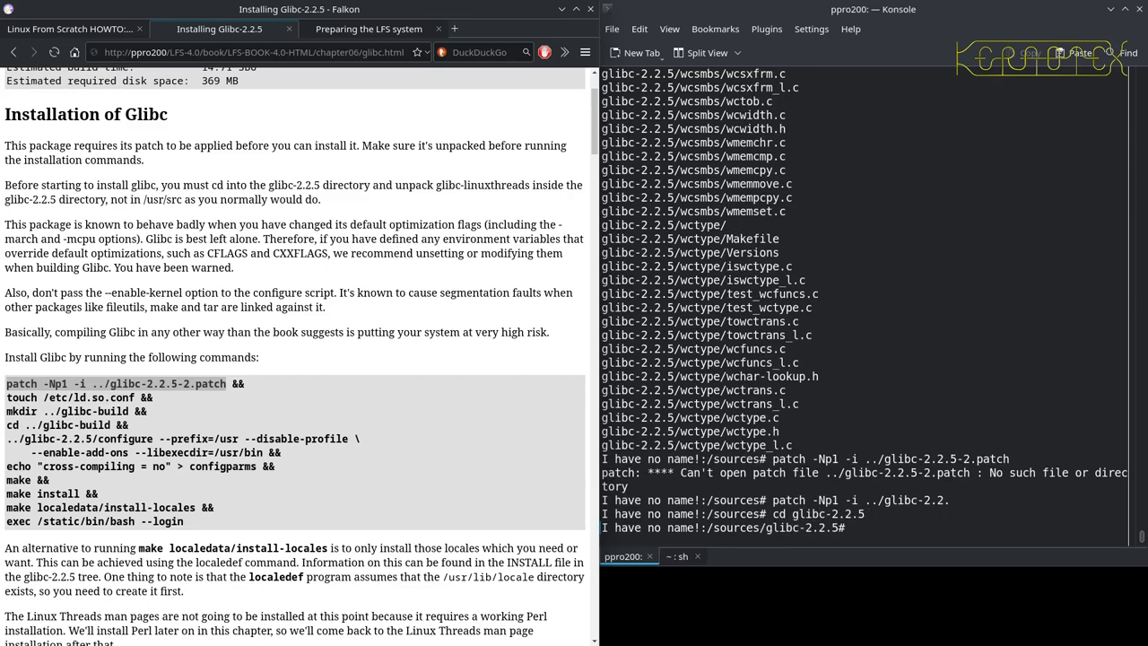
type("patch -Np1 -i ../glibc-2.2.5-2.patch")
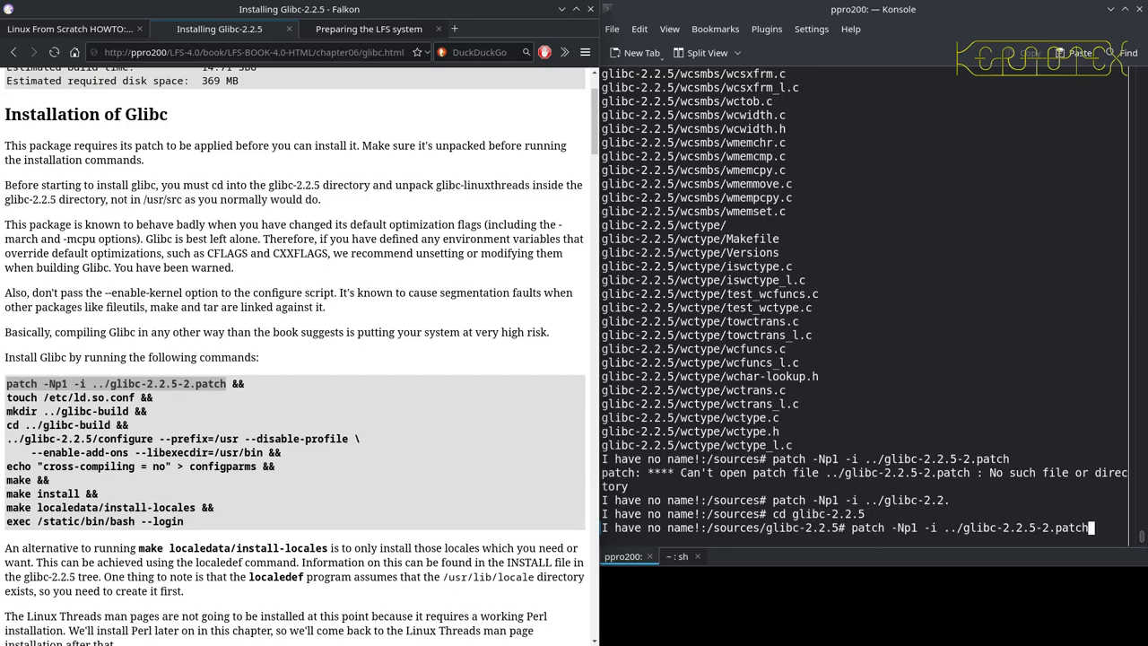
key("Return")
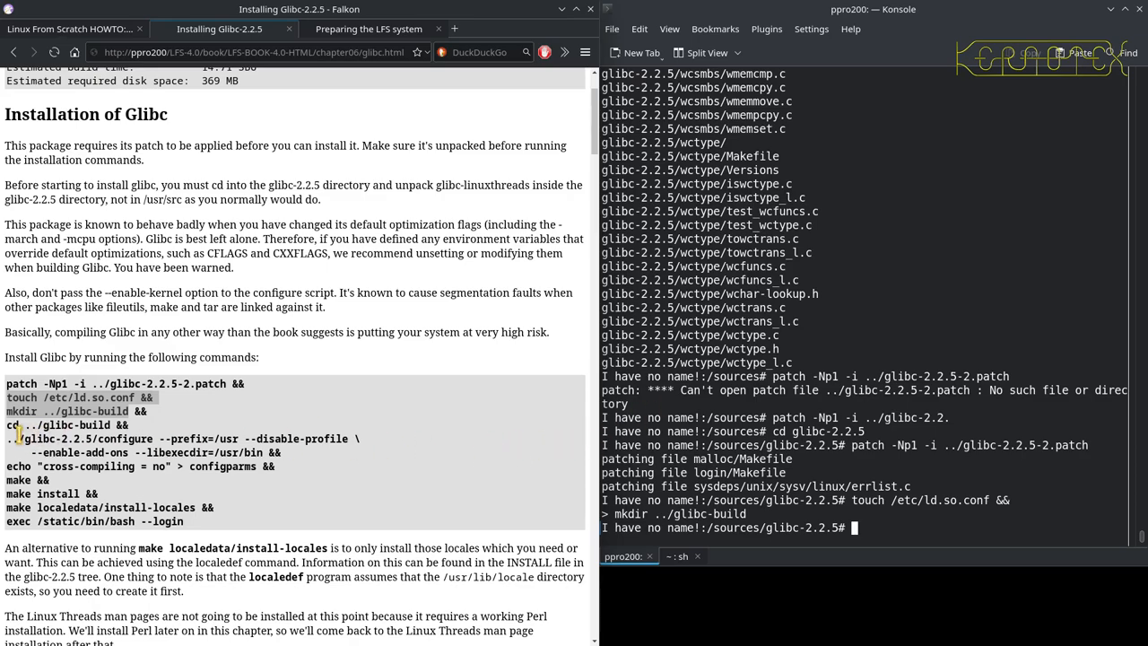
double_click(54, 425)
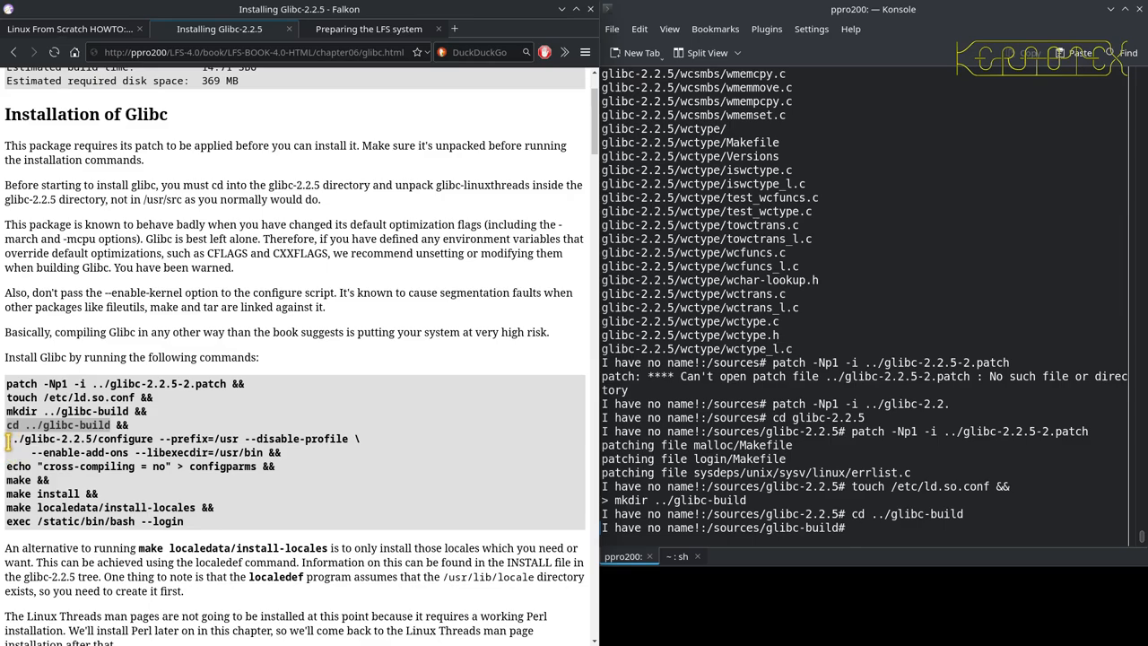
- Run ../glibc-2.2.5/configure with --prefix=/usr, --disable-profile, --enable-add-ons, --libexecdir=/usr/bin in glibc-build
left_click_drag(7, 438, 278, 467)
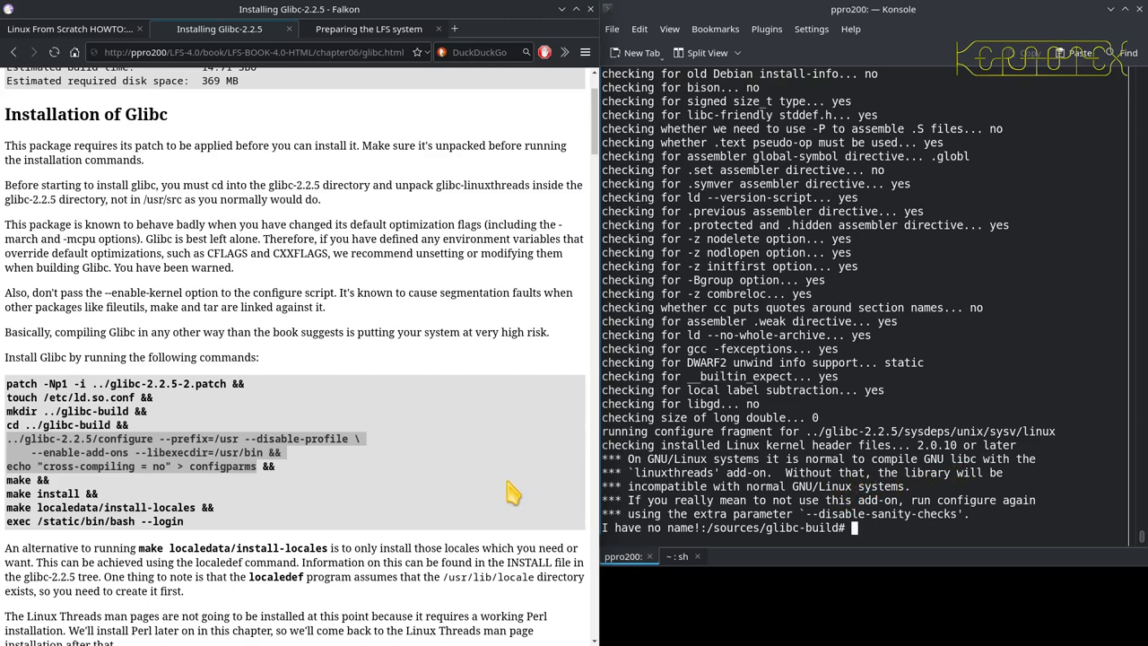
mouse_move(673, 473)
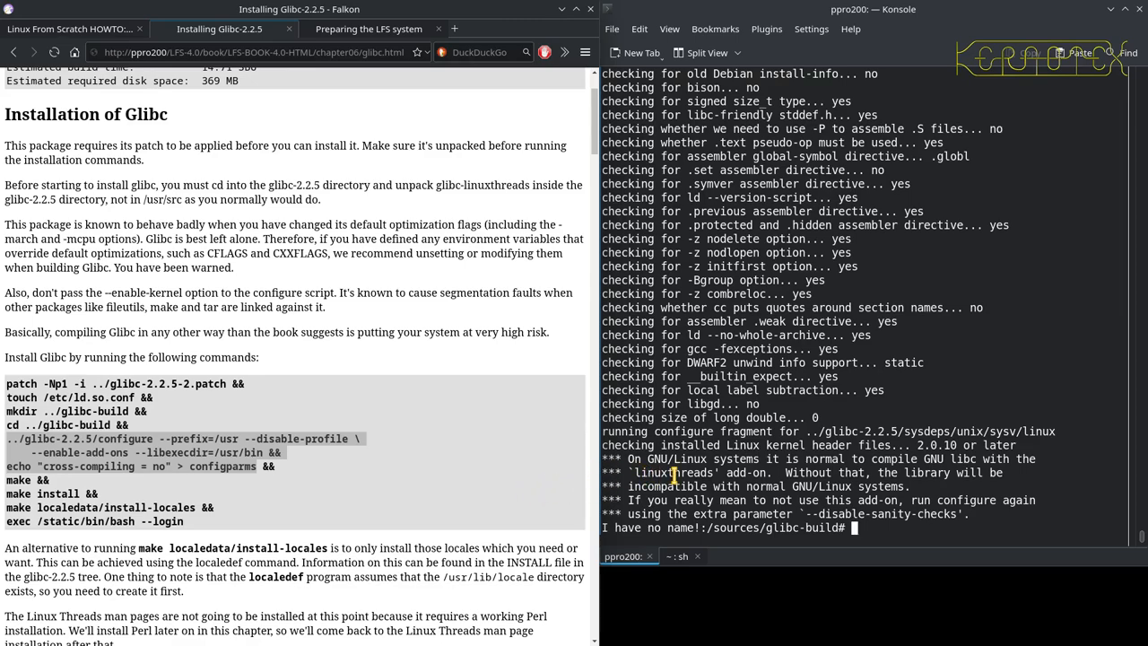
mouse_move(536, 487)
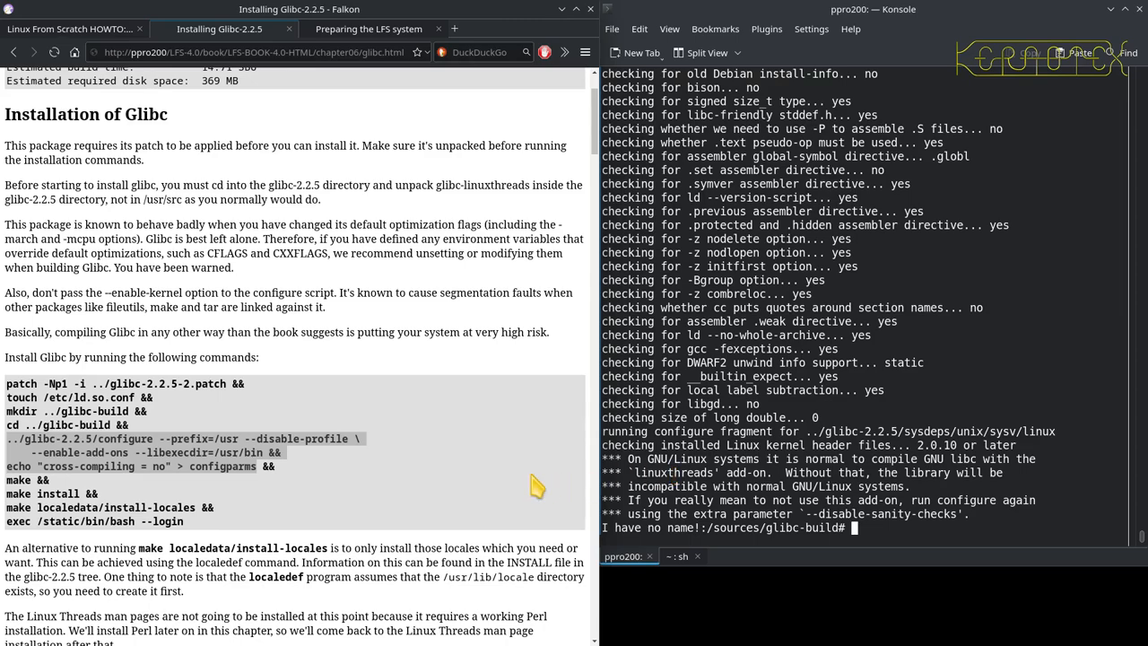
mouse_move(483, 489)
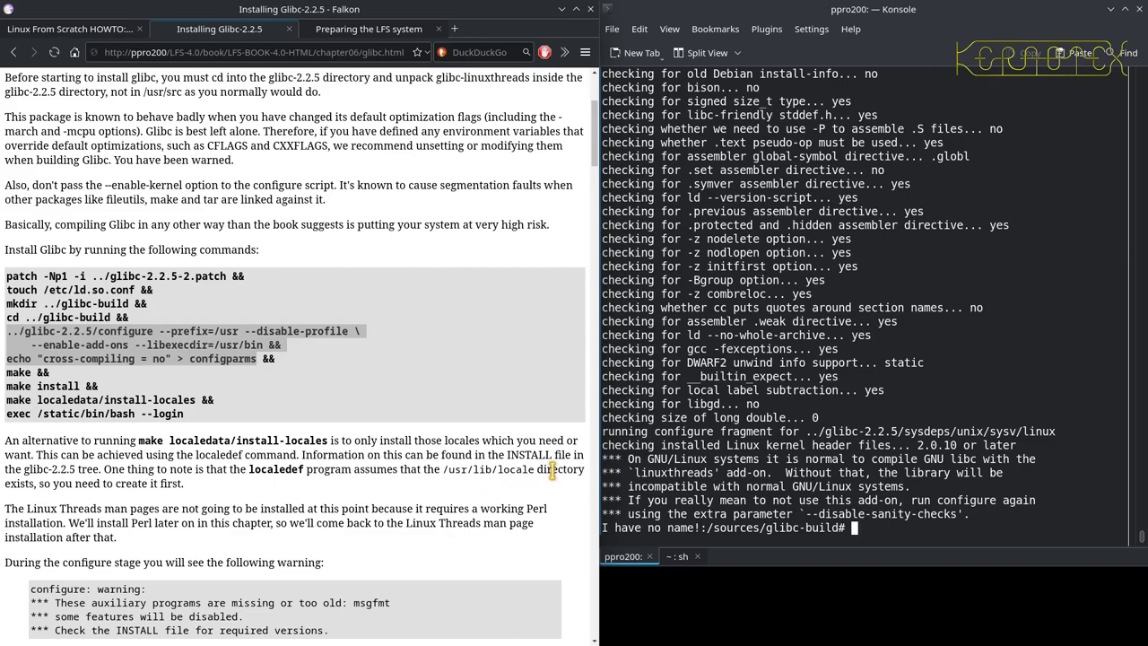
scroll("down", 3)
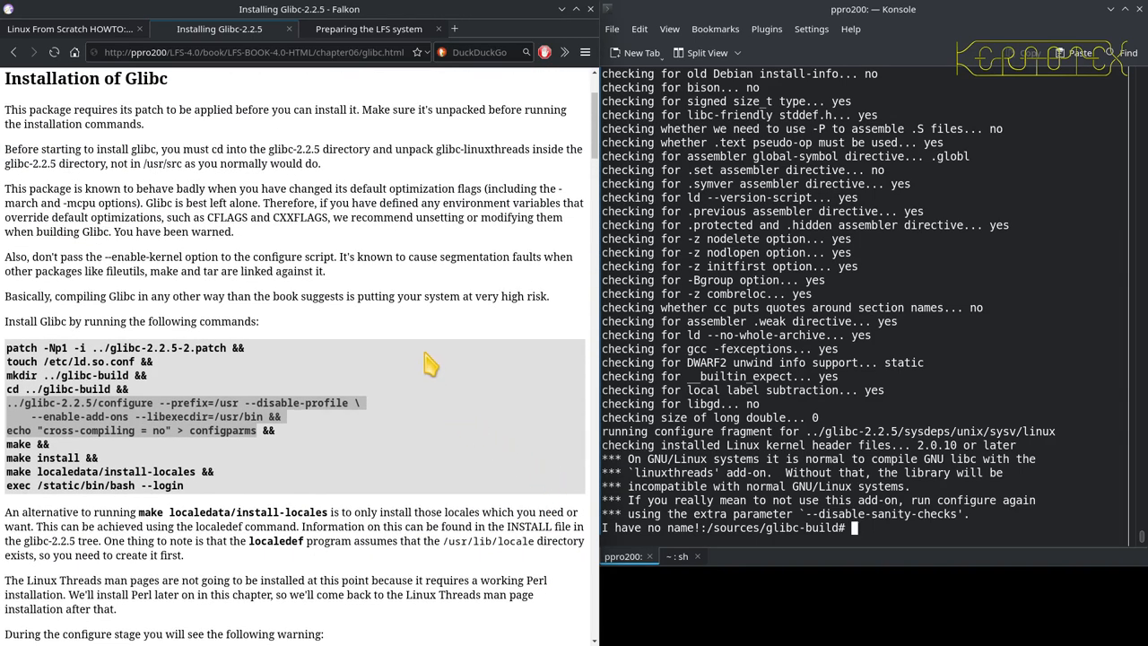
scroll("up", 3)
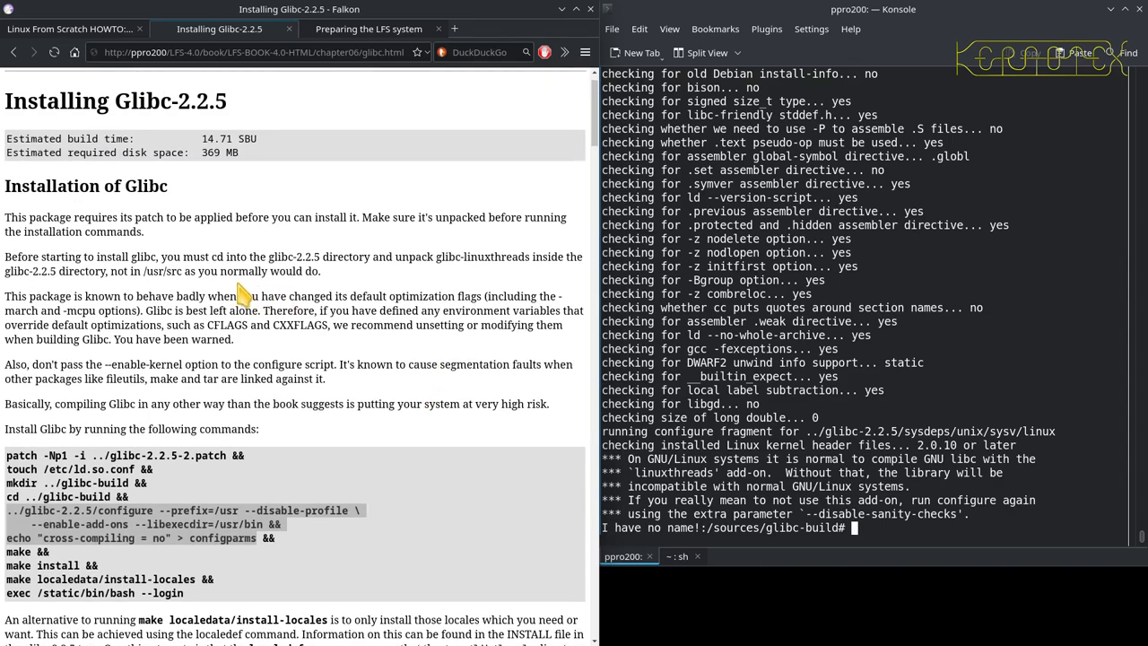
mouse_move(507, 264)
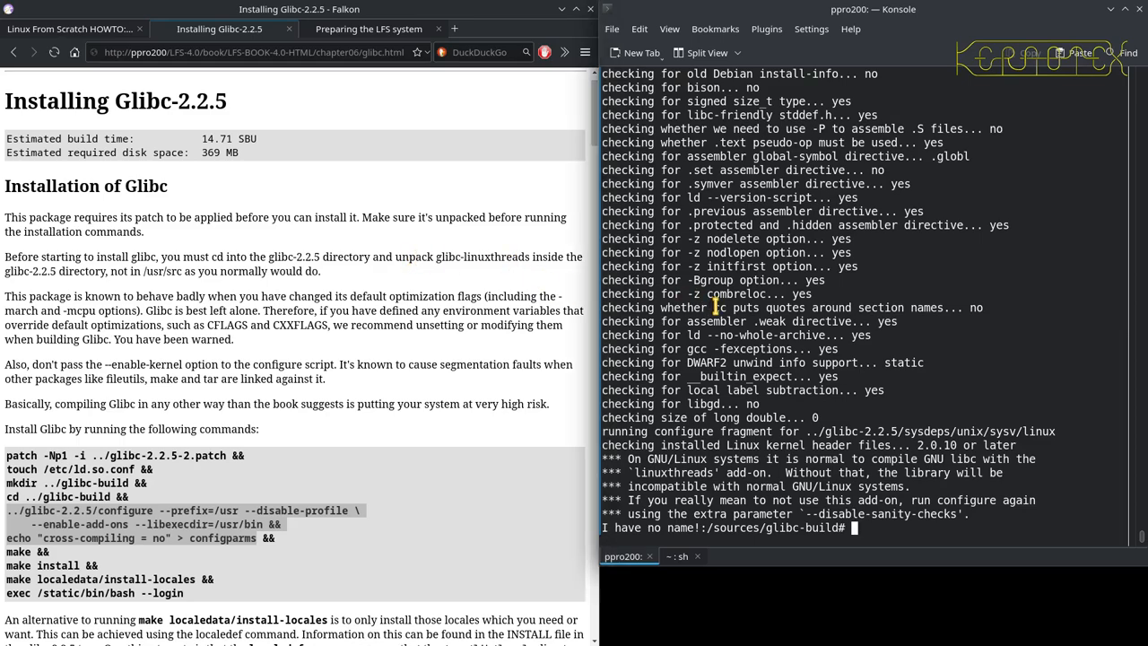
- Remove the failed glibc-build directory from /sources with rm -Rf
type("rm -")
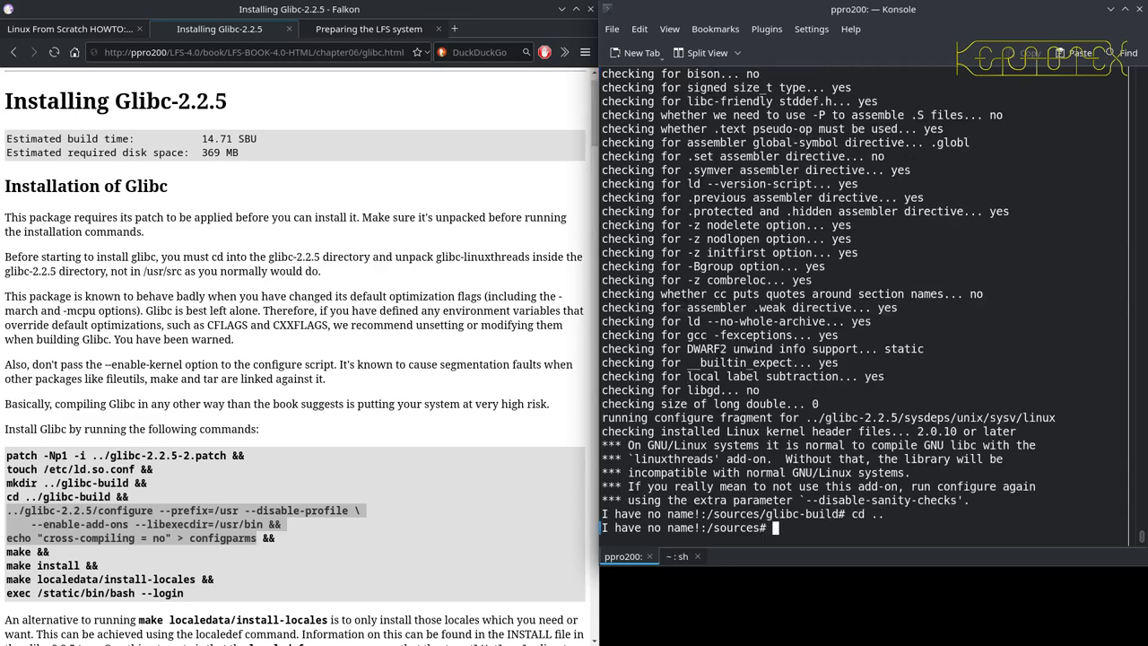
type("rm -Rf glibc-build/")
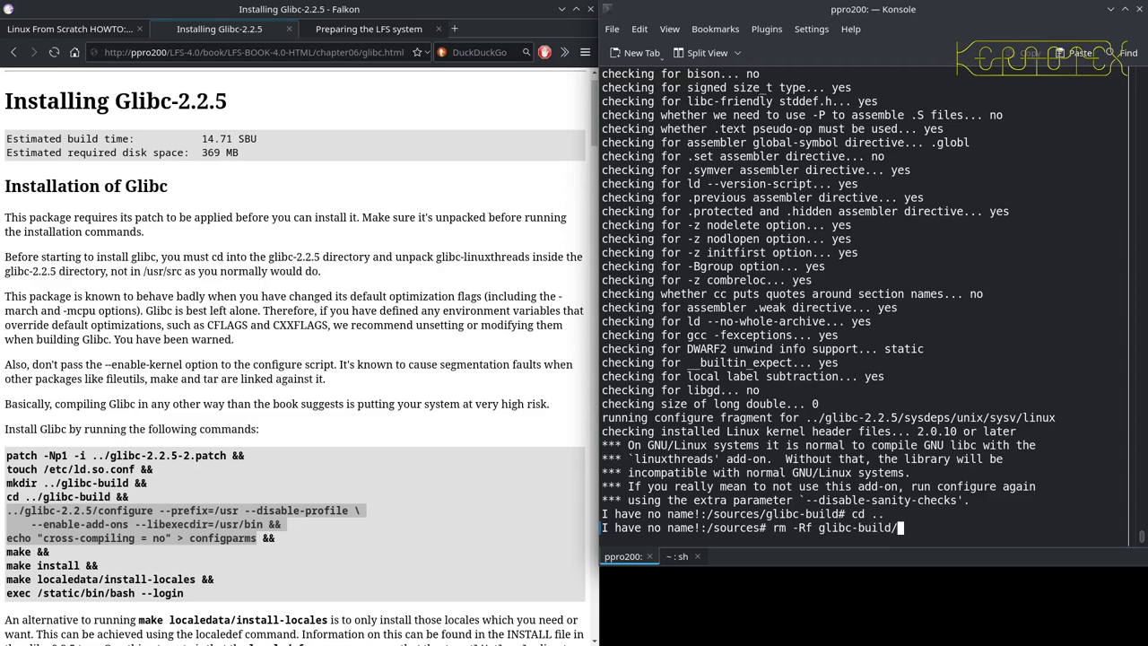
key("Return")
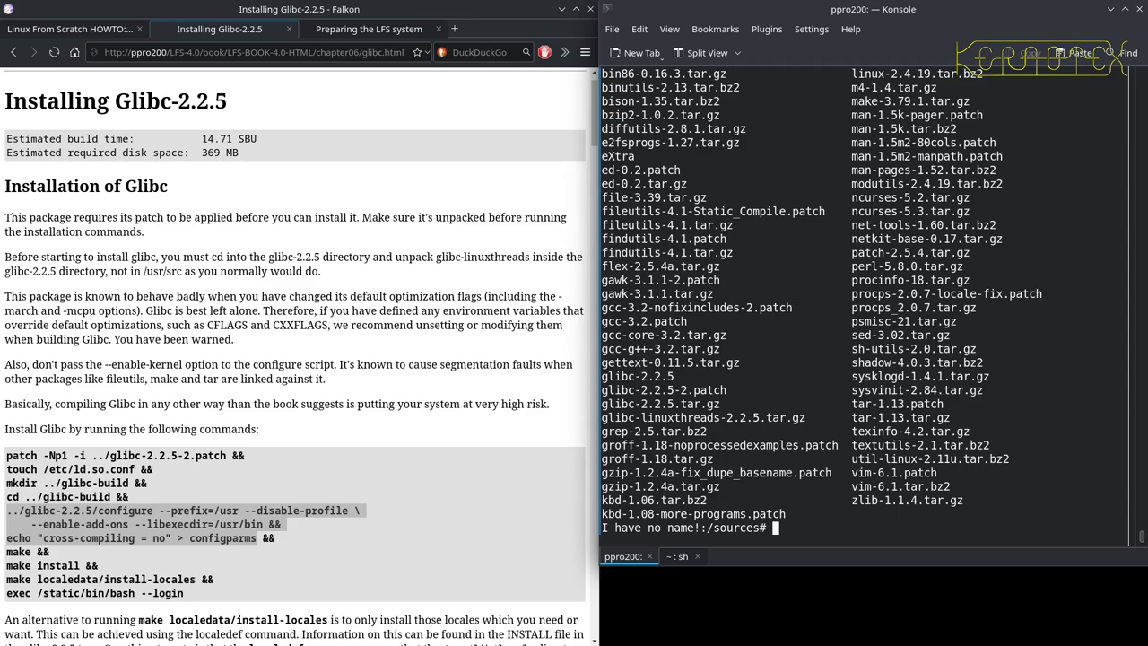
- Recall the tar command from history and re-extract glibc-2.2.5 into /sources
key("ctrl+r")
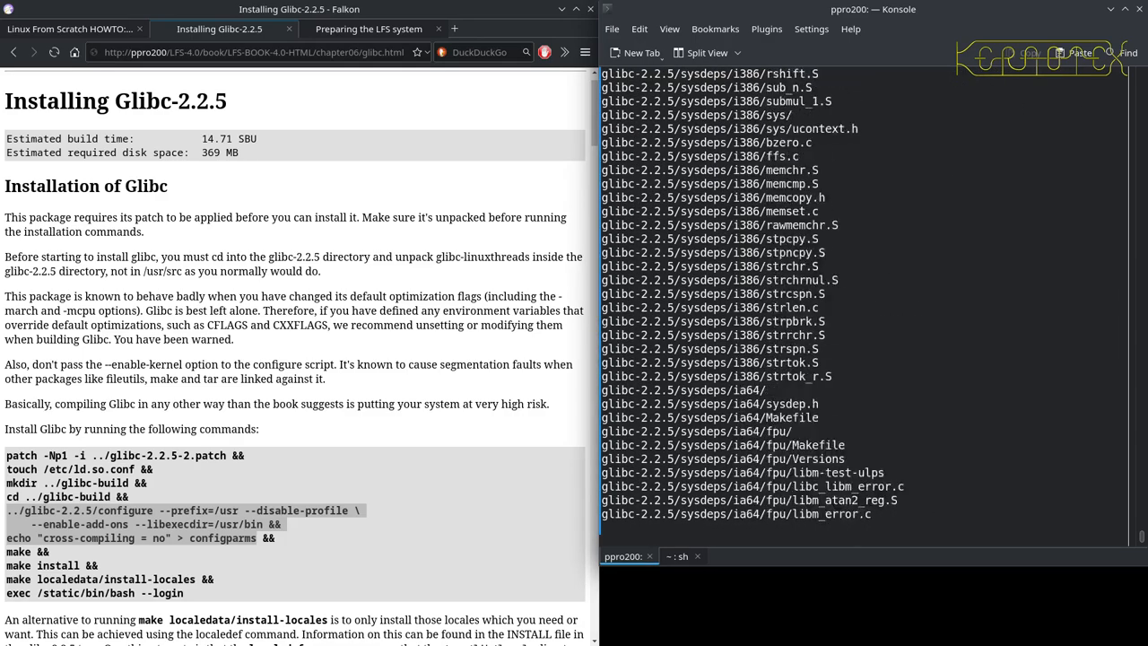
scroll("down", 3)
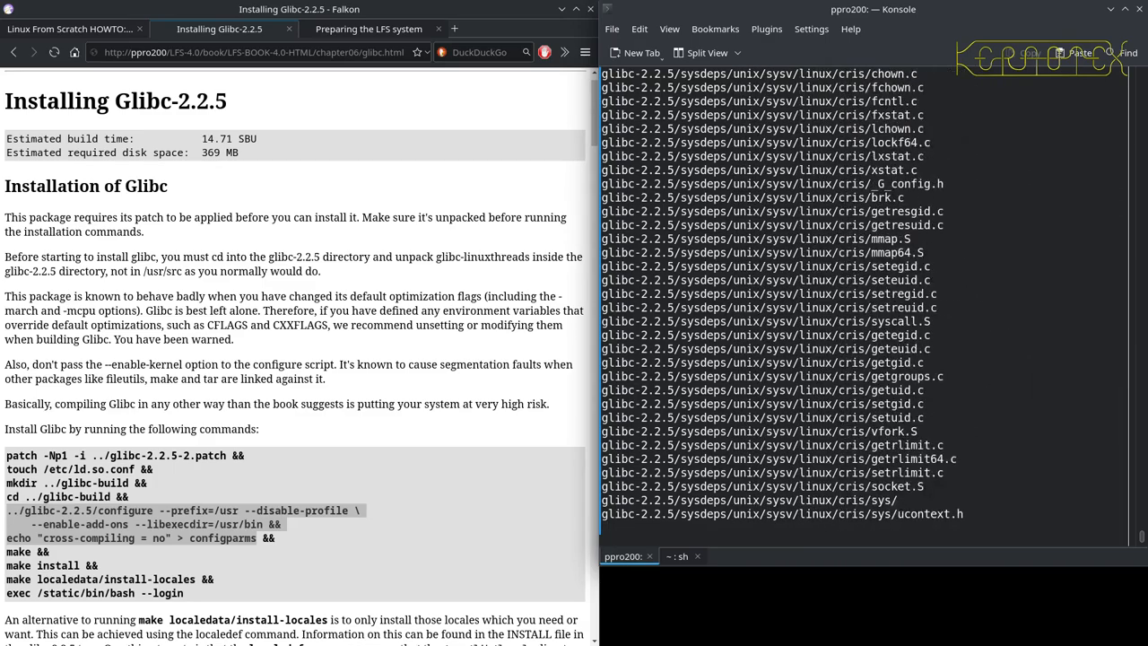
scroll("down", 3)
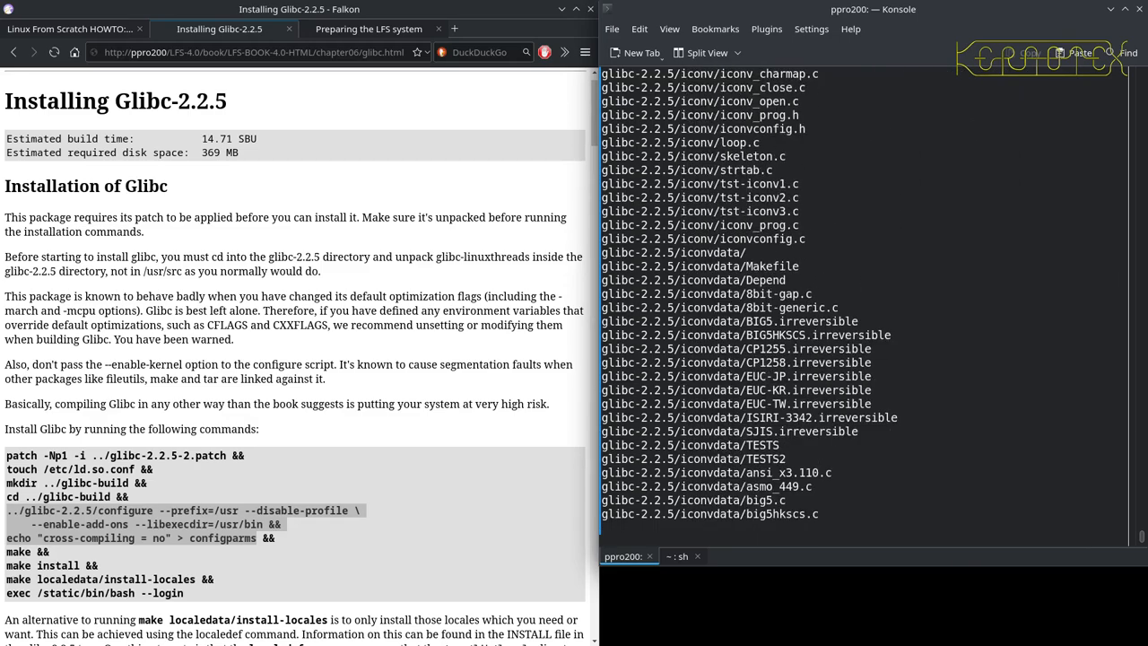
scroll("down", 3)
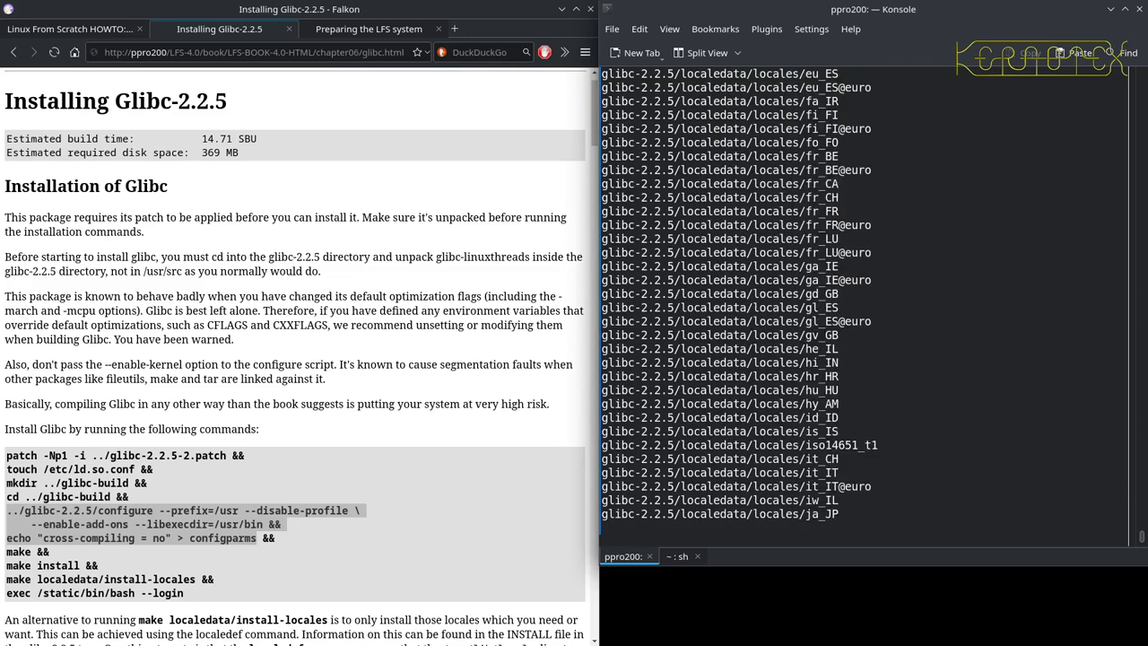
scroll("down", 3)
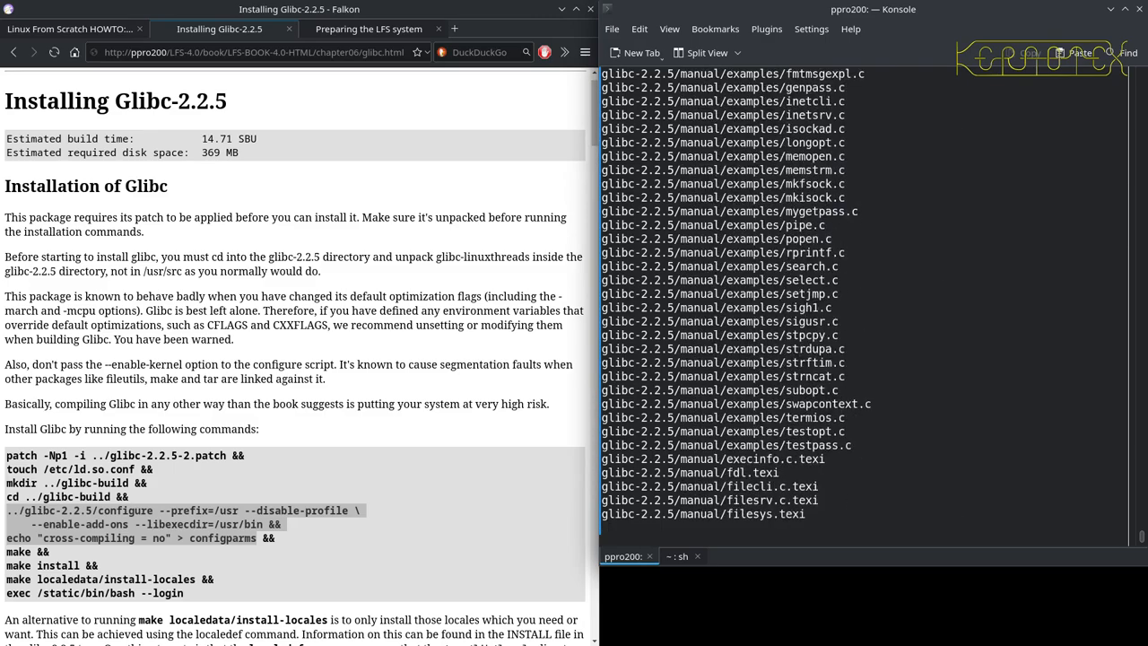
scroll("down", 3)
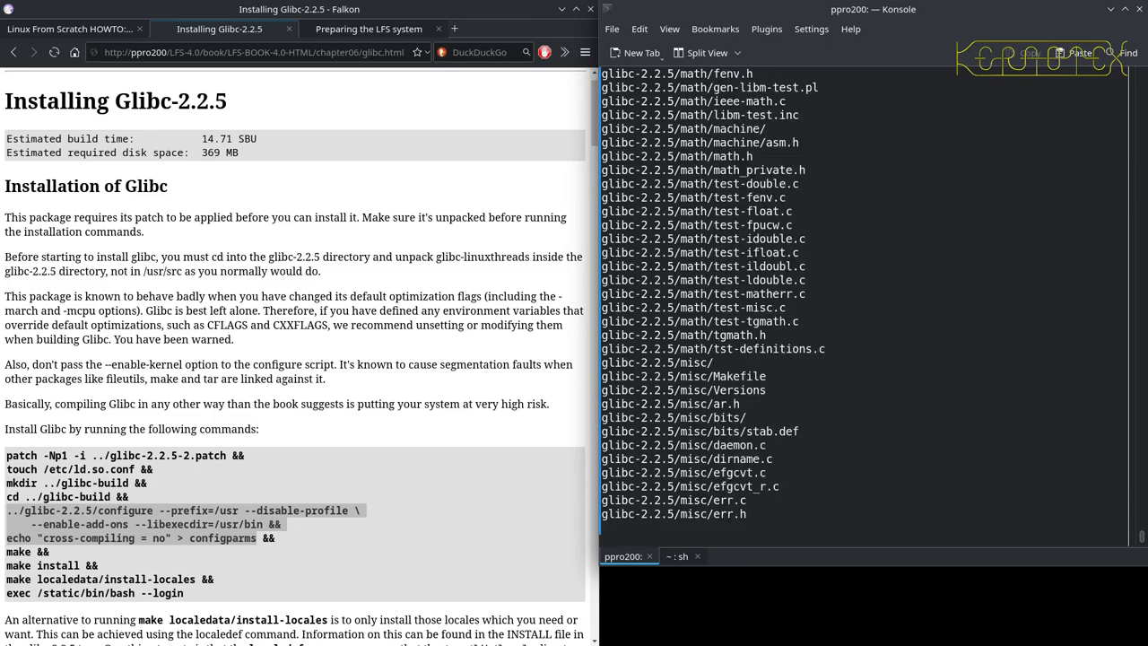
scroll("down", 3)
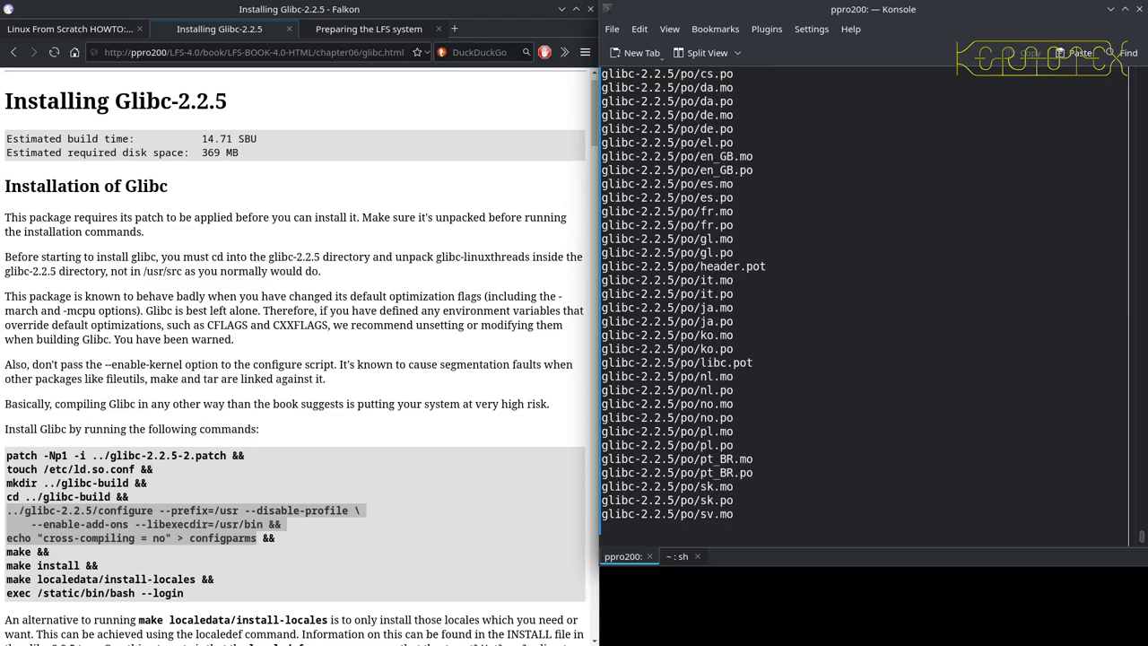
scroll("down", 3)
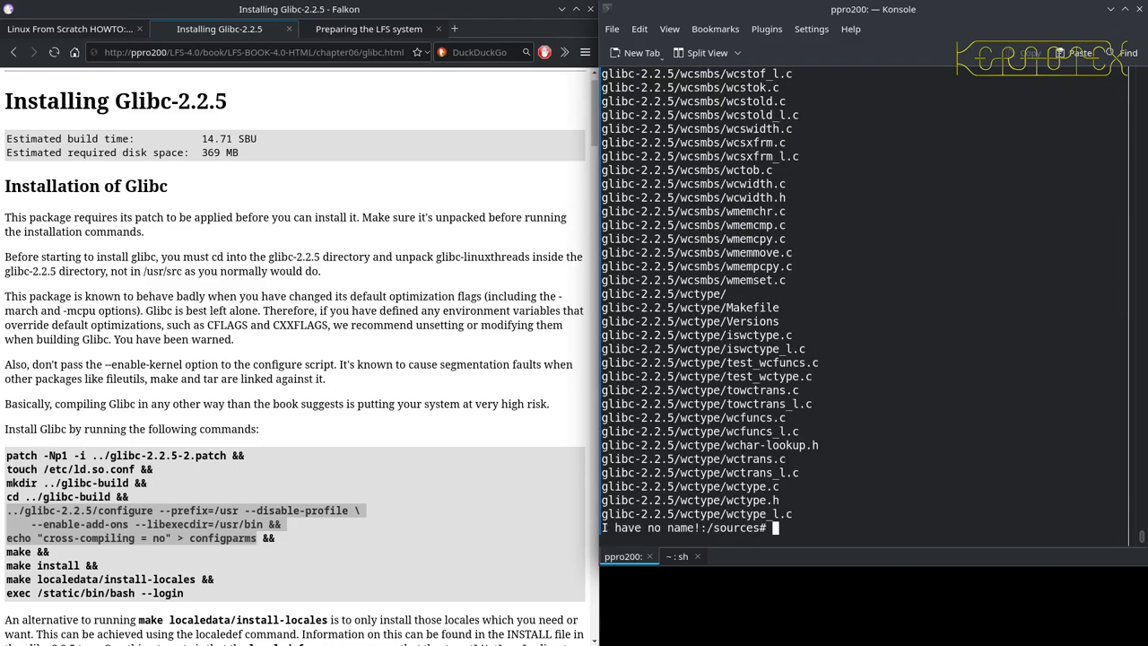
- Enter glibc-2.2.5, unpack linuxthreads with tar -xvzf, and configure from glibc-build
type("cd glibc-2.2.5")
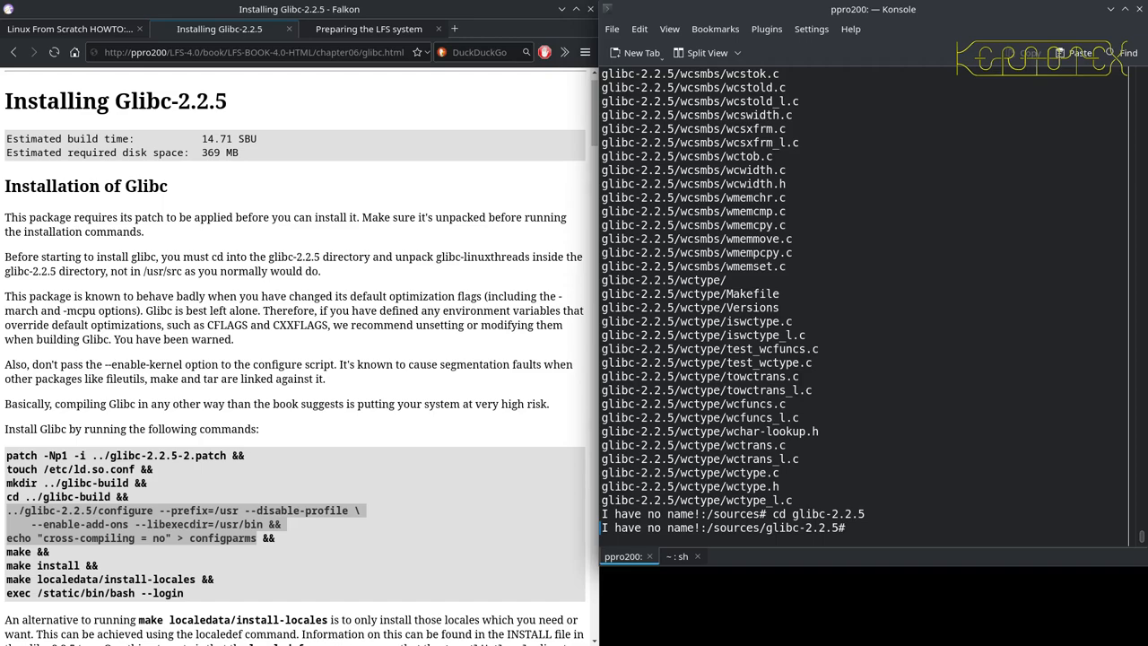
type("tar -xvf")
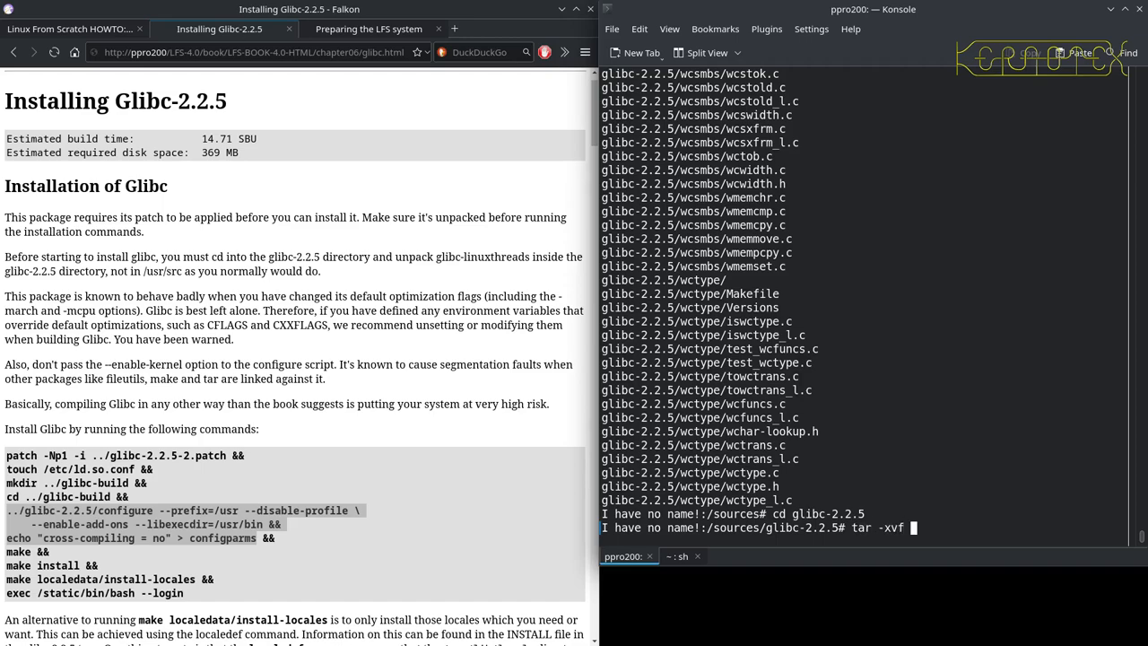
type("z")
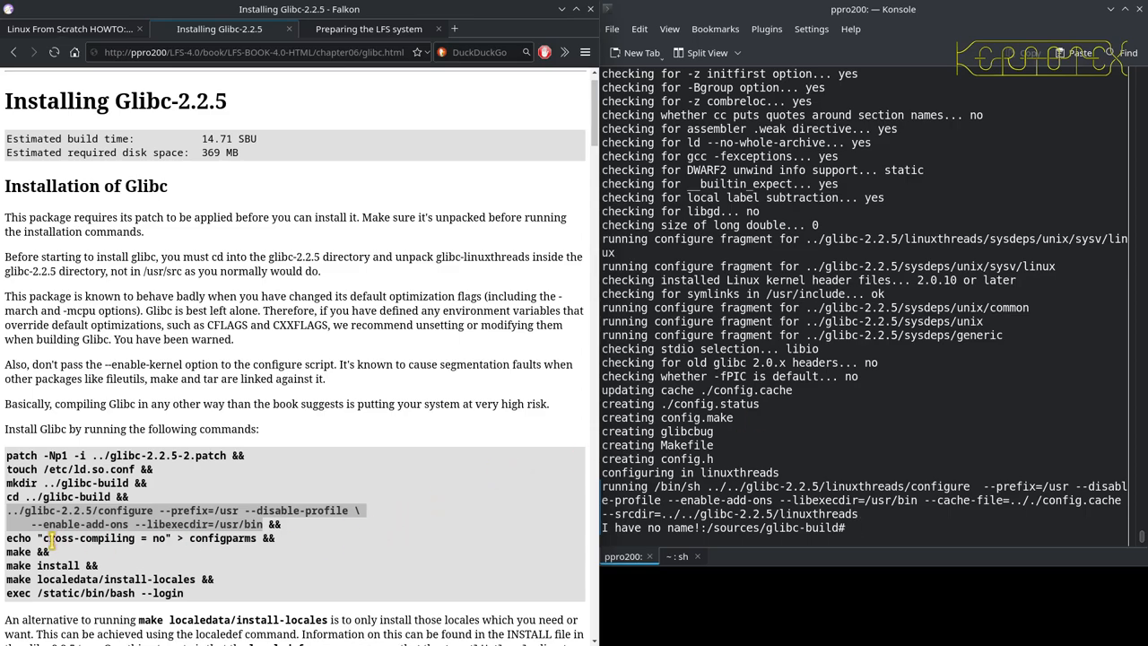
- Write configparms with 'cross-compiling = no' and start the timed make build
left_click_drag(4, 538, 251, 537)
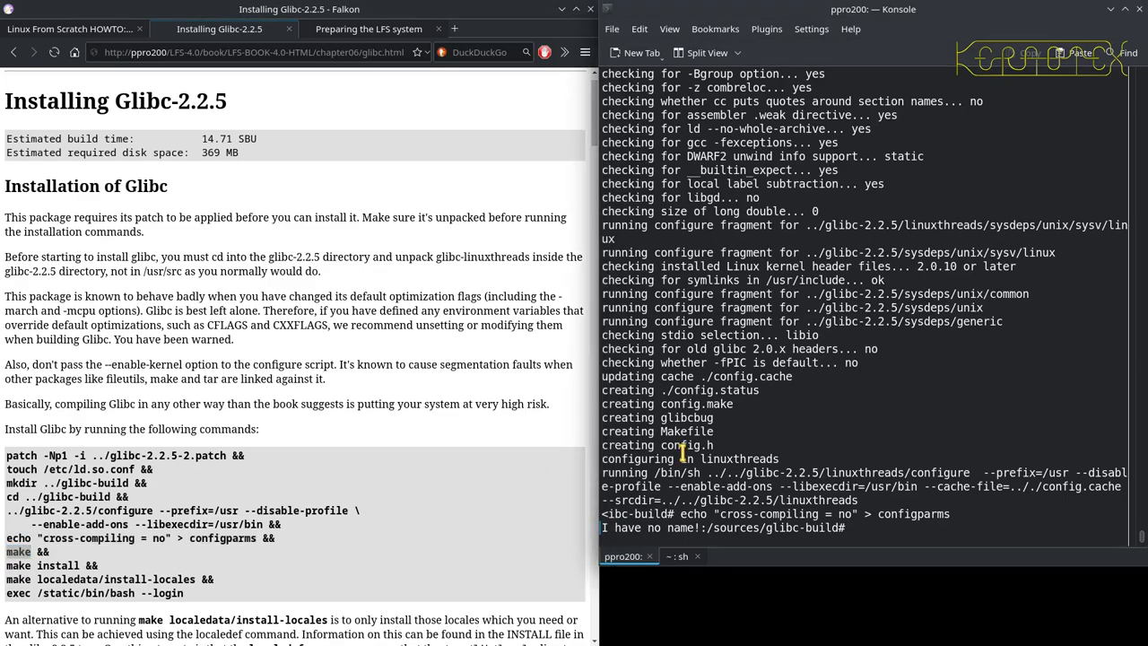
type("time")
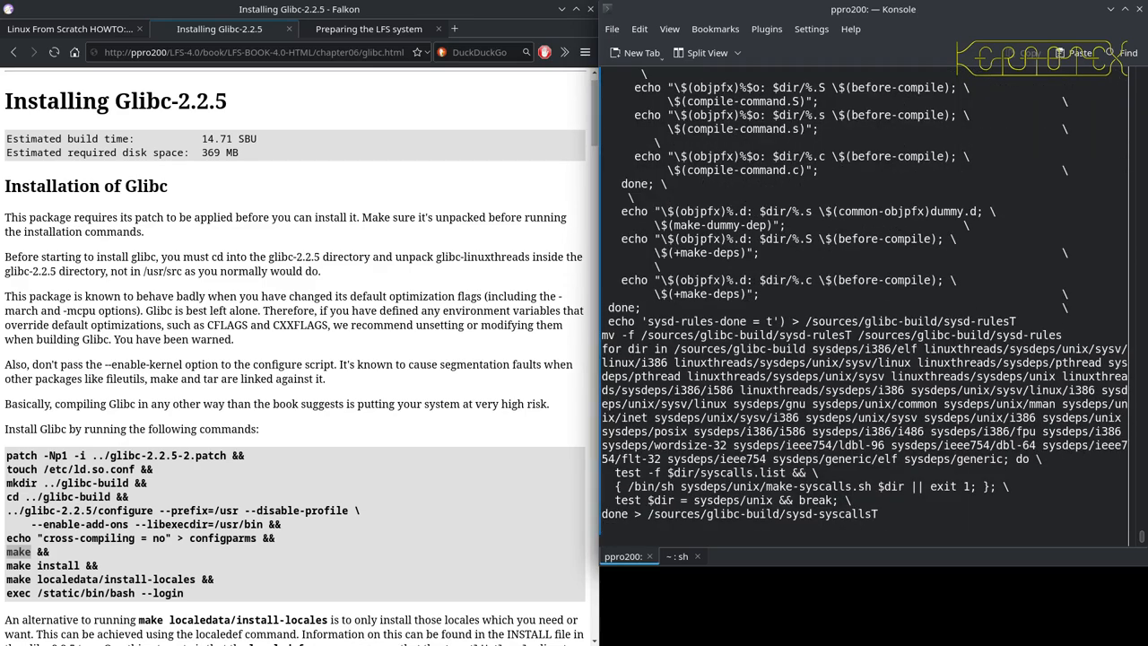
mouse_move(59, 202)
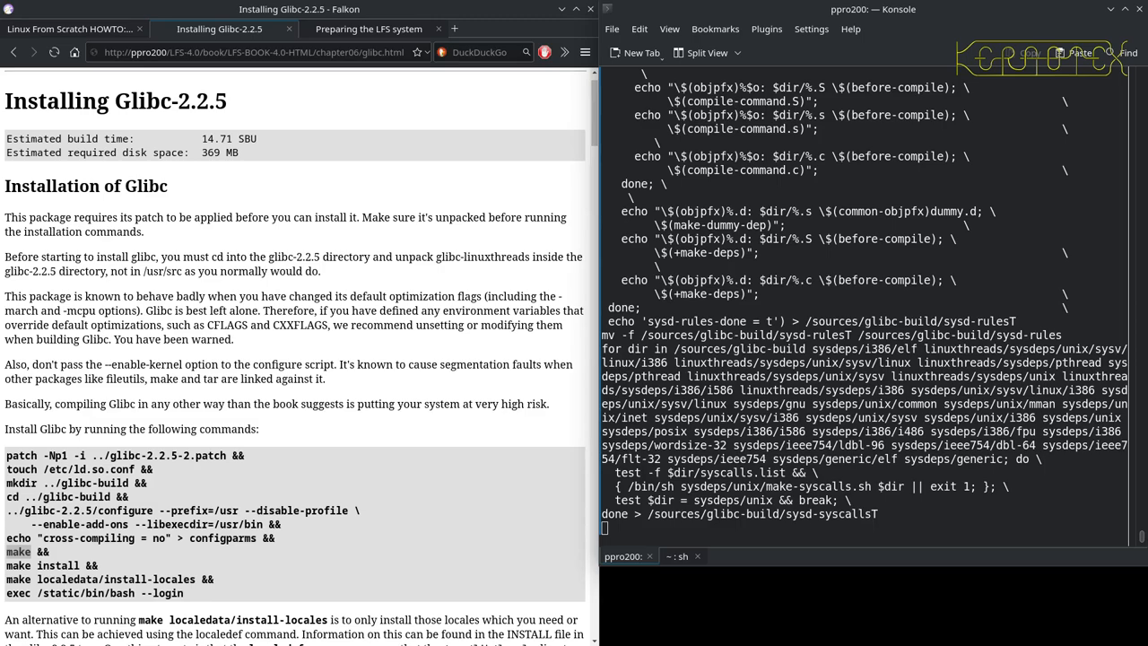
- Follow make's output as it compiles iconv and iconvdata and reaches the intl sources
scroll("down", 3)
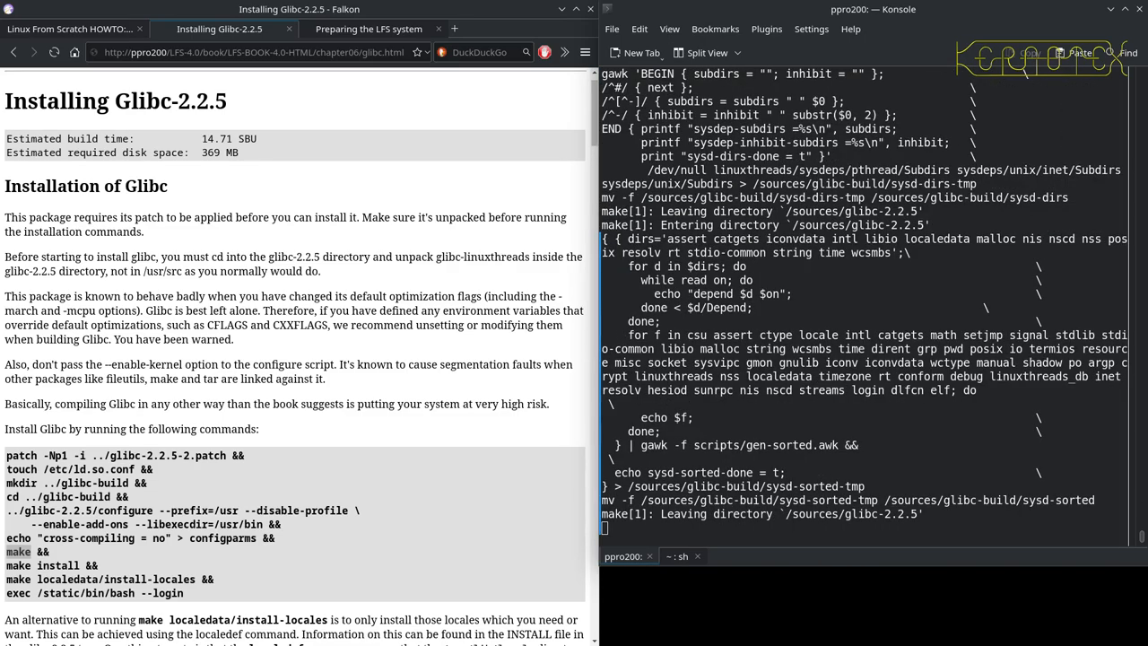
scroll("down", 3)
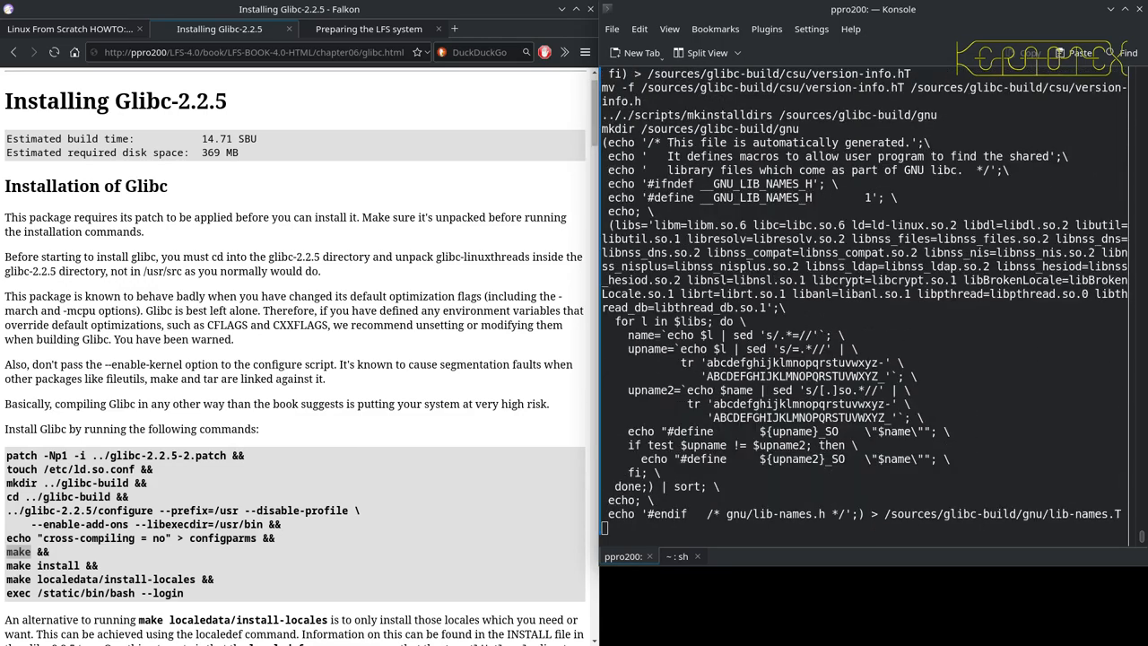
scroll("down", 3)
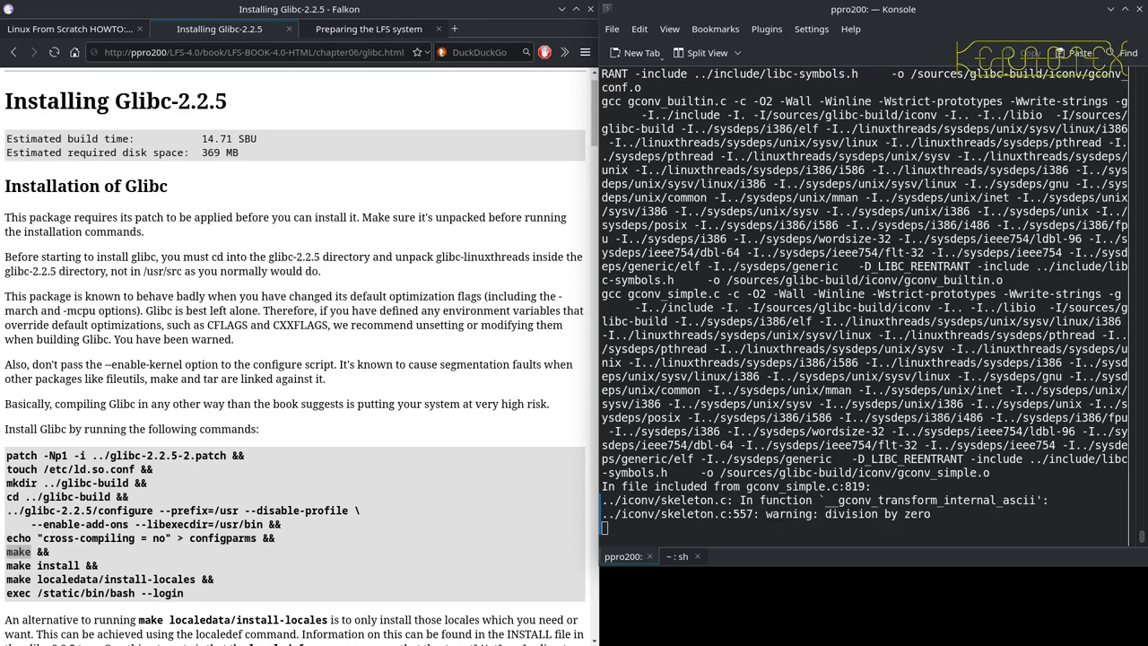
scroll("down", 3)
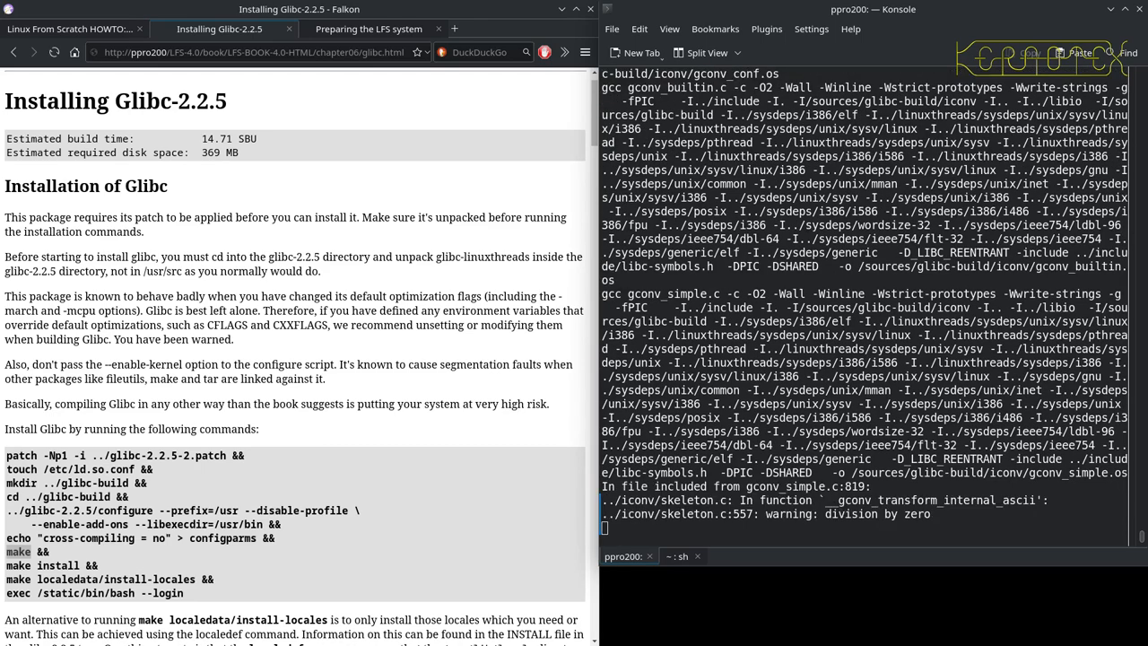
scroll("down", 3)
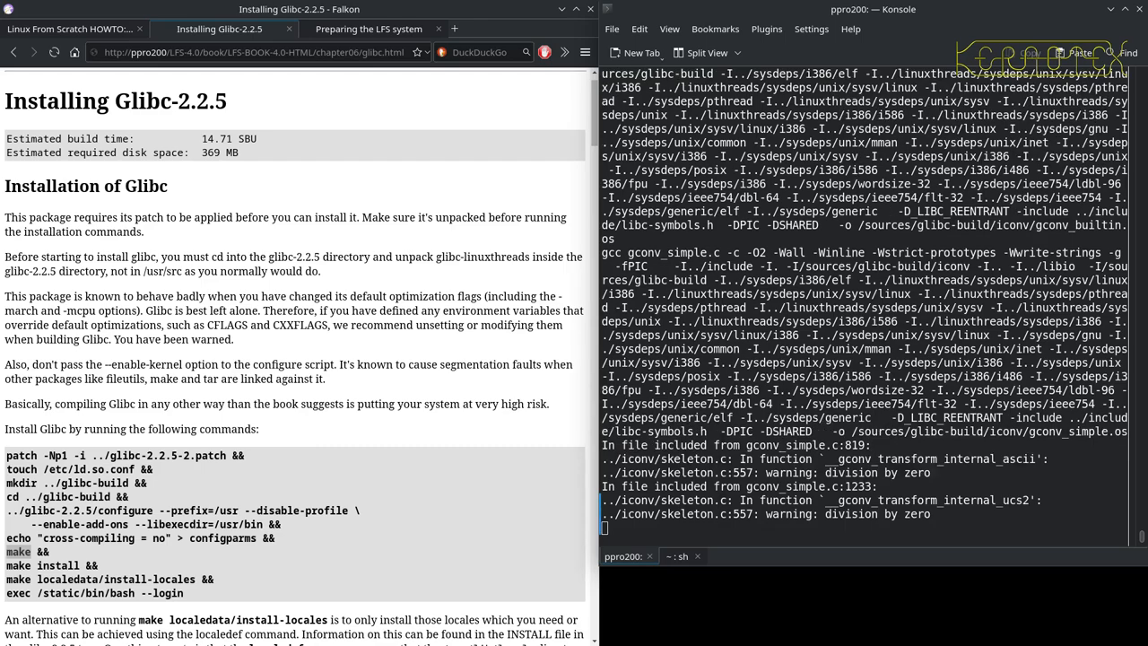
scroll("down", 3)
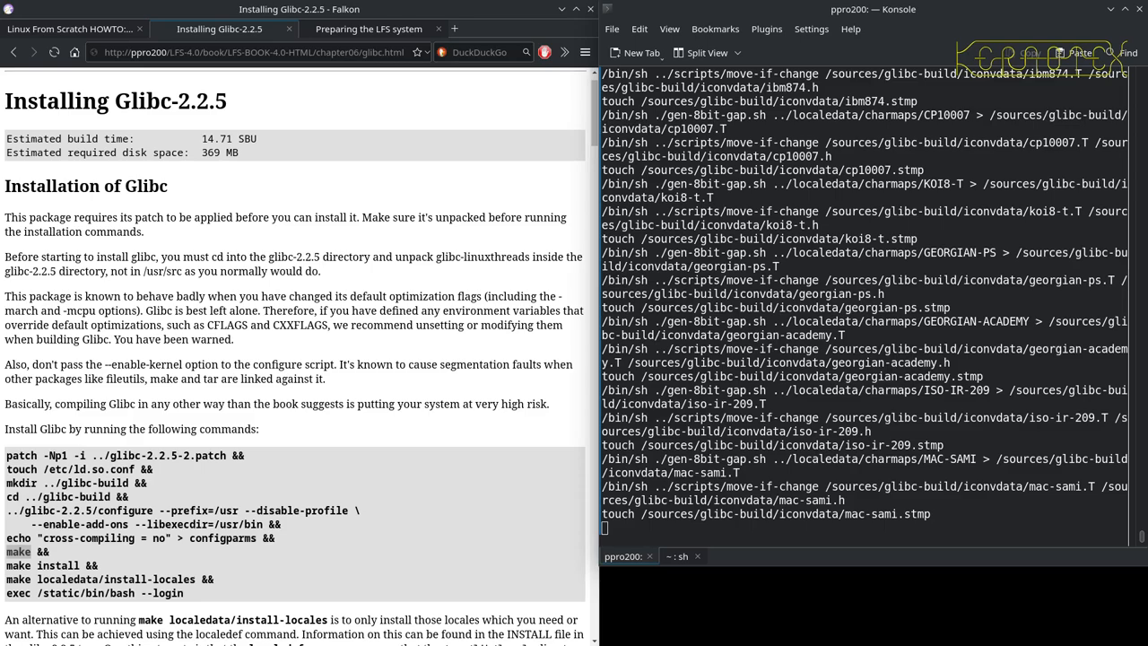
scroll("down", 3)
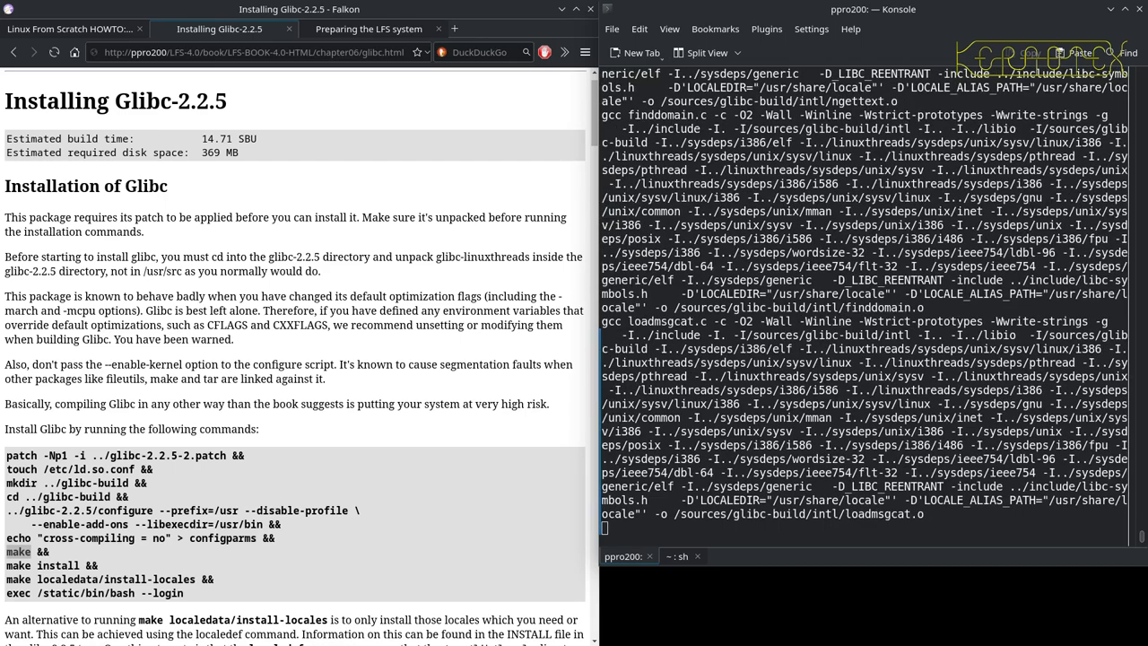
scroll("down", 3)
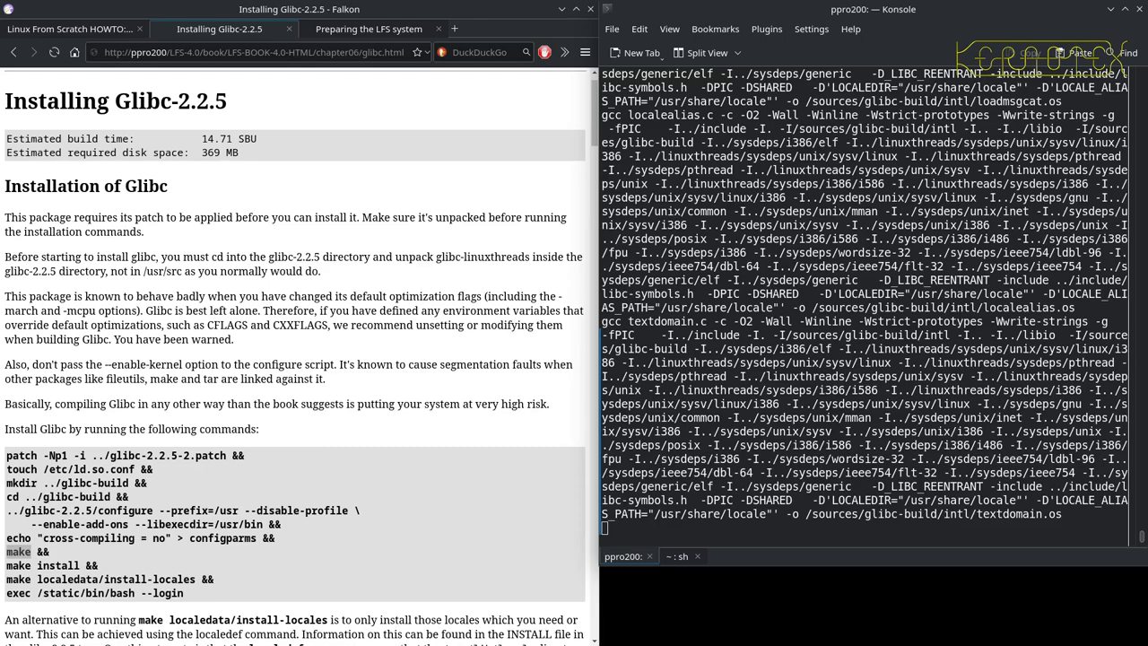
- Follow the build output through intl and catgets until stdlib's strfmon.o compiles
scroll("down", 3)
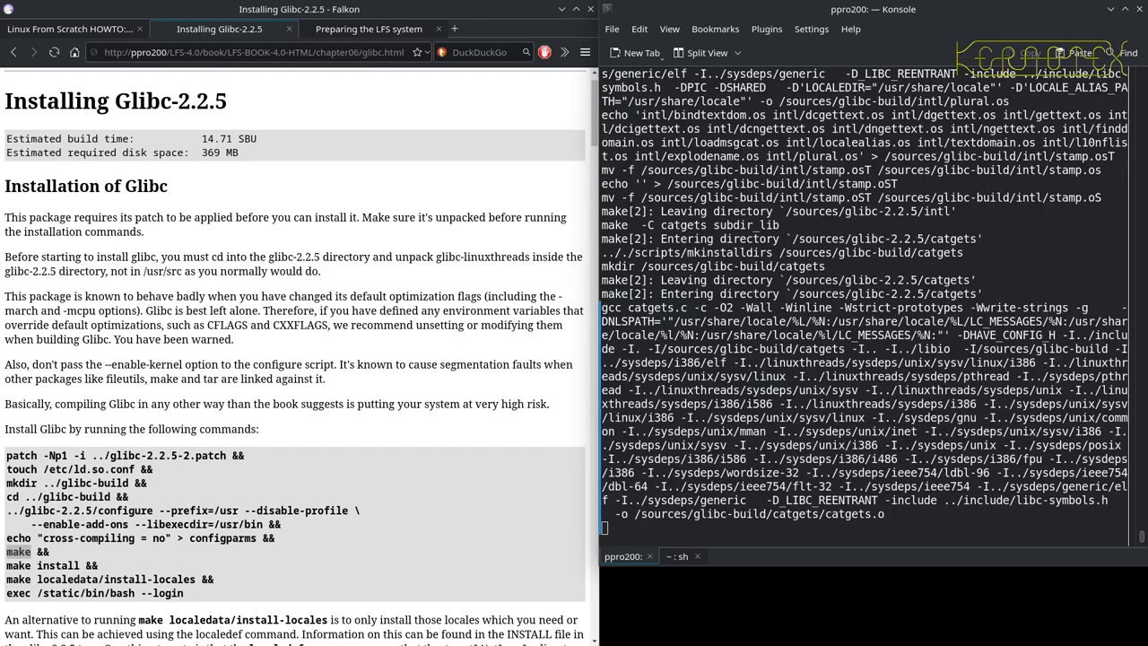
scroll("down", 3)
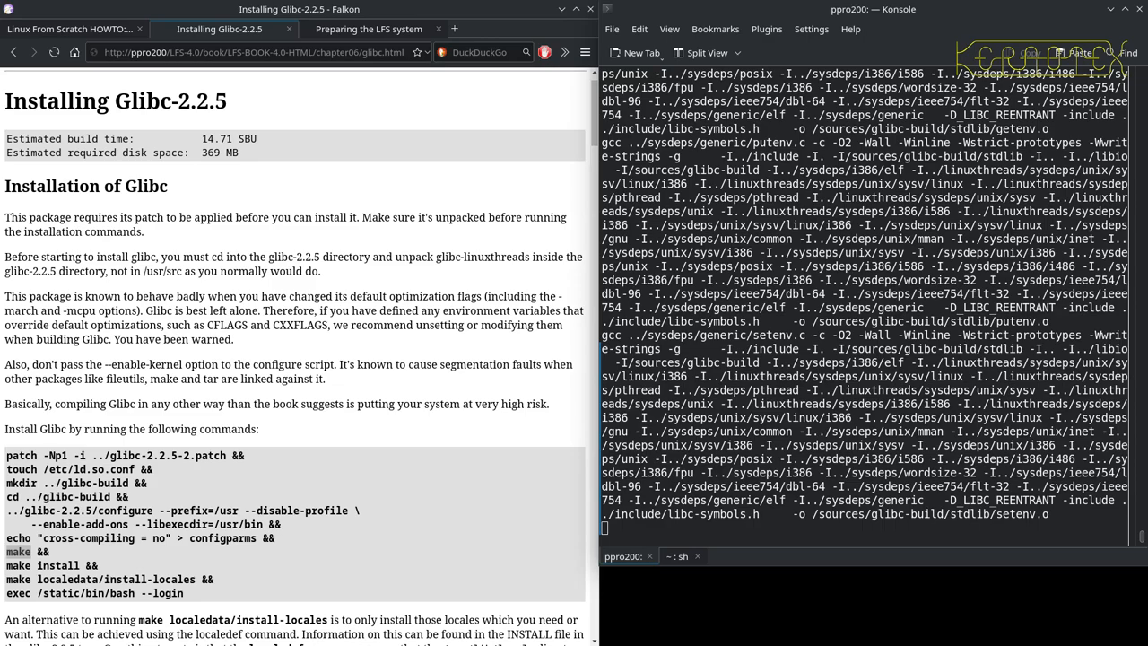
scroll("down", 3)
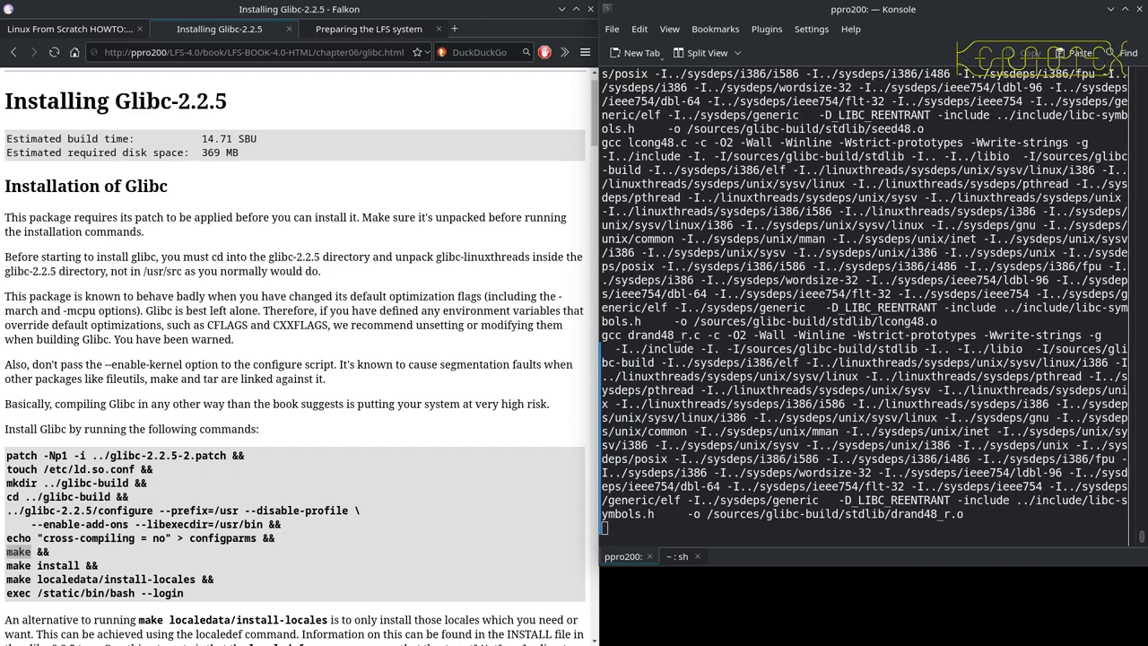
scroll("down", 3)
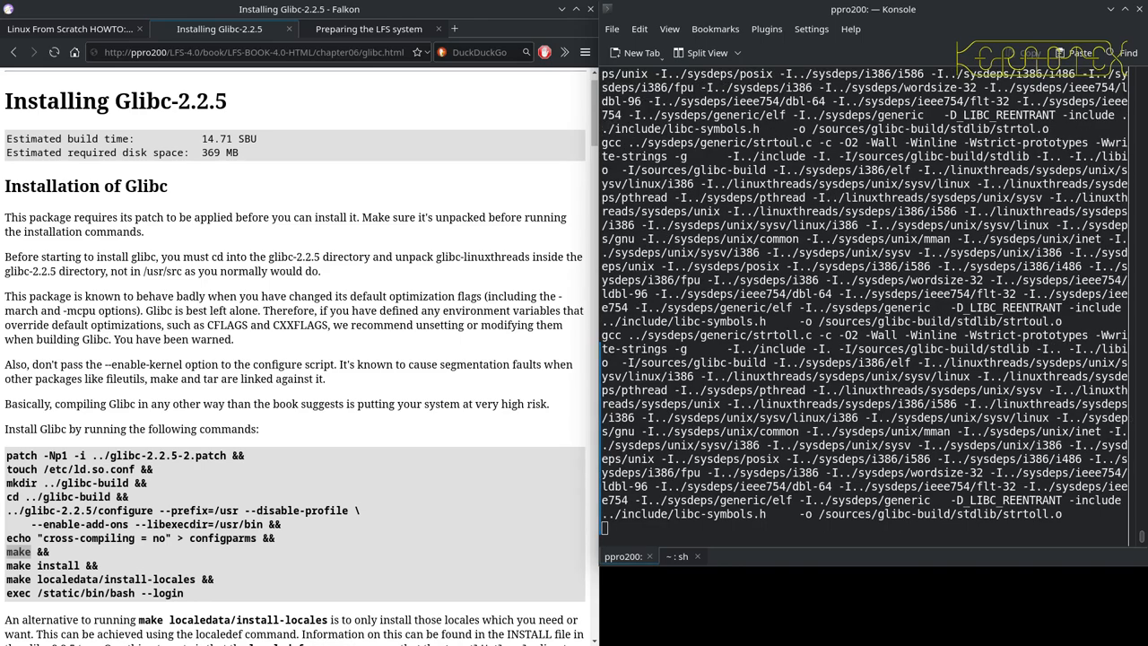
scroll("down", 3)
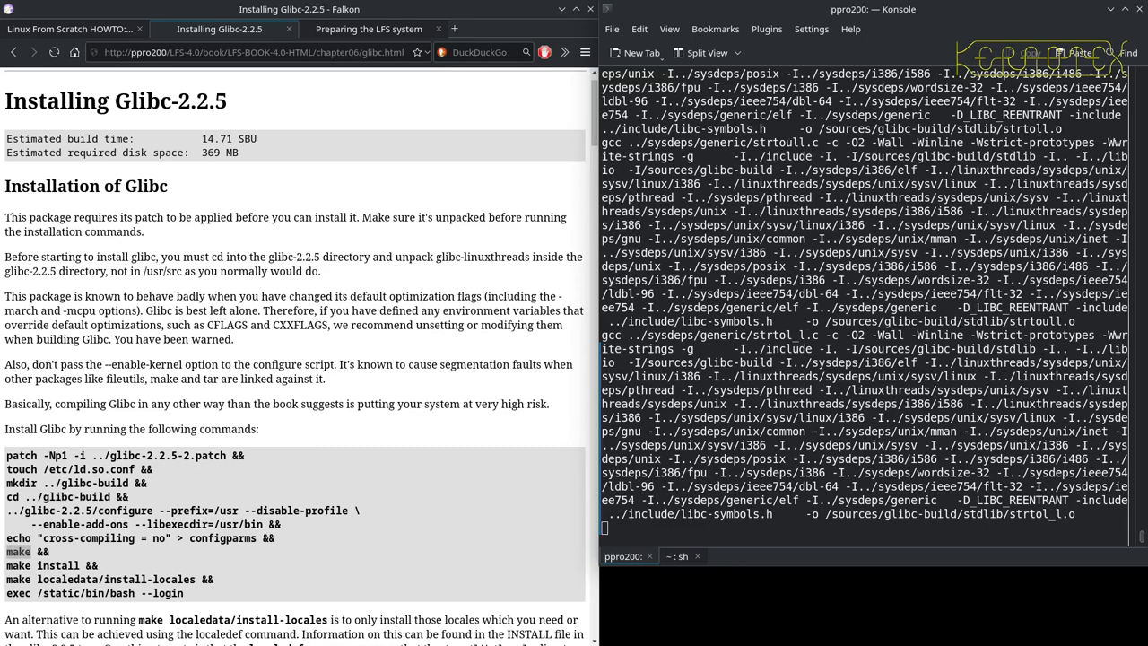
scroll("down", 3)
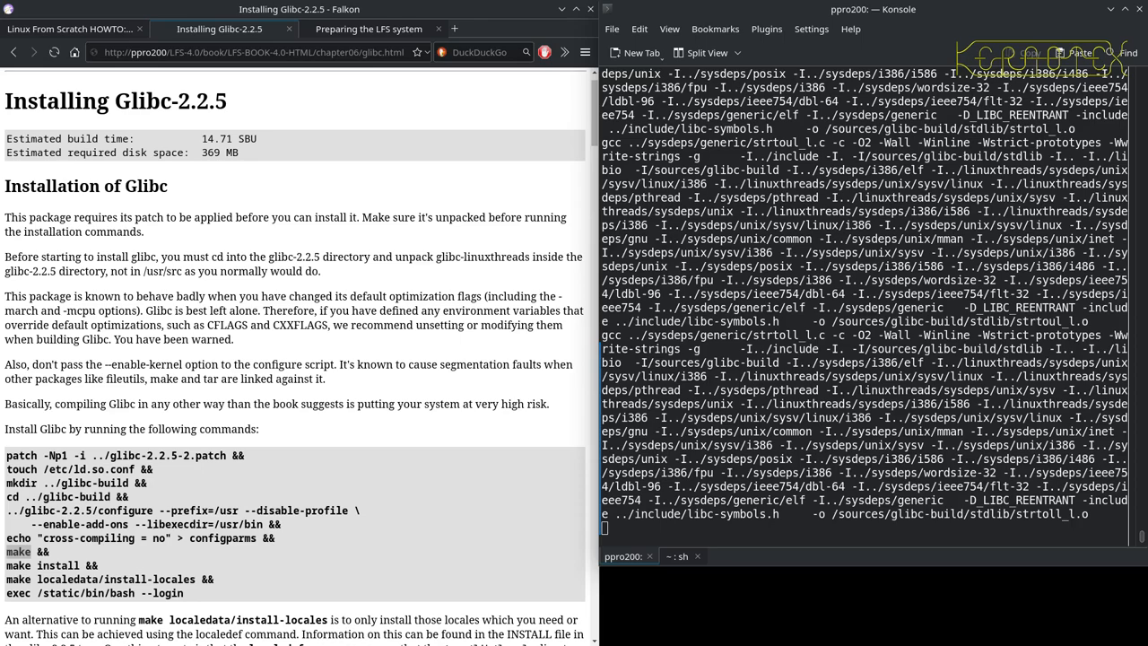
scroll("down", 3)
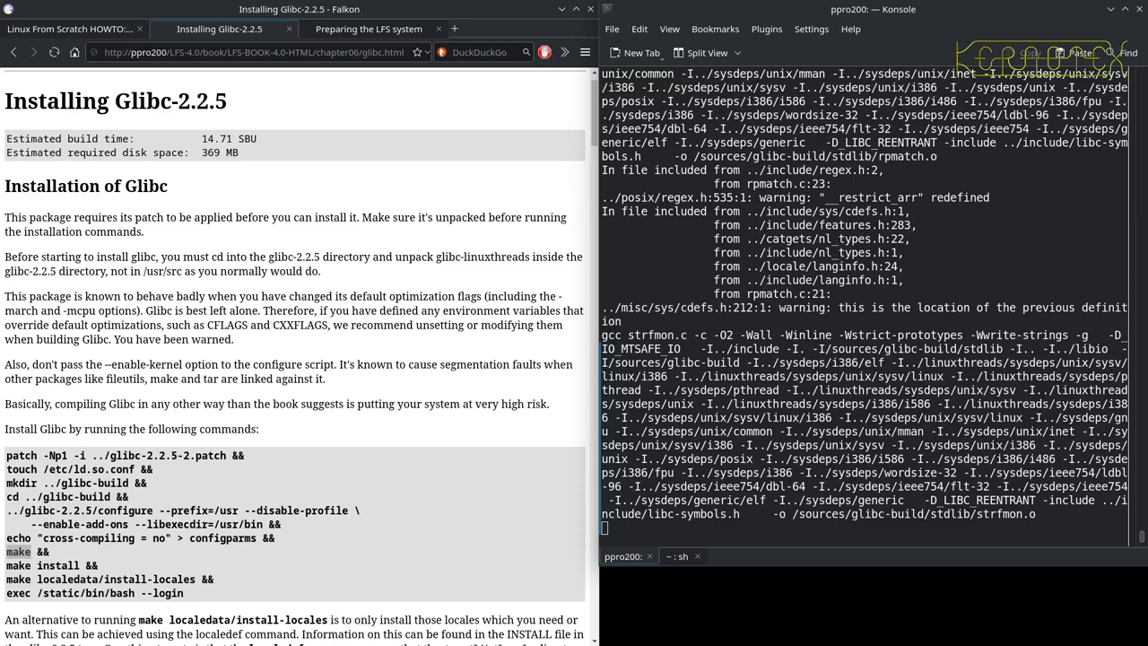
- Scroll the output as make finishes the stdlib objects and enters stdio-common
scroll("down", 3)
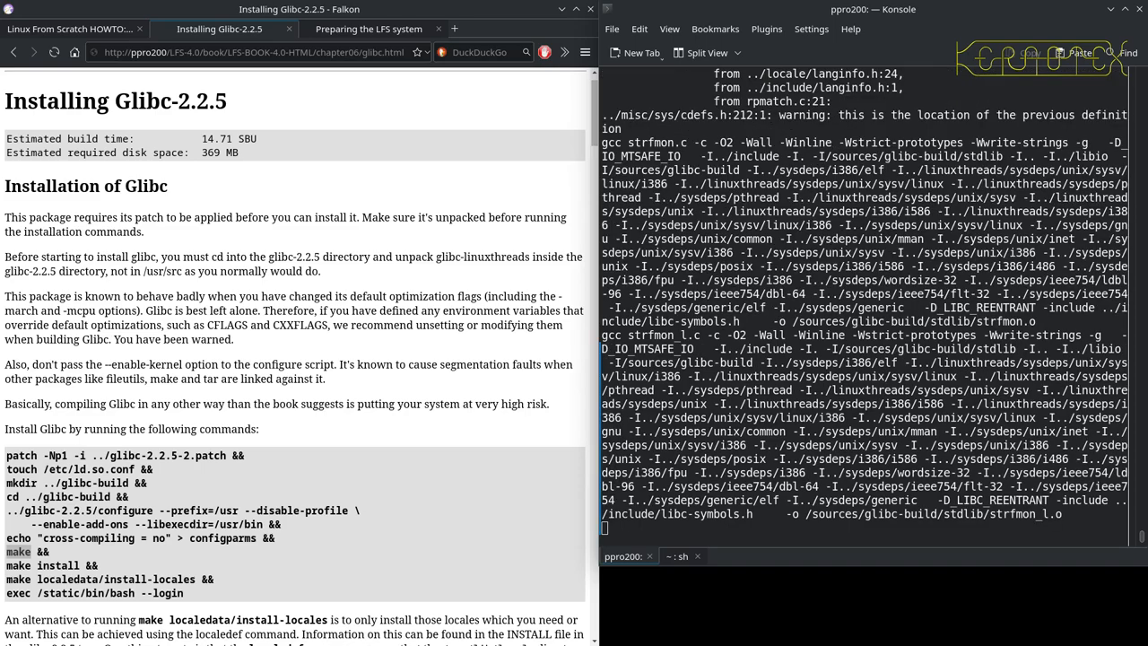
scroll("down", 3)
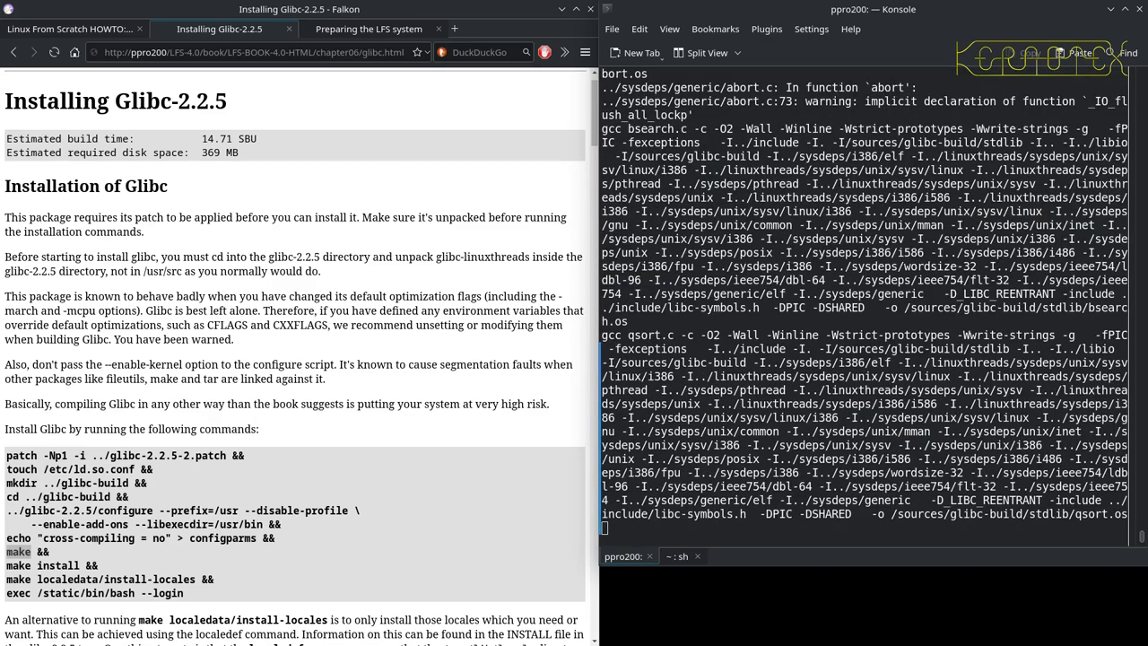
scroll("down", 3)
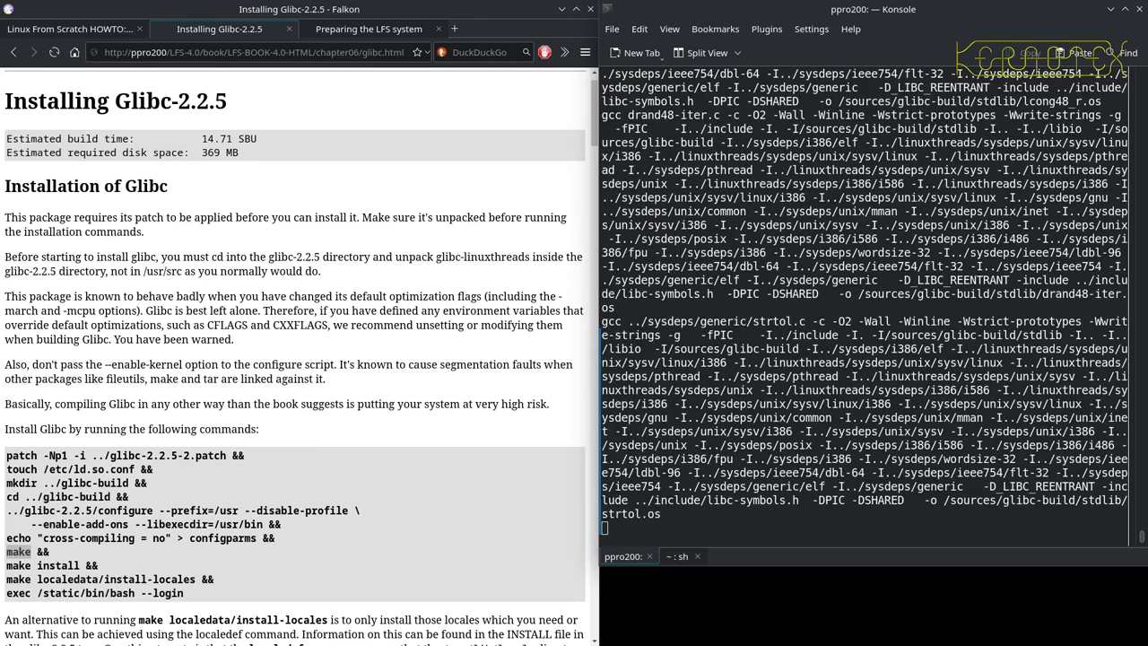
scroll("down", 3)
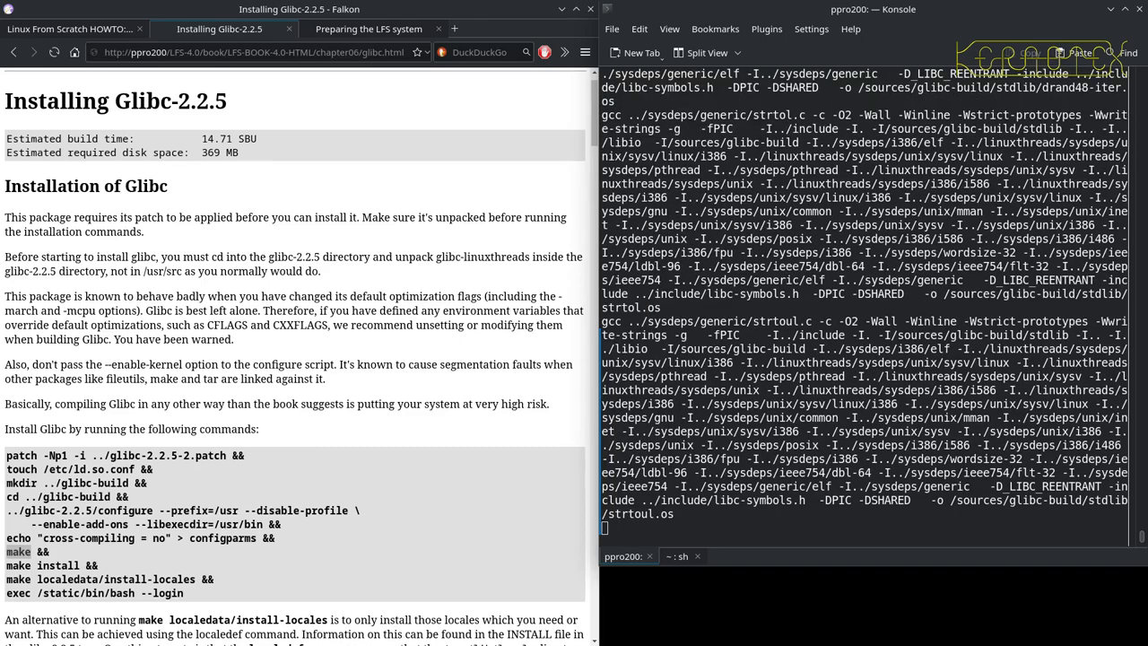
scroll("down", 3)
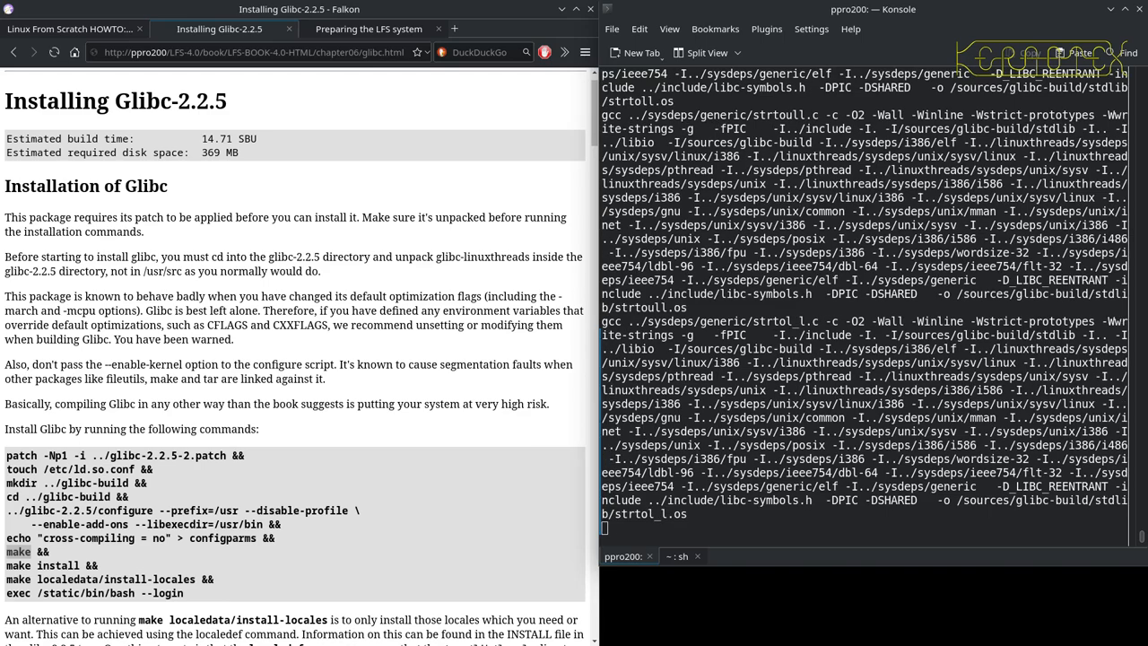
scroll("down", 3)
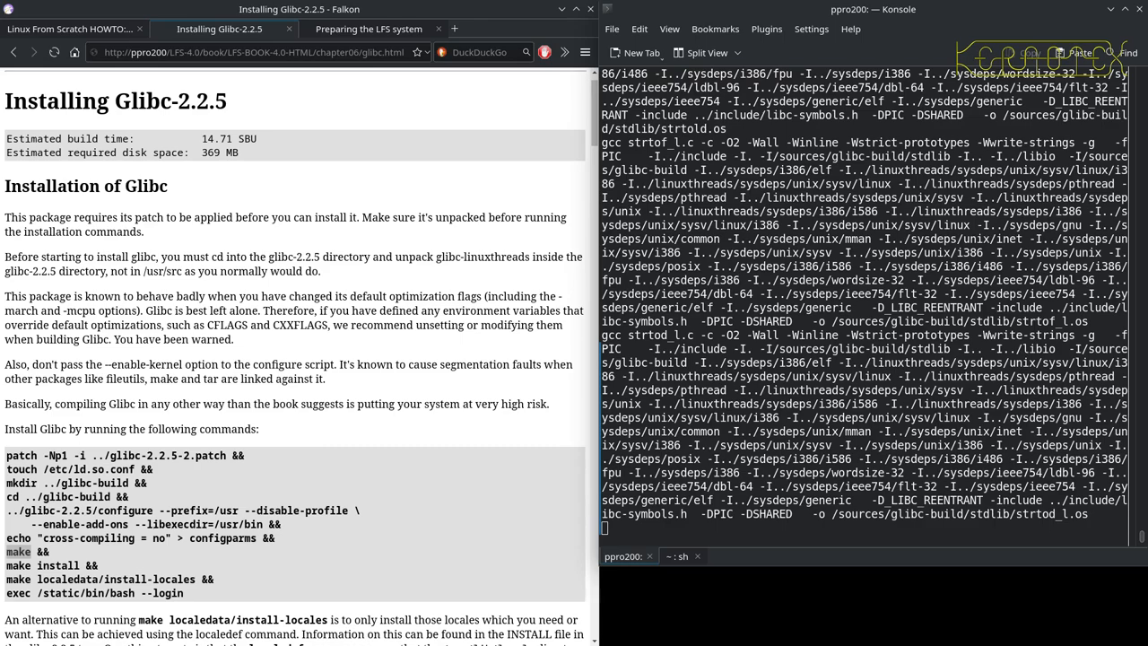
scroll("down", 3)
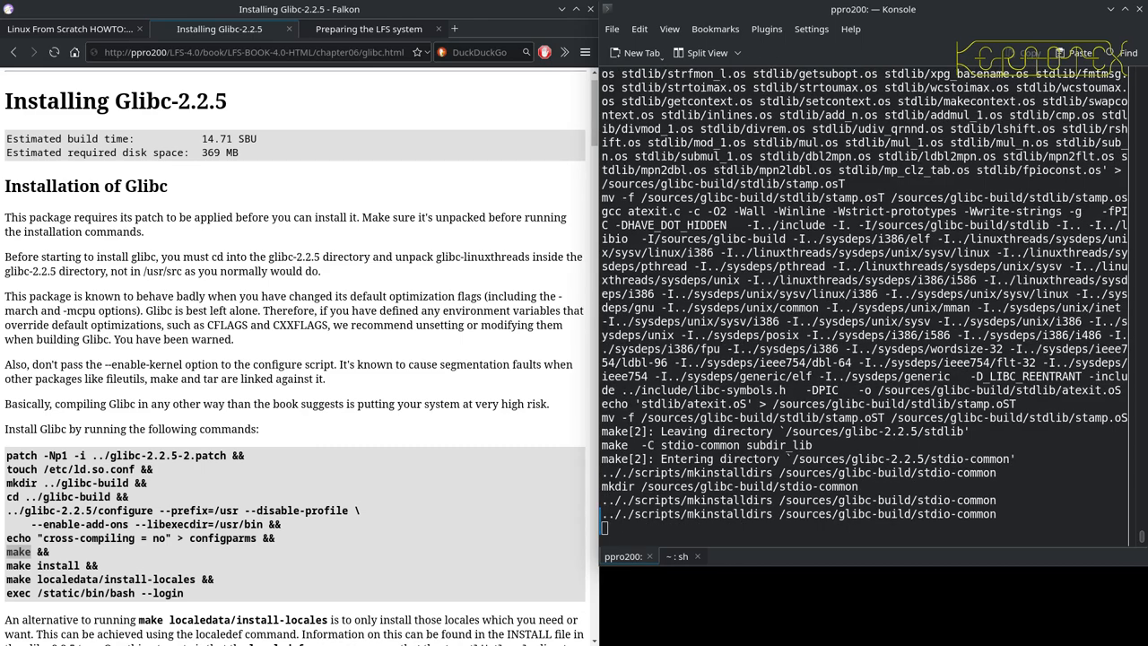
- Scroll the make output while gcc compiles libio sources like iofwrite and iogetdelim
scroll("down", 3)
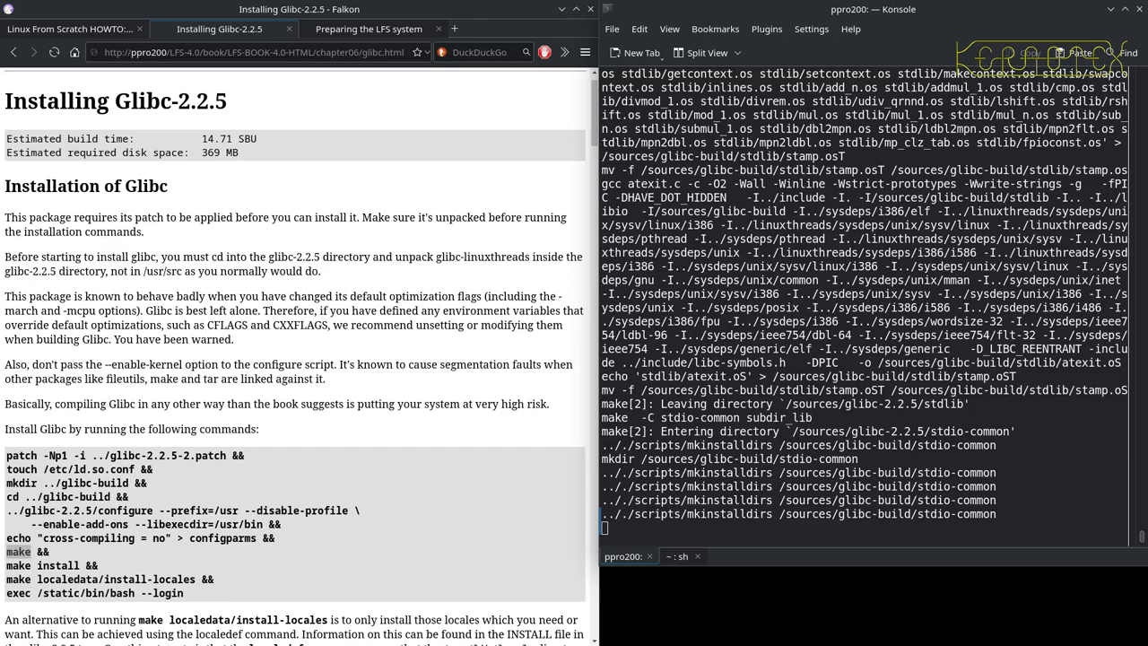
scroll("down", 3)
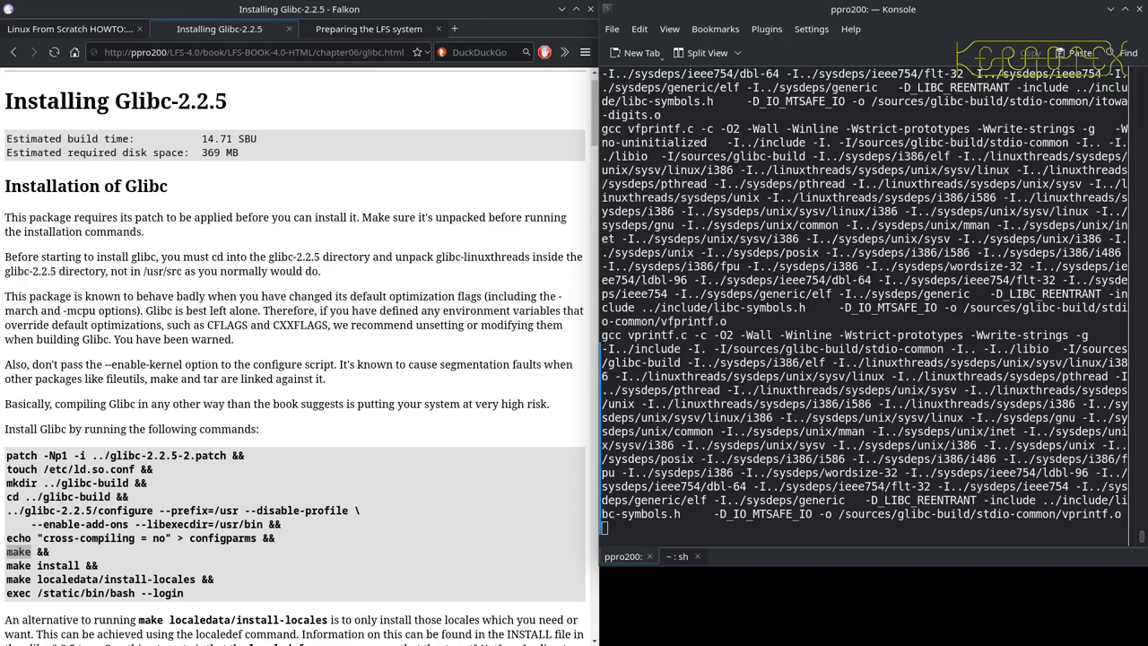
scroll("down", 3)
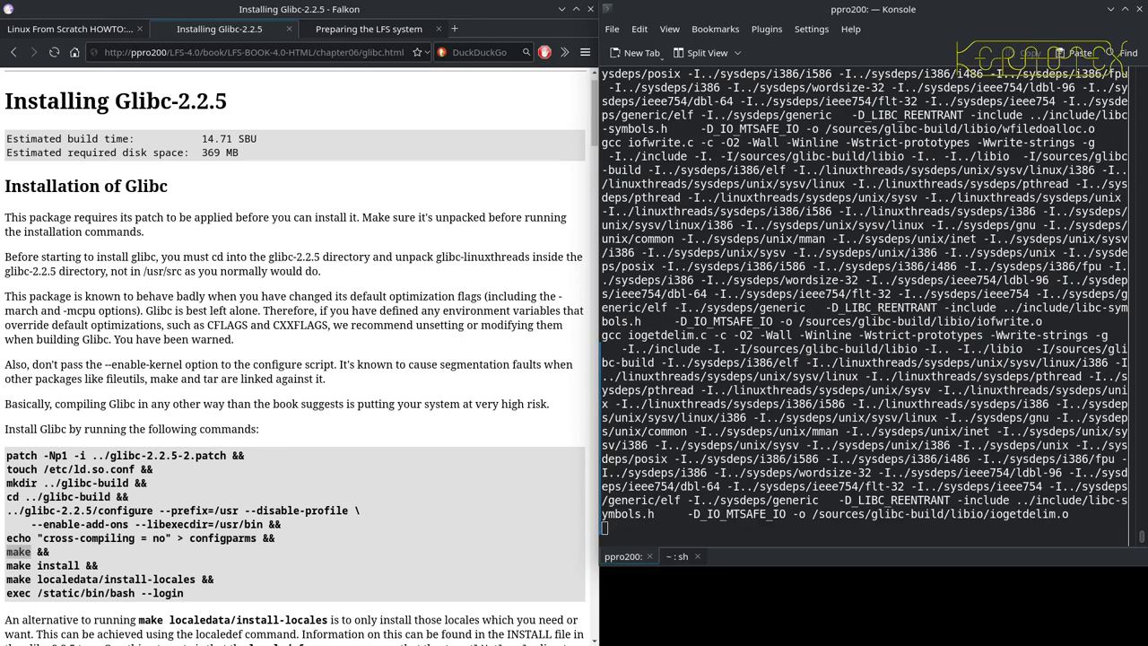
- Follow the build output as libio objects finish and shared putwc_u.os, putwchar.os compile
scroll("down", 3)
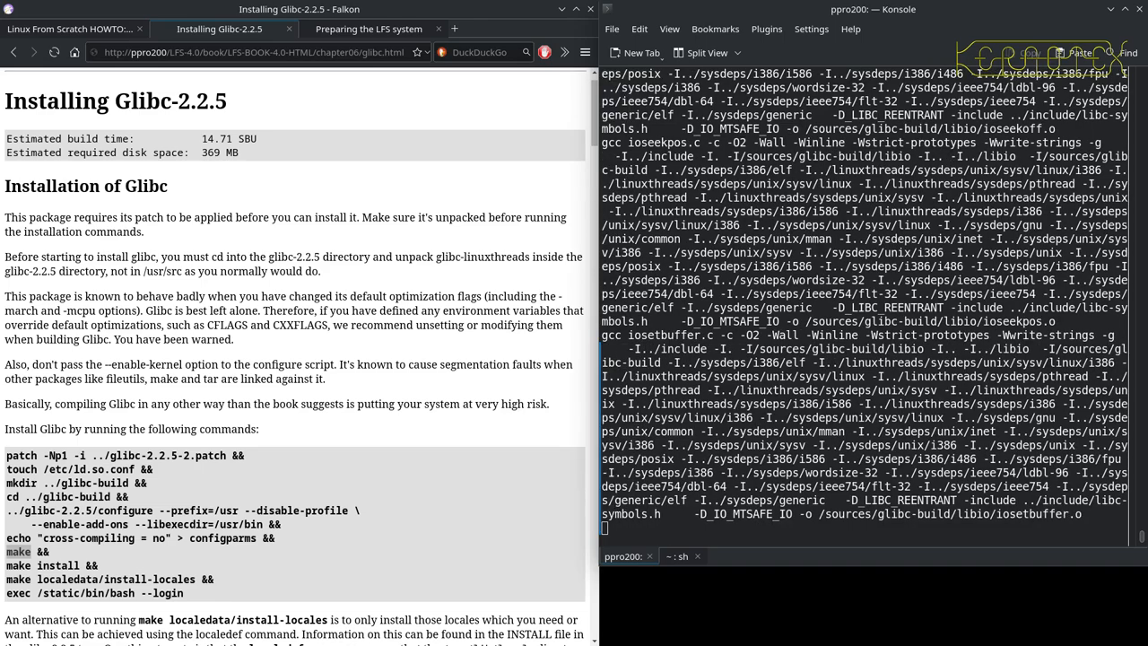
scroll("down", 3)
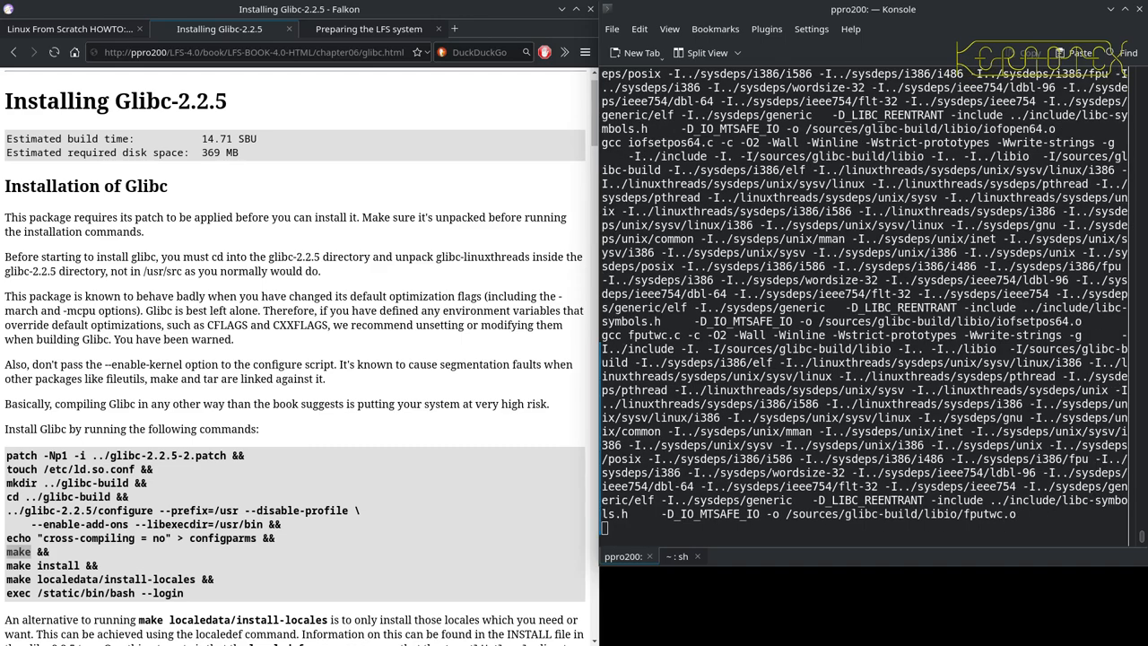
scroll("down", 3)
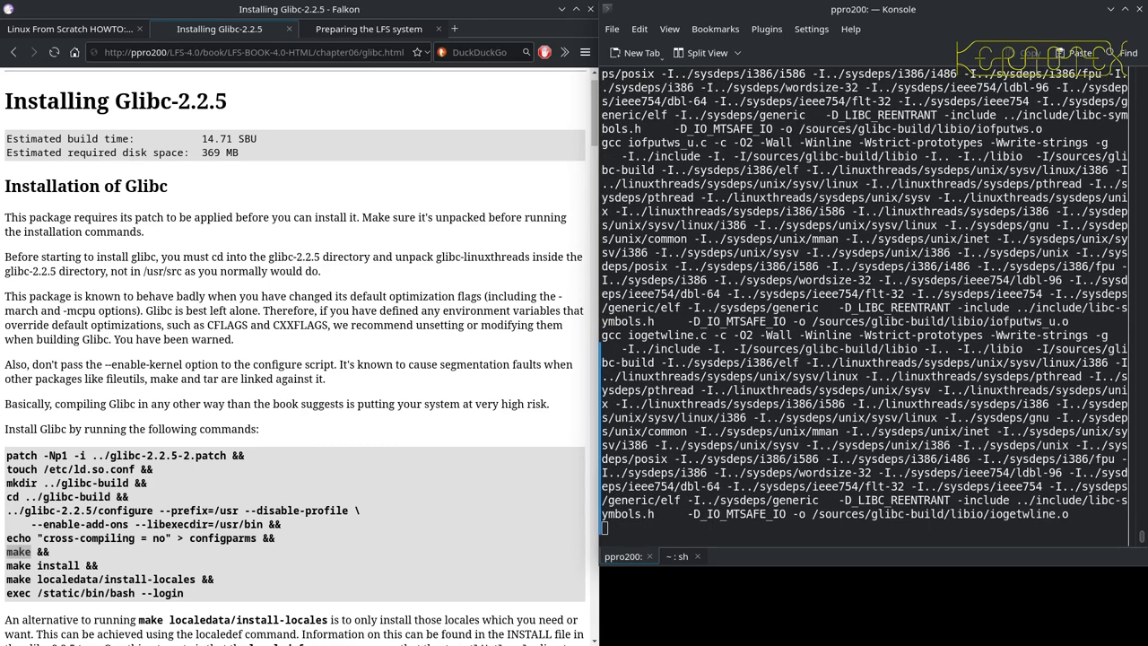
scroll("down", 3)
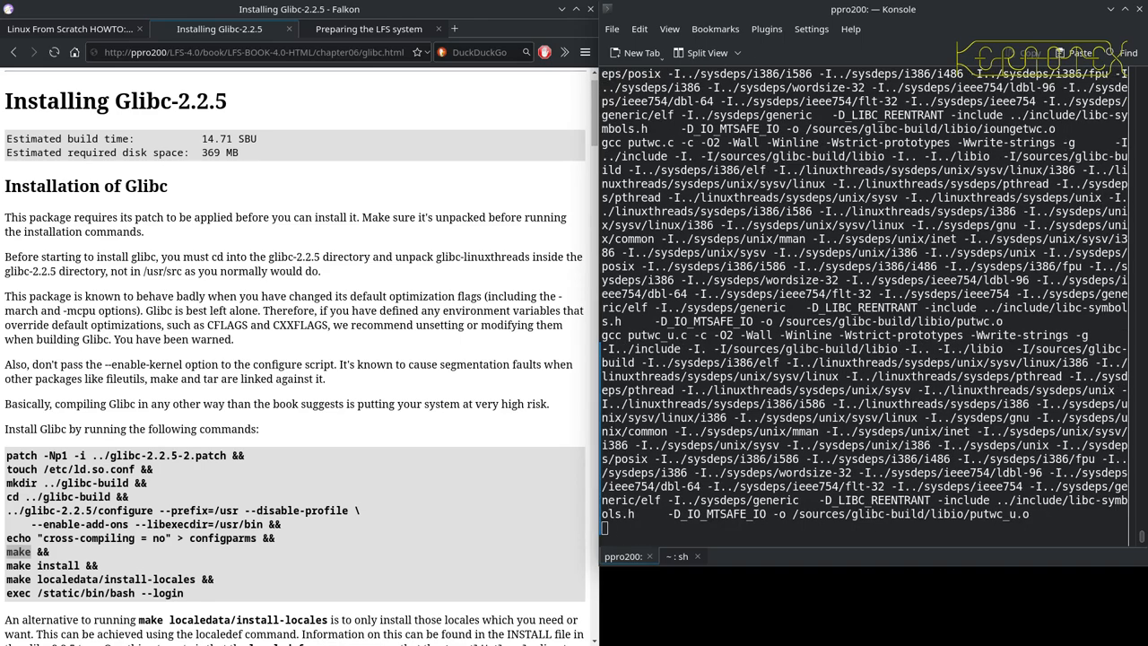
scroll("down", 3)
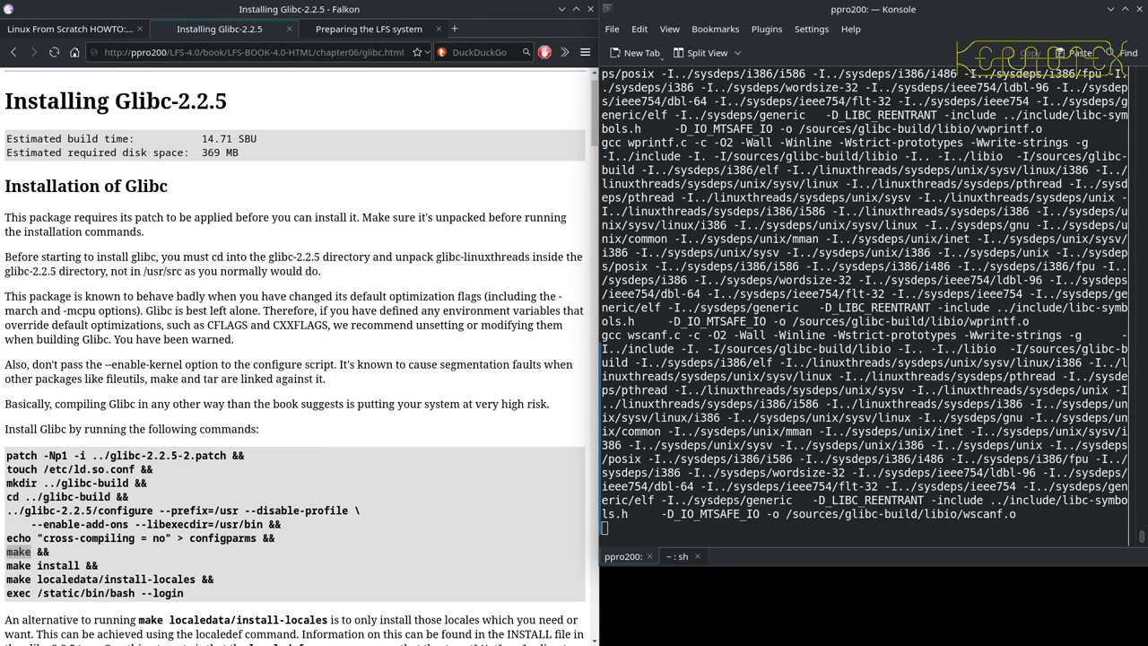
scroll("down", 3)
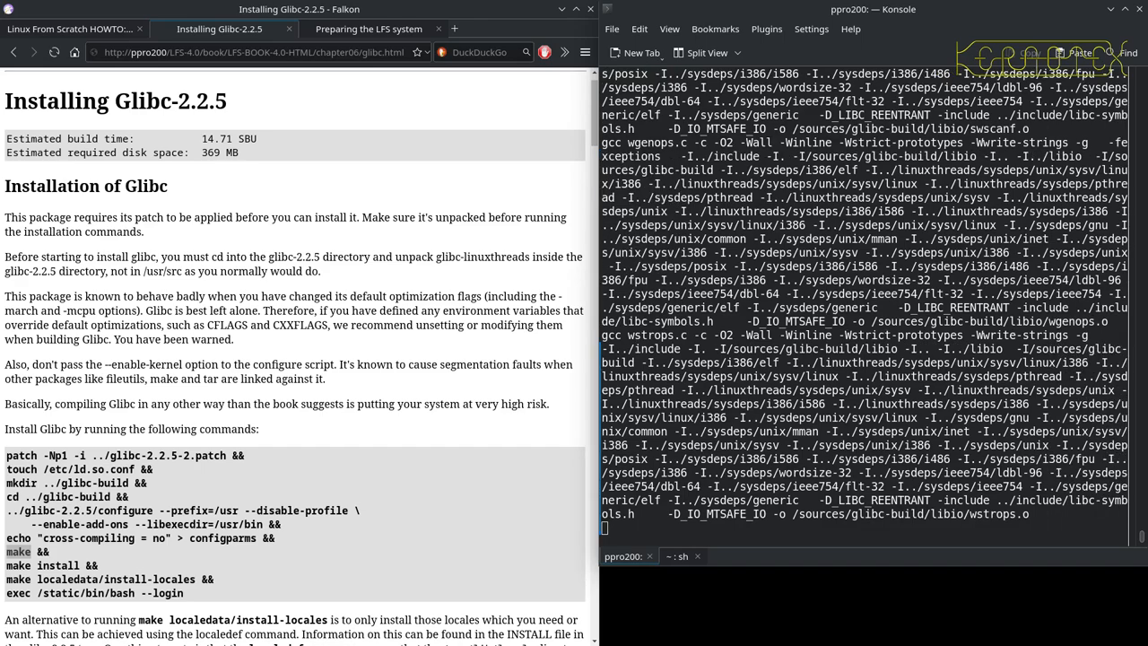
scroll("down", 3)
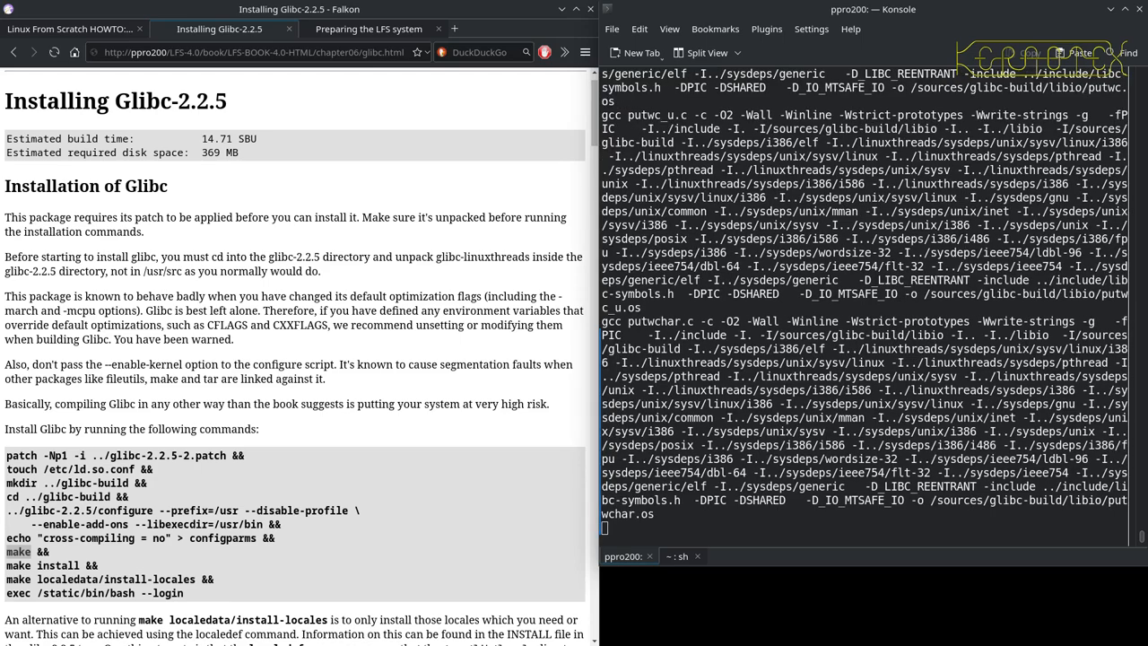
- Scroll the output as malloc writes its stamp files and make enters string
scroll("down", 3)
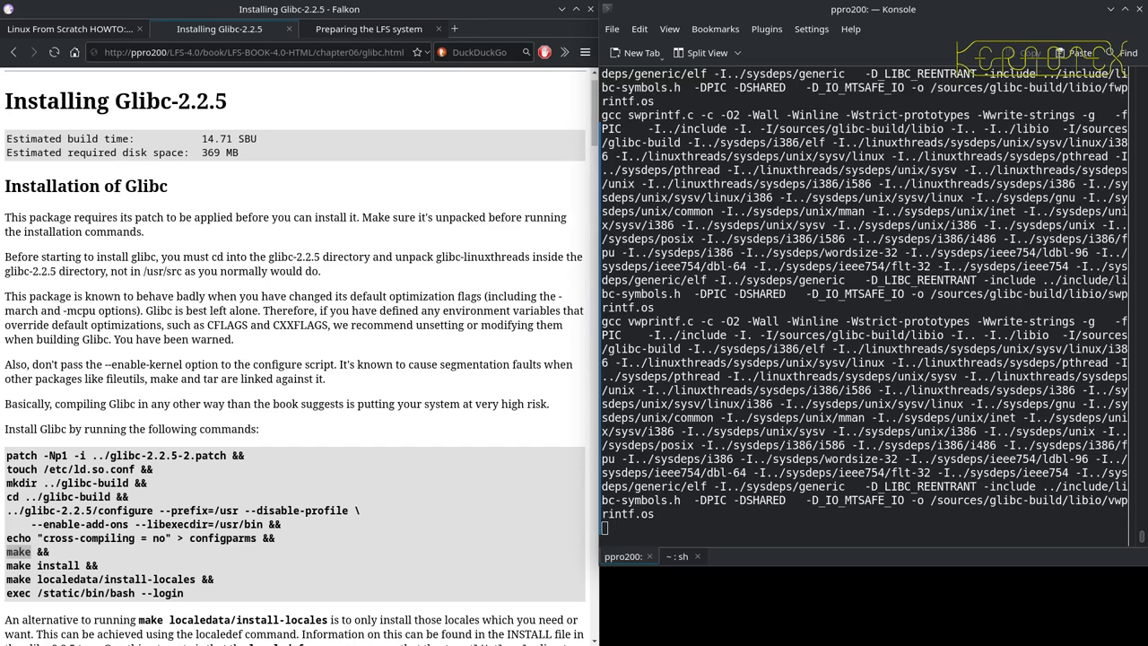
scroll("down", 3)
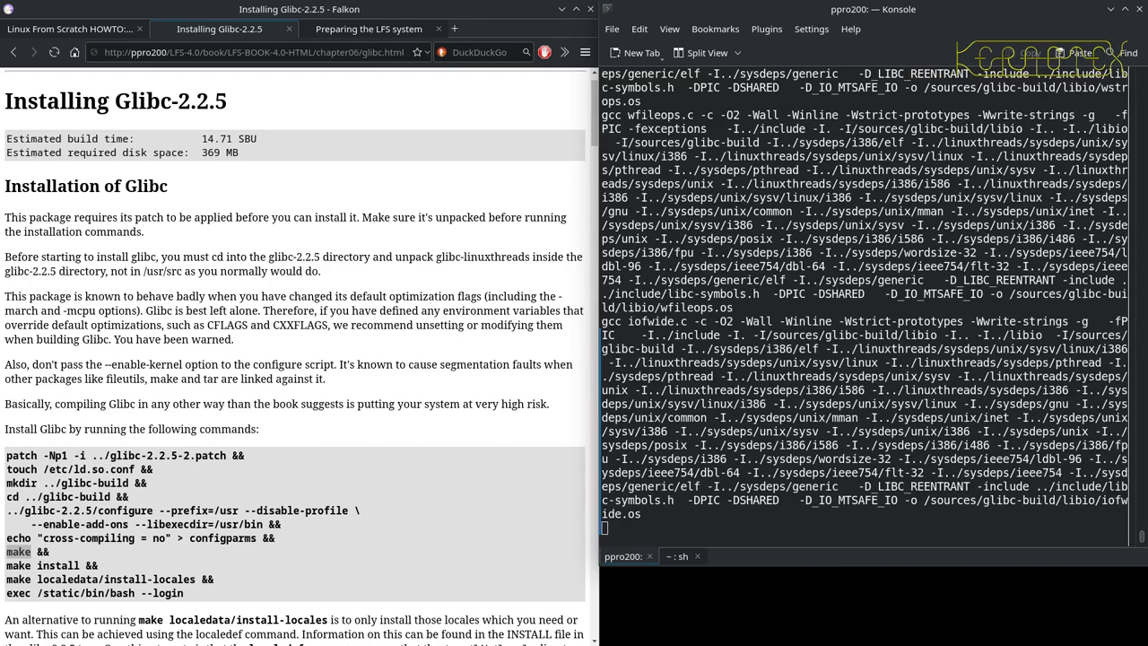
scroll("down", 3)
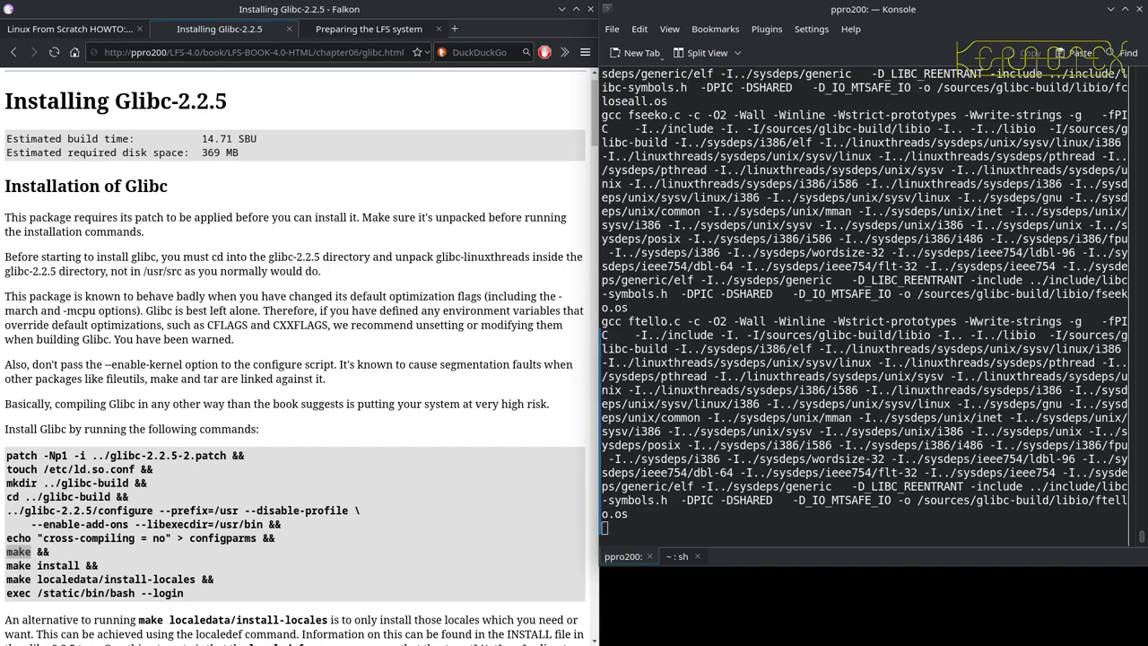
scroll("down", 3)
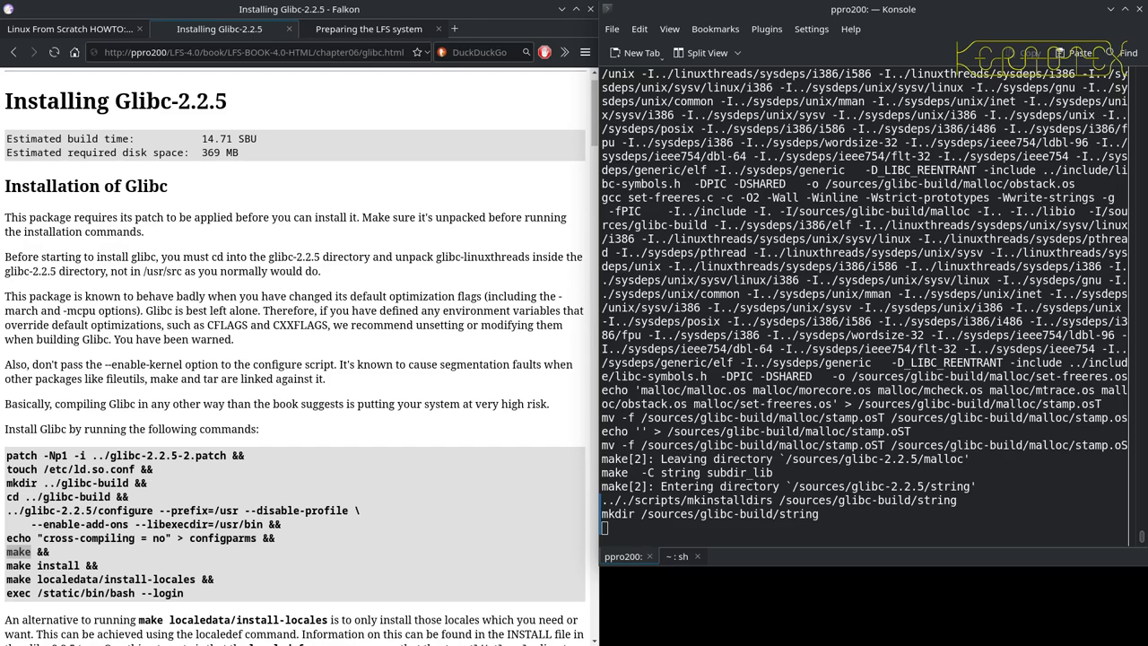
- Watch make finish the string directory and compile wcsmbs sources wcstol and wcstoul
scroll("down", 3)
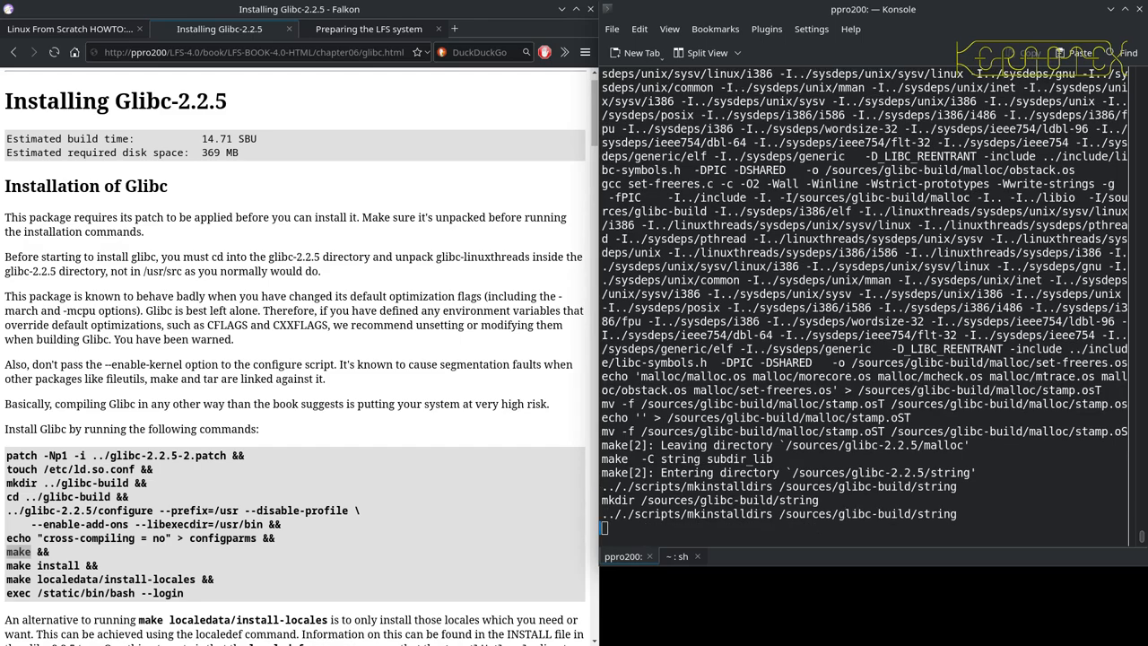
scroll("down", 3)
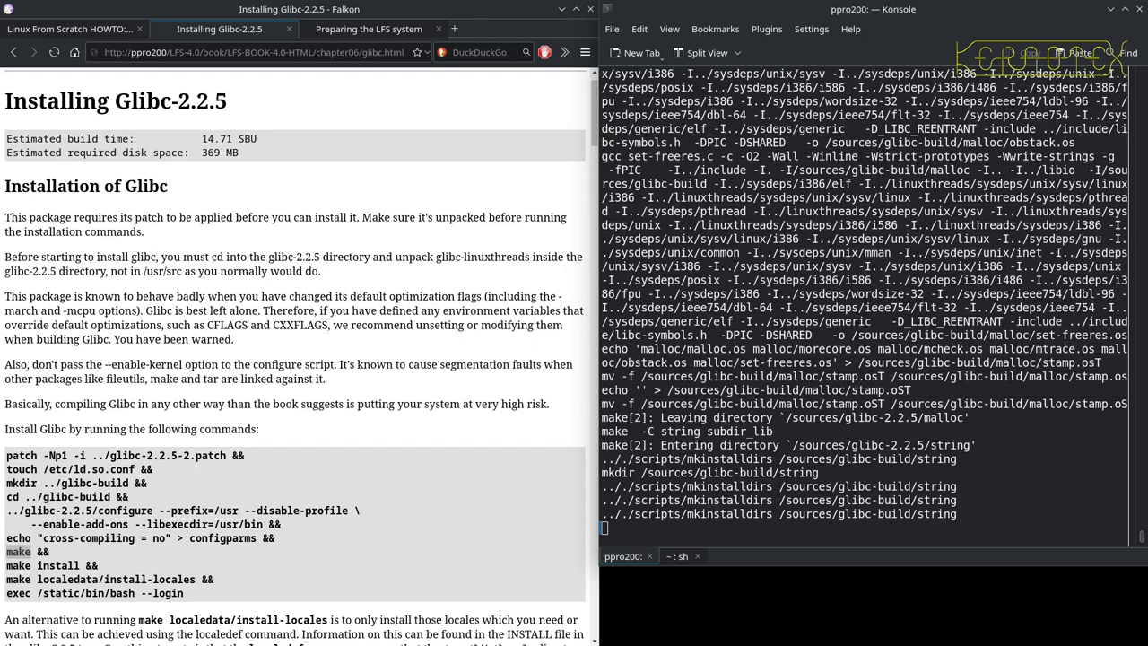
scroll("down", 3)
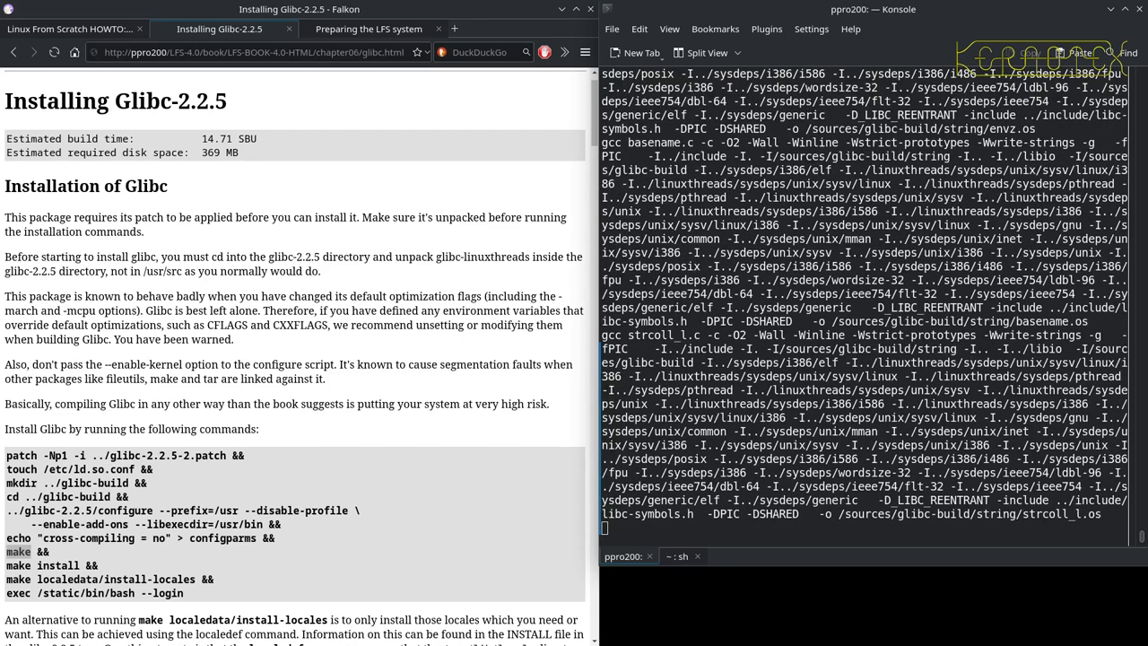
scroll("down", 3)
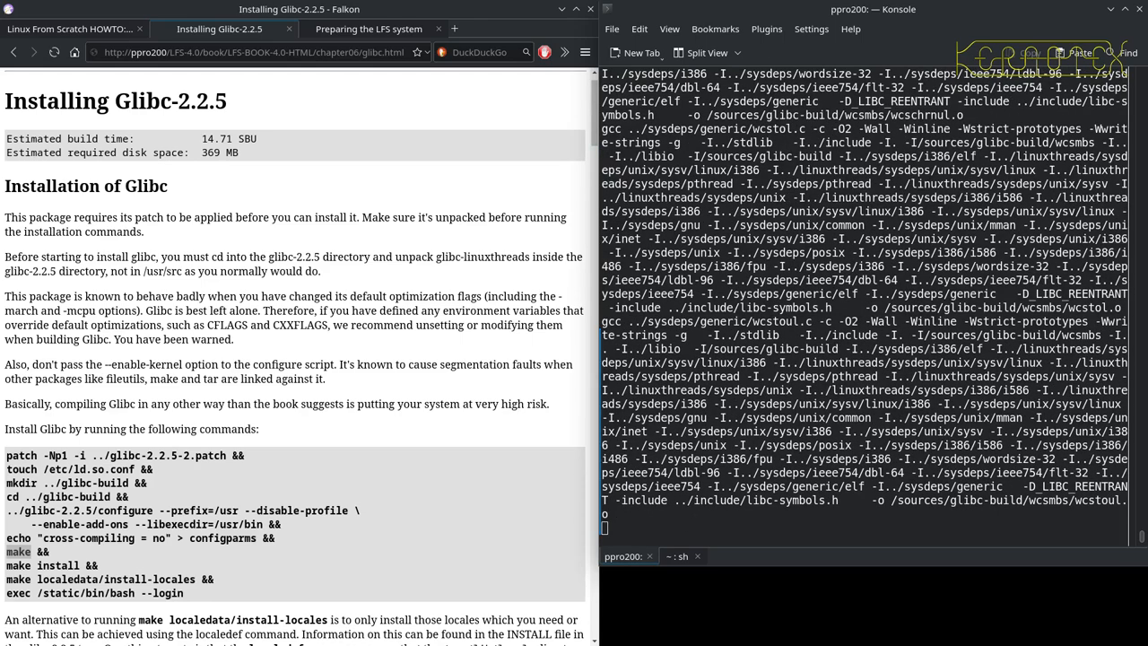
- Scroll past static wcsmbs objects to shared builds like wcstod.os and wcstold.os
scroll("down", 3)
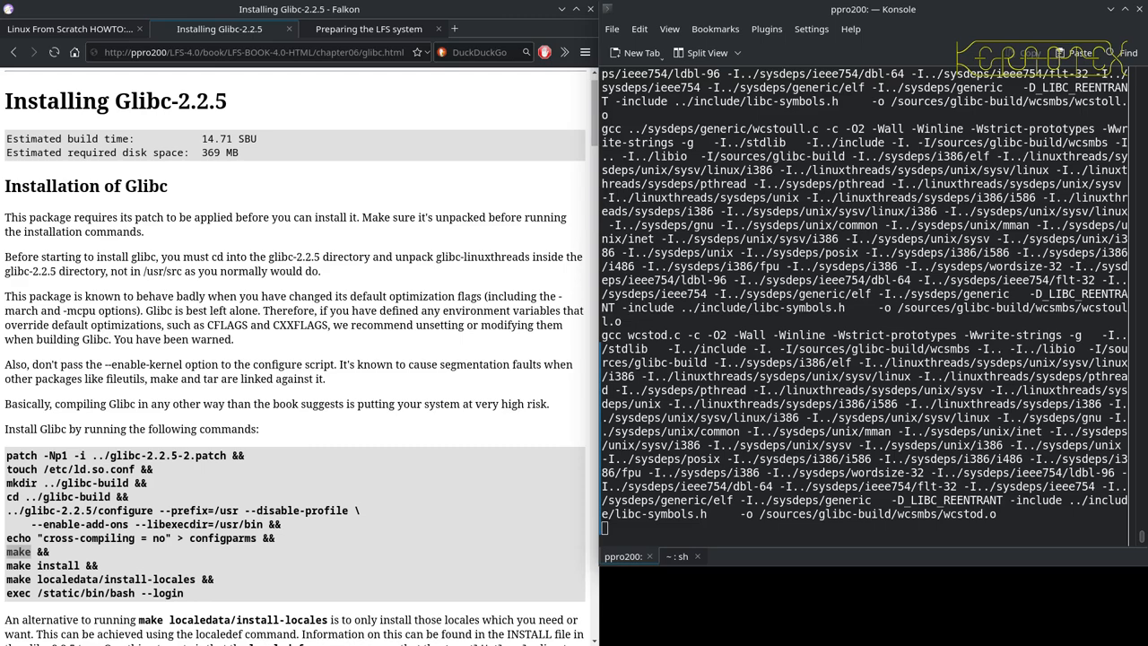
scroll("down", 3)
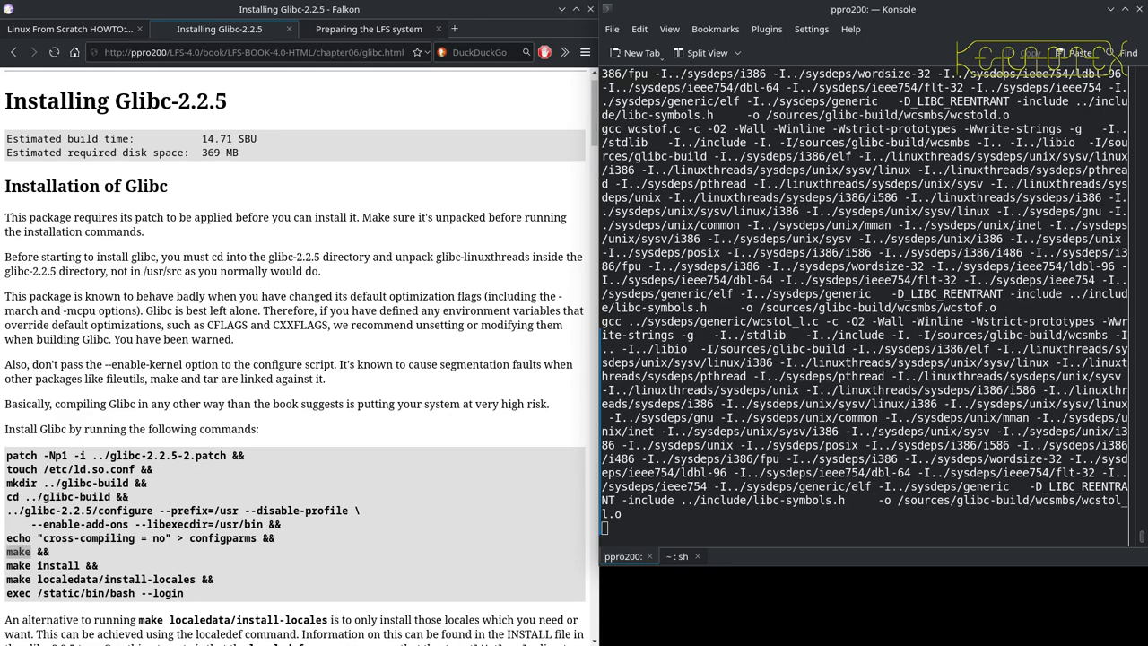
scroll("down", 3)
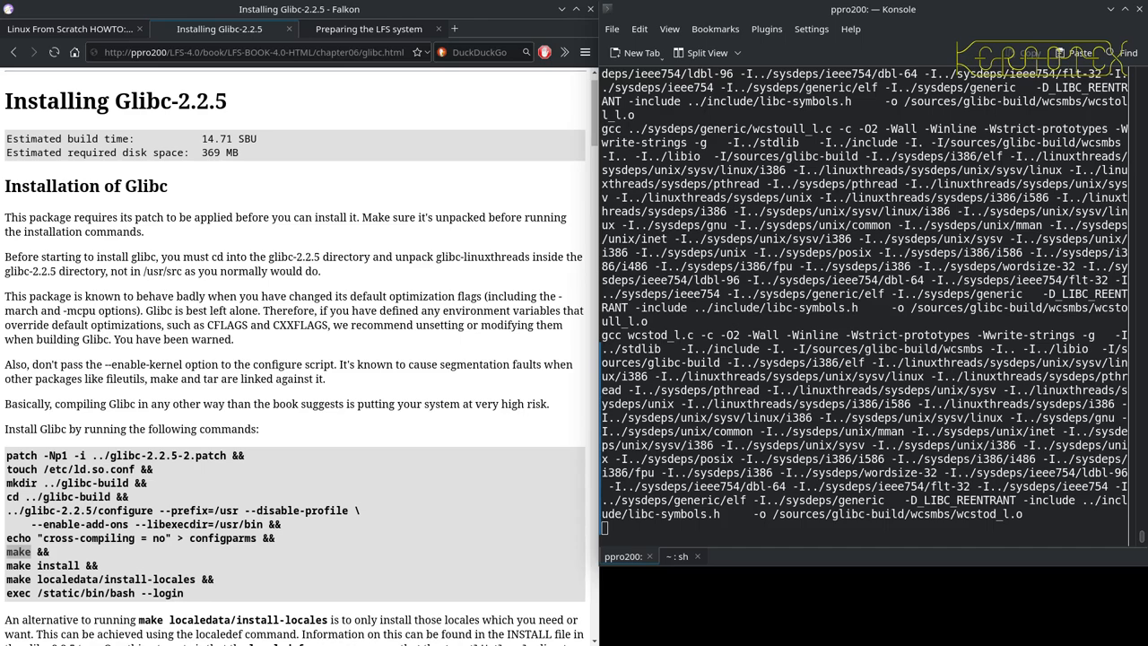
scroll("down", 3)
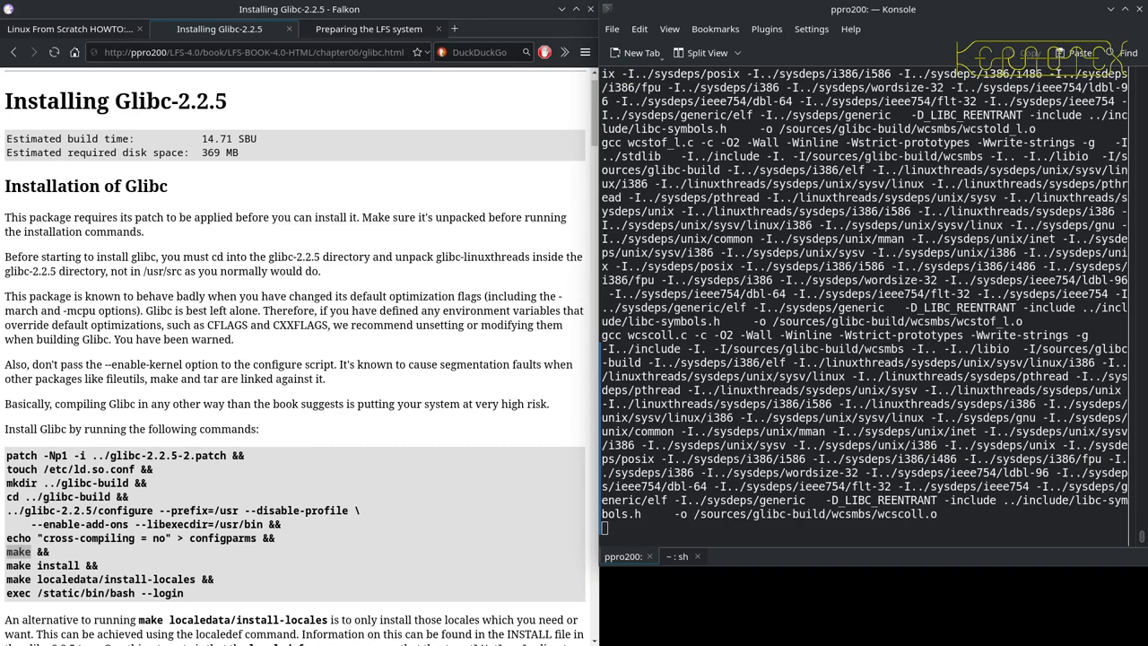
scroll("down", 3)
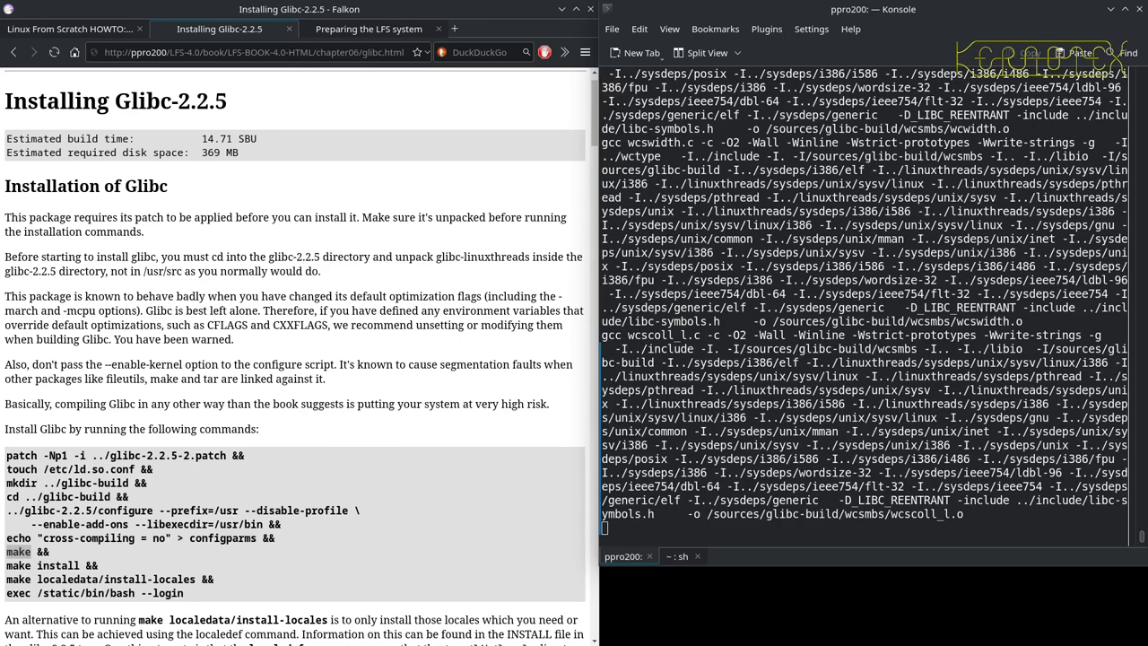
scroll("down", 3)
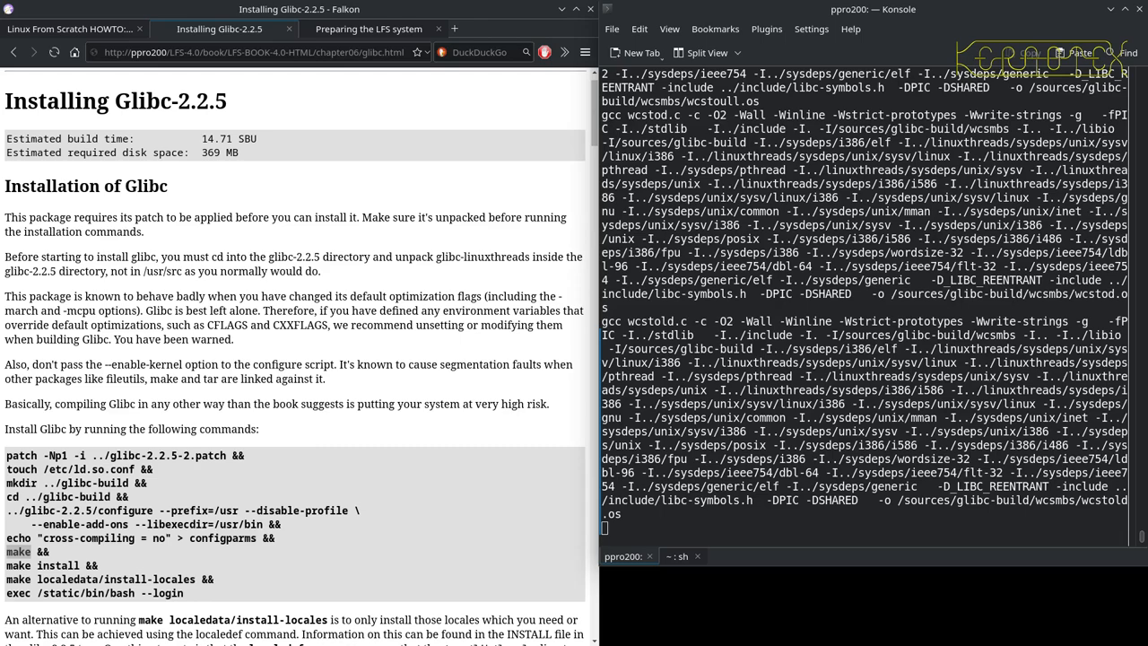
- Follow output past wcsxfrm.os as make compiles time sources mktime.o and strftime.o
scroll("down", 3)
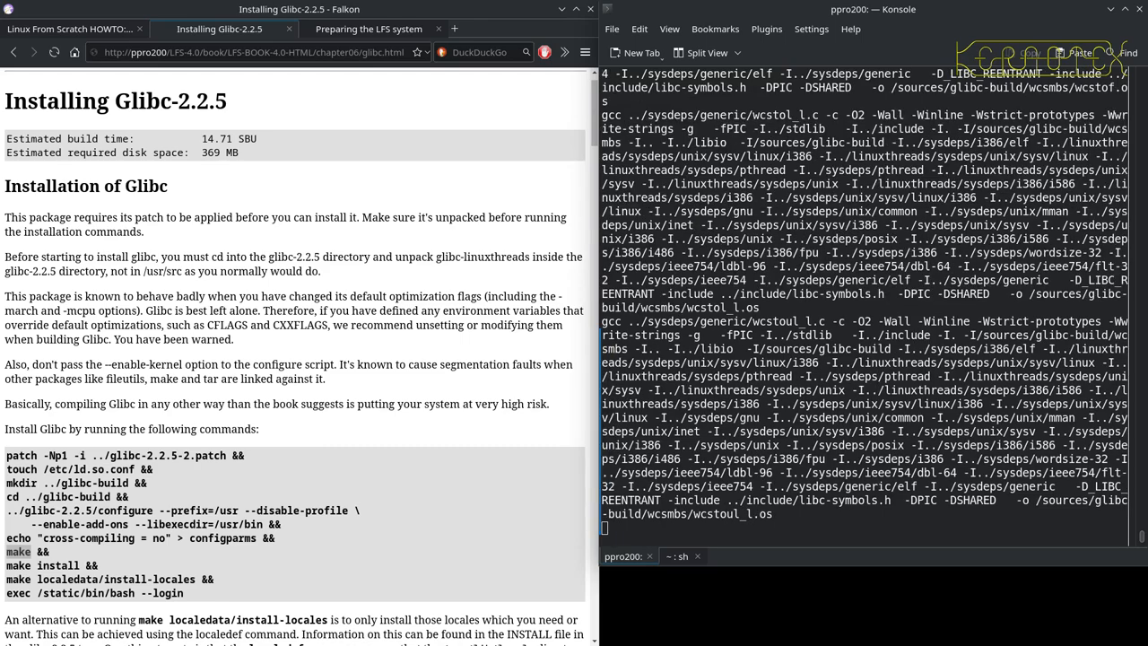
scroll("down", 3)
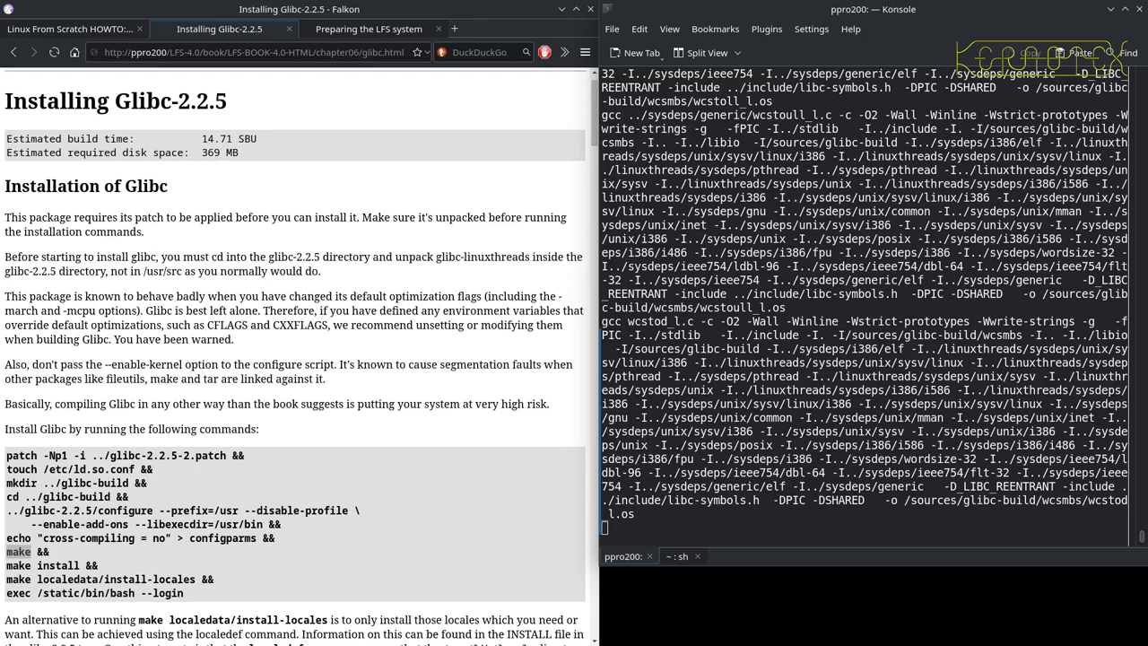
scroll("down", 3)
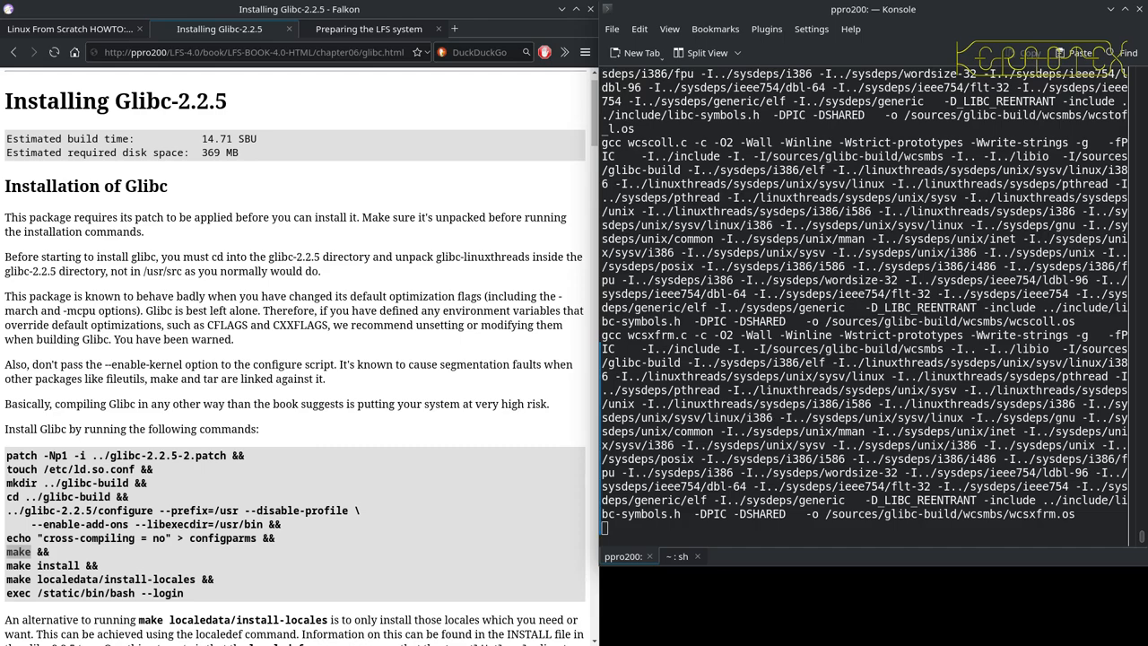
scroll("down", 3)
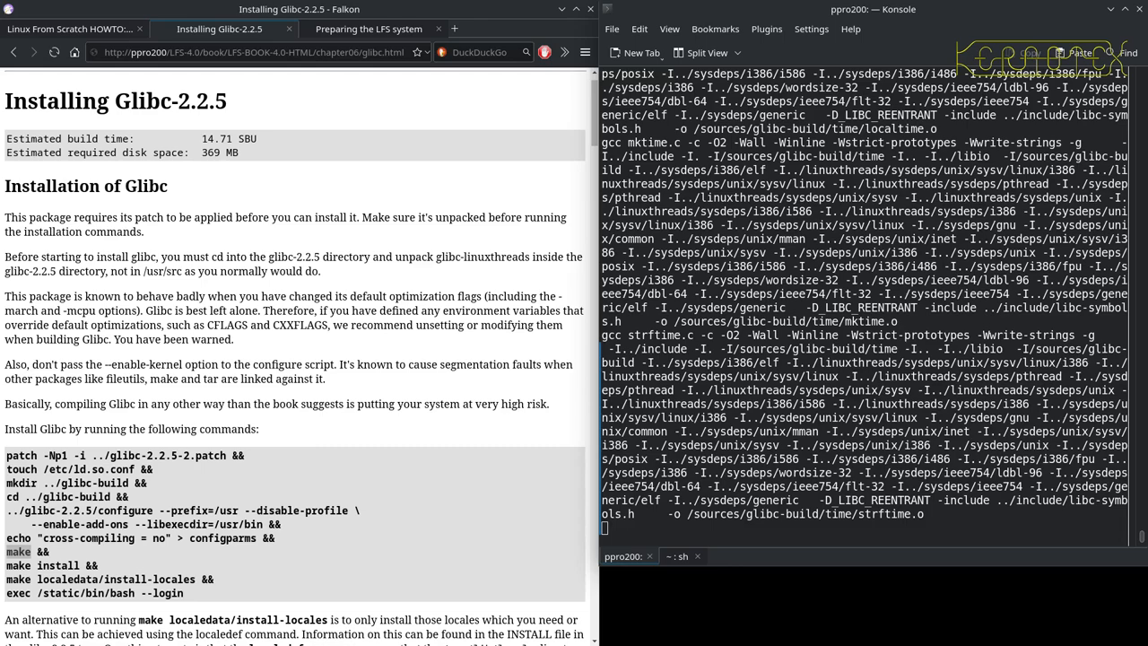
- Scroll the output as the time directory writes stamp files and make enters dirent
scroll("down", 3)
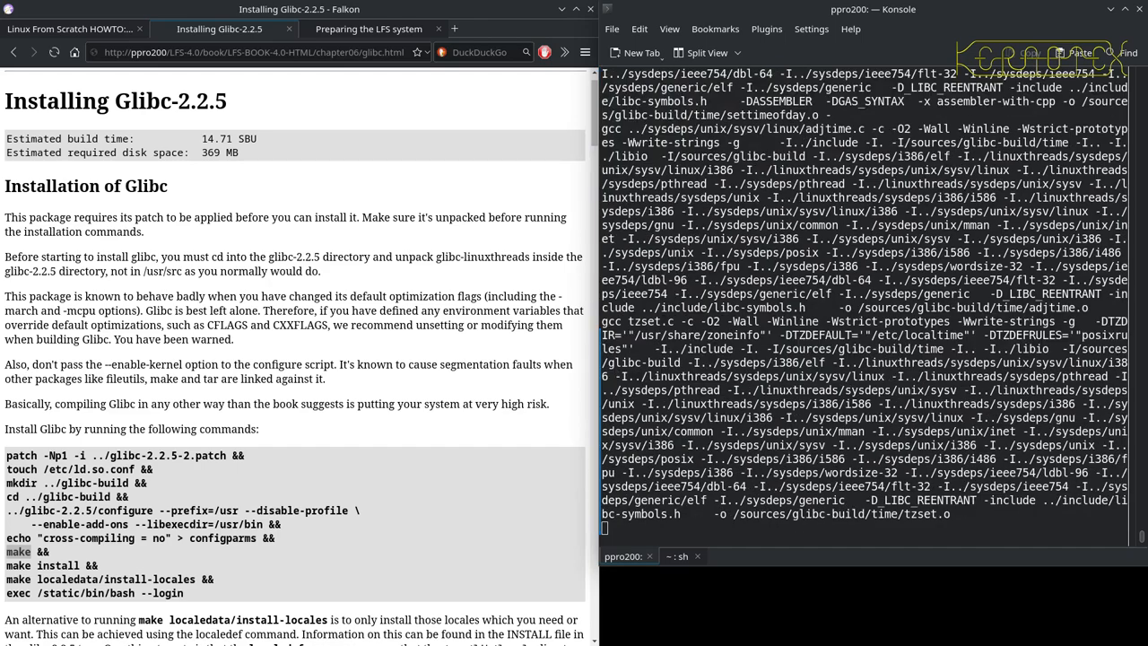
scroll("down", 3)
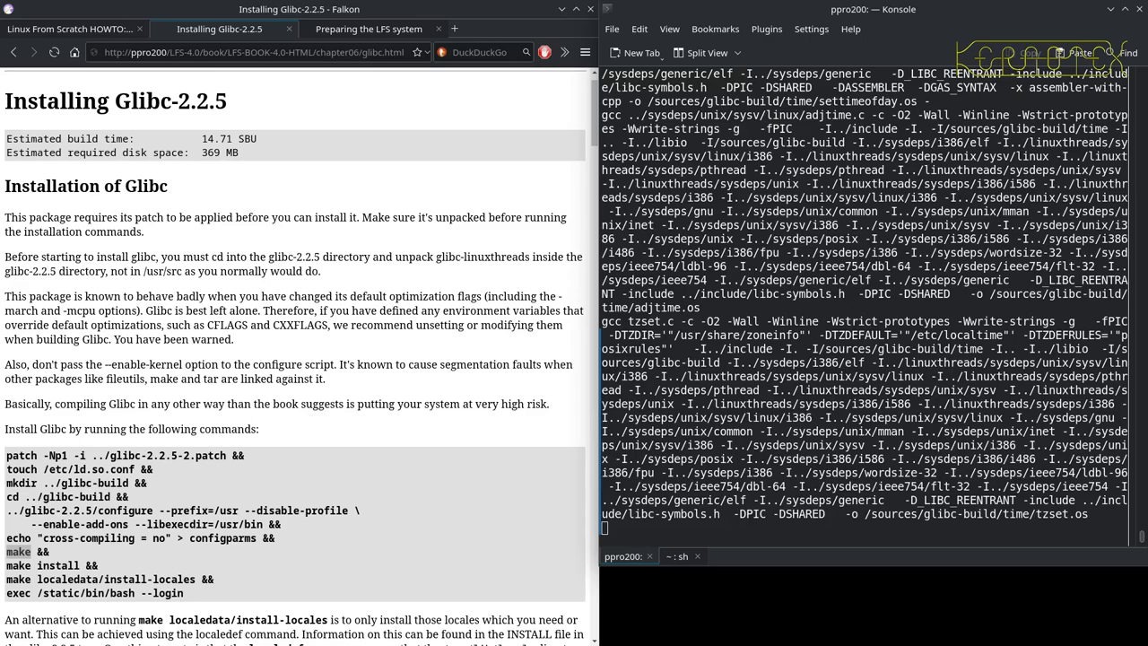
scroll("down", 3)
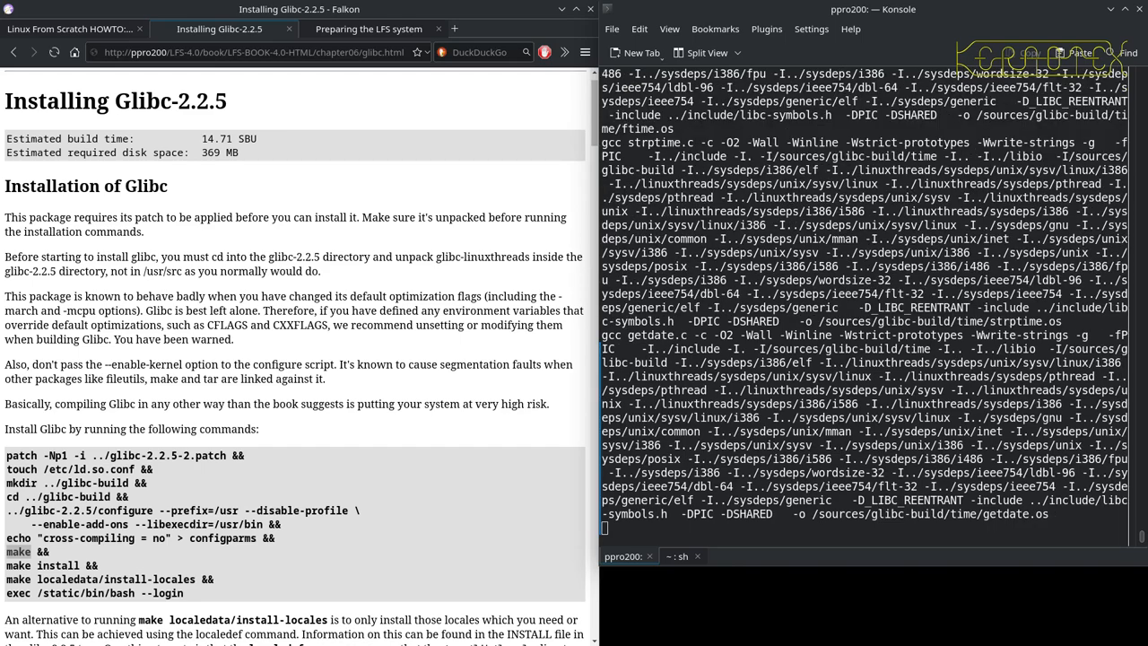
scroll("down", 3)
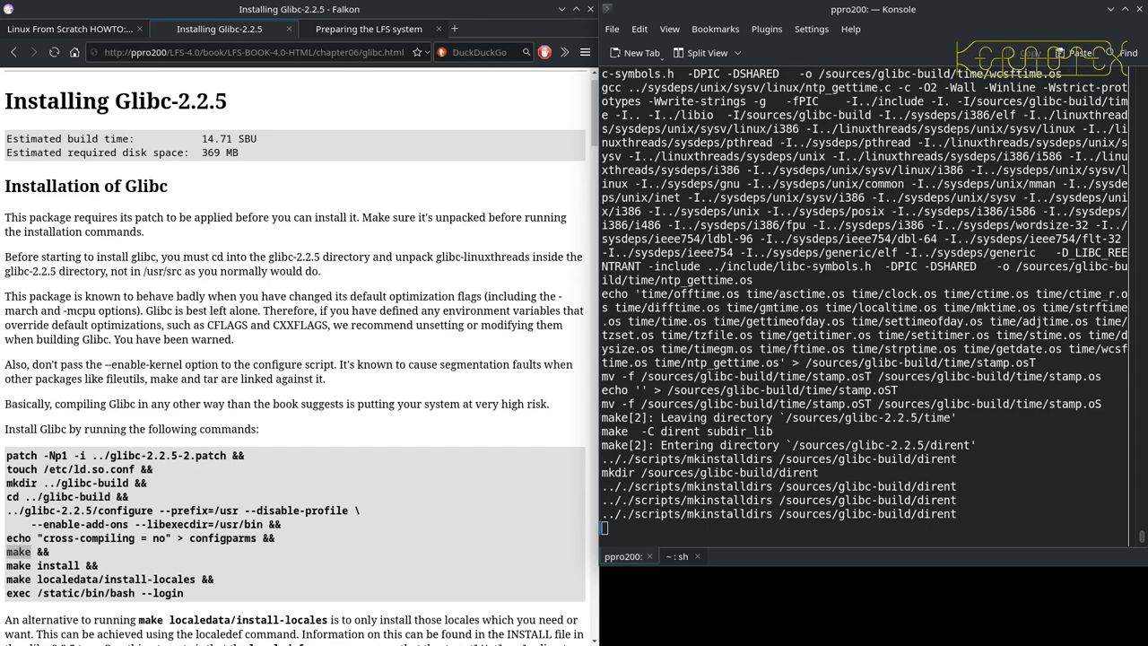
- Scroll to see dirent's stamp files written and make entering grp
scroll("down", 3)
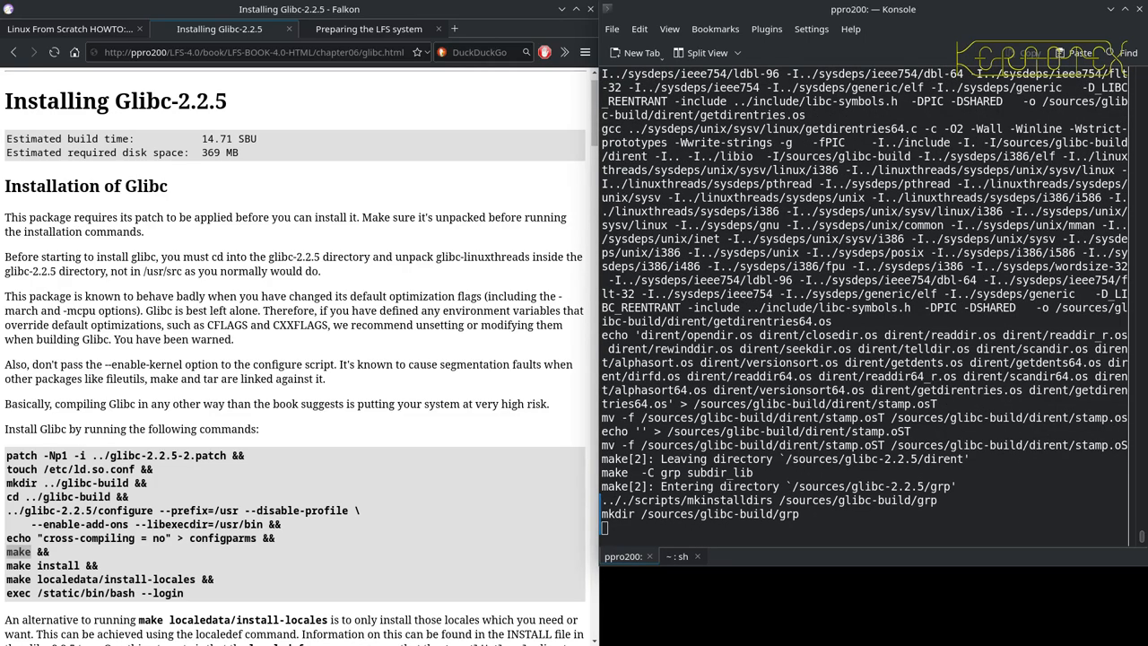
- Watch grp and pwd compile until make creates the posix build directory
scroll("down", 3)
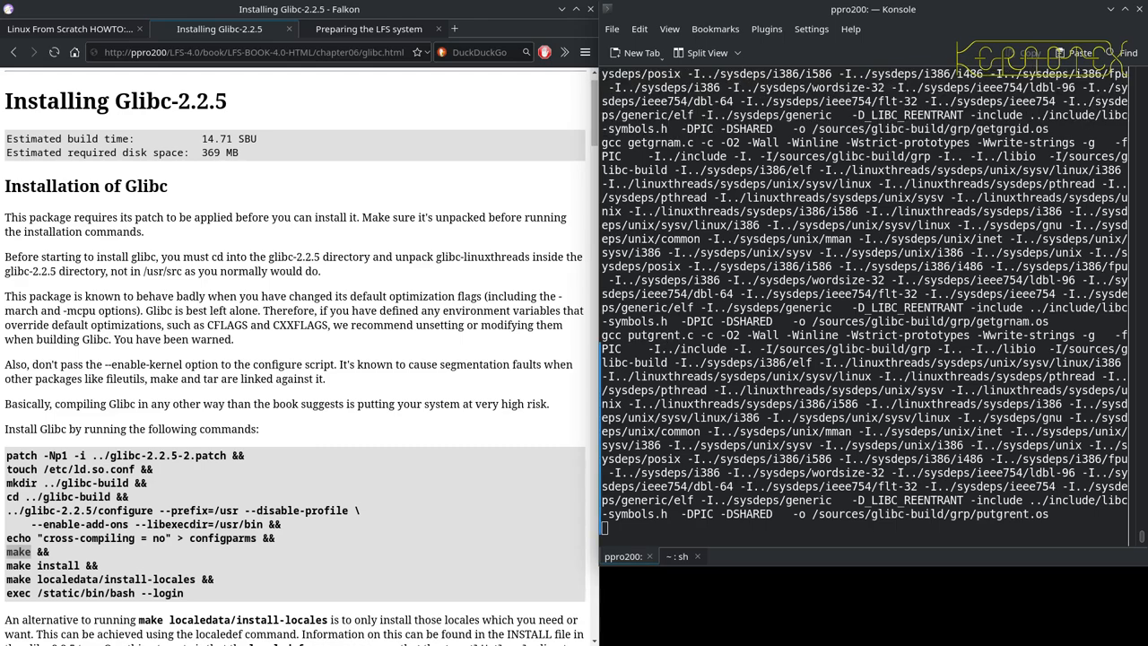
scroll("down", 3)
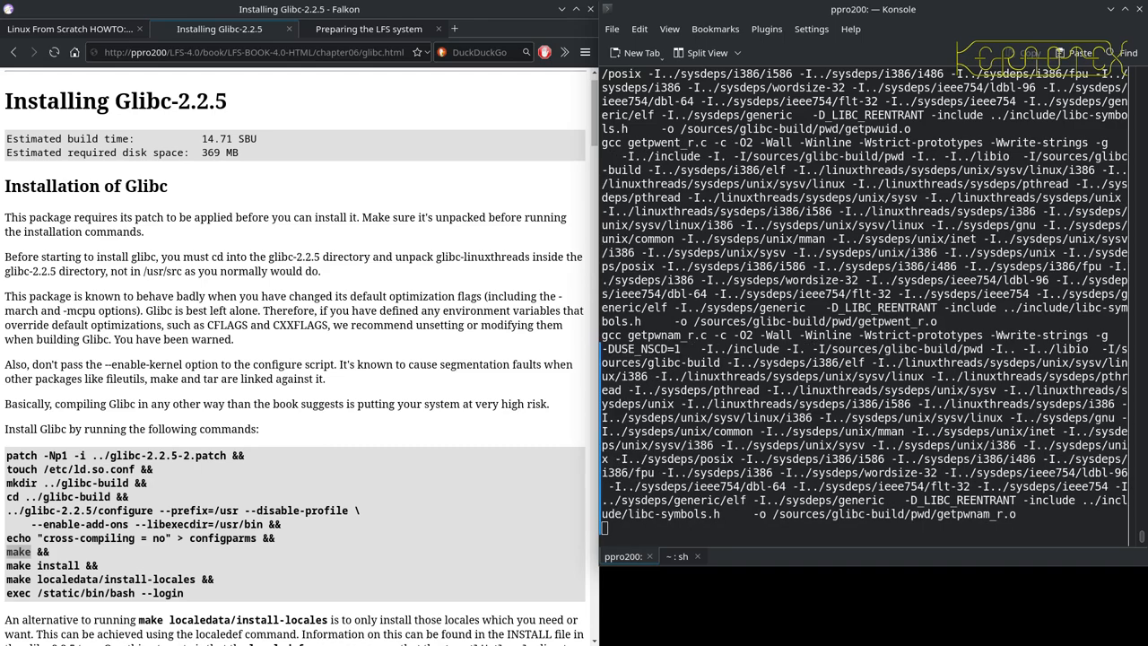
scroll("down", 3)
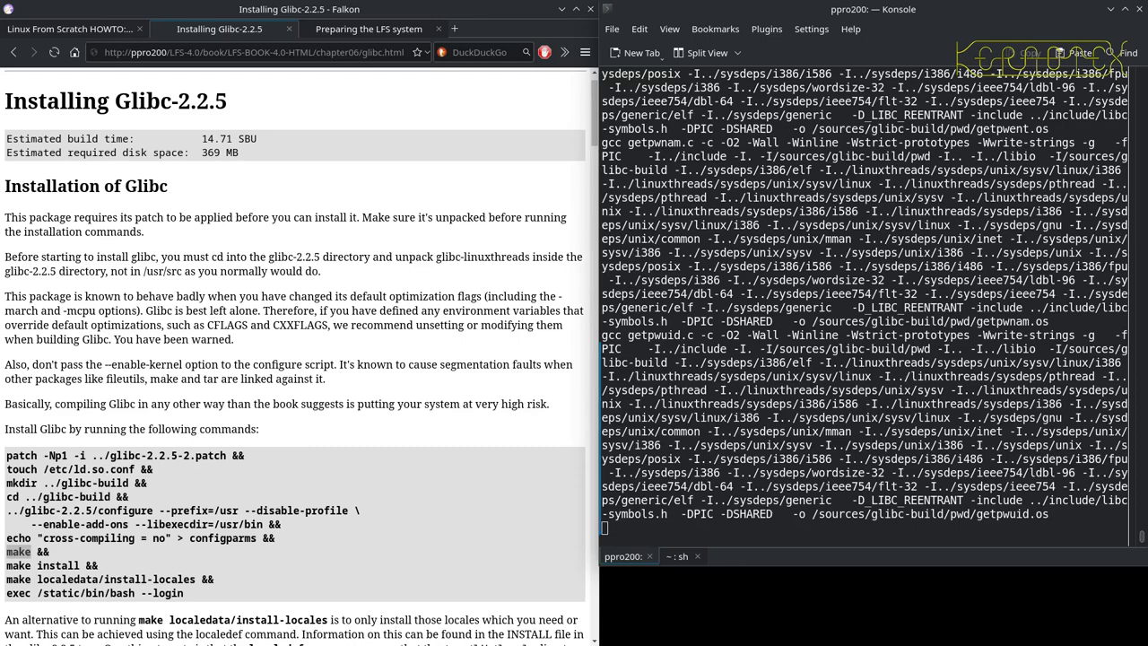
scroll("down", 3)
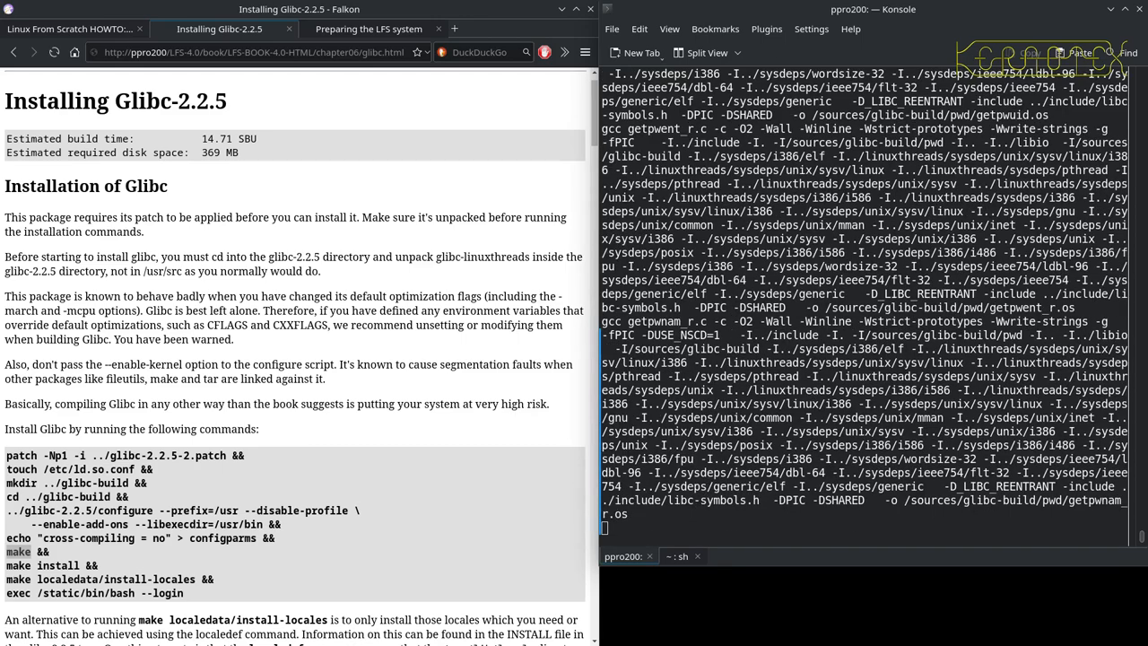
scroll("down", 3)
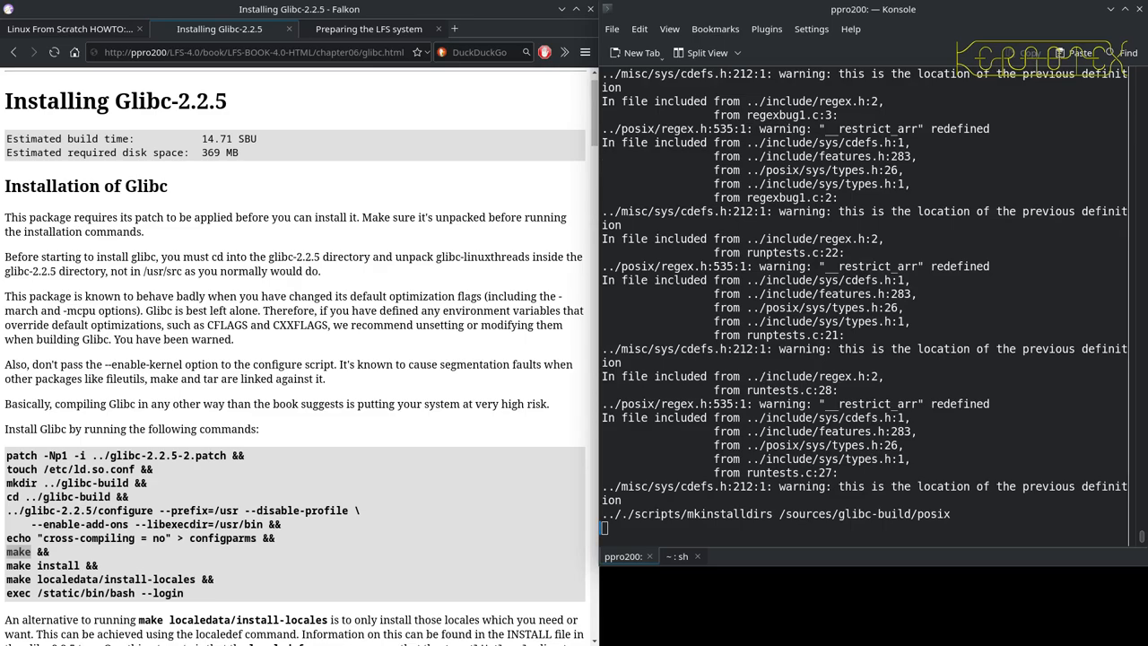
- Scroll through posix compiler output until stamp.os is written and make enters io
scroll("down", 3)
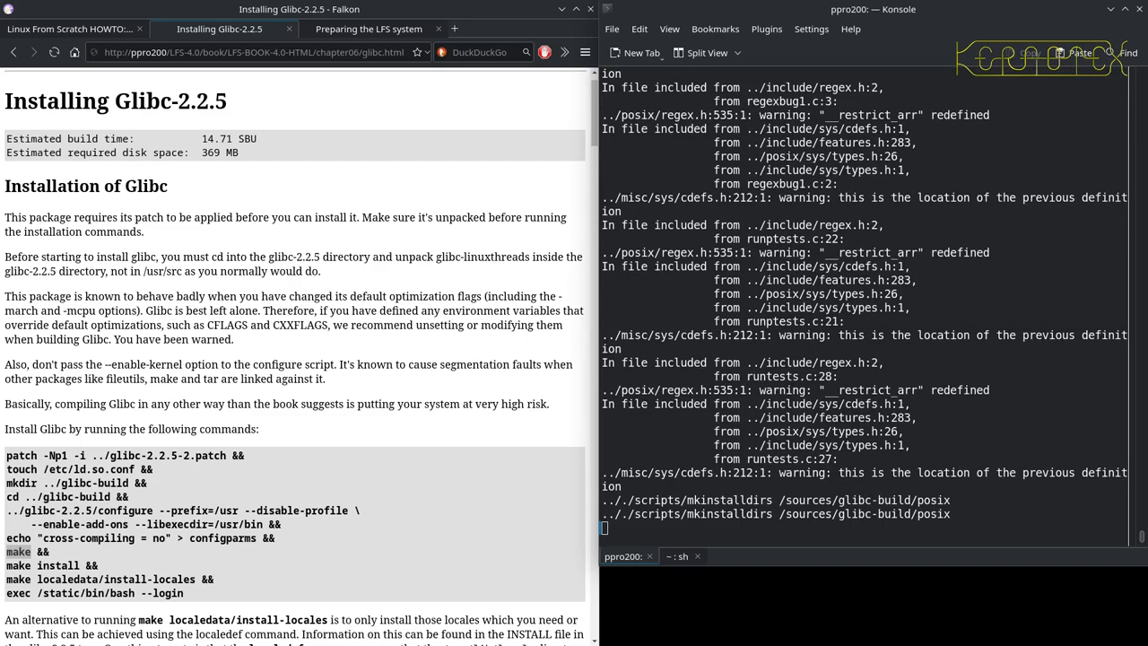
scroll("down", 3)
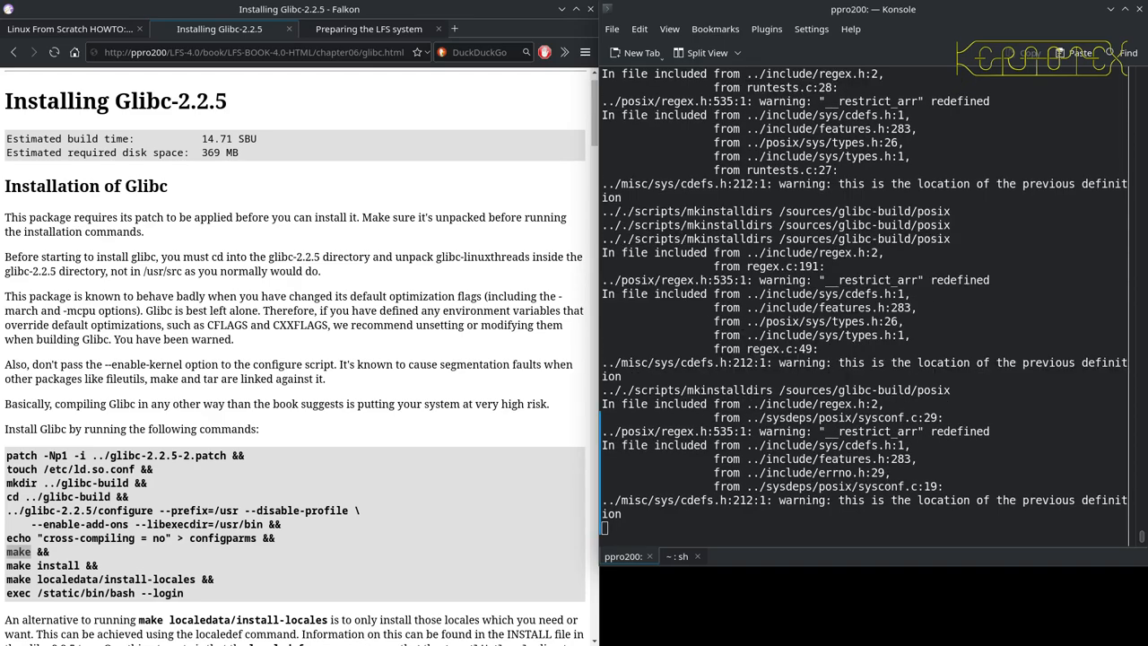
scroll("down", 3)
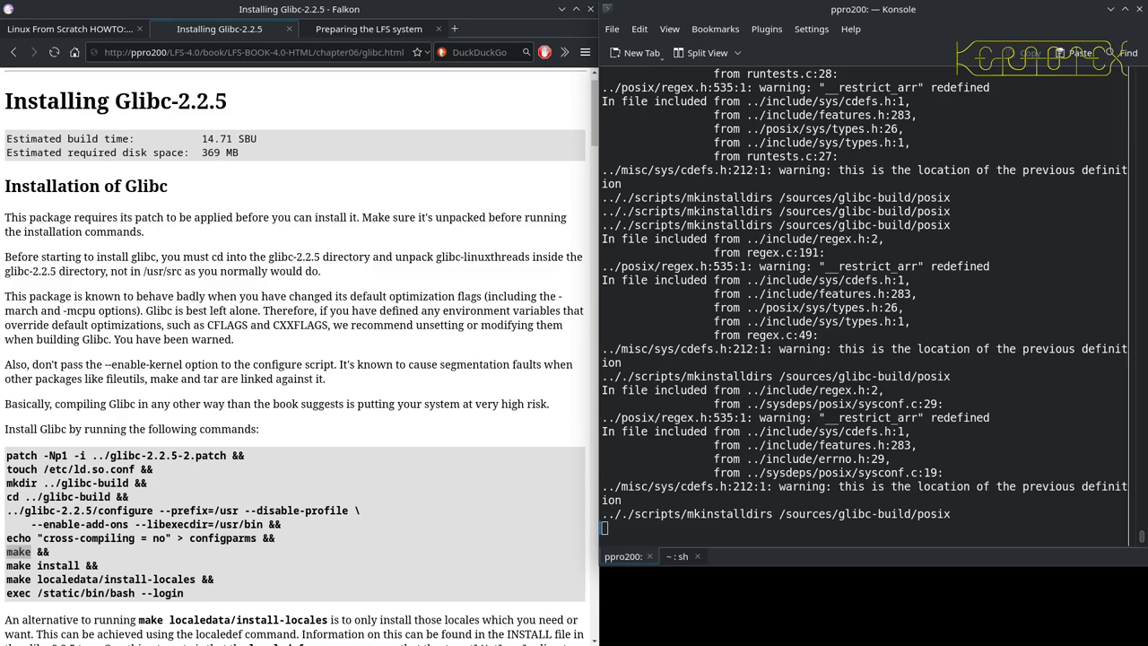
scroll("down", 3)
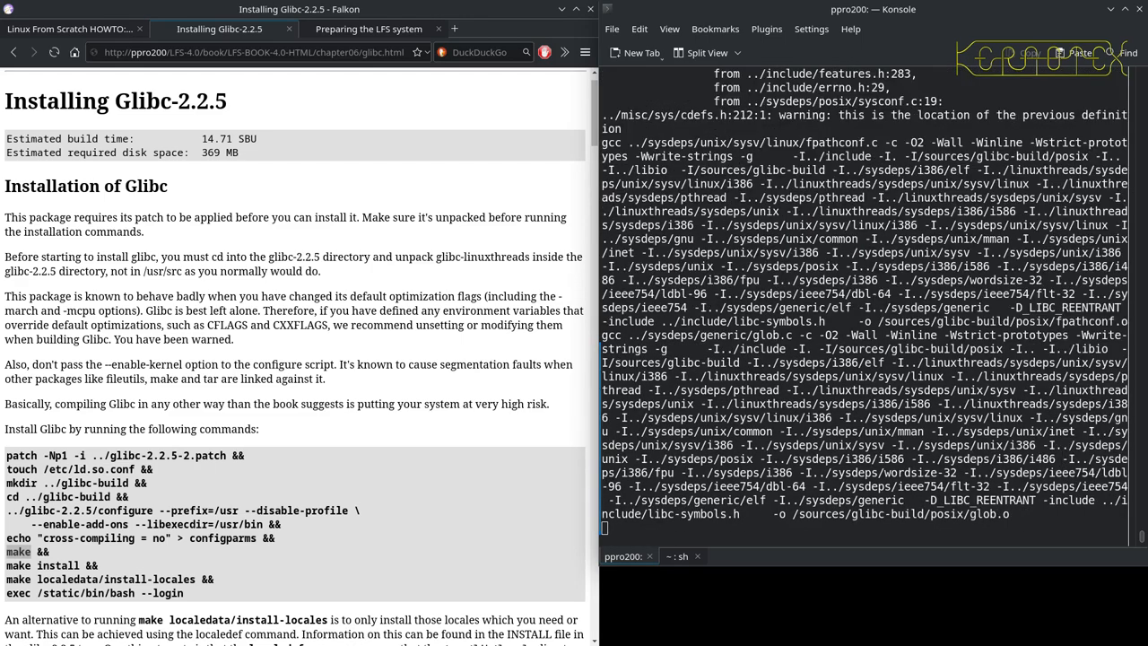
scroll("down", 3)
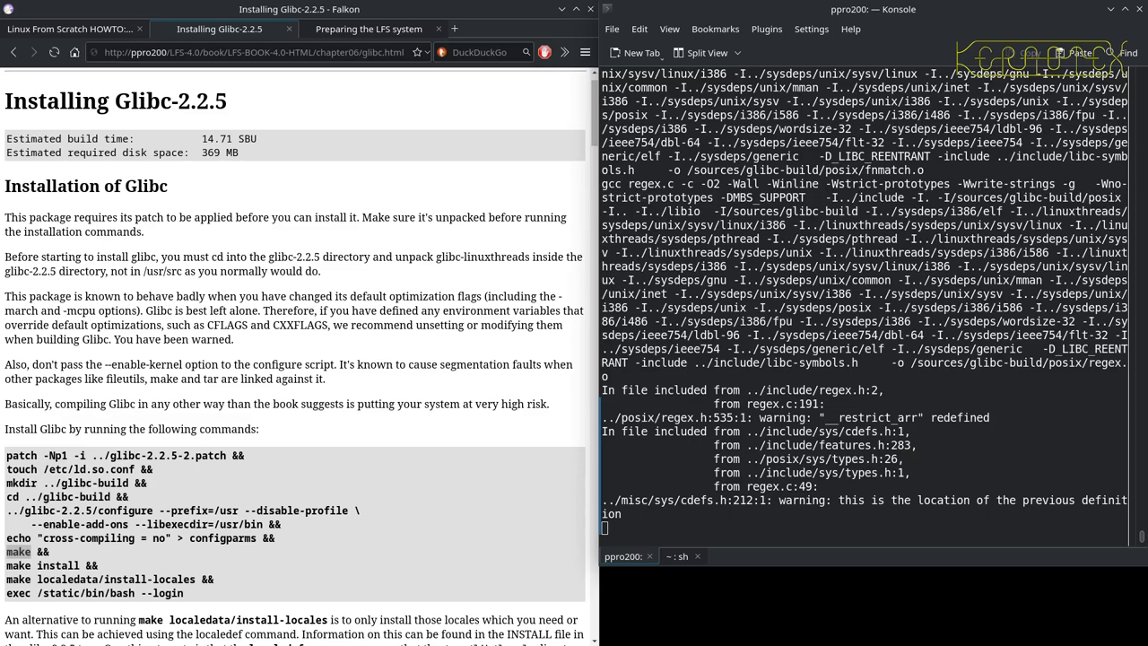
scroll("down", 3)
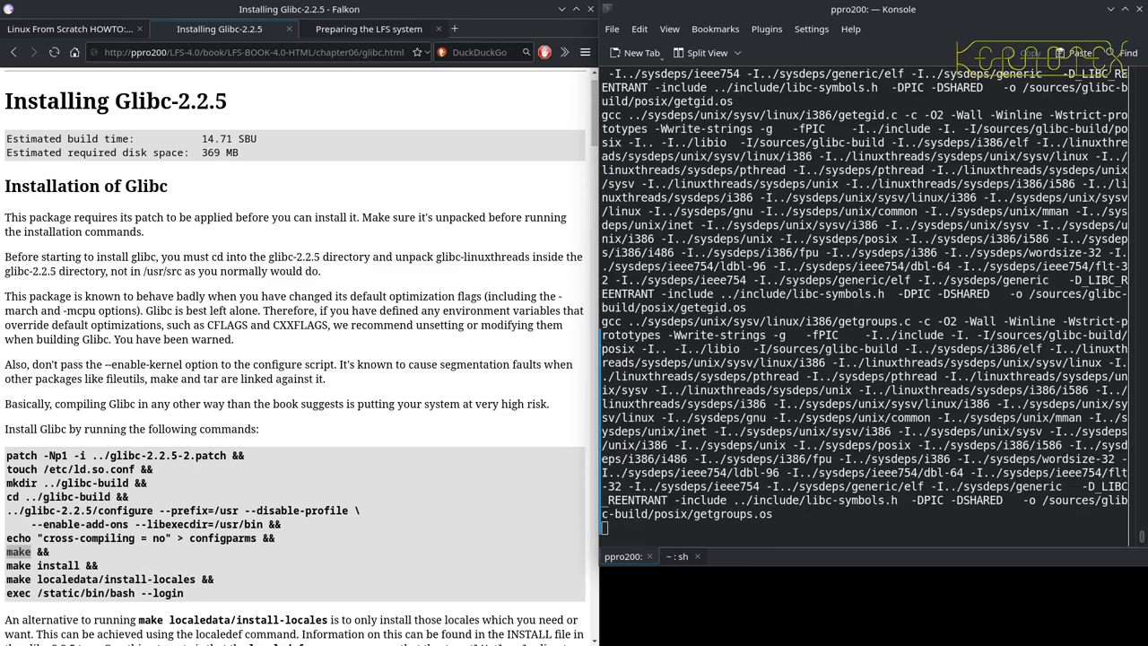
scroll("down", 3)
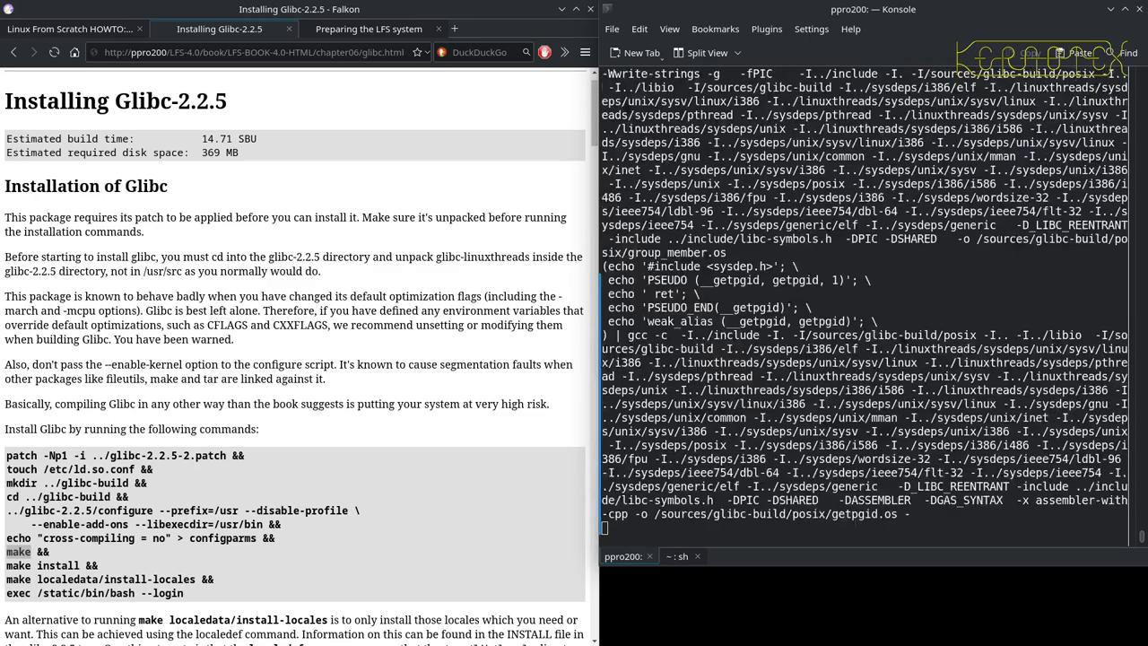
scroll("down", 3)
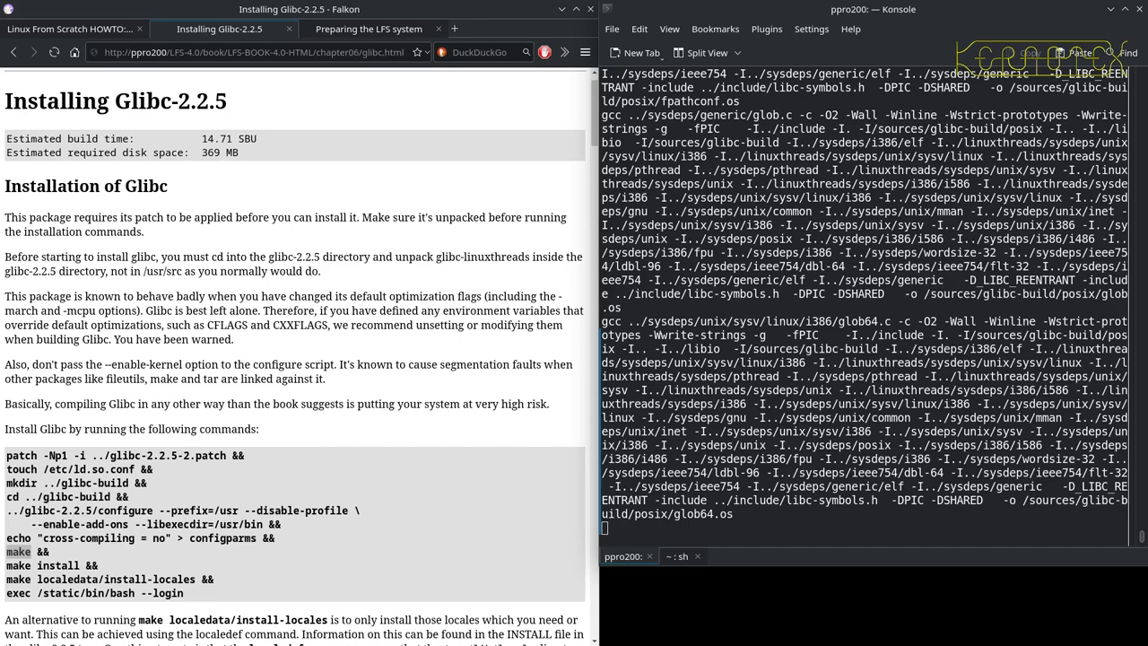
scroll("down", 3)
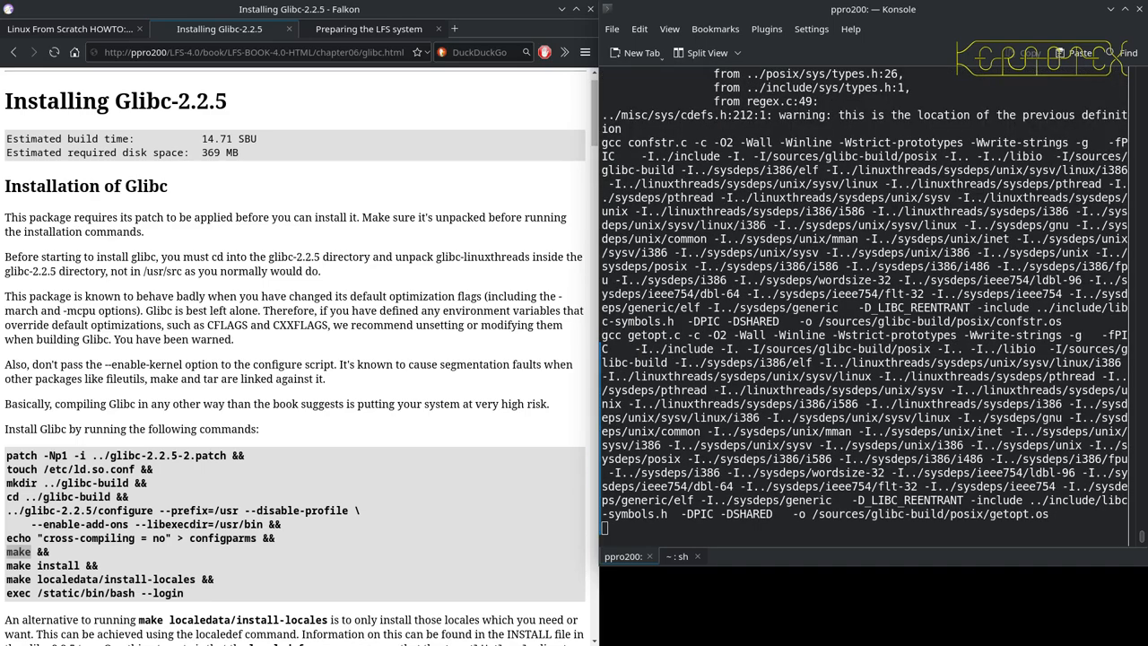
scroll("down", 3)
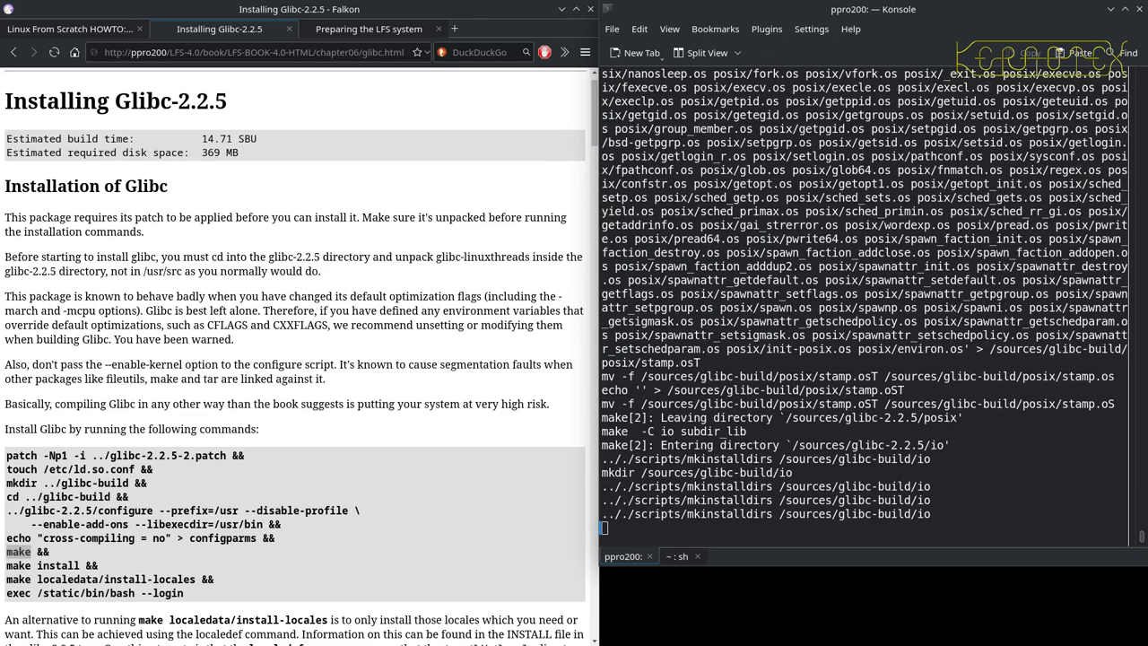
- Scroll the glibc build output while io finishes its stamp files and make enters termios
scroll("down", 3)
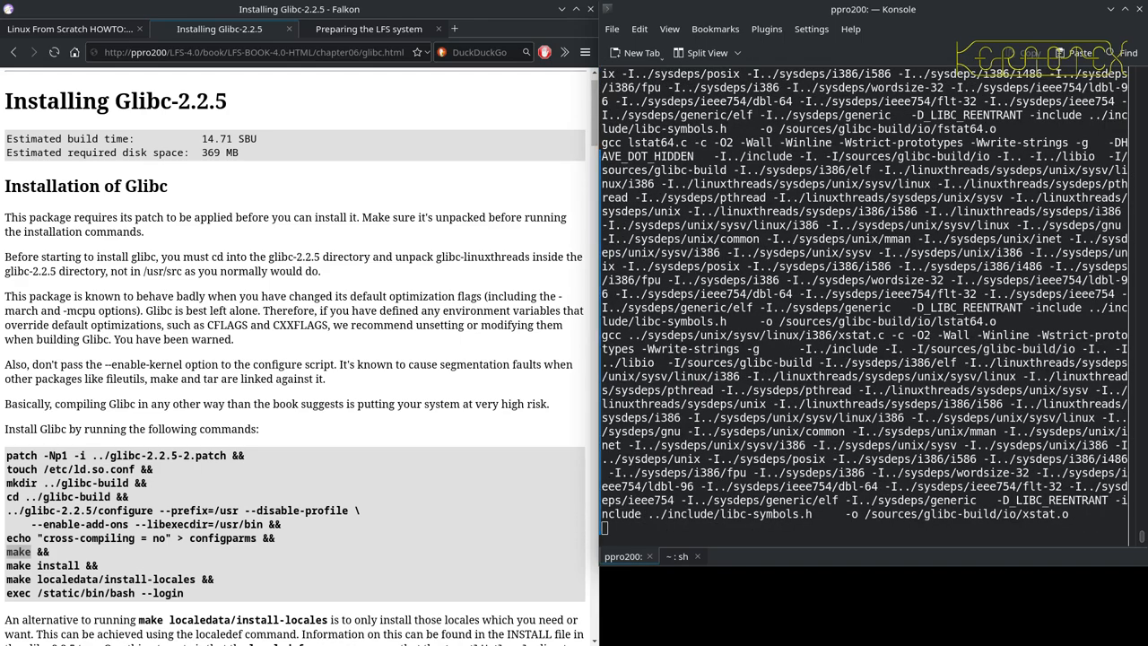
scroll("down", 3)
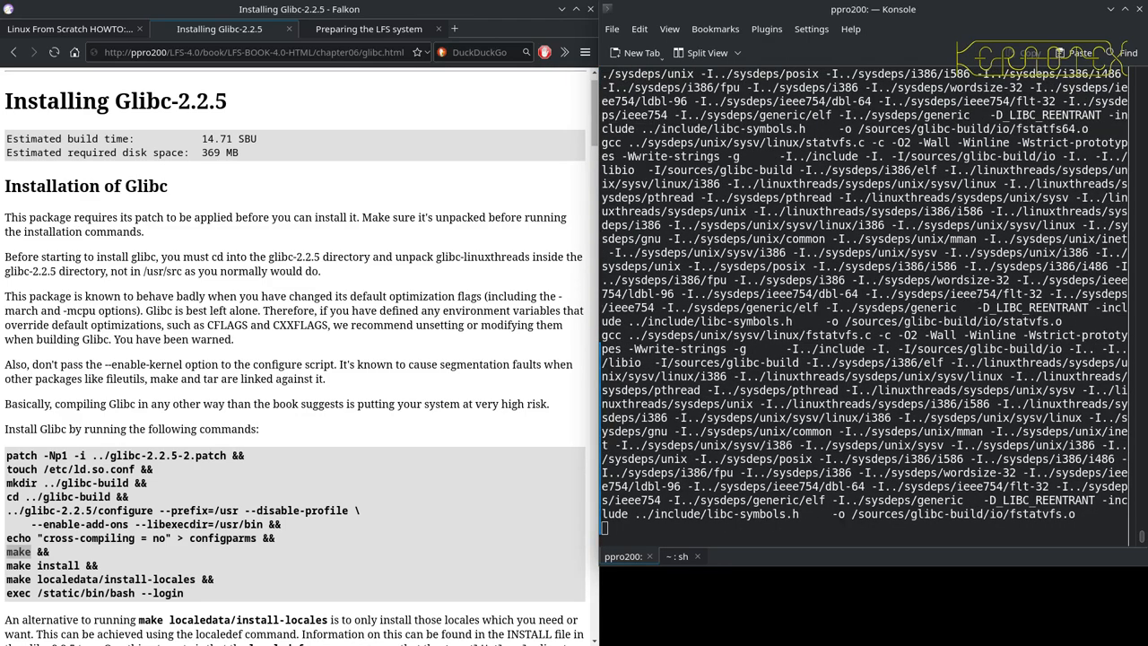
scroll("down", 3)
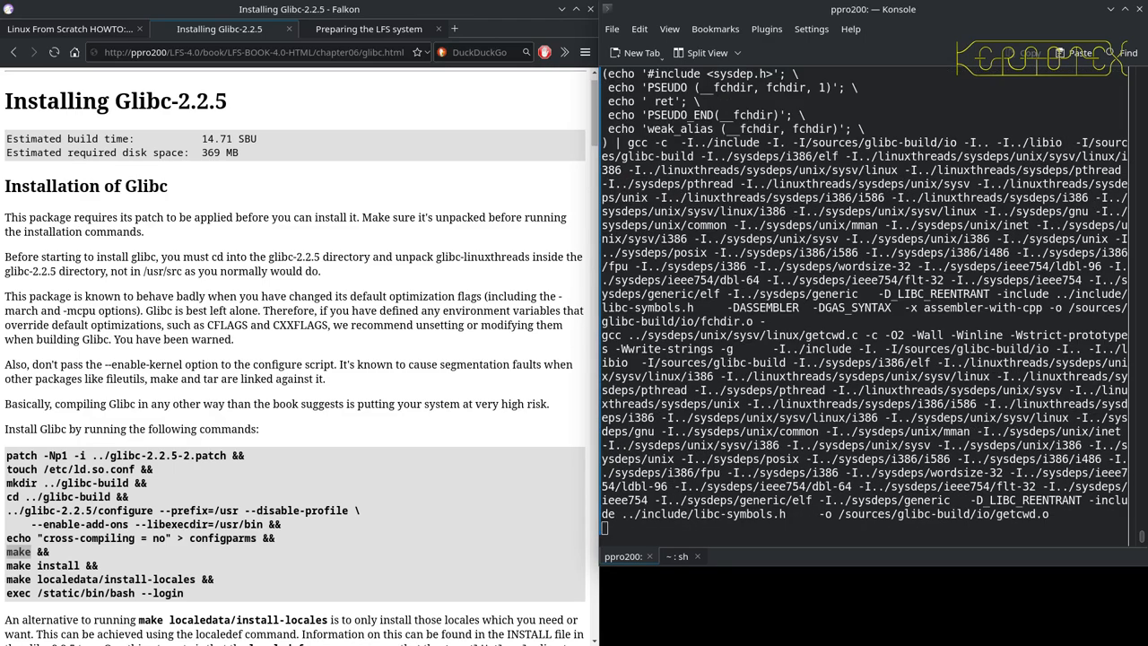
scroll("down", 3)
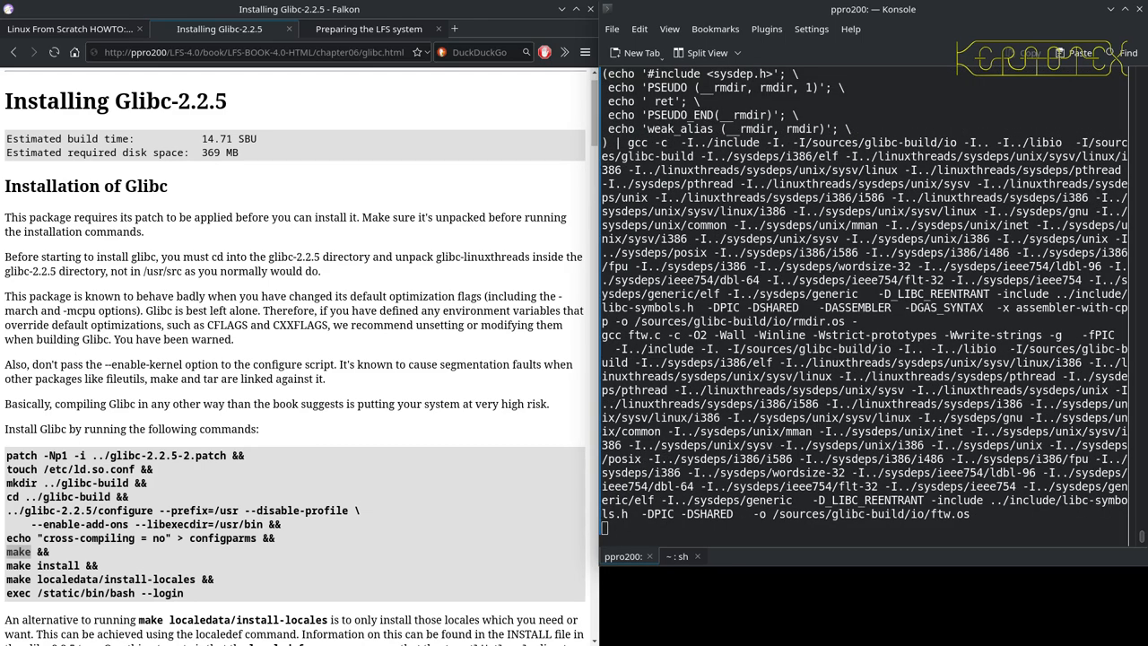
scroll("down", 3)
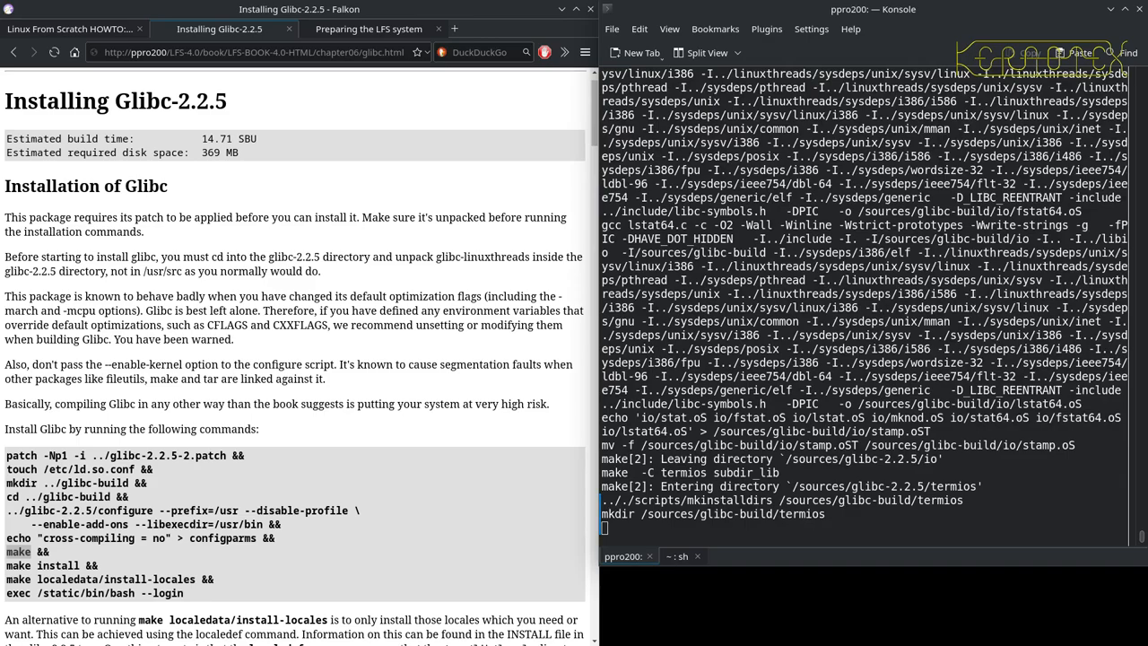
- Follow the build through misc, socket, sysvipc, wctype and manual texis until shadow begins
scroll("down", 3)
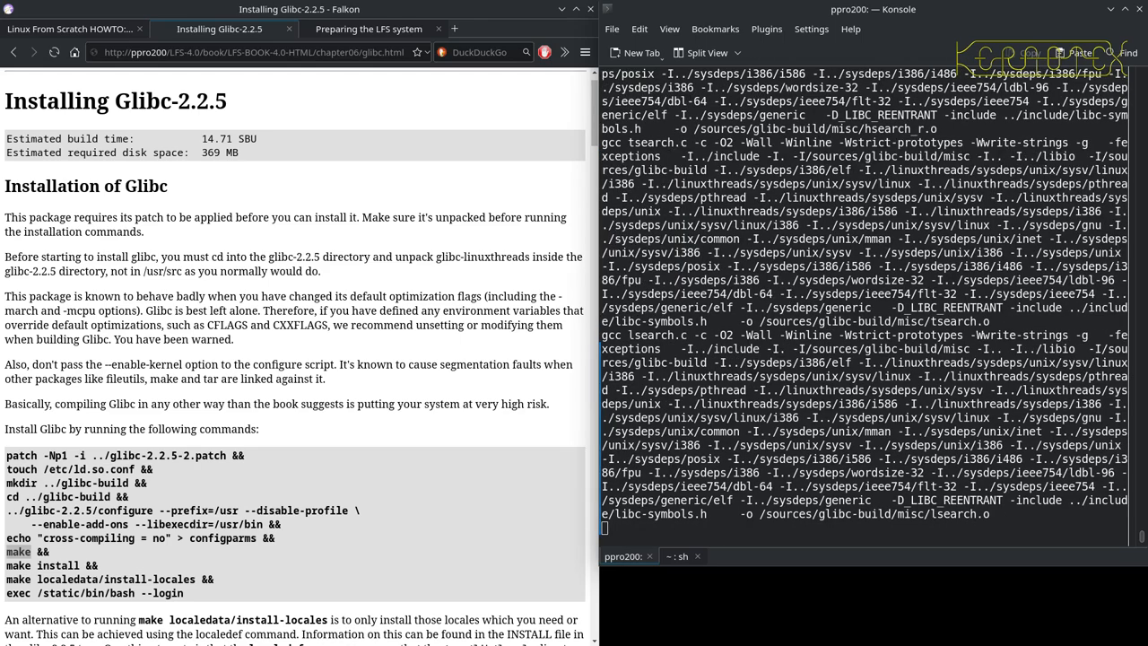
scroll("down", 3)
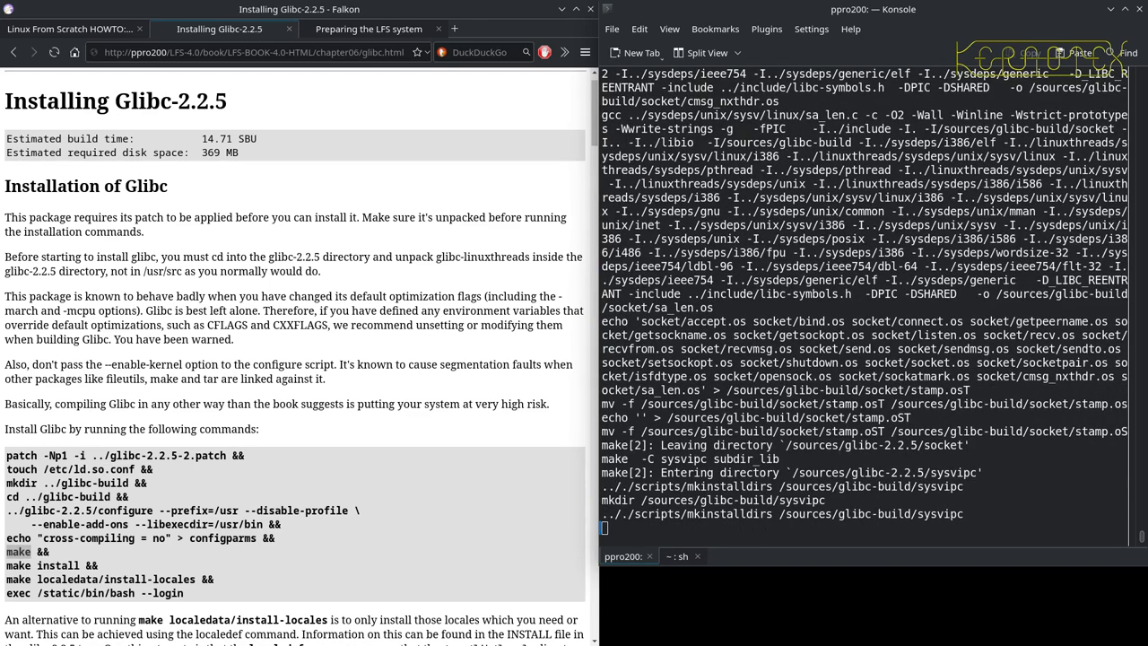
scroll("down", 3)
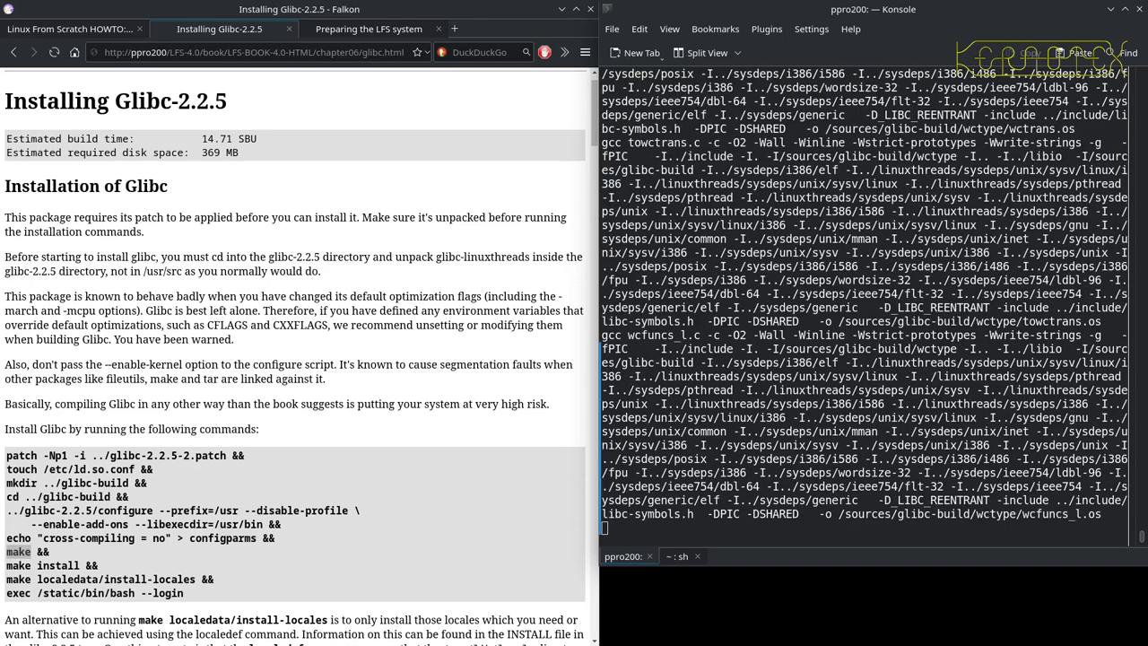
scroll("down", 3)
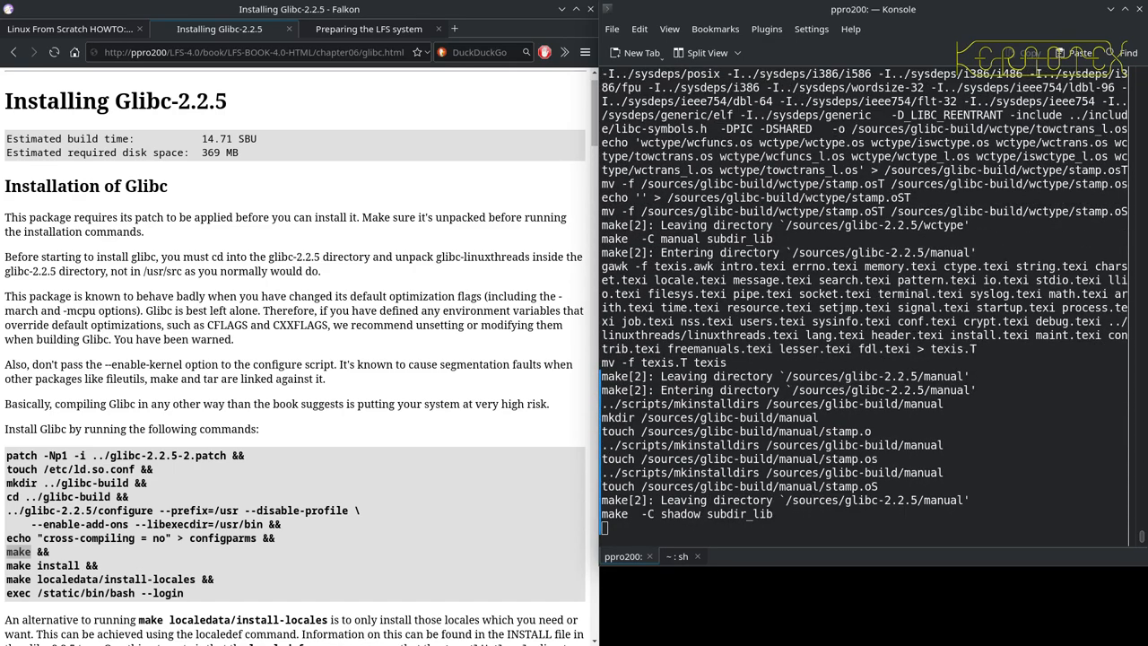
- Watch argp, crypt, linuxthreads and resolv finish until make compiles nss objects like nsswitch.o
scroll("down", 3)
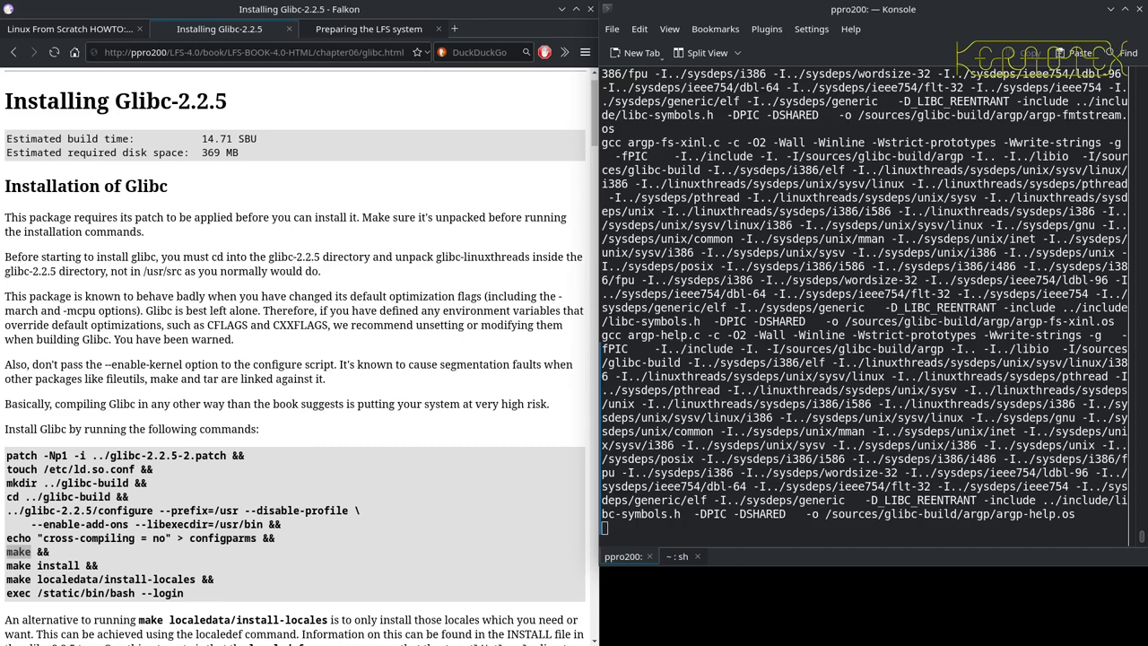
scroll("down", 3)
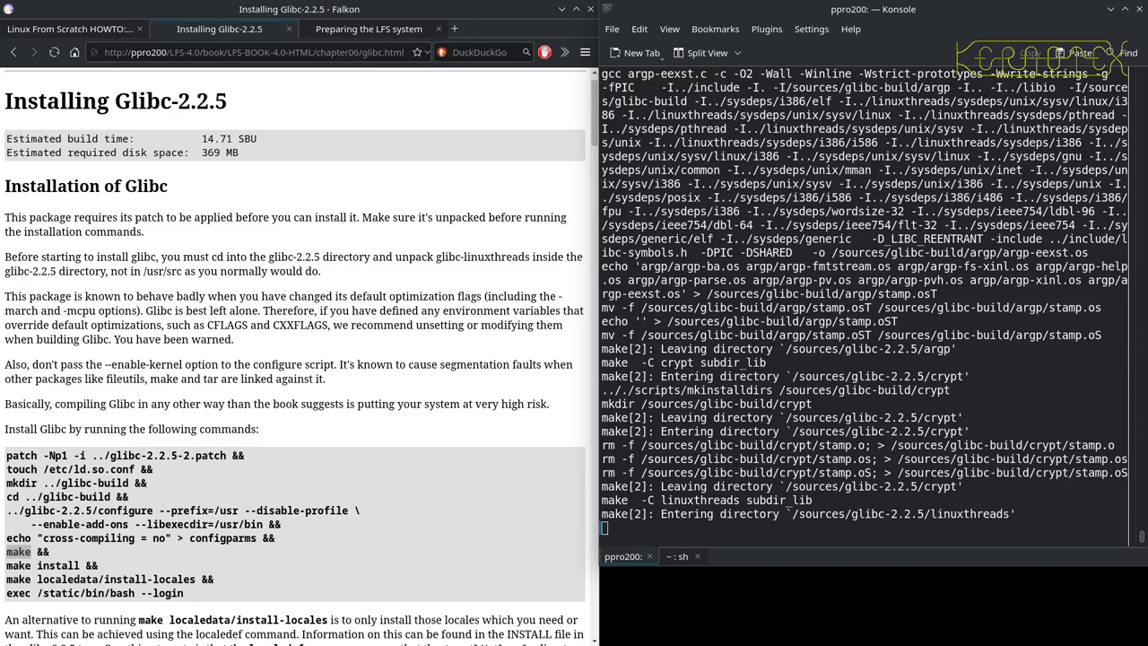
scroll("down", 3)
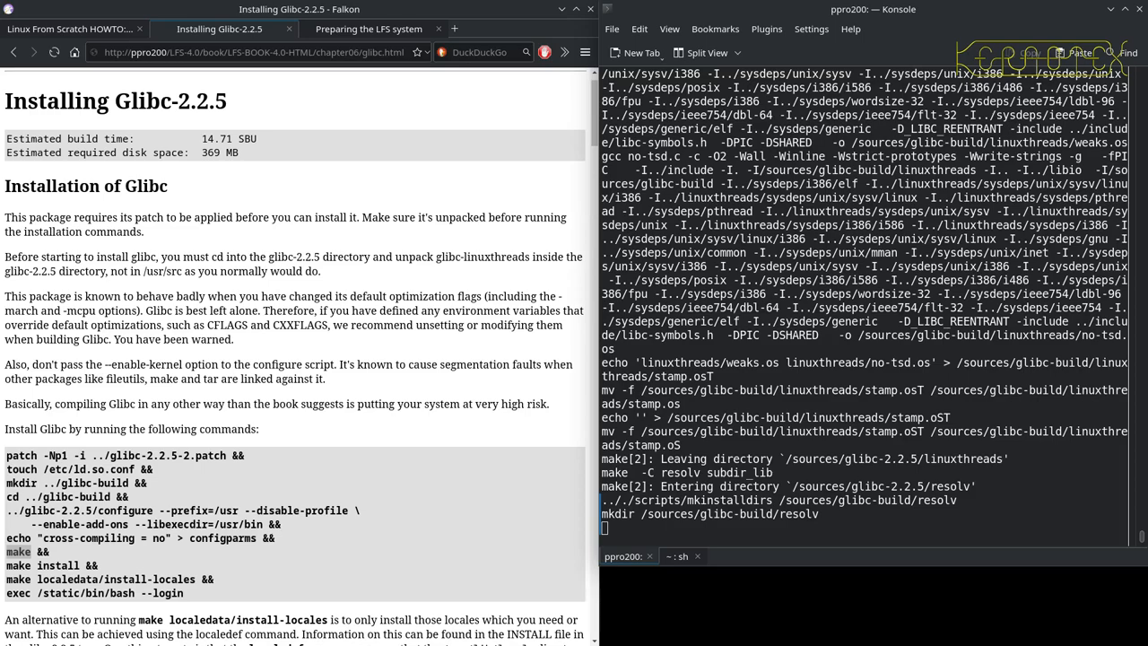
scroll("down", 3)
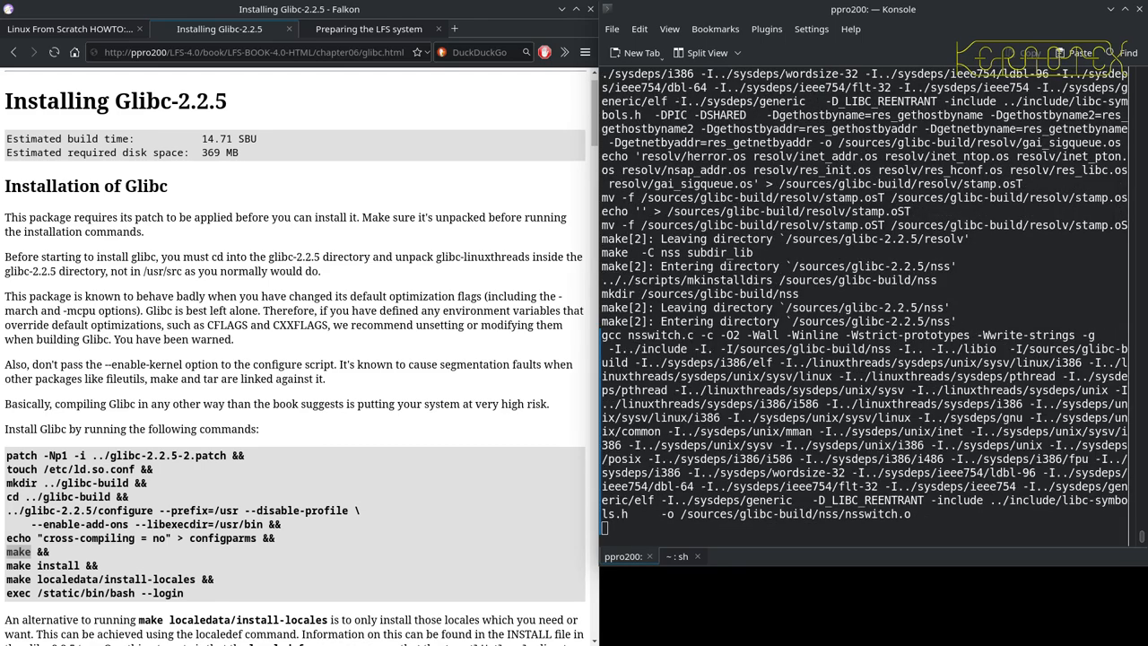
- Watch nss, debug and linuxthreads_db complete as make creates the inet build directory
scroll("down", 3)
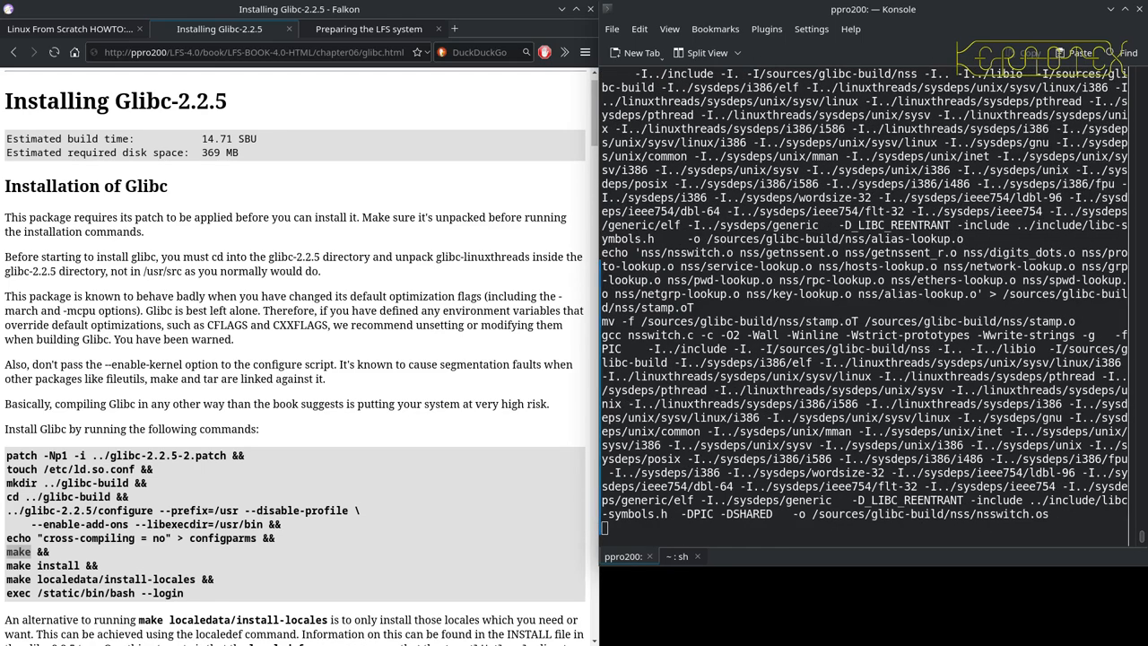
scroll("down", 3)
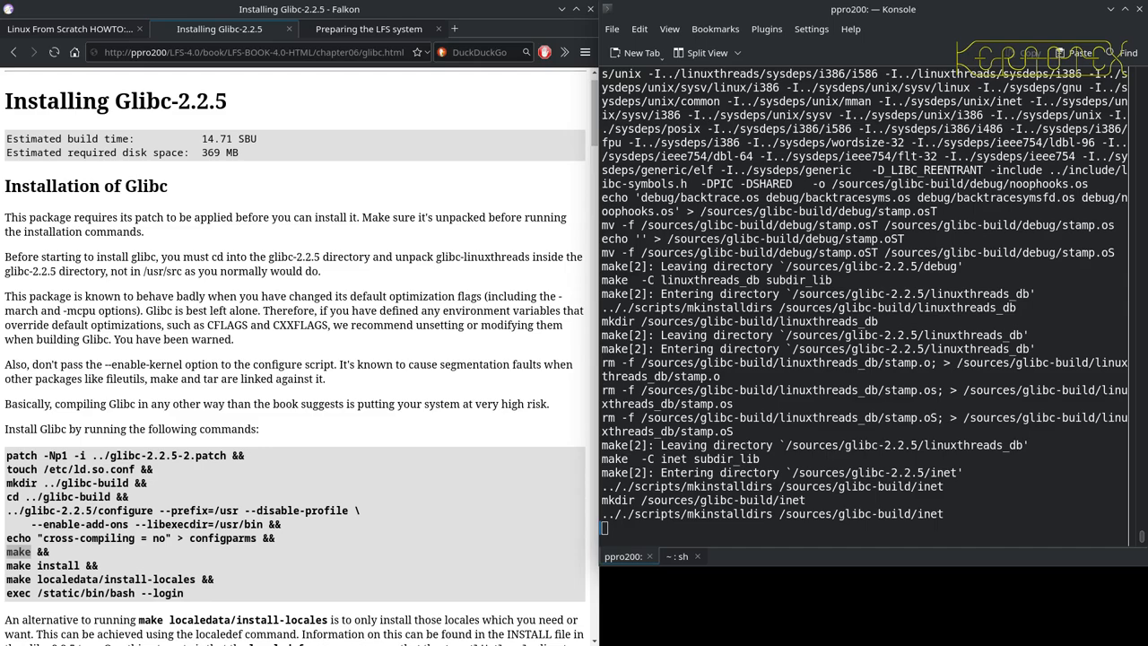
- Follow inet compiling from static objects like getsrvbypt.o to shared gethstent.os
scroll("down", 3)
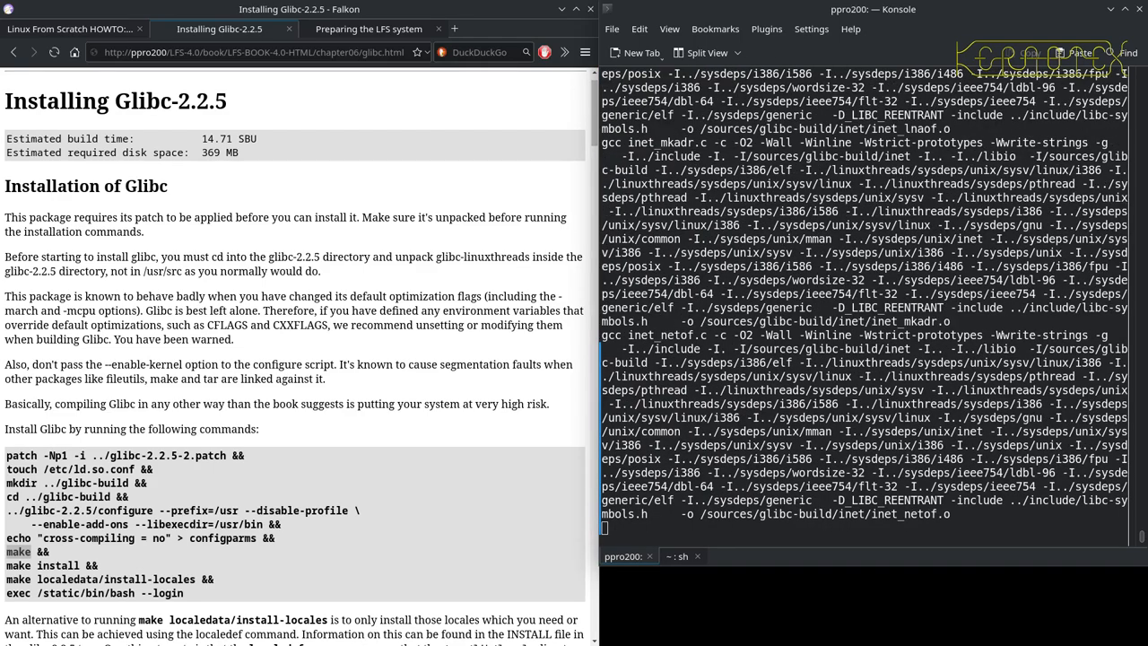
scroll("down", 3)
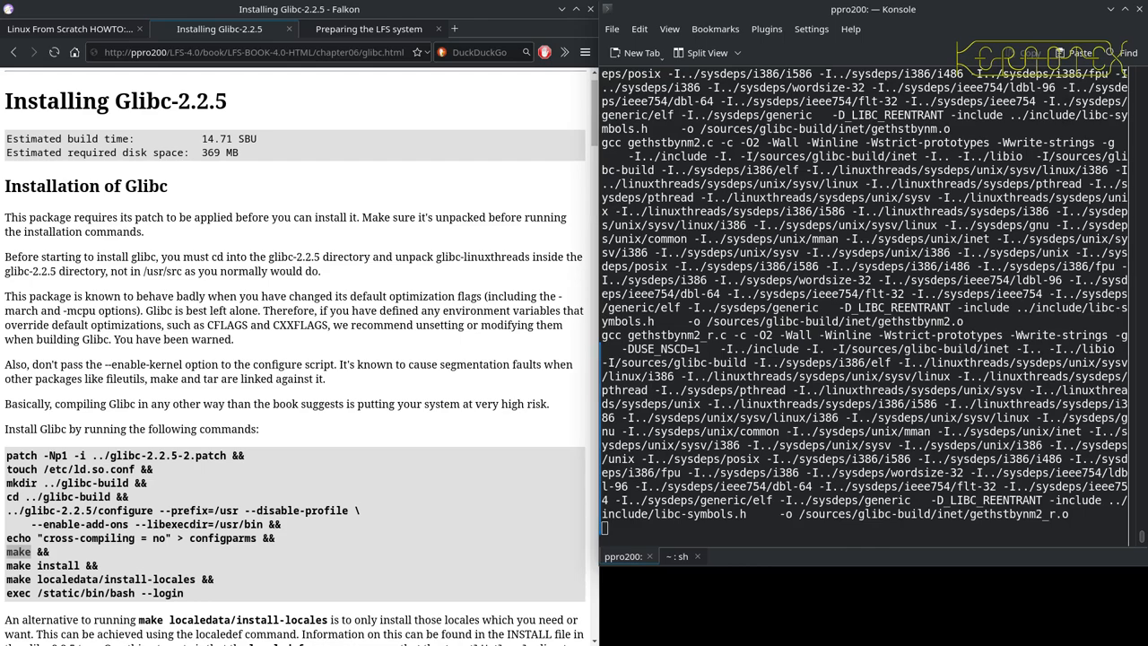
scroll("down", 3)
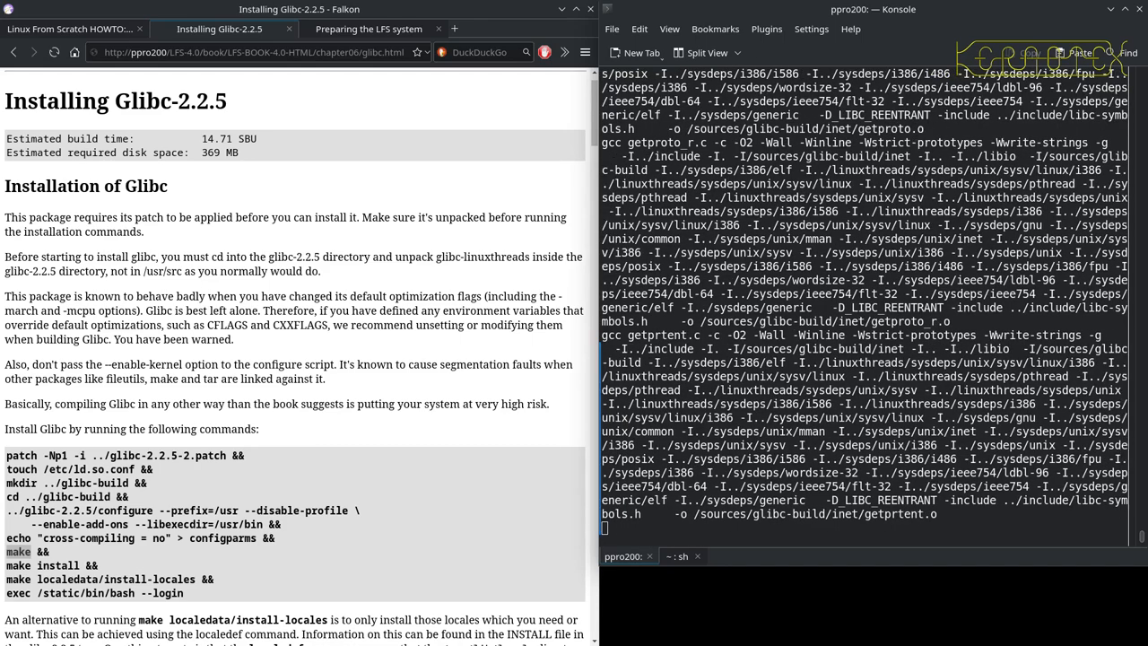
scroll("down", 3)
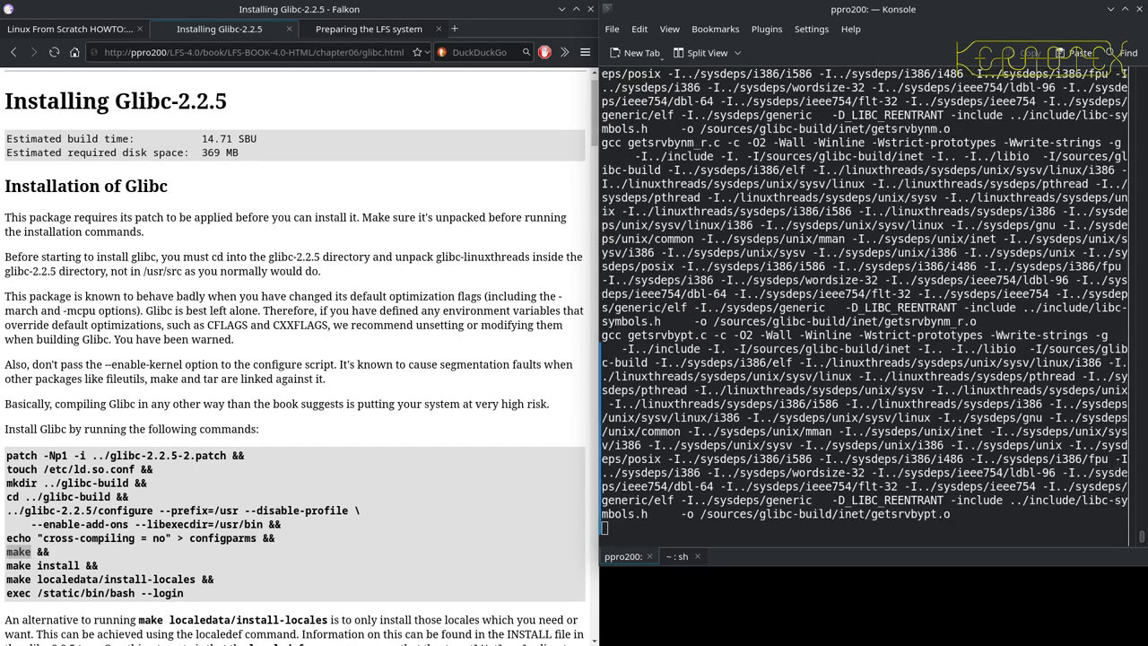
scroll("down", 3)
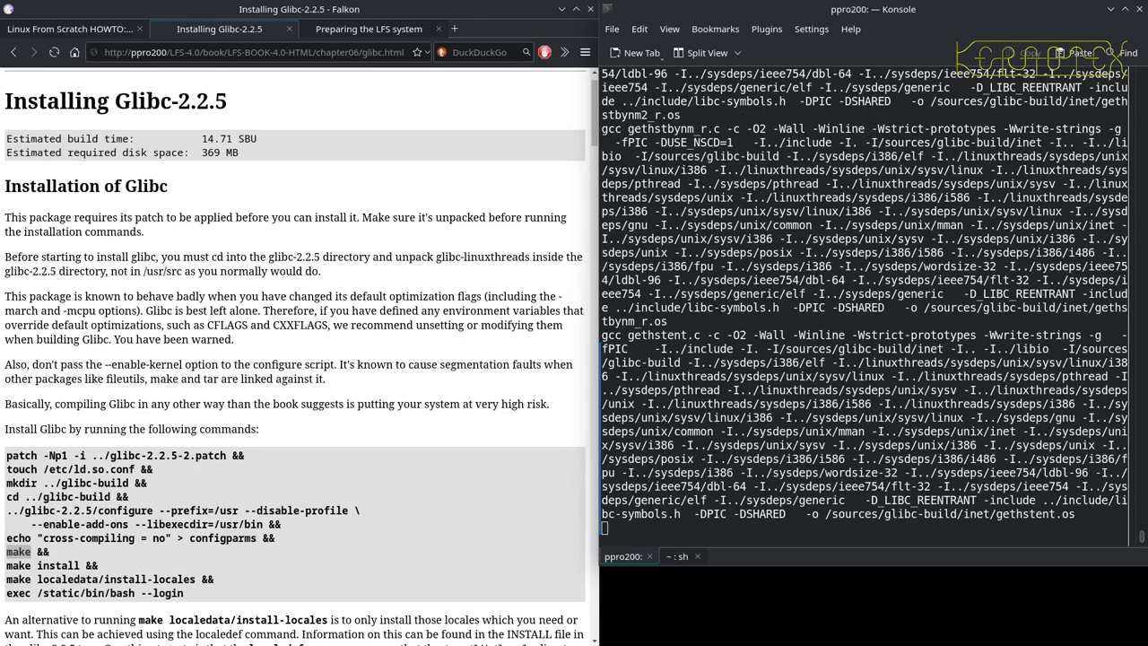
- Watch inet shared objects finish through getaliasname.os and sunrpc clnt_gen.o compilation start
scroll("down", 3)
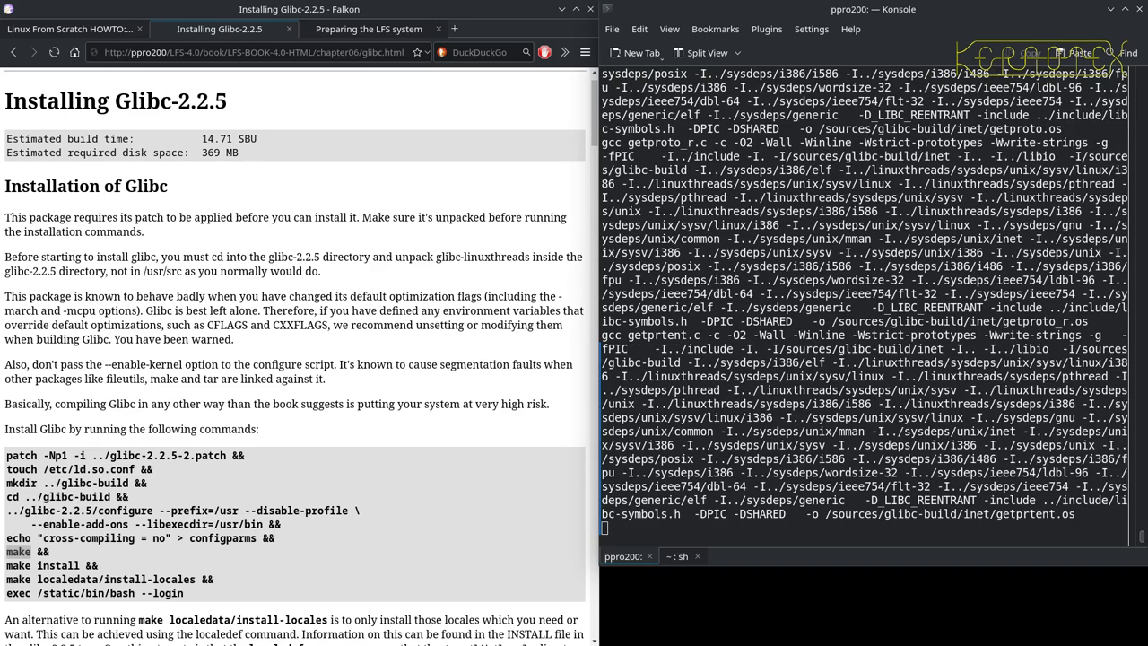
scroll("down", 3)
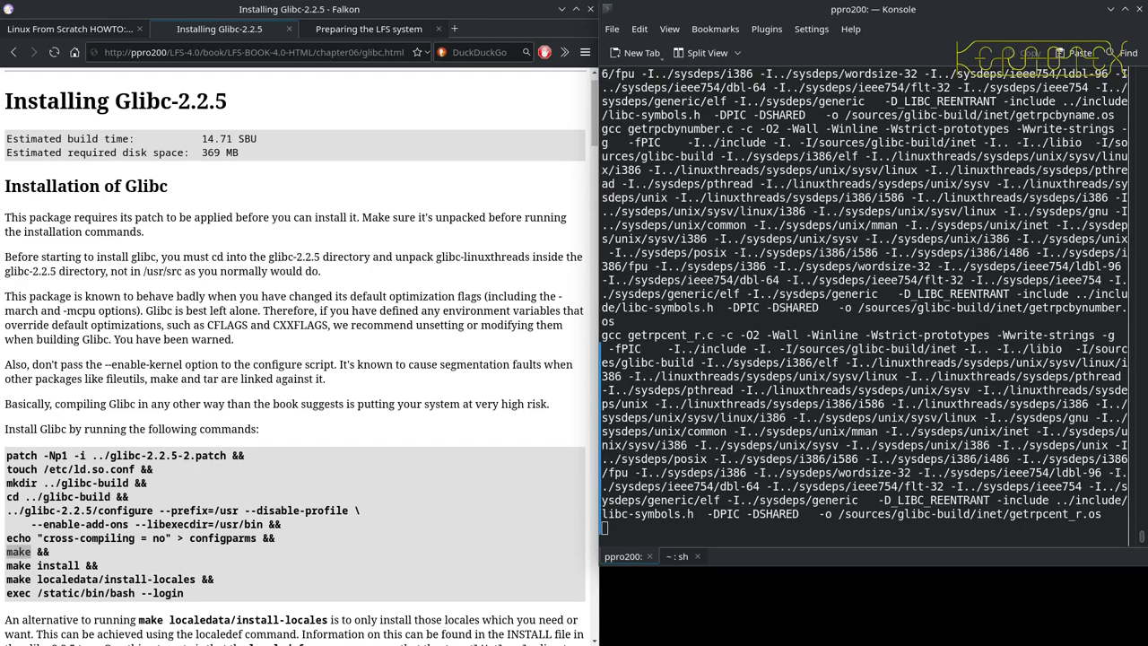
scroll("down", 3)
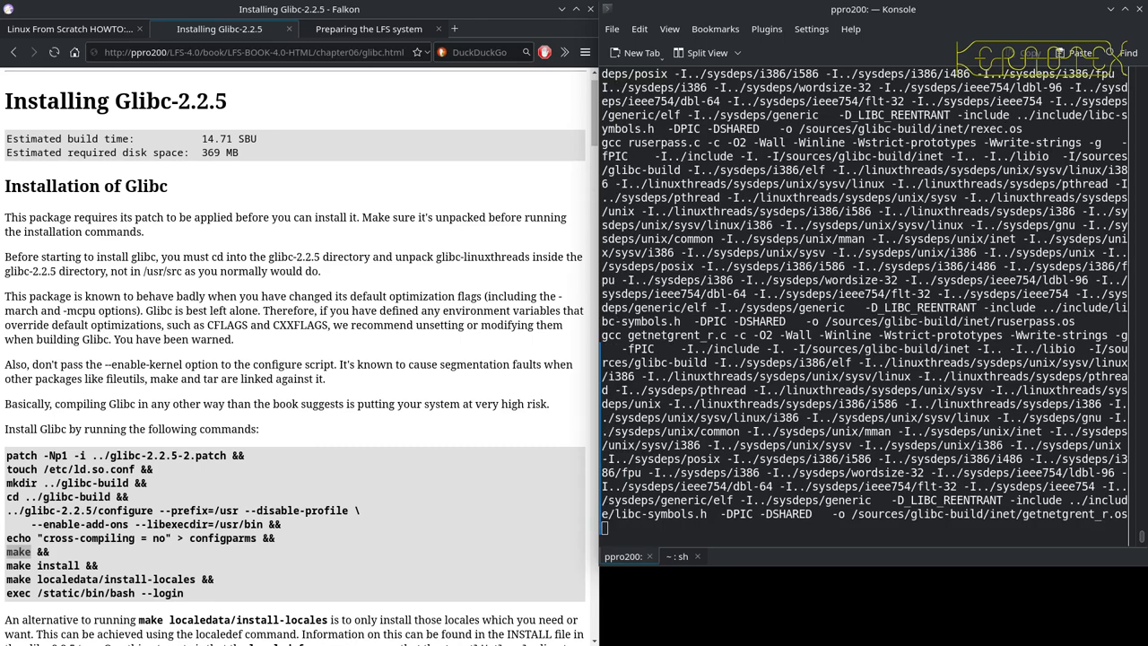
scroll("down", 3)
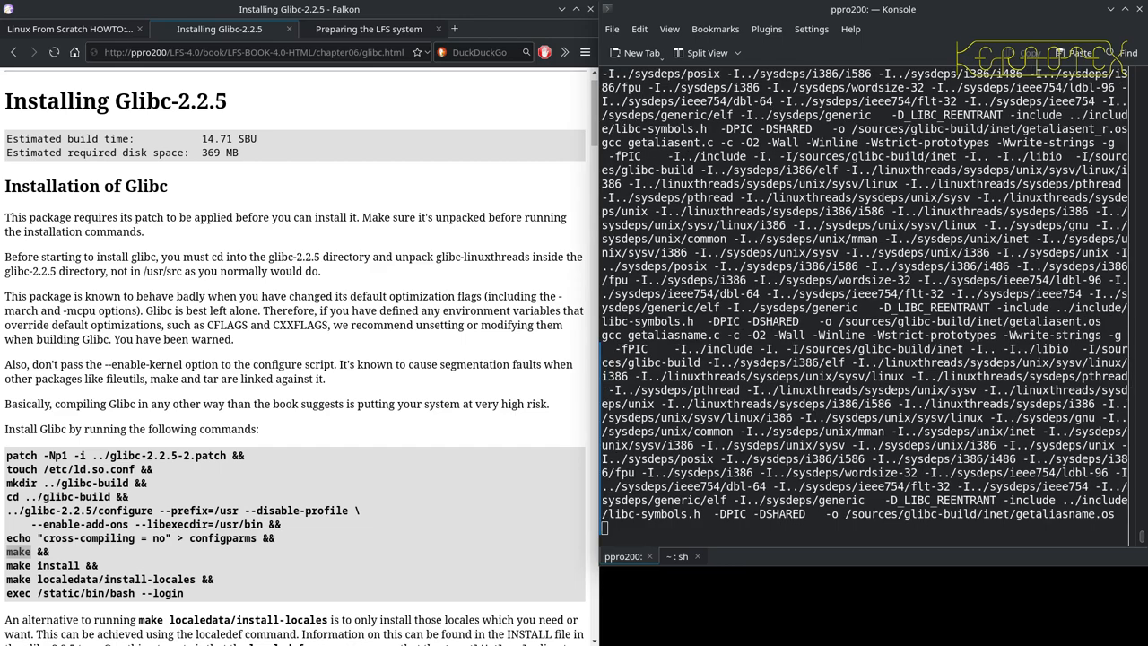
scroll("down", 3)
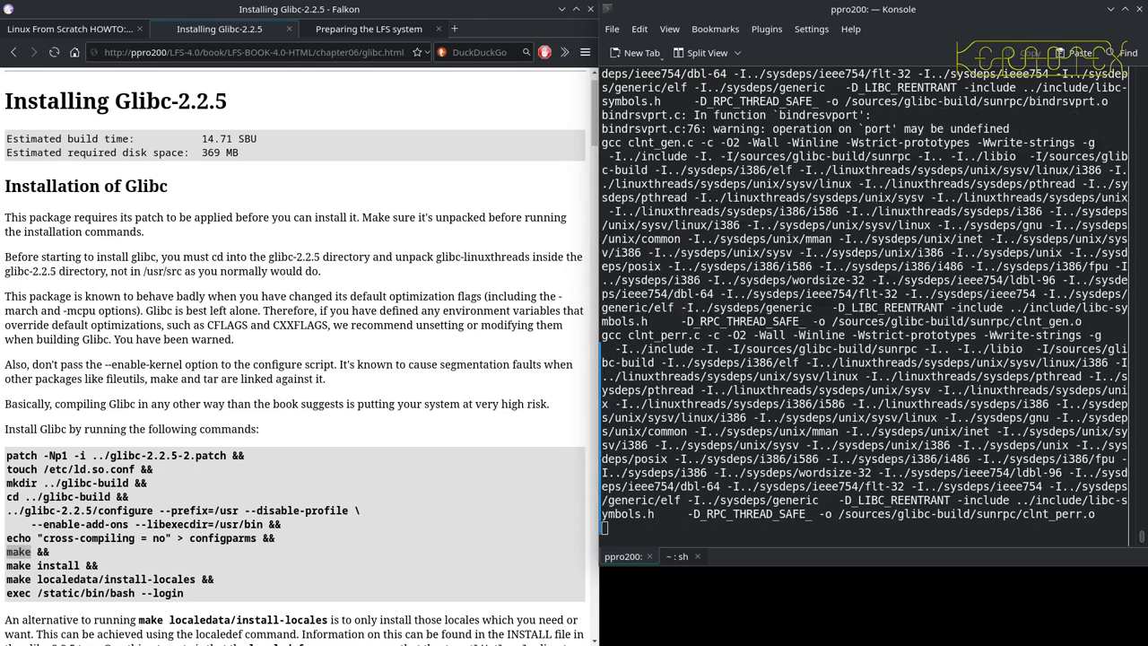
- Watch sunrpc objects build through create_xid.o and shared xcrypt.os, ignoring svcauth_des.c warnings
scroll("down", 3)
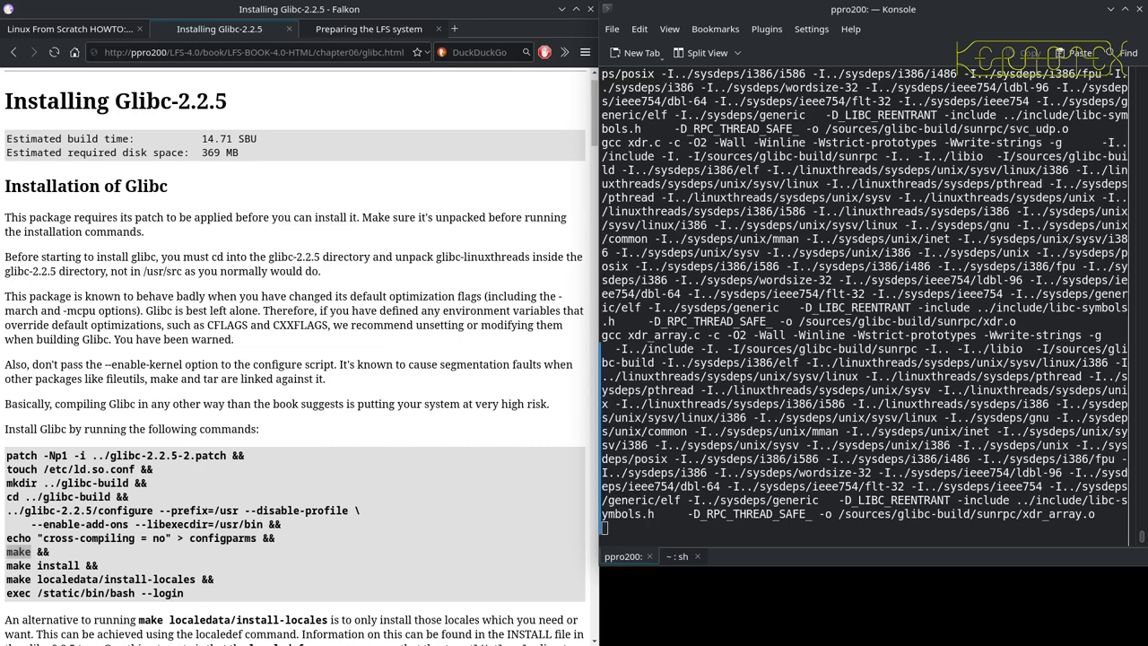
scroll("down", 3)
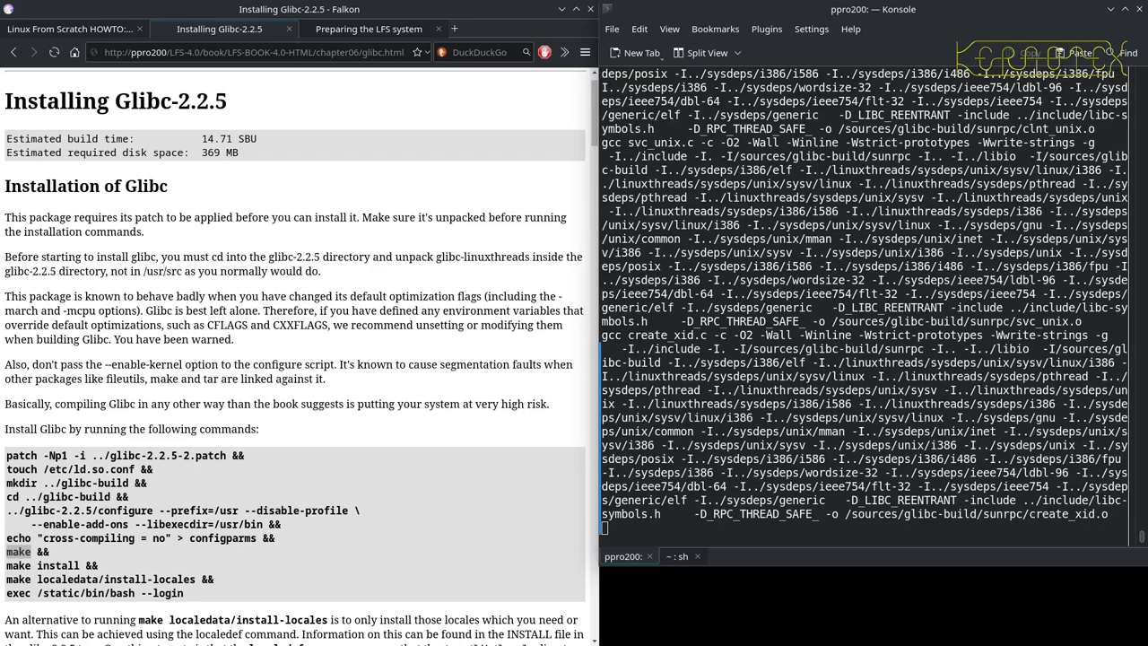
scroll("down", 3)
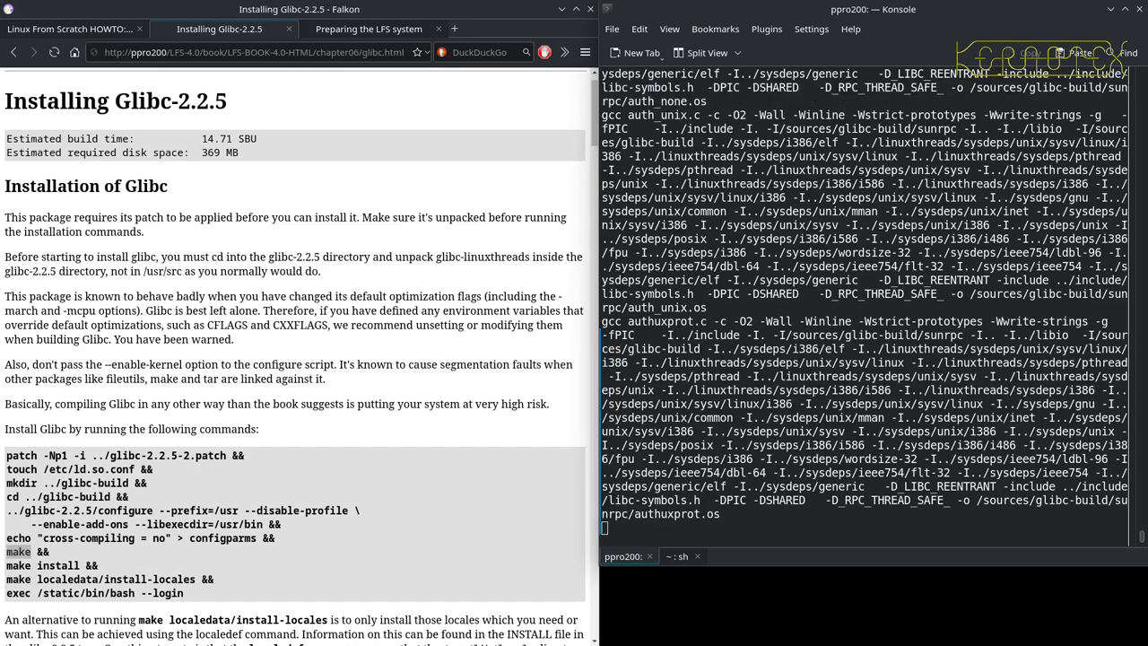
scroll("down", 3)
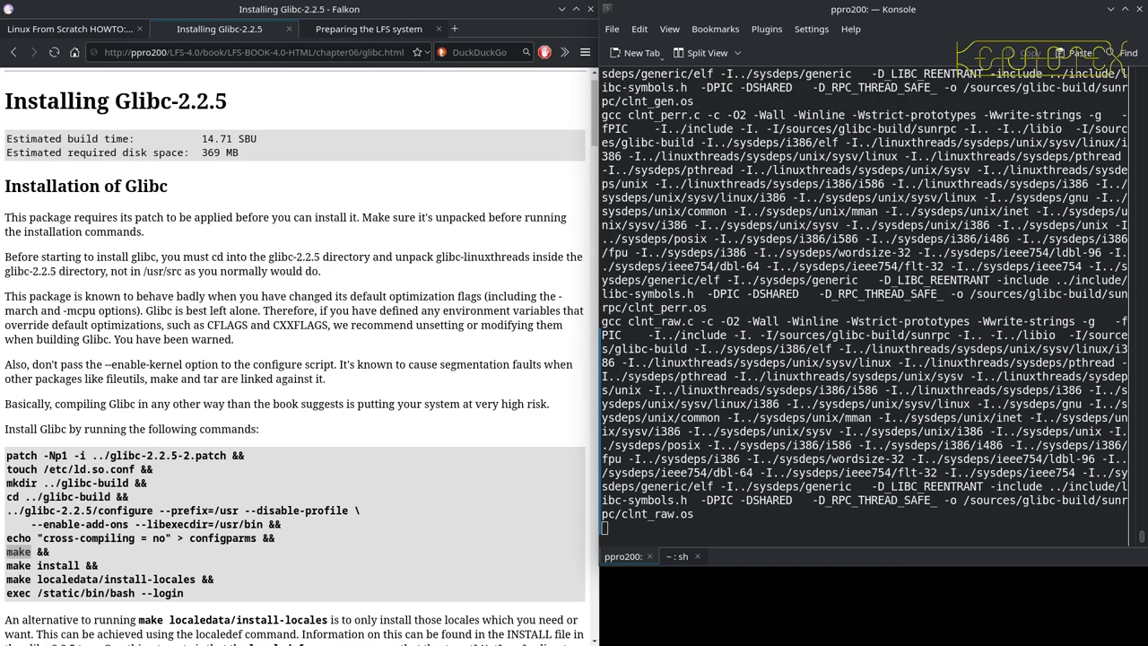
scroll("down", 3)
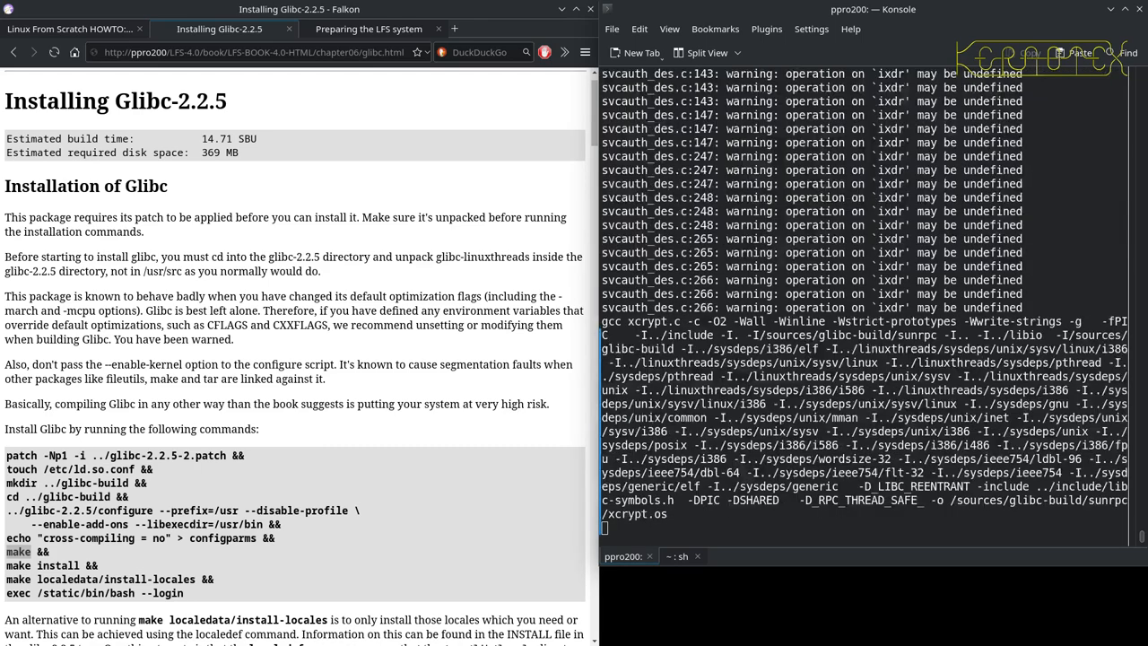
- Scroll the output as make compiles nscd shared objects such as nscd_getpw_r.os
scroll("down", 3)
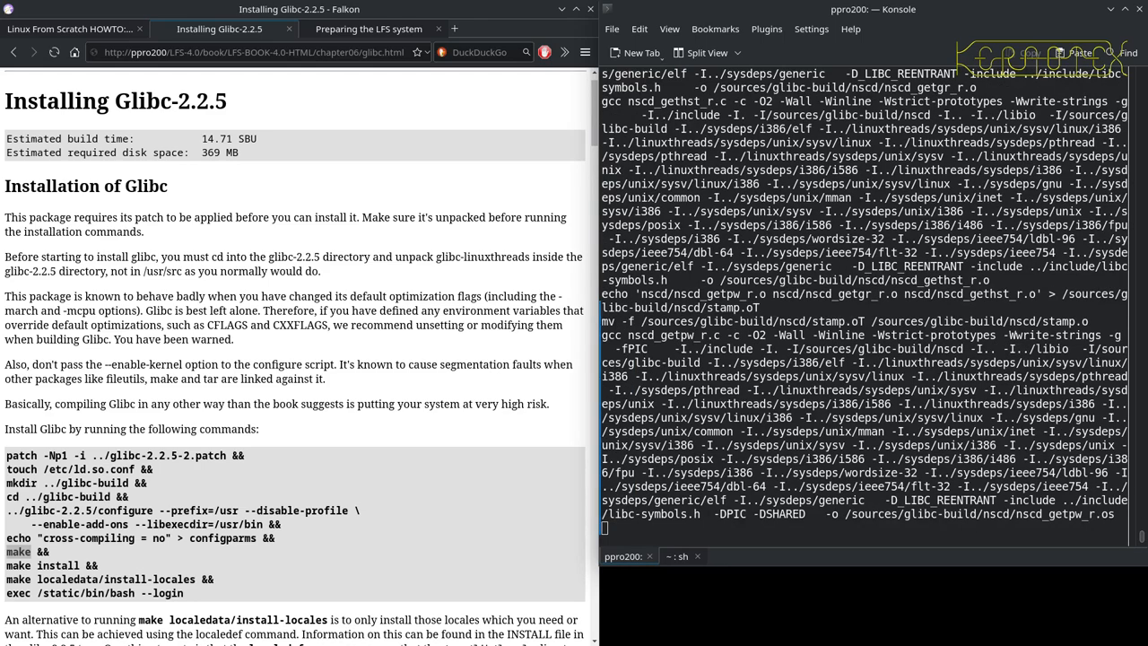
- Watch the nscd and login directories write stamp files and make enter elf
scroll("down", 3)
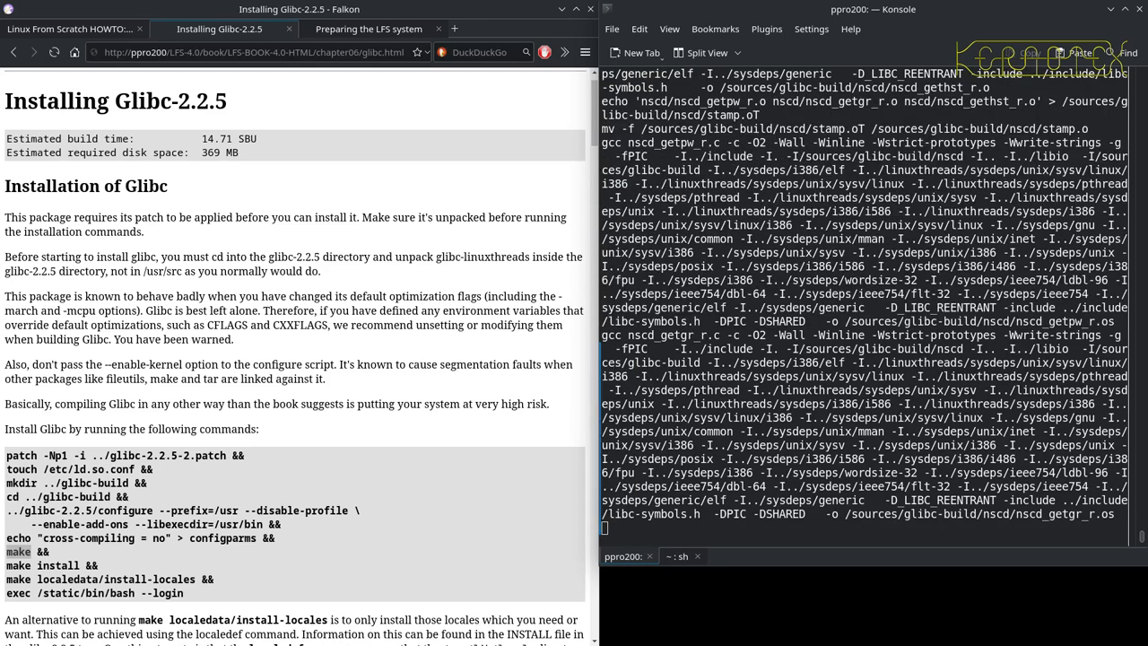
scroll("down", 3)
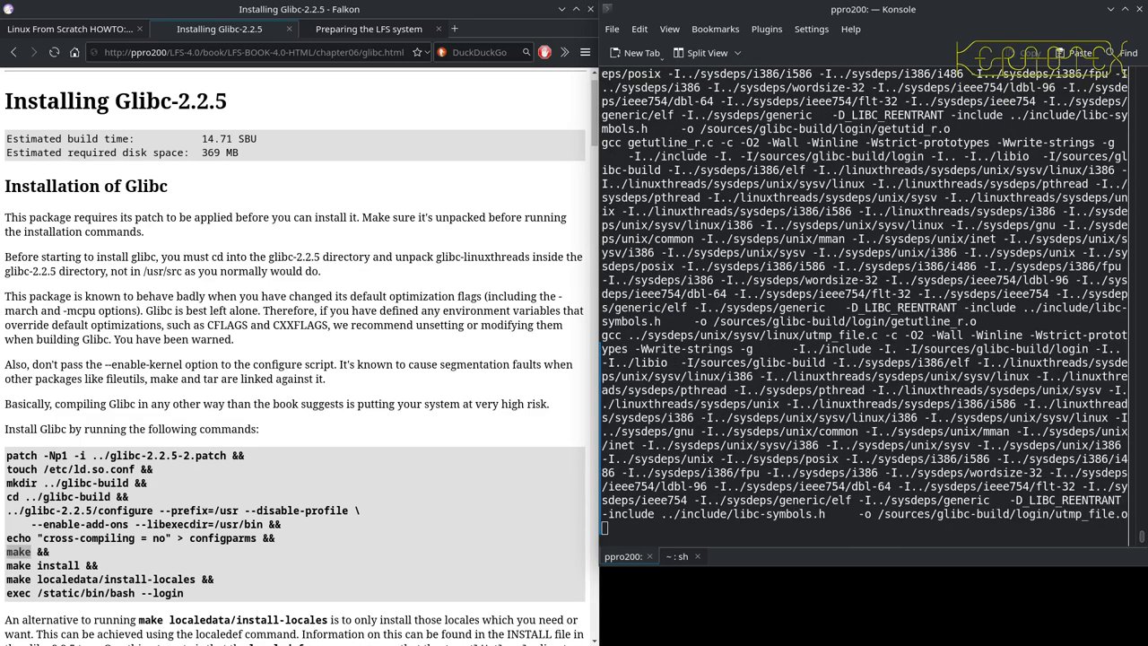
scroll("down", 3)
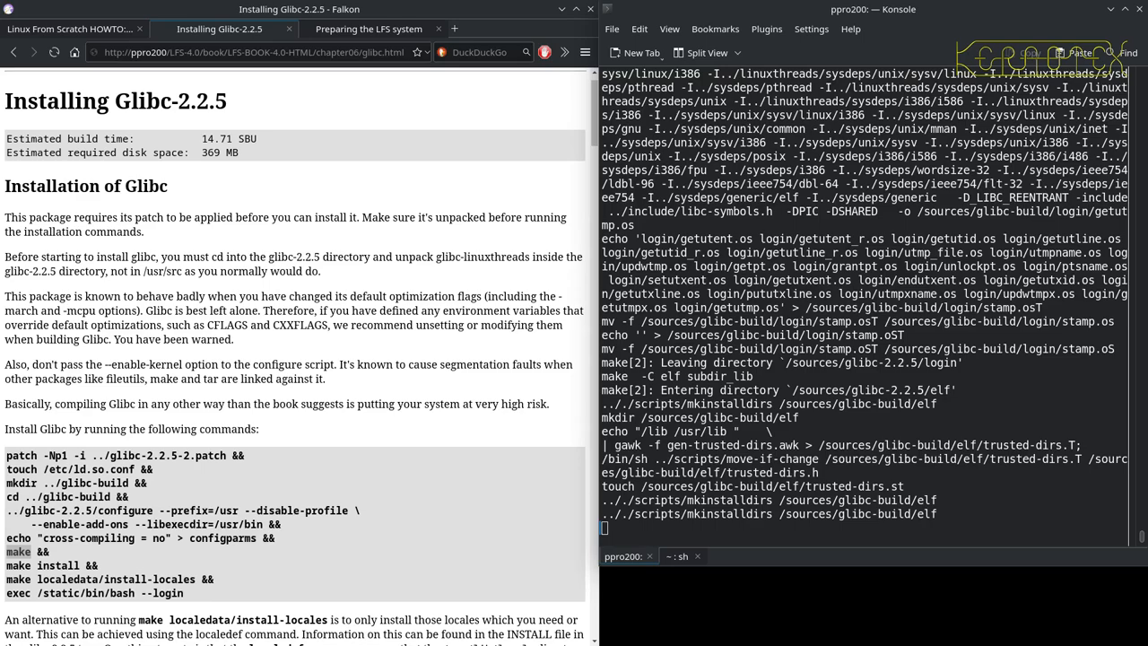
- Follow elf building and iconv_prog linking until iconvdata compiles iso8859-1.os
scroll("down", 3)
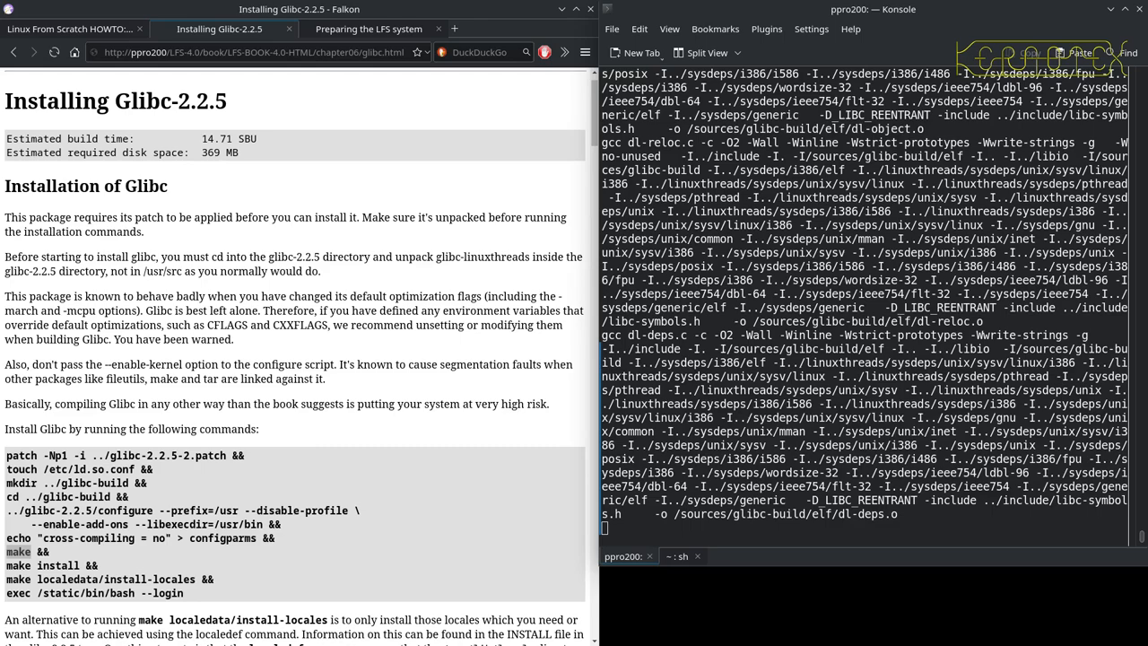
scroll("down", 3)
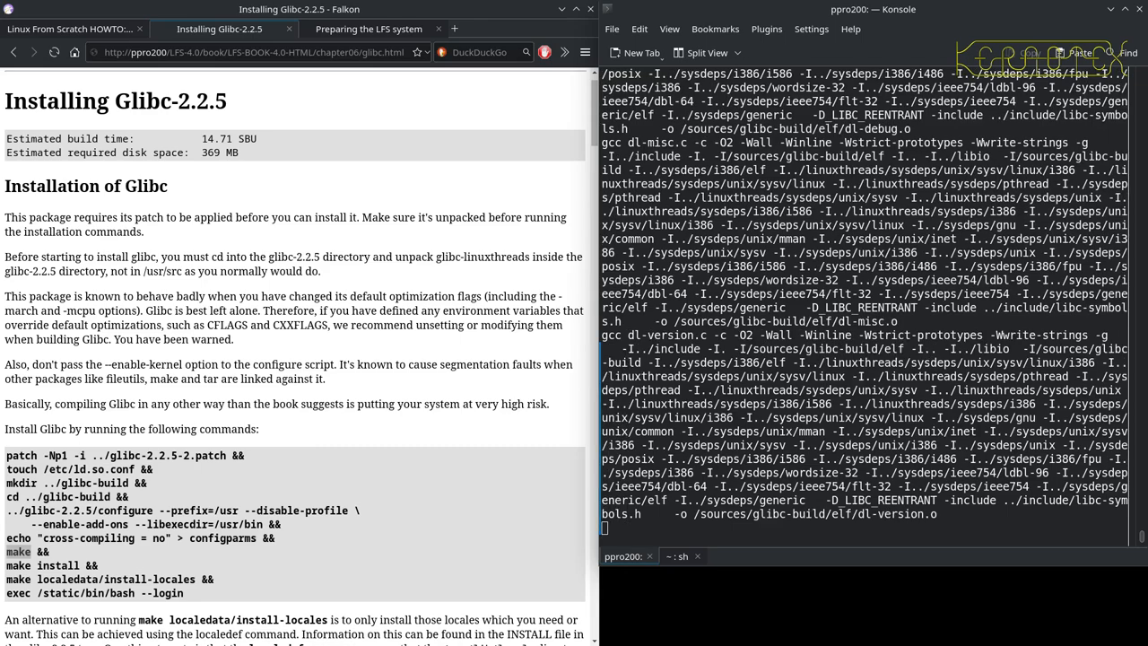
scroll("down", 3)
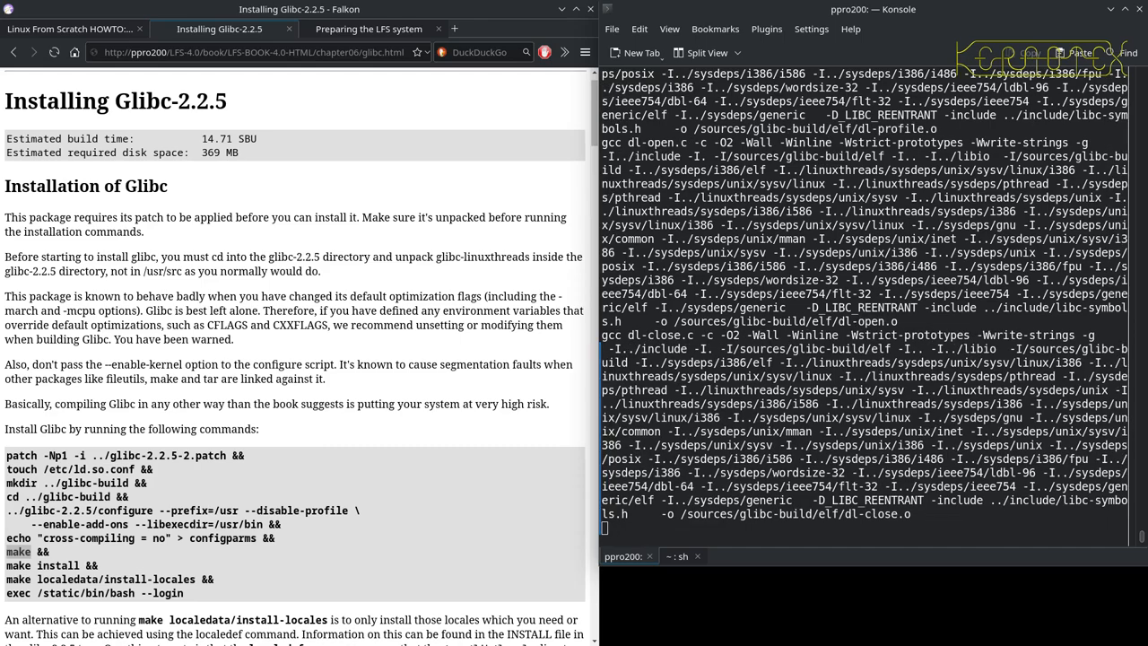
scroll("down", 3)
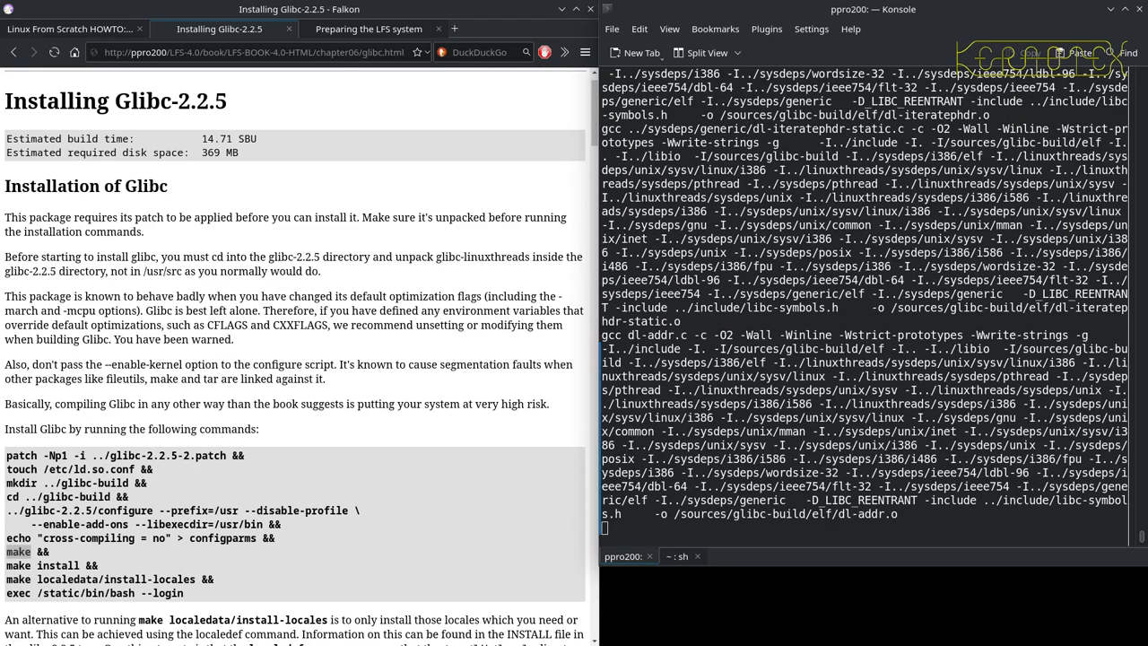
scroll("down", 3)
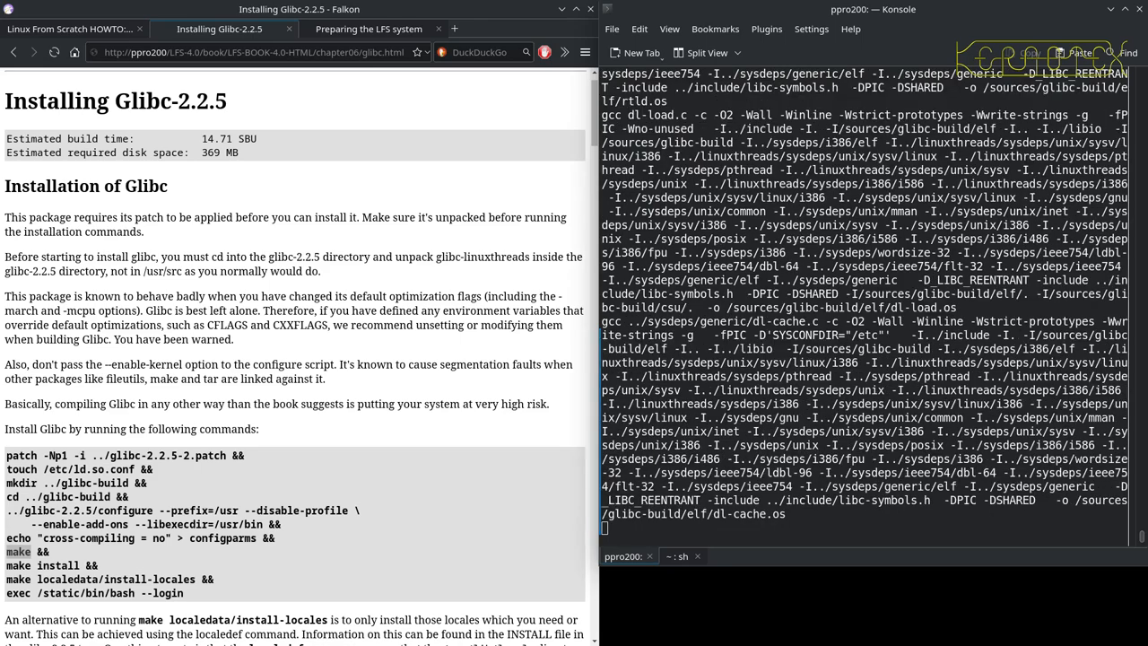
scroll("down", 3)
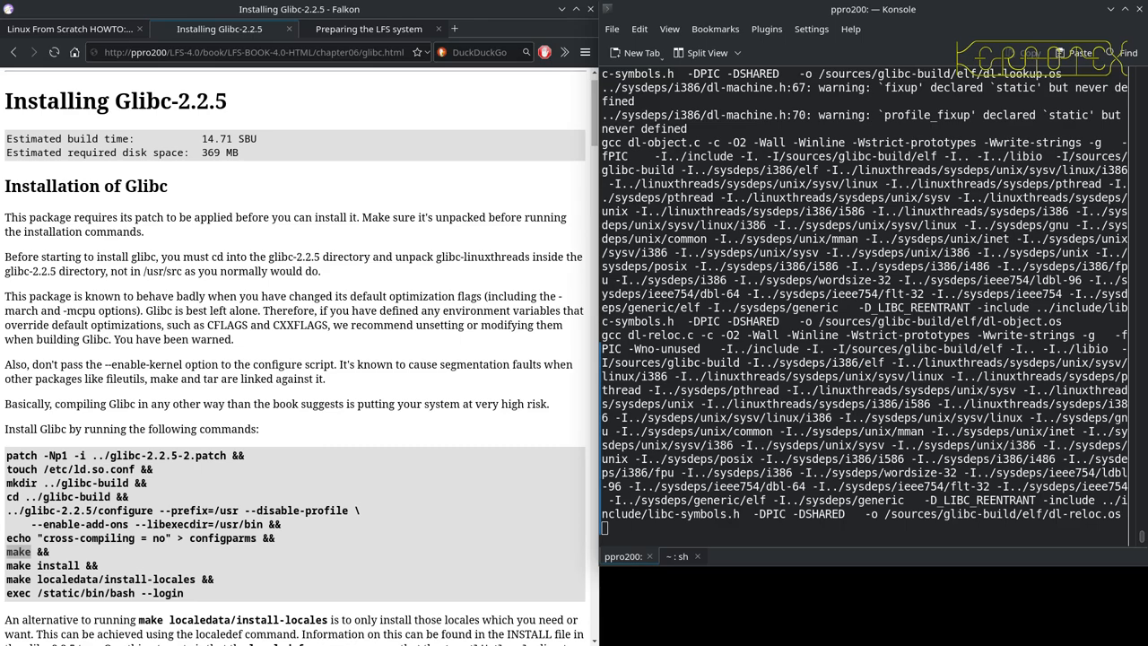
scroll("down", 3)
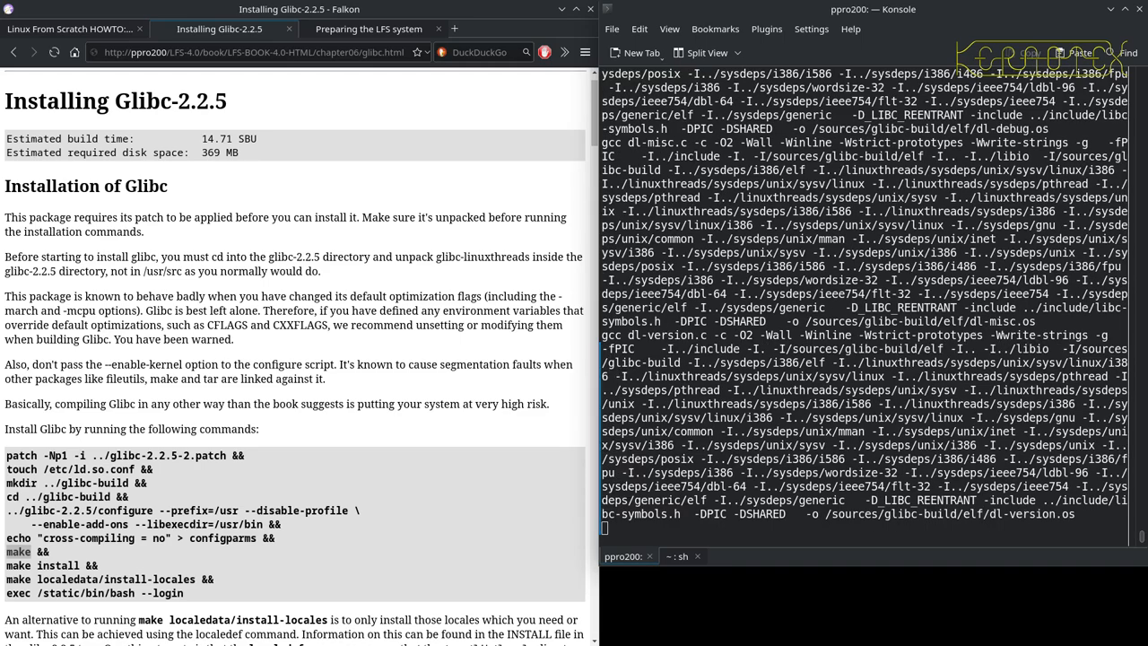
scroll("down", 3)
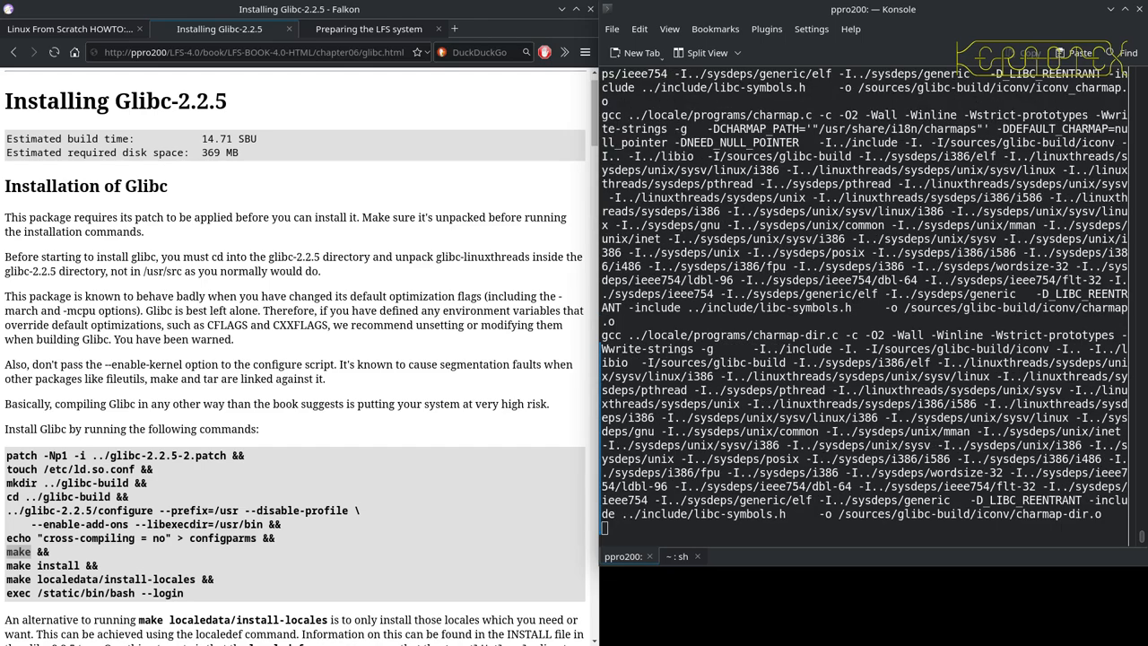
scroll("down", 3)
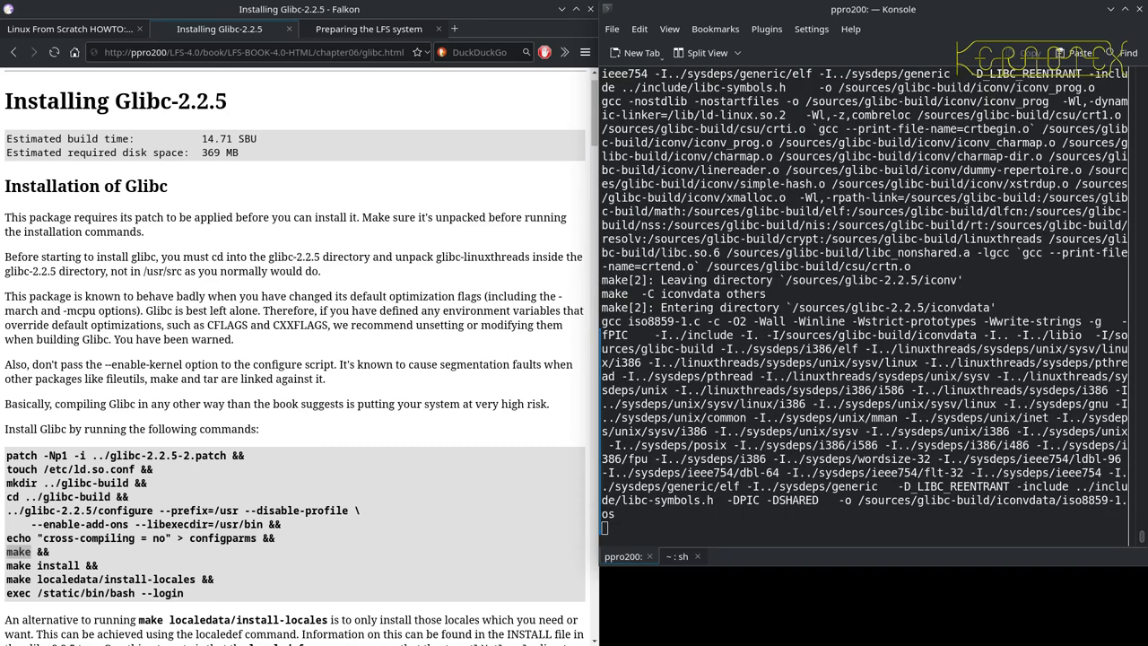
- Follow the make output as iconvdata modules finish and ld-paper.o and ld-name.o compile
scroll("down", 3)
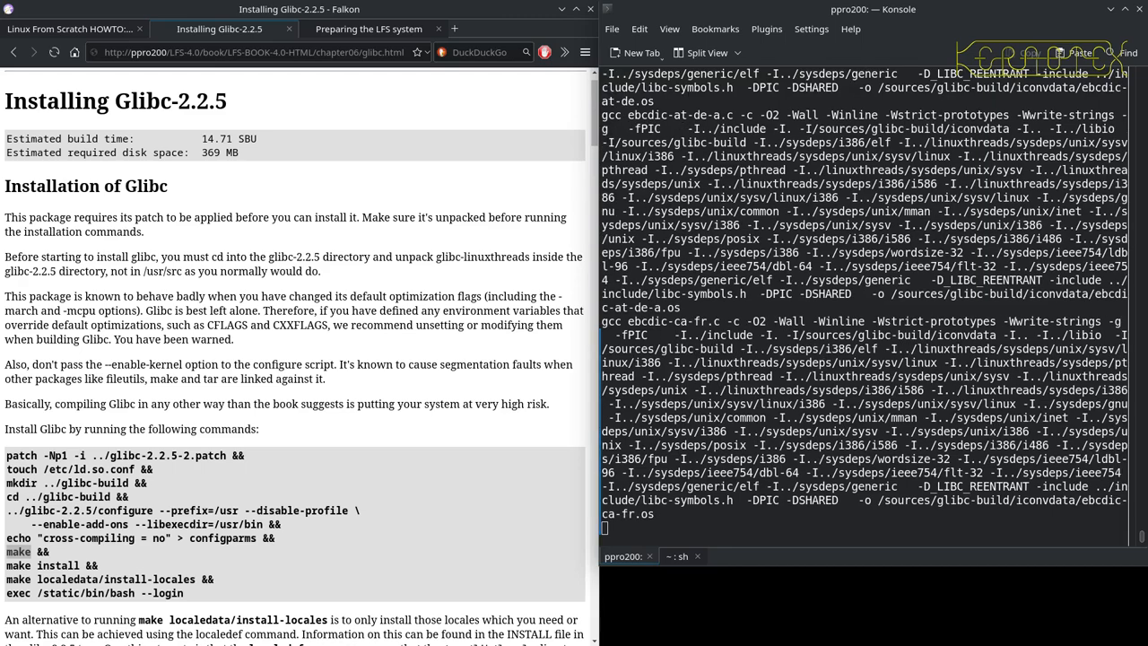
scroll("down", 3)
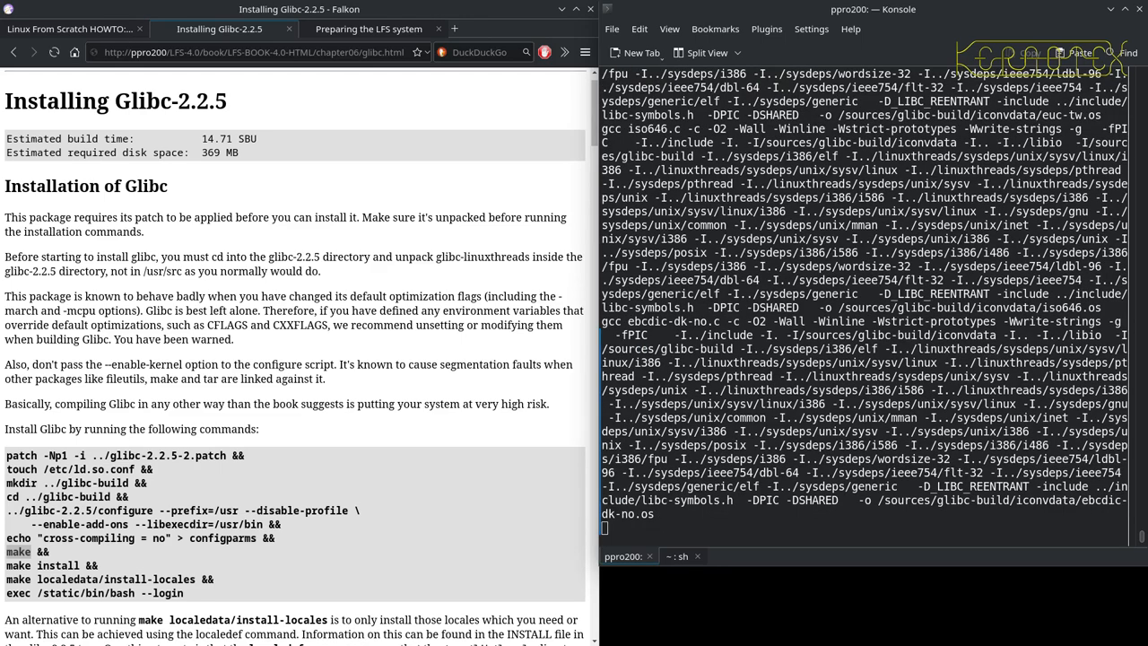
scroll("down", 3)
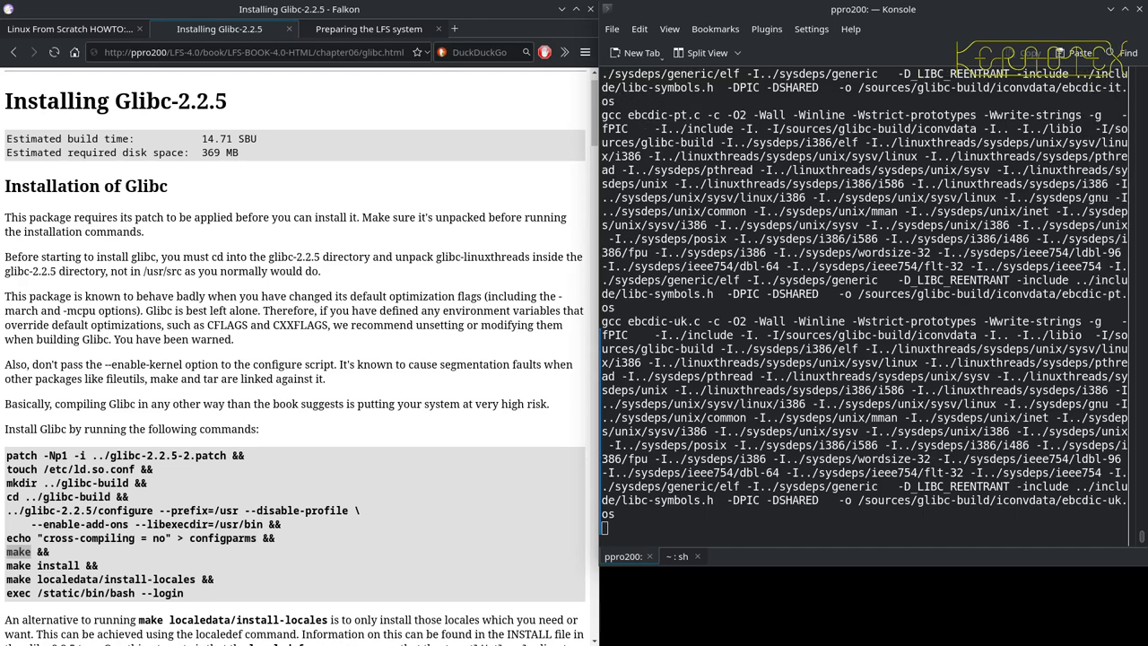
scroll("down", 3)
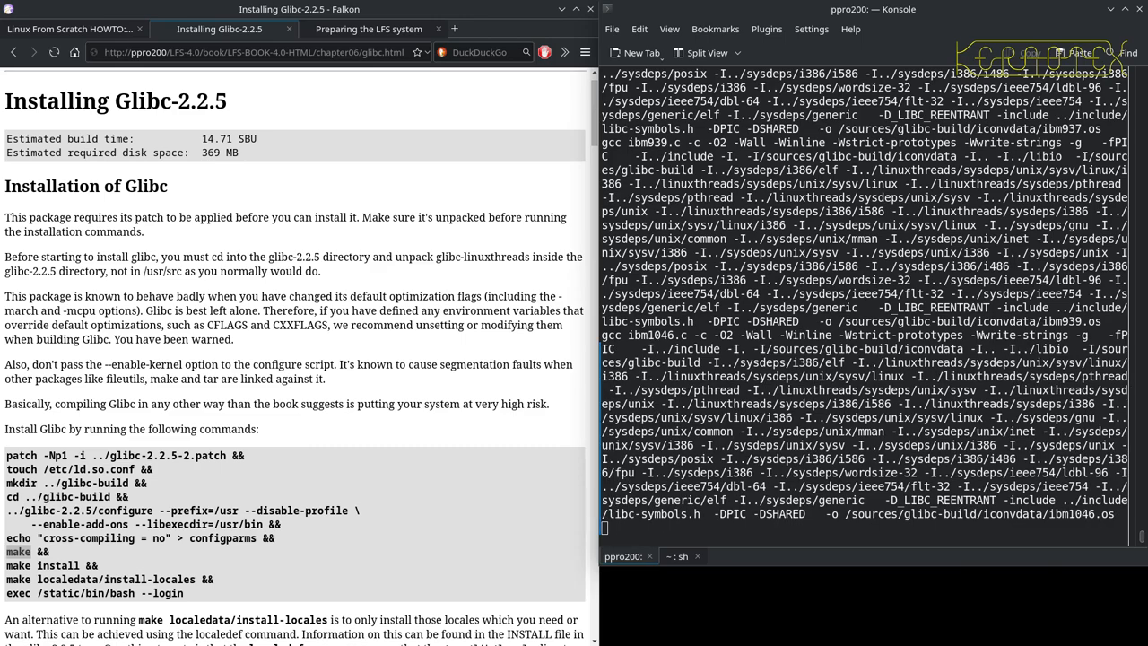
scroll("down", 3)
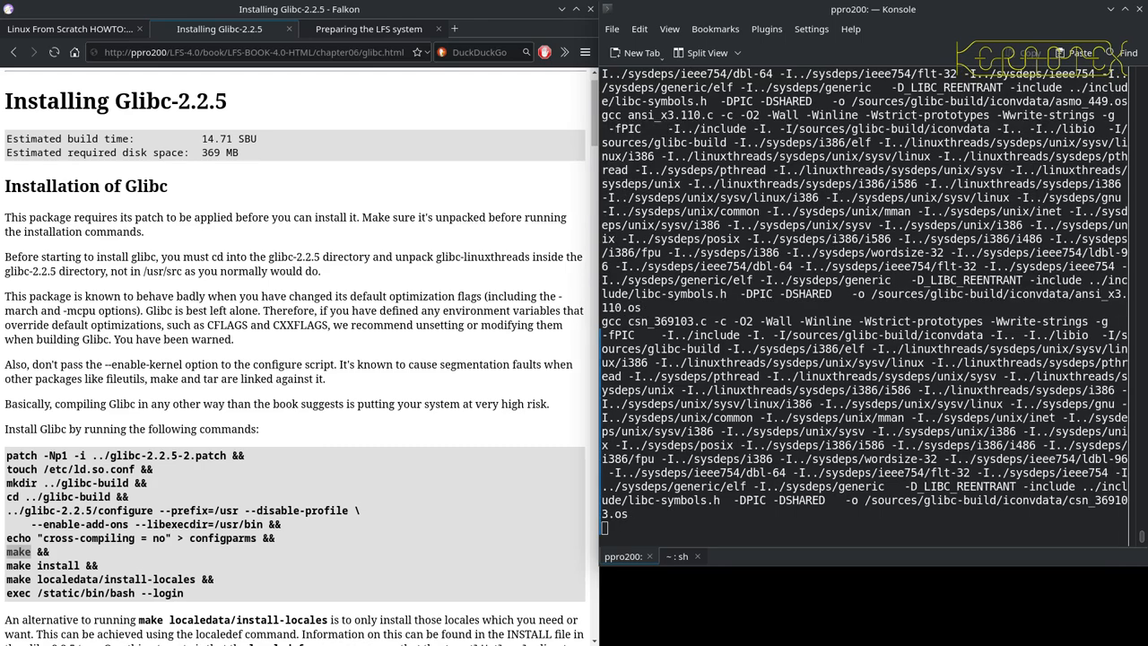
scroll("down", 3)
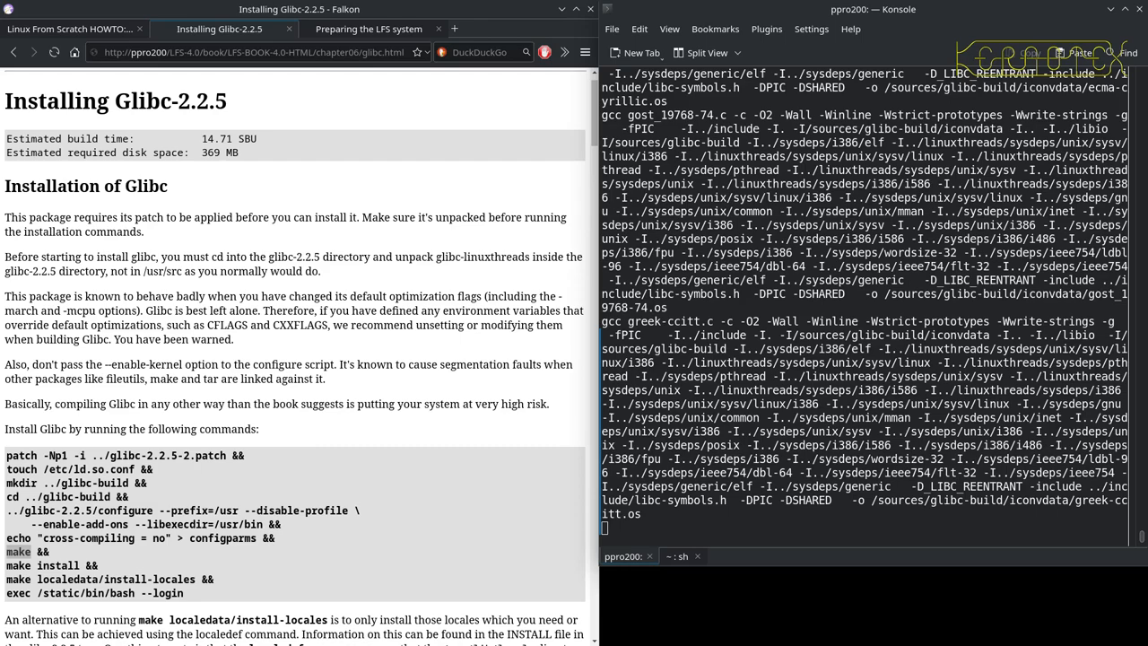
scroll("down", 3)
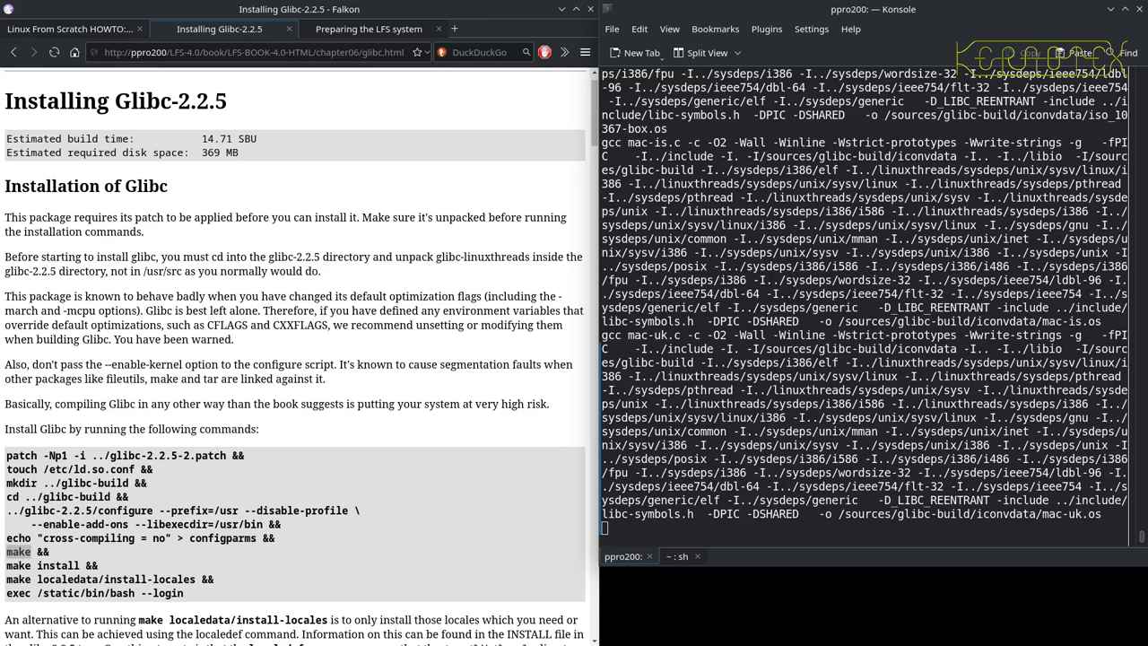
scroll("down", 3)
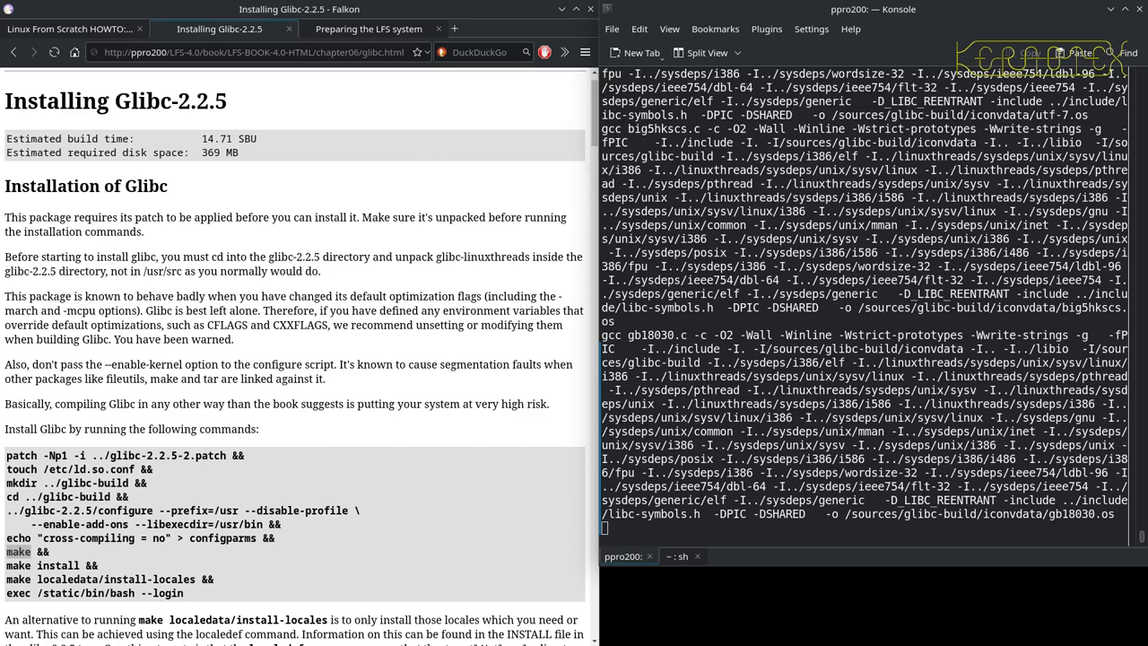
scroll("down", 3)
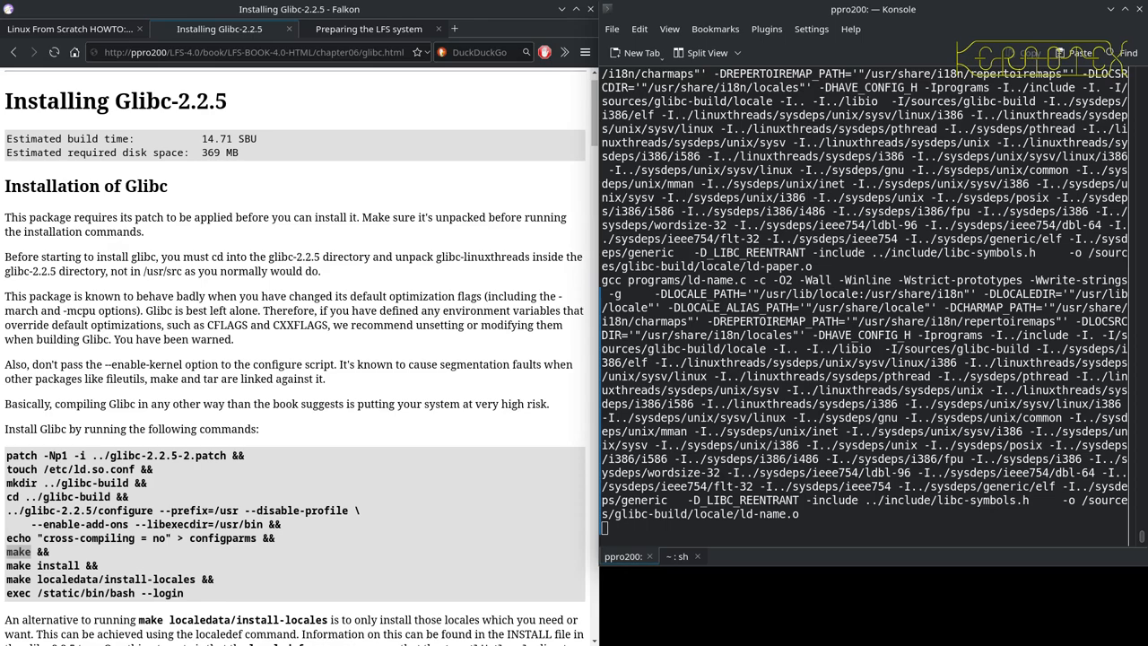
- Follow make compiling ieee-math.c and k_standard.c and linking libieee.a
scroll("down", 3)
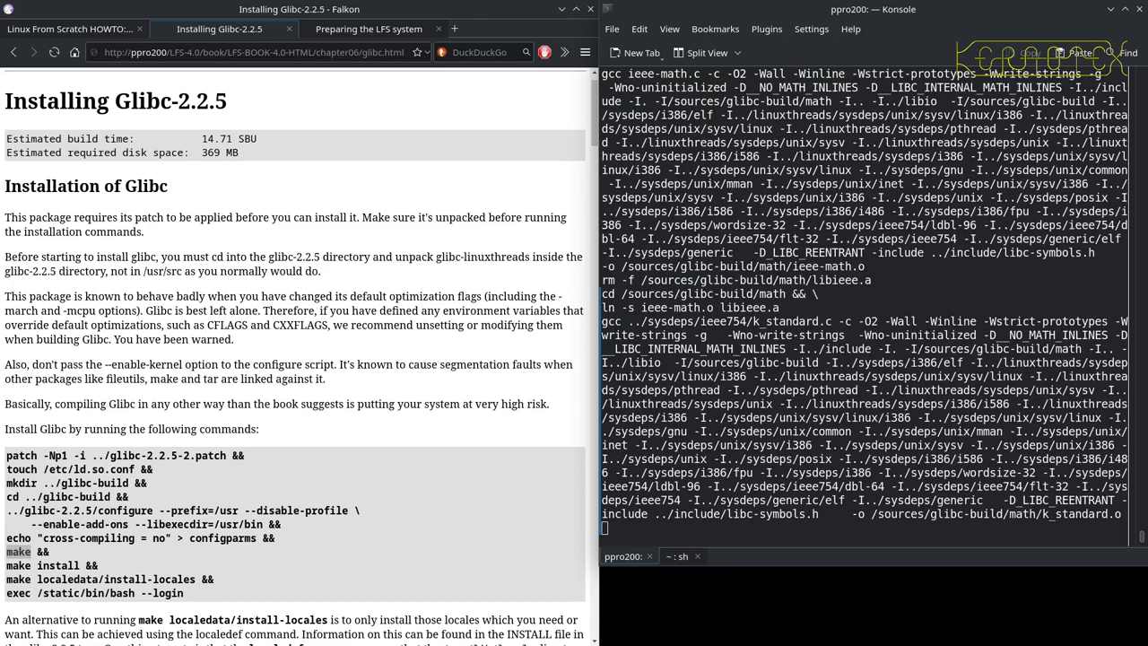
- Follow make archiving libm.a and compiling dlfcn objects like dlsym.o and dlerror.o
scroll("down", 3)
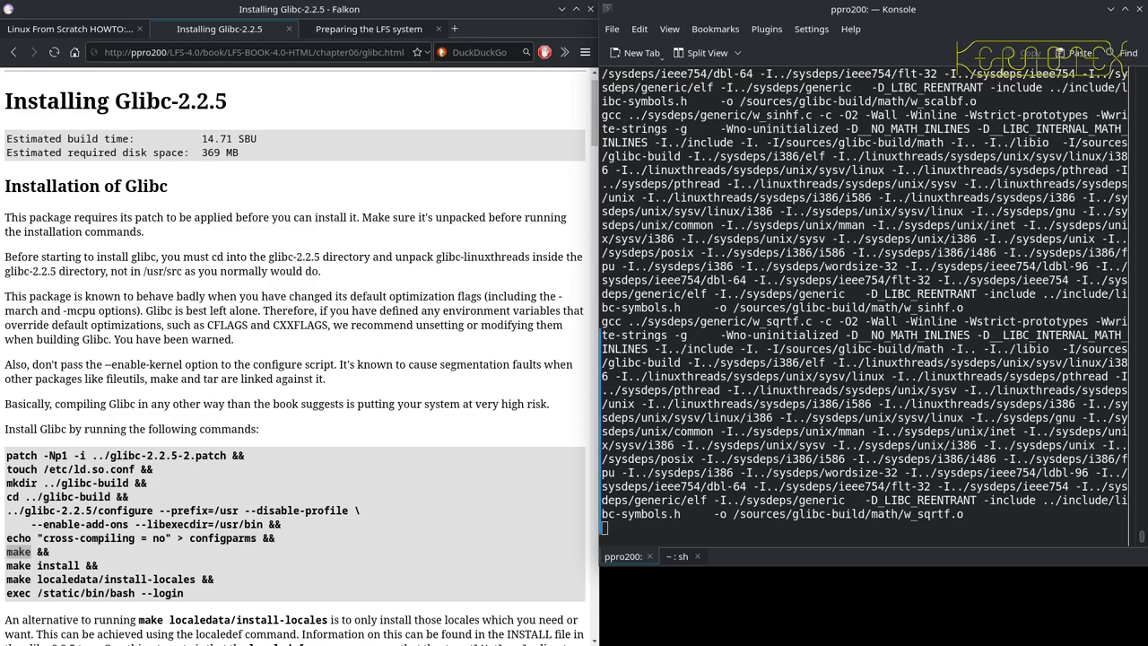
scroll("down", 3)
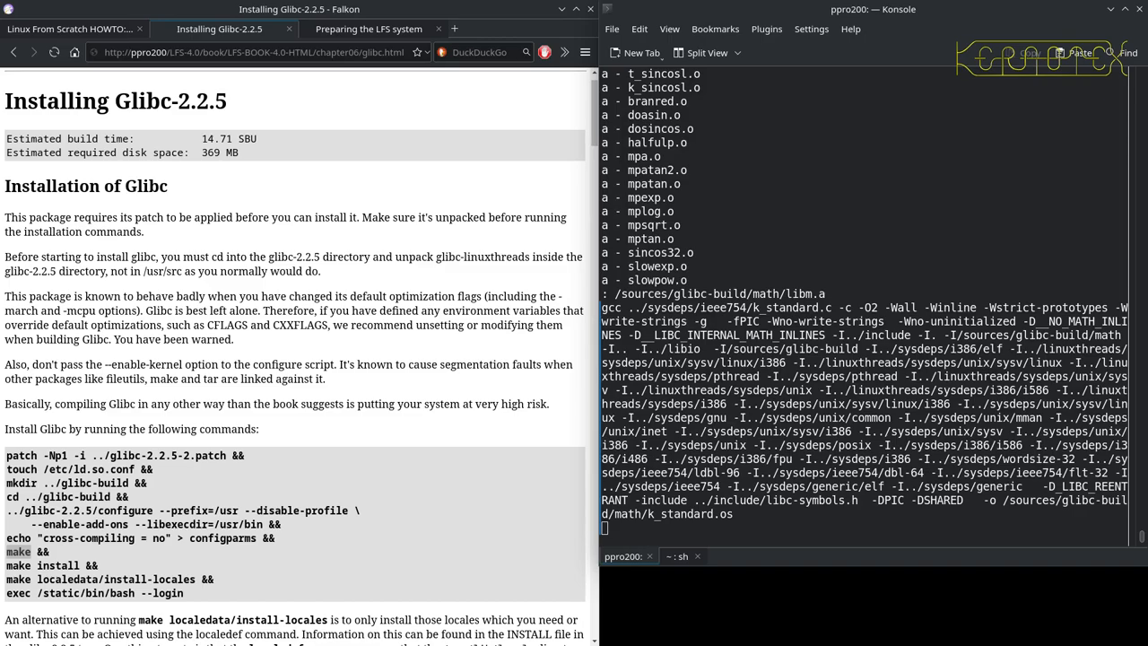
scroll("down", 3)
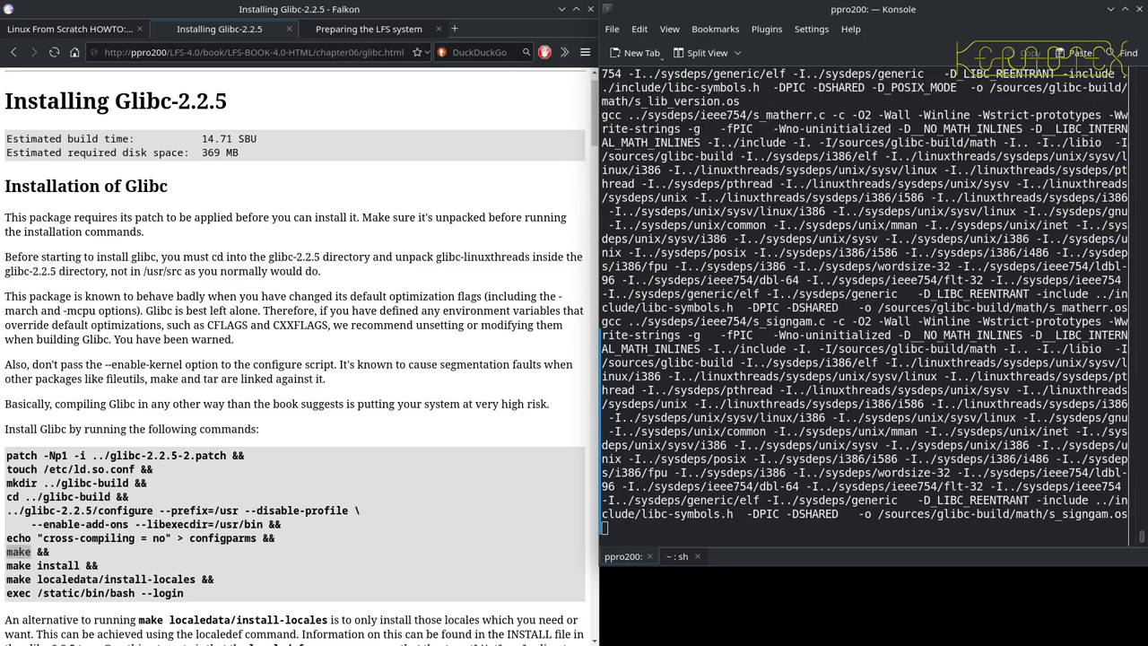
scroll("down", 3)
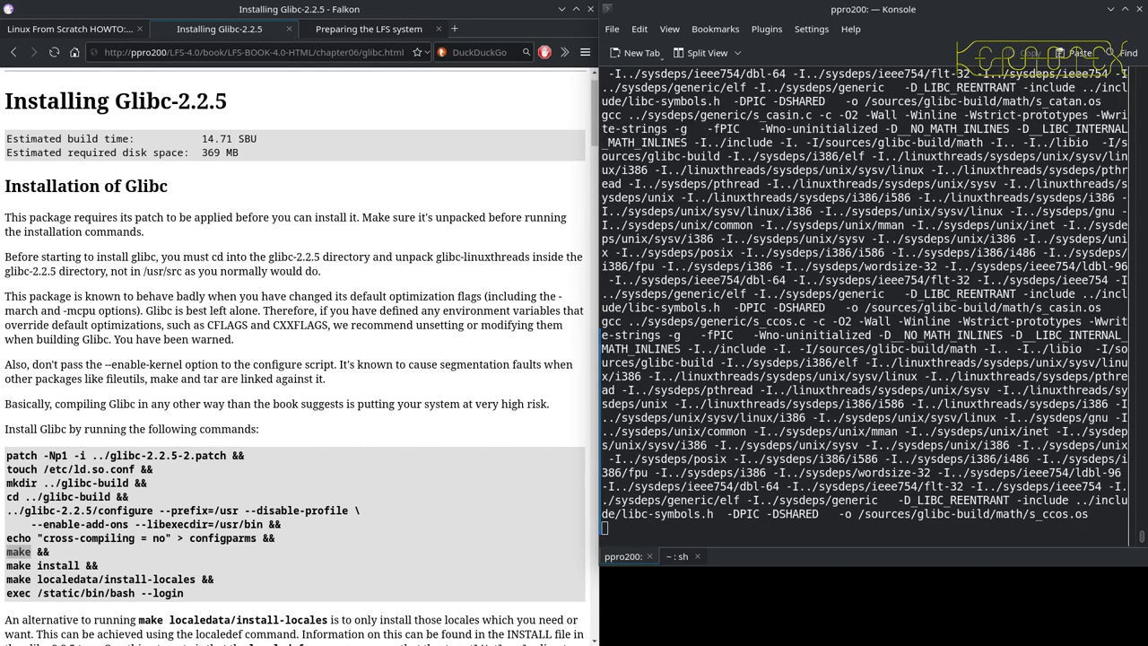
scroll("down", 3)
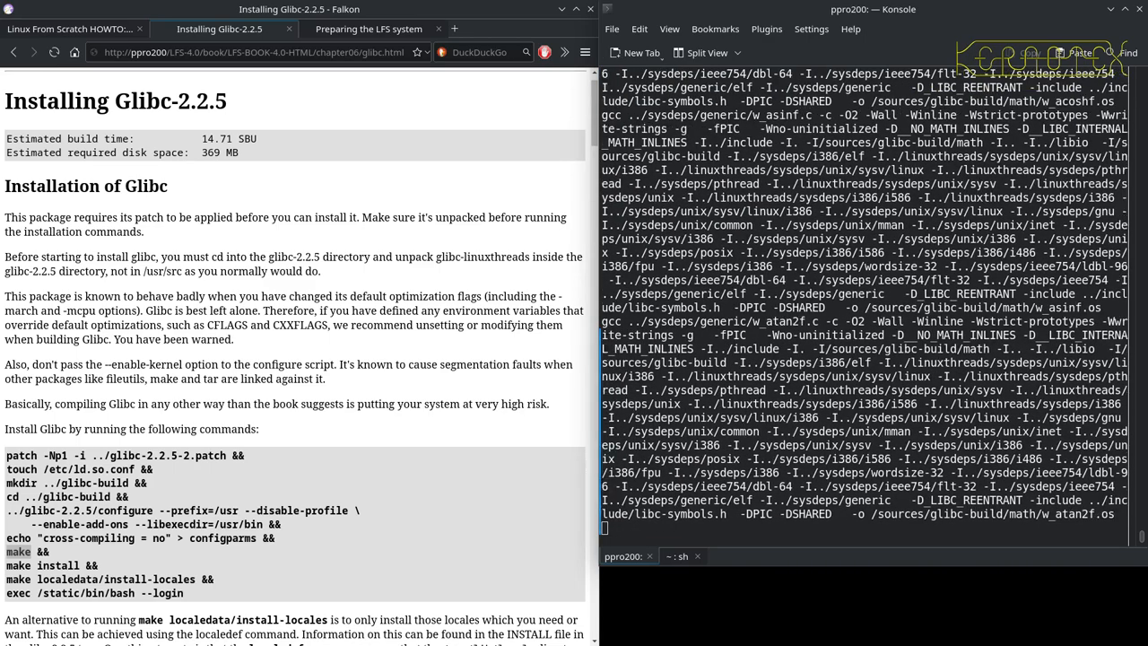
scroll("down", 3)
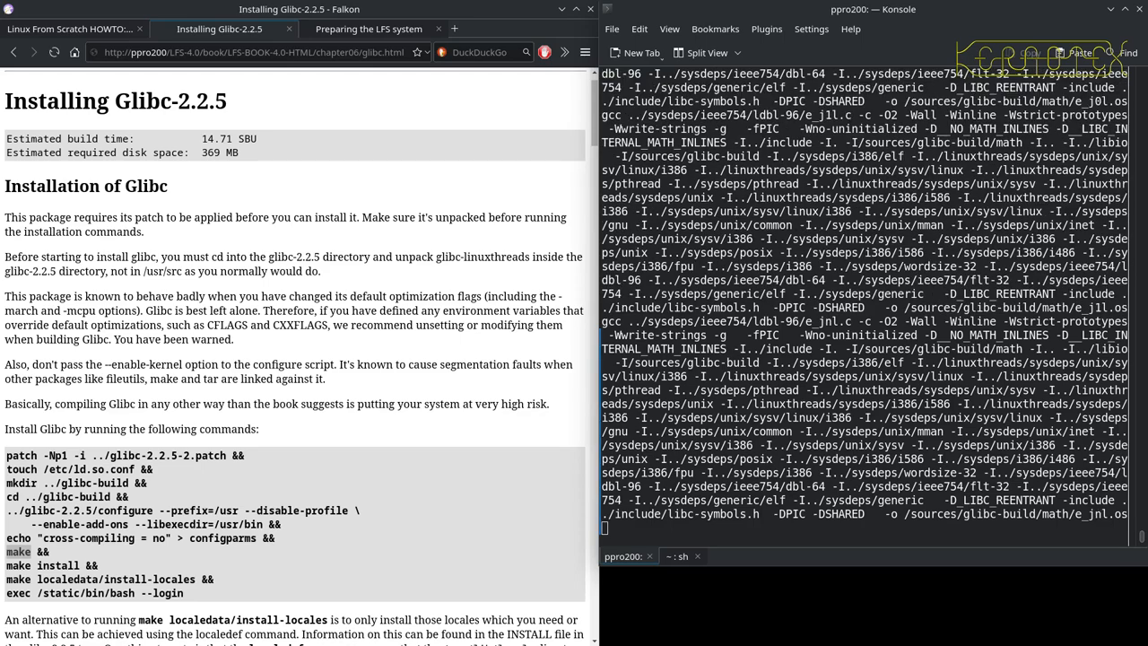
scroll("down", 3)
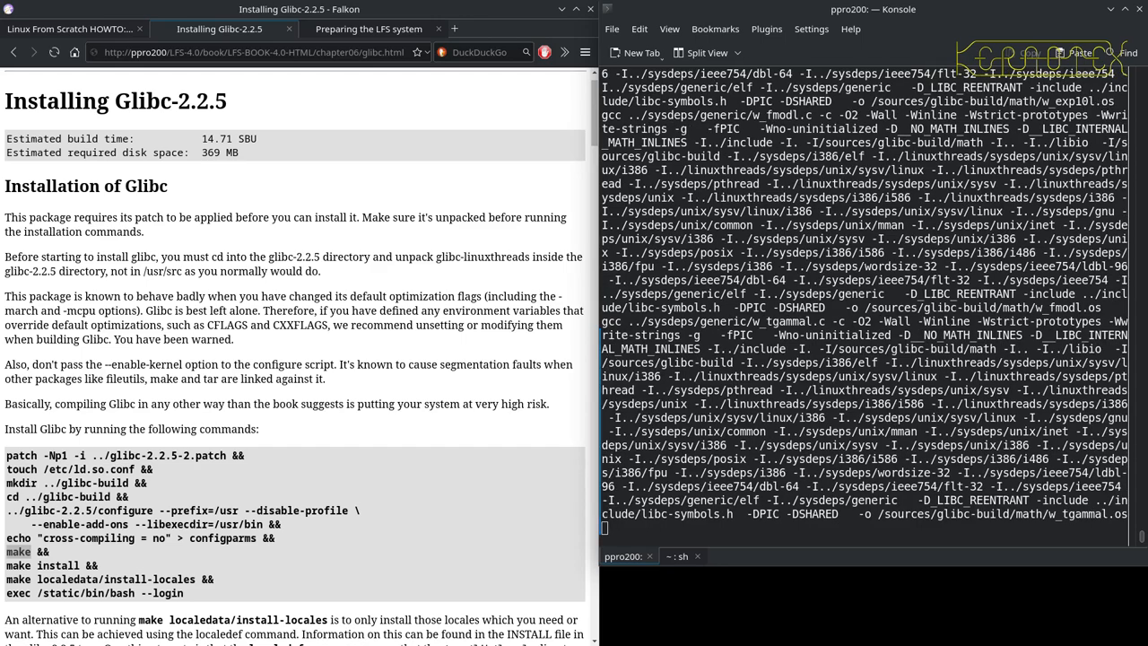
scroll("down", 3)
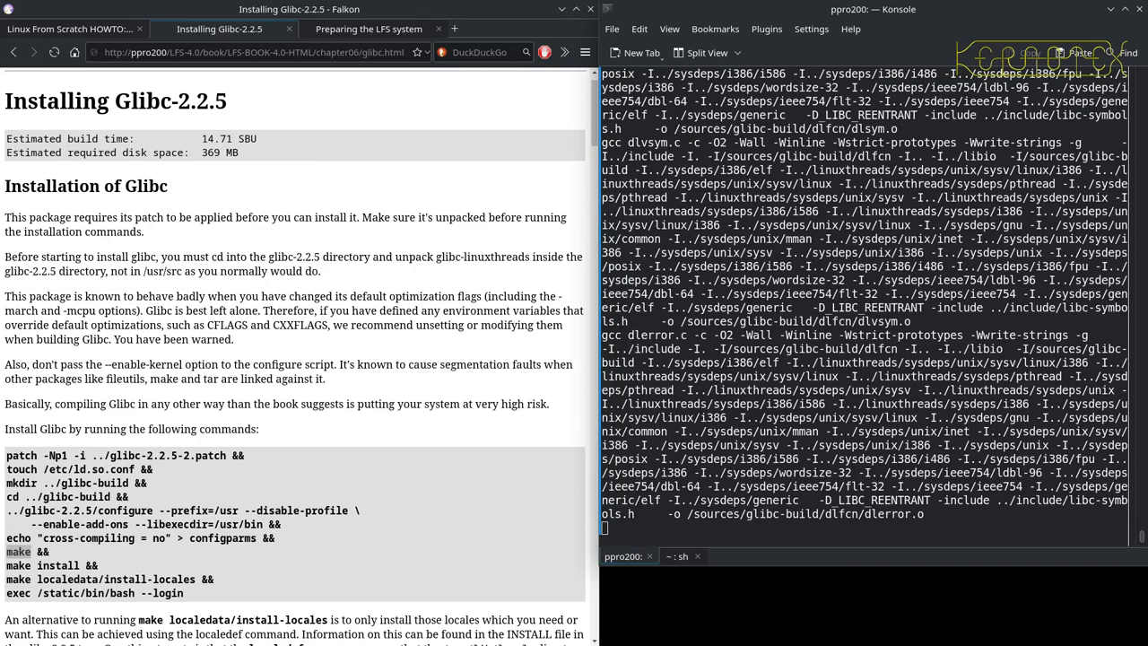
- Follow make building libmemusage.so and zic, then compiling md5-crypt.o
scroll("down", 3)
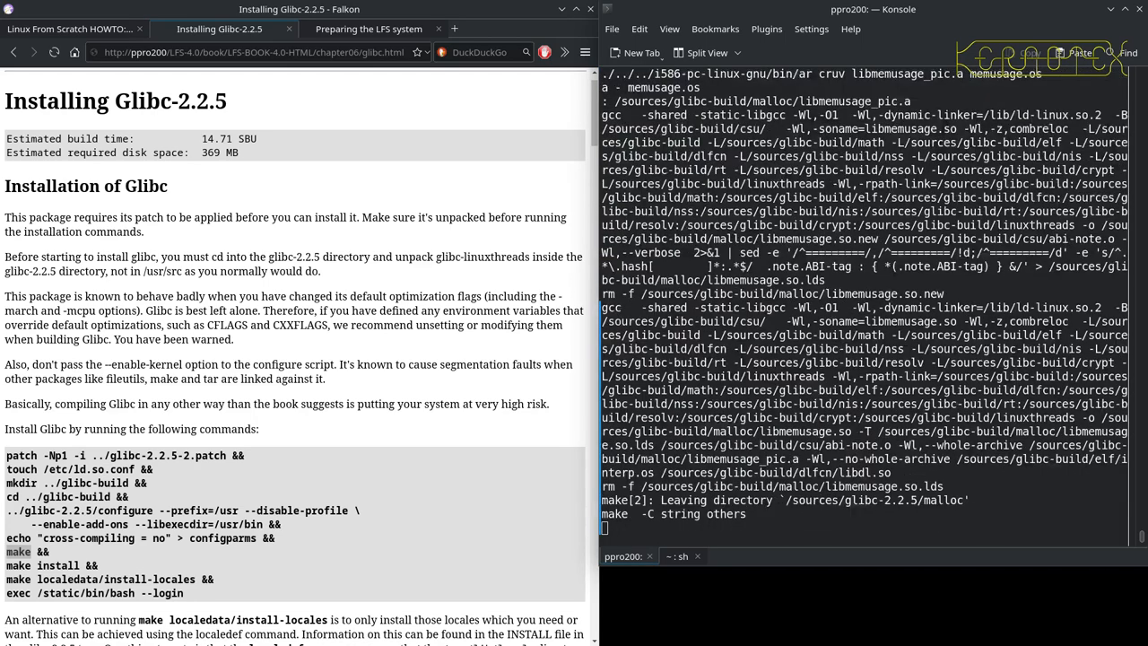
scroll("down", 3)
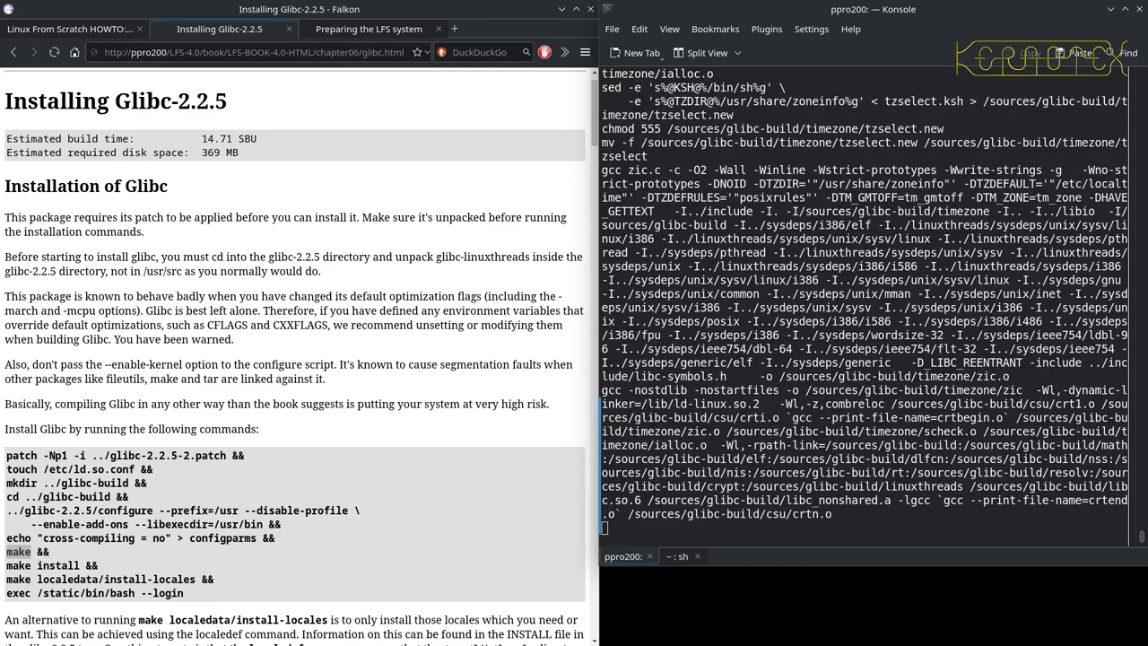
scroll("down", 3)
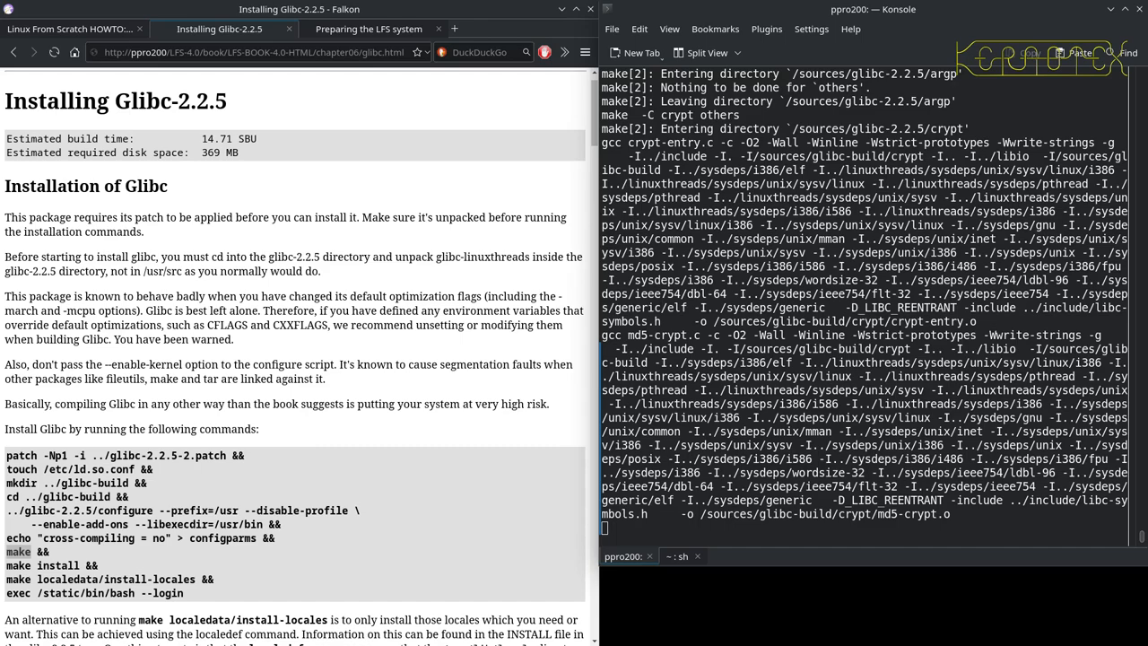
- Follow make archiving libcrypt.a and libpthread.a and compiling attr.os
scroll("down", 3)
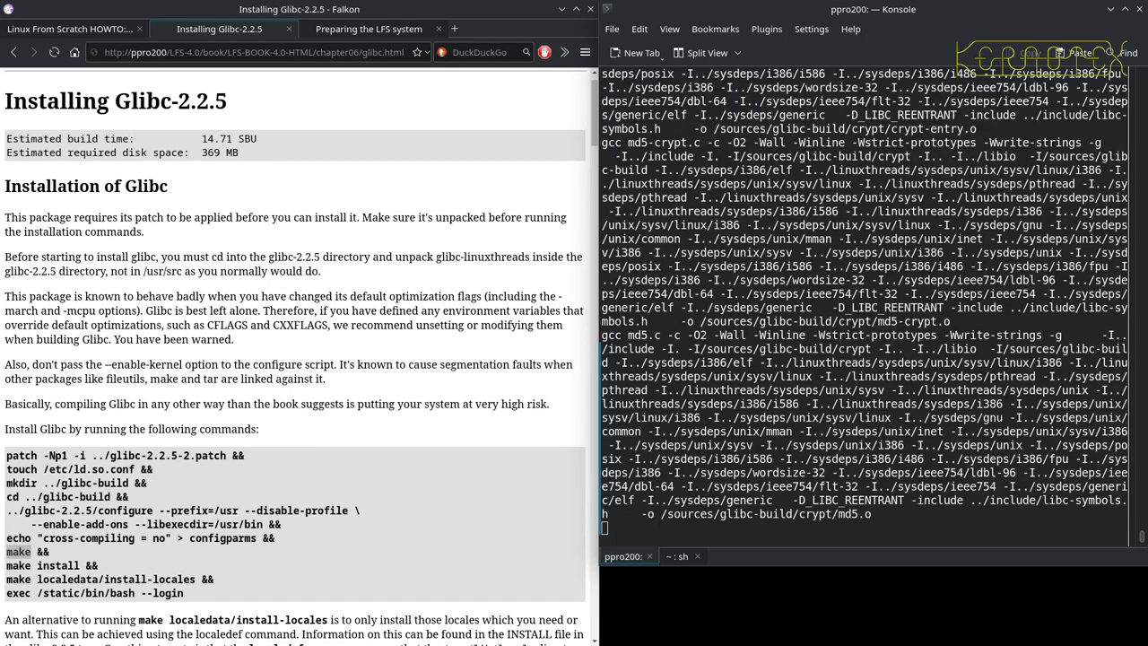
scroll("down", 3)
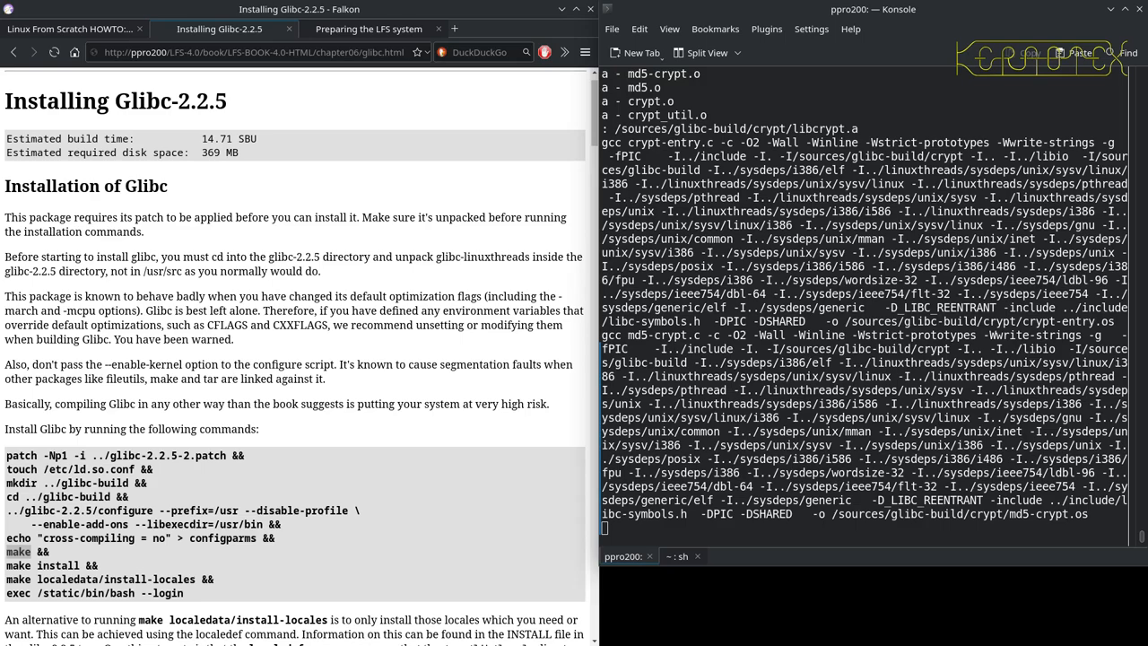
scroll("down", 3)
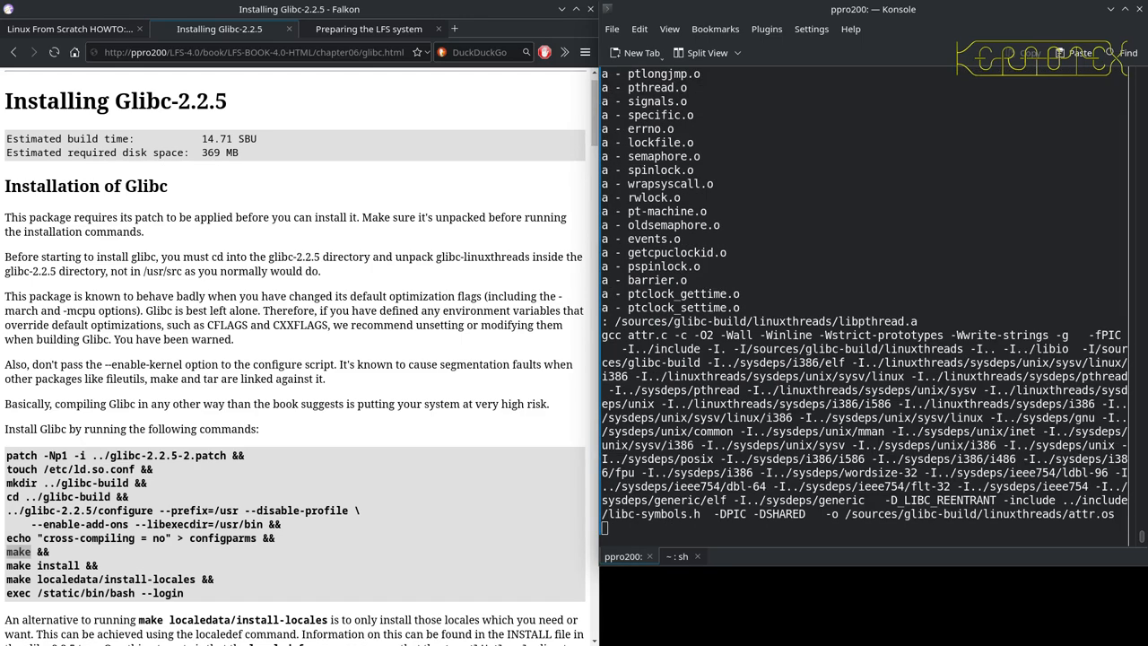
- Follow make linking libresolv.a and libresolv.so.2, then compiling dns-host.os
scroll("down", 3)
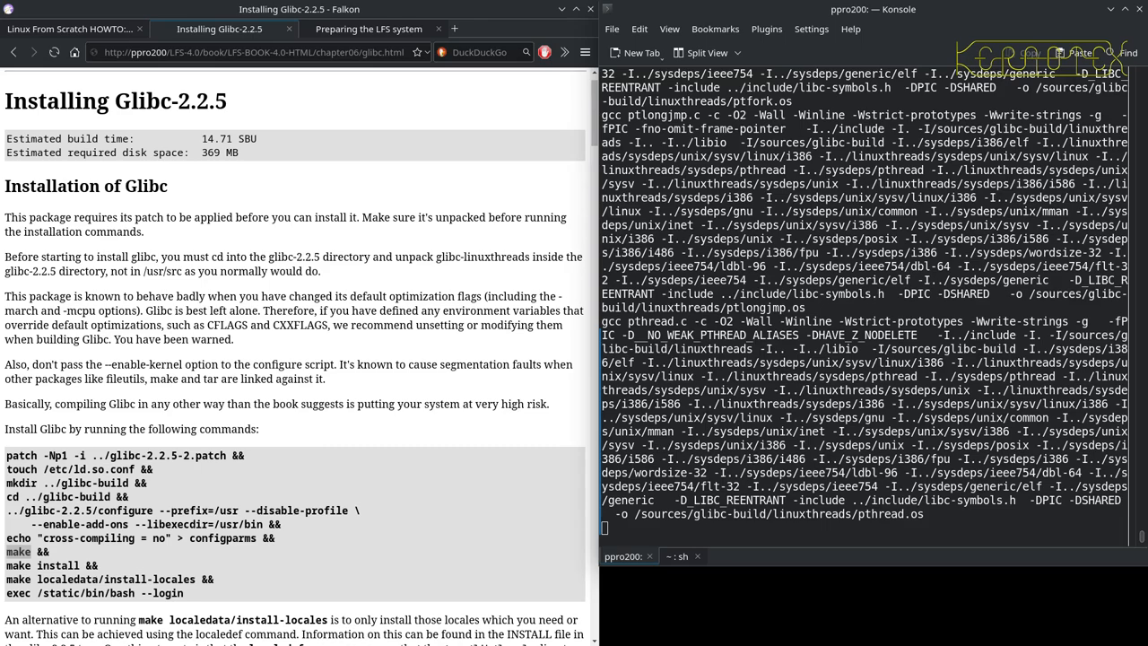
scroll("down", 3)
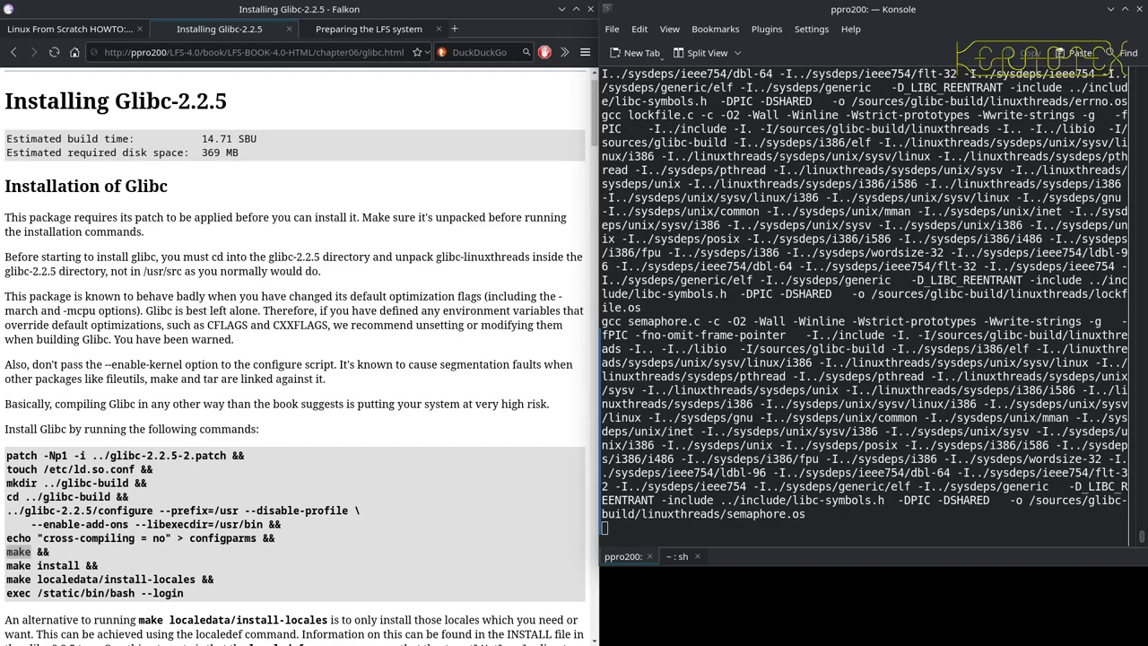
scroll("down", 3)
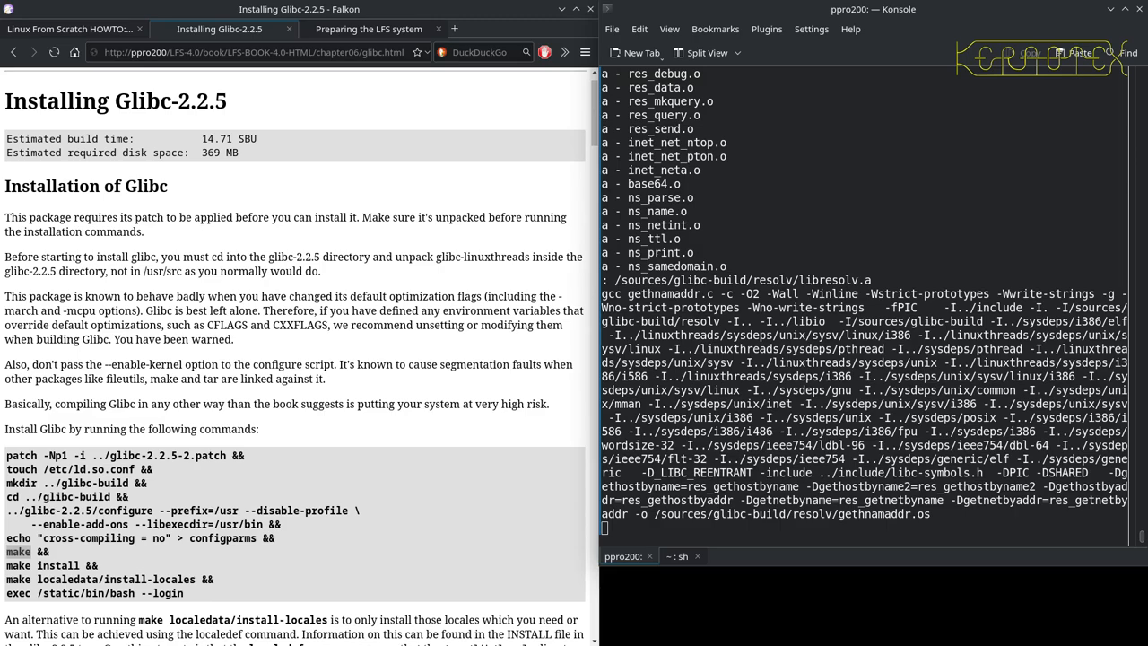
scroll("down", 3)
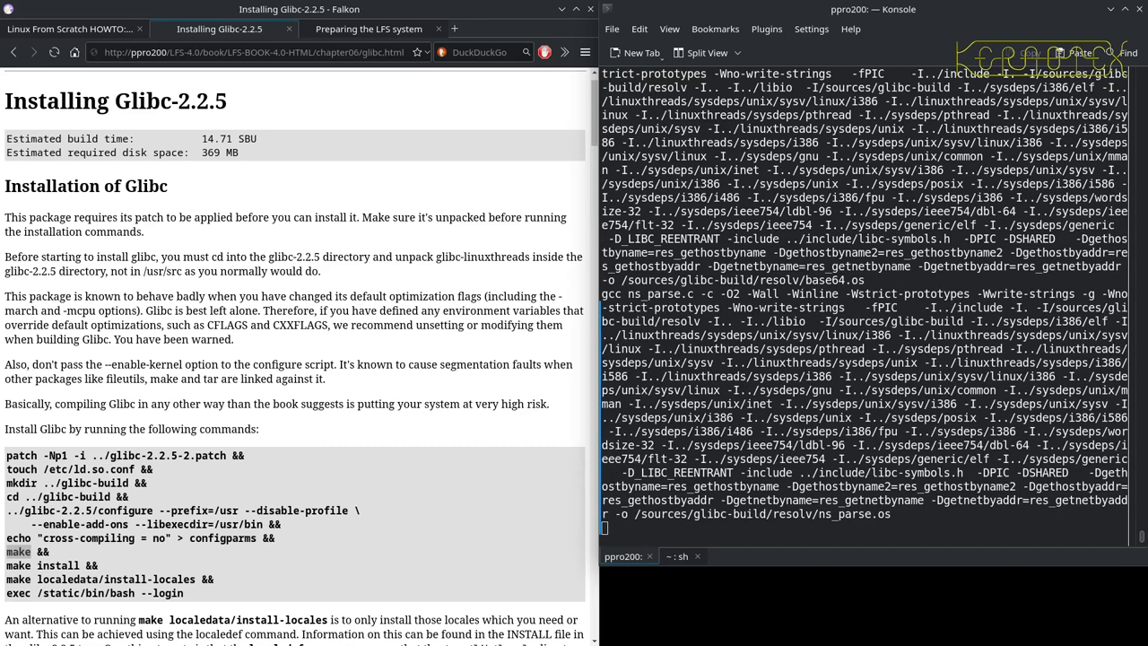
scroll("down", 3)
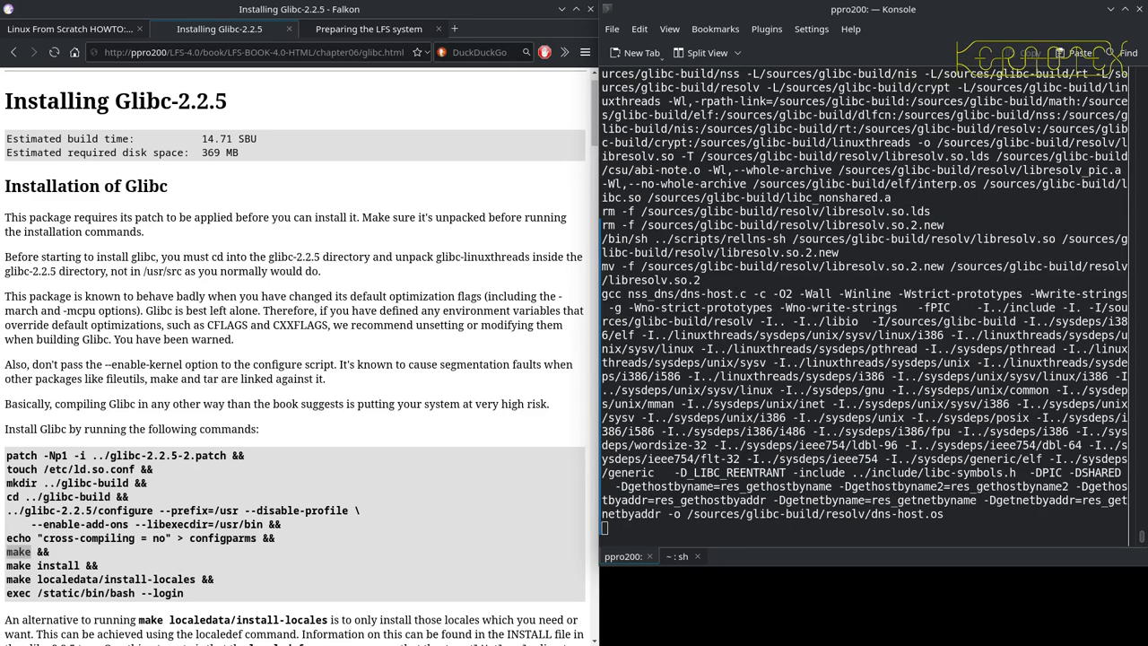
- Follow make compiling nss_files objects like files-key.os and rt's aio_fsync.os
scroll("down", 3)
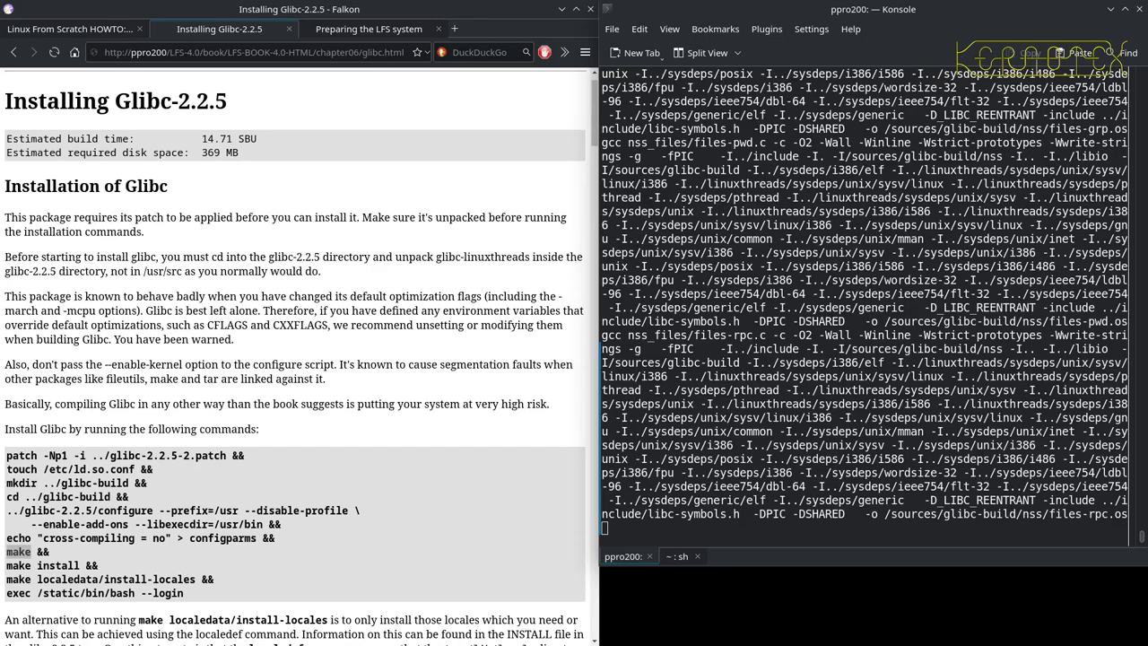
scroll("down", 3)
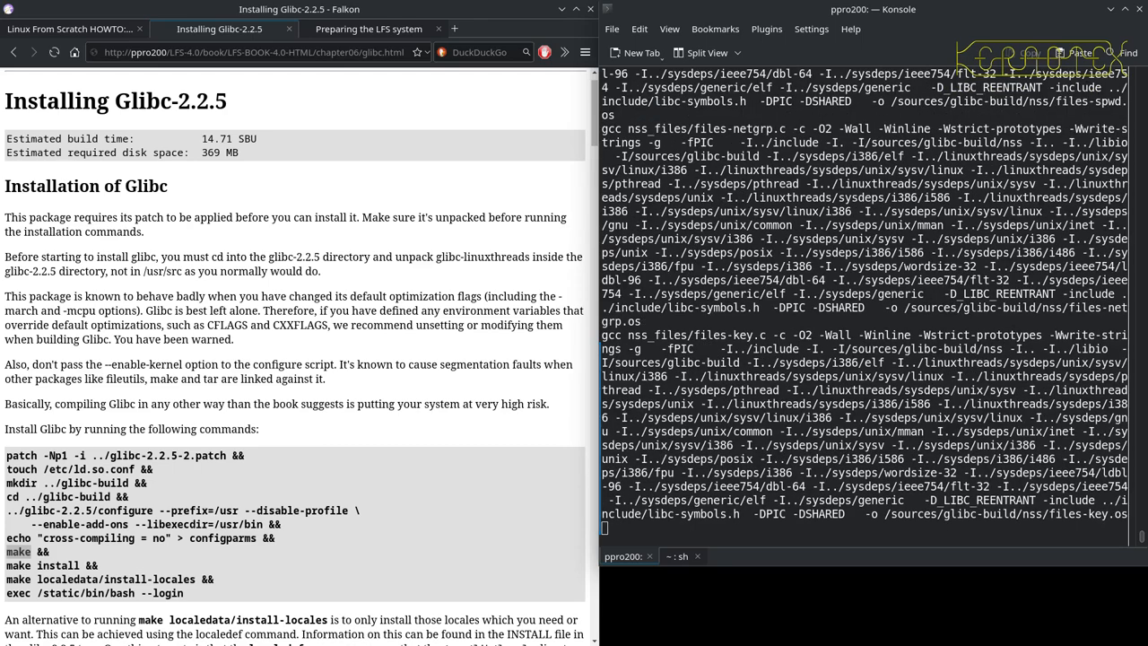
scroll("down", 3)
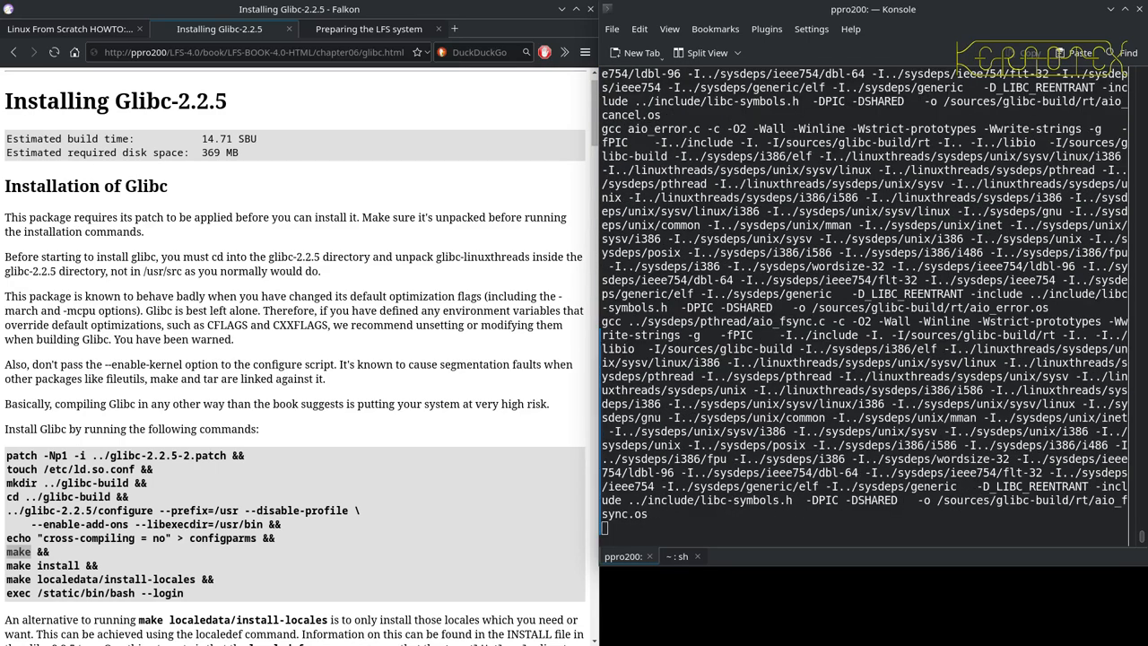
- Follow make finishing inet and compiling hesiod.os and hesiod-grp.os
scroll("down", 3)
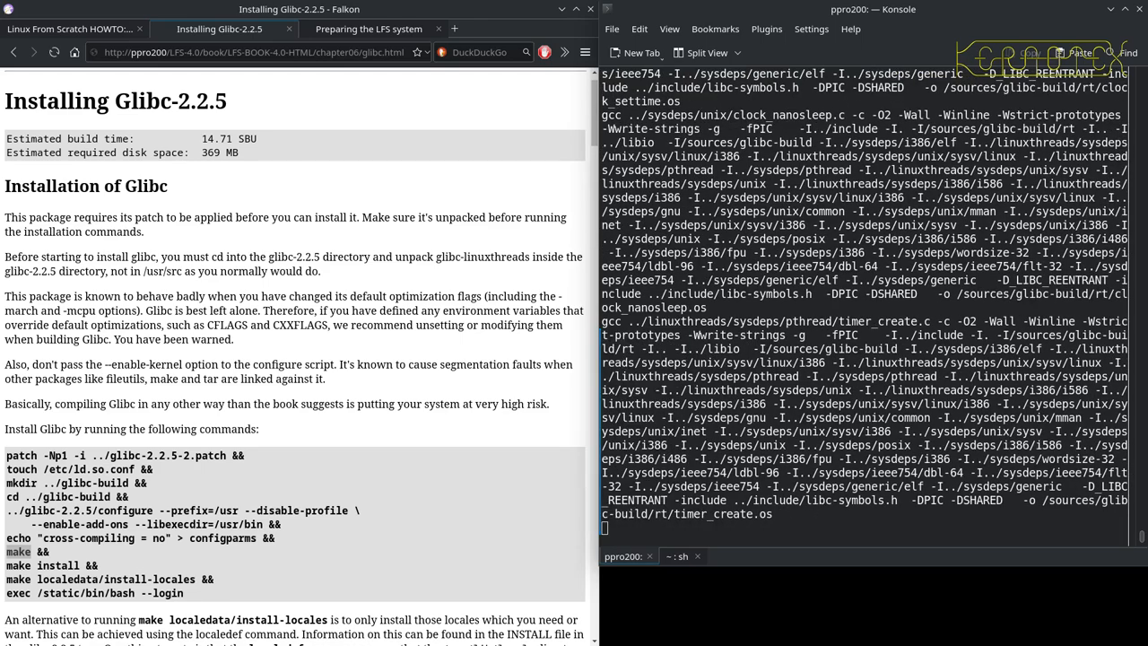
scroll("down", 3)
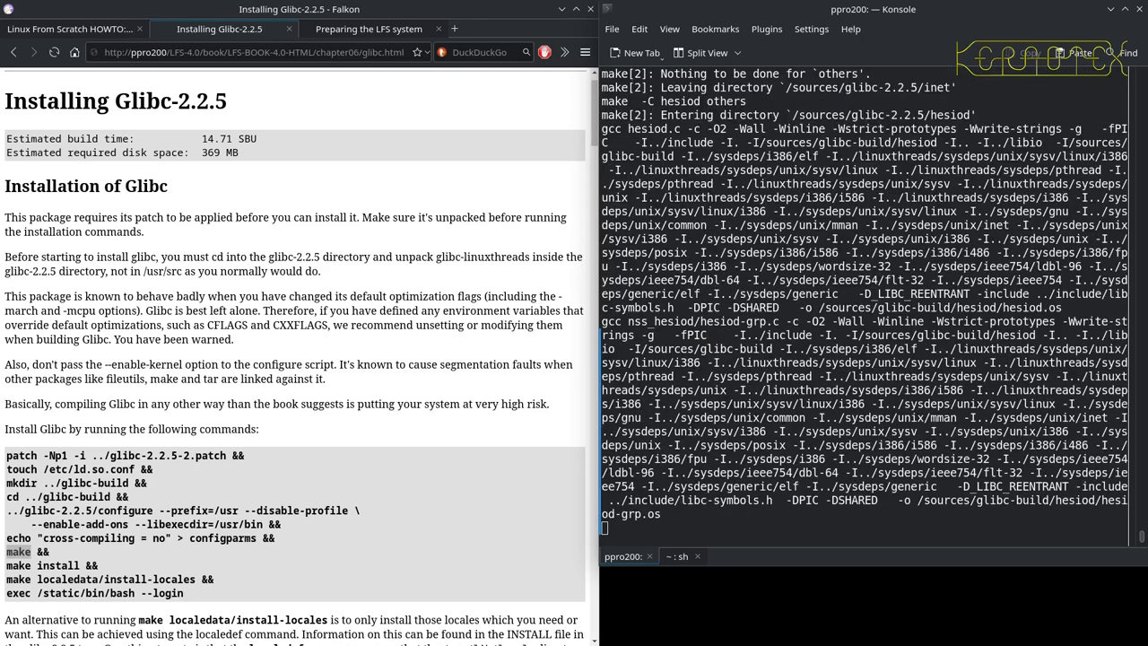
- Follow make compiling sunrpc's rpc_cout.o, rpc_parse.o and rpc_scan.o
scroll("down", 3)
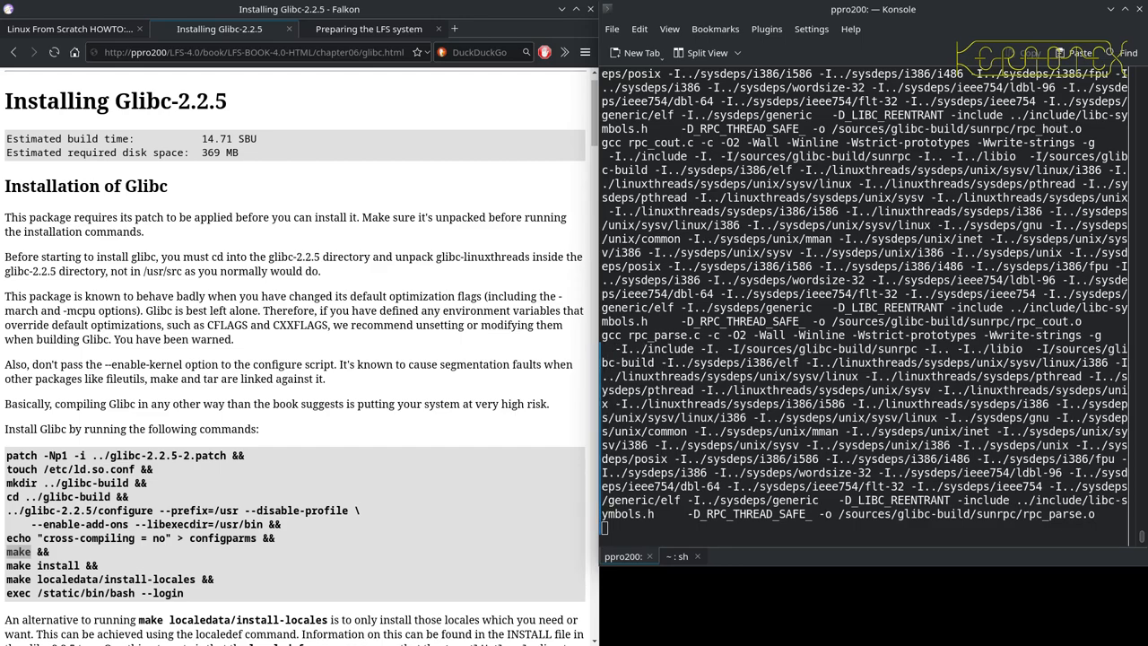
scroll("down", 3)
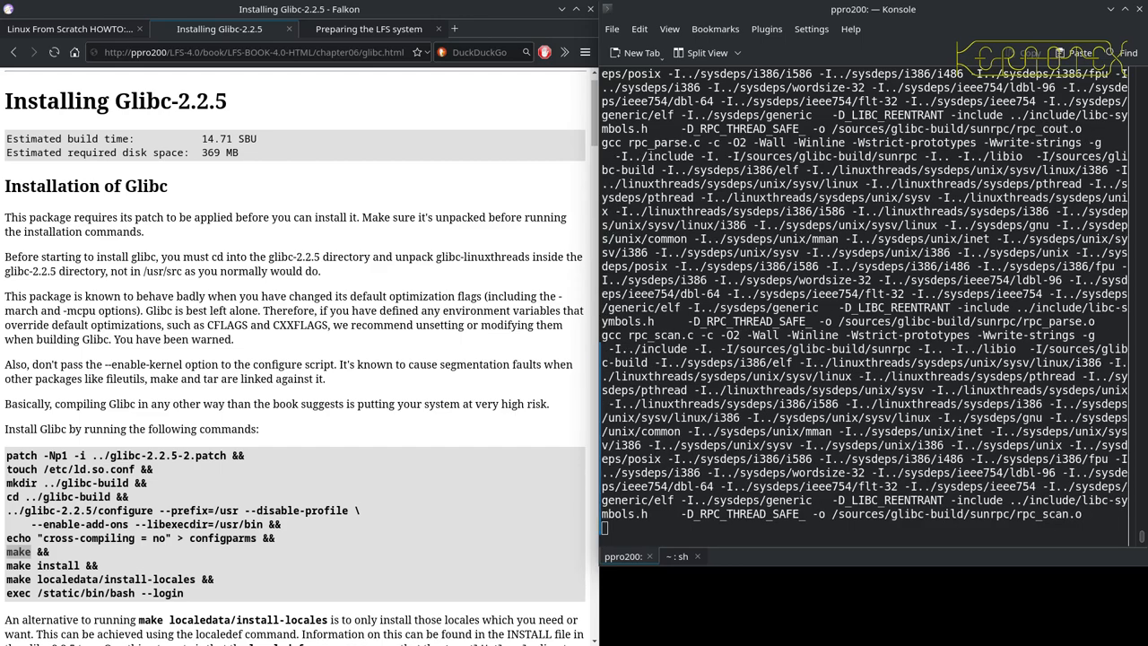
- Follow make compiling nis sources like nis_remove.o and nis_add.o
scroll("down", 3)
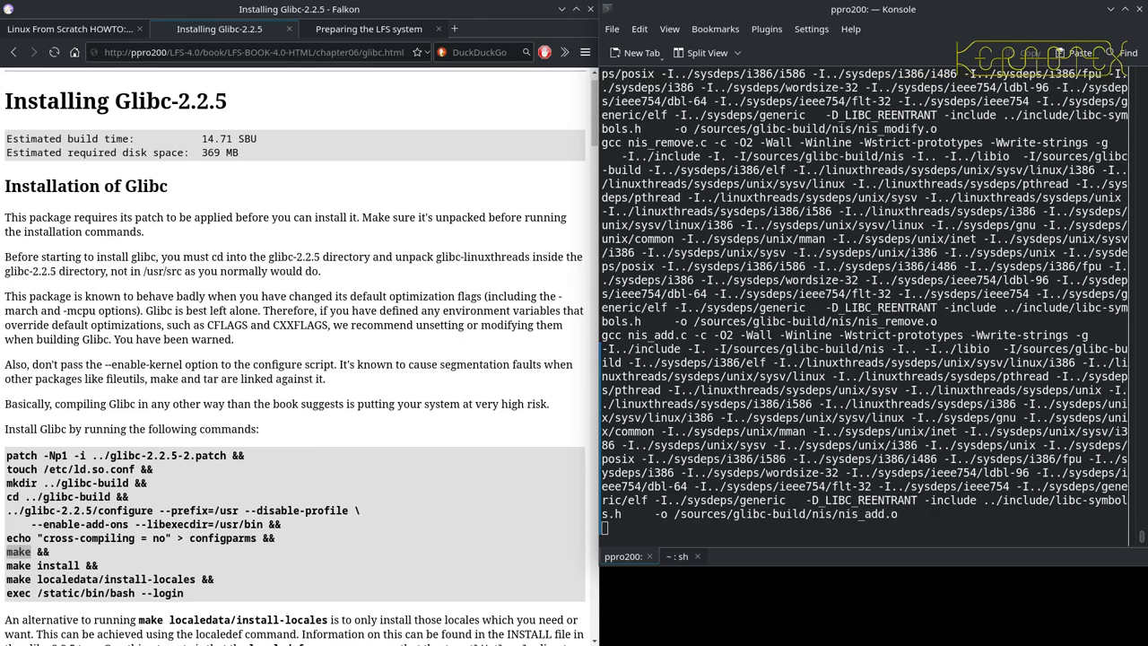
- Follow the terminal output as make builds nss_nis objects like nis-publickey.os and nis-initgroups.os
scroll("down", 3)
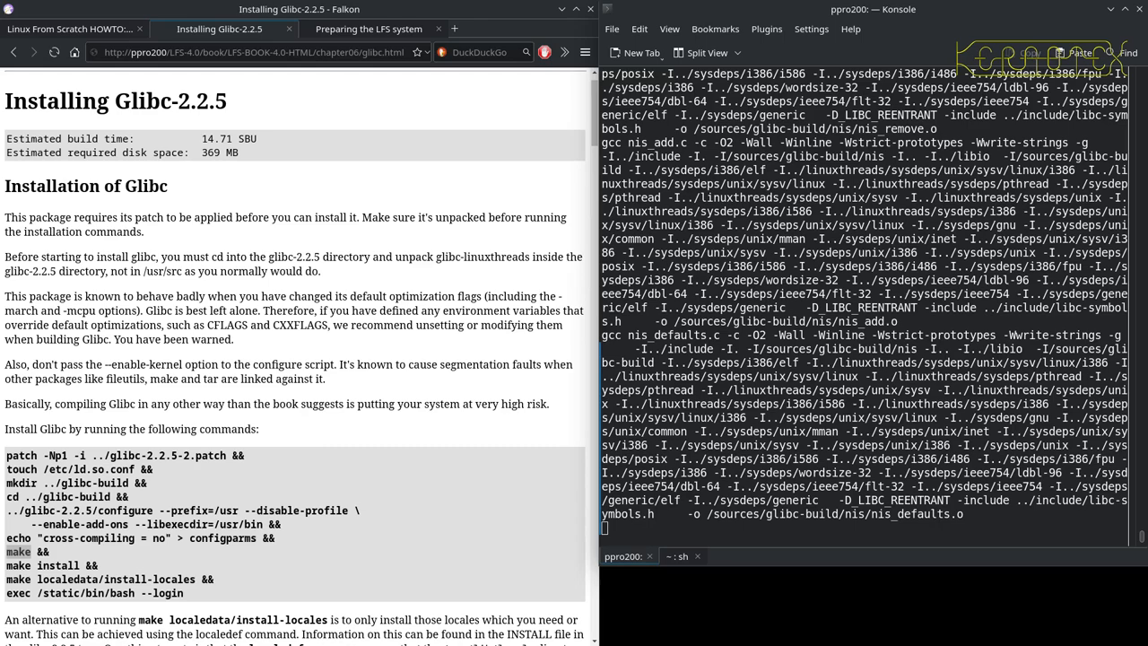
scroll("down", 3)
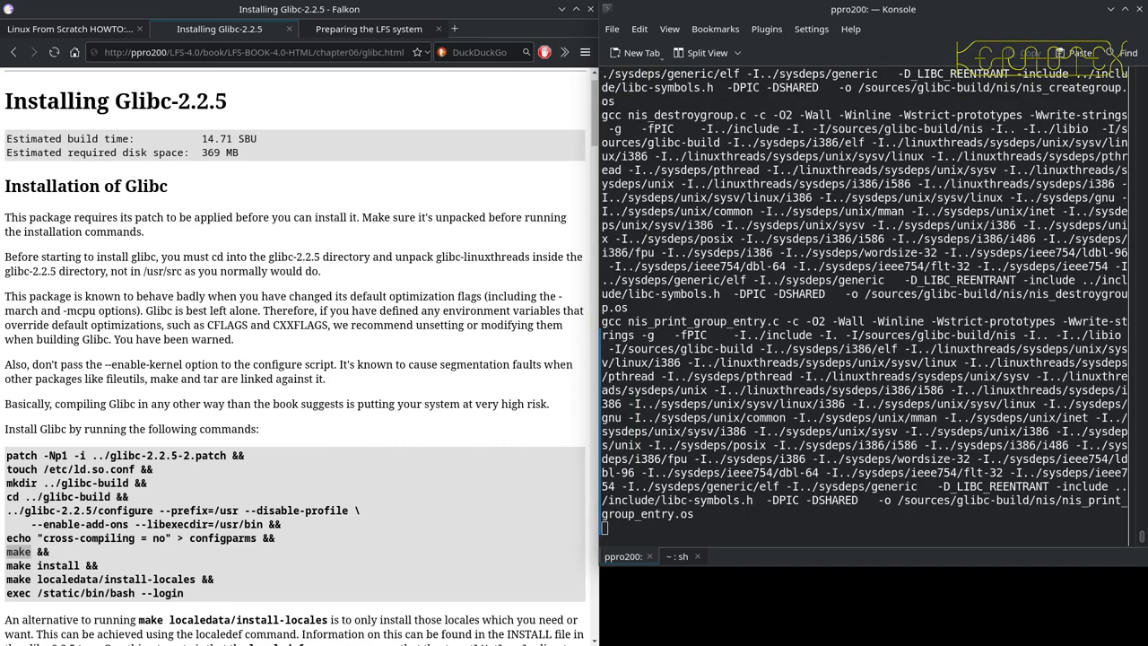
scroll("down", 3)
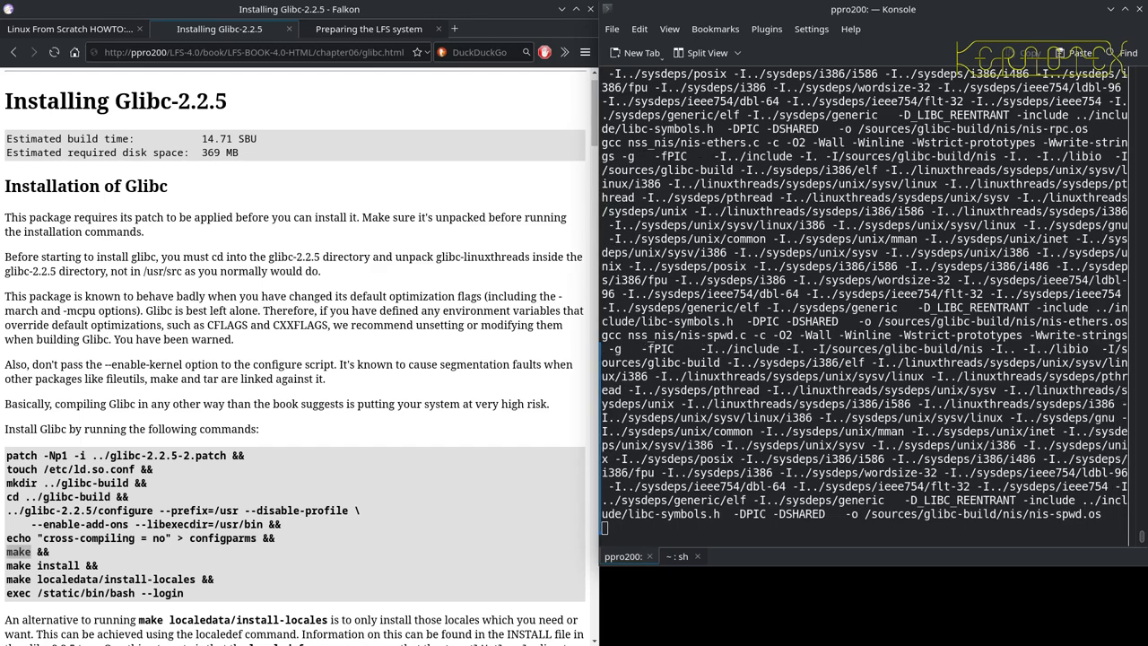
scroll("down", 3)
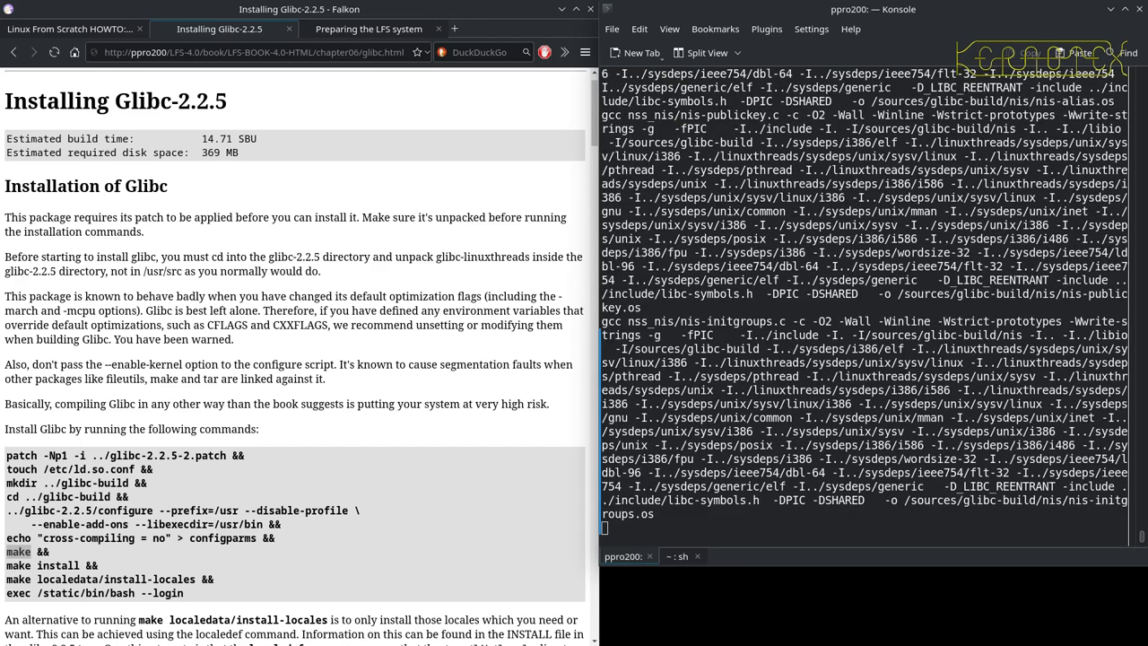
- Follow the build as make statically links elf/sln and compiles ldconfig.c
scroll("down", 3)
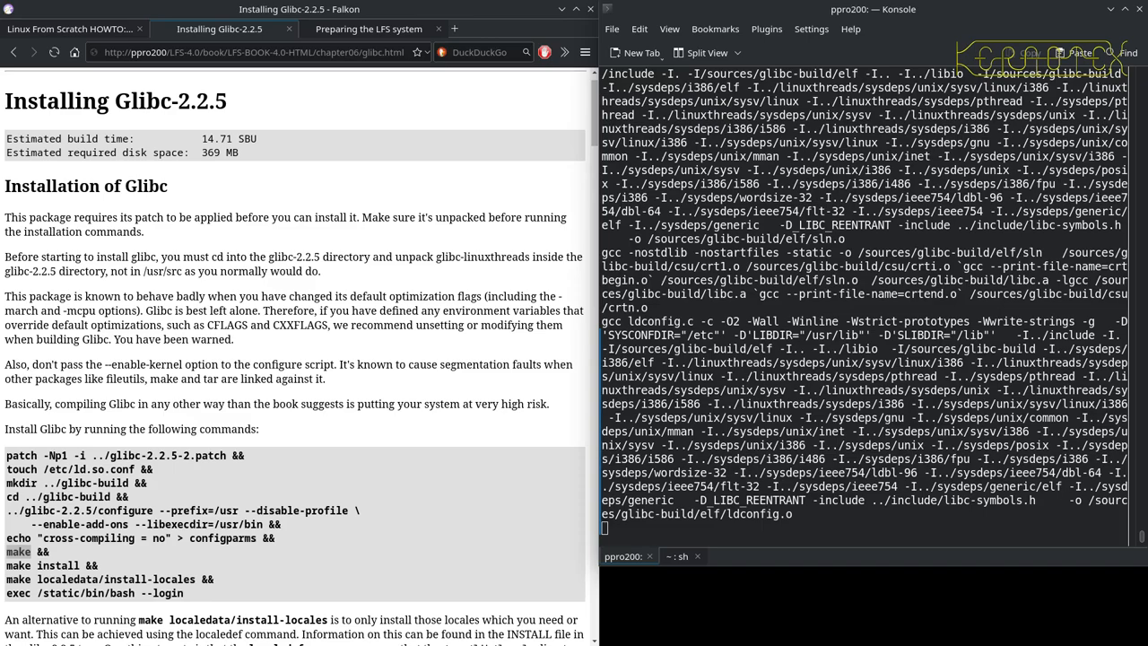
scroll("down", 3)
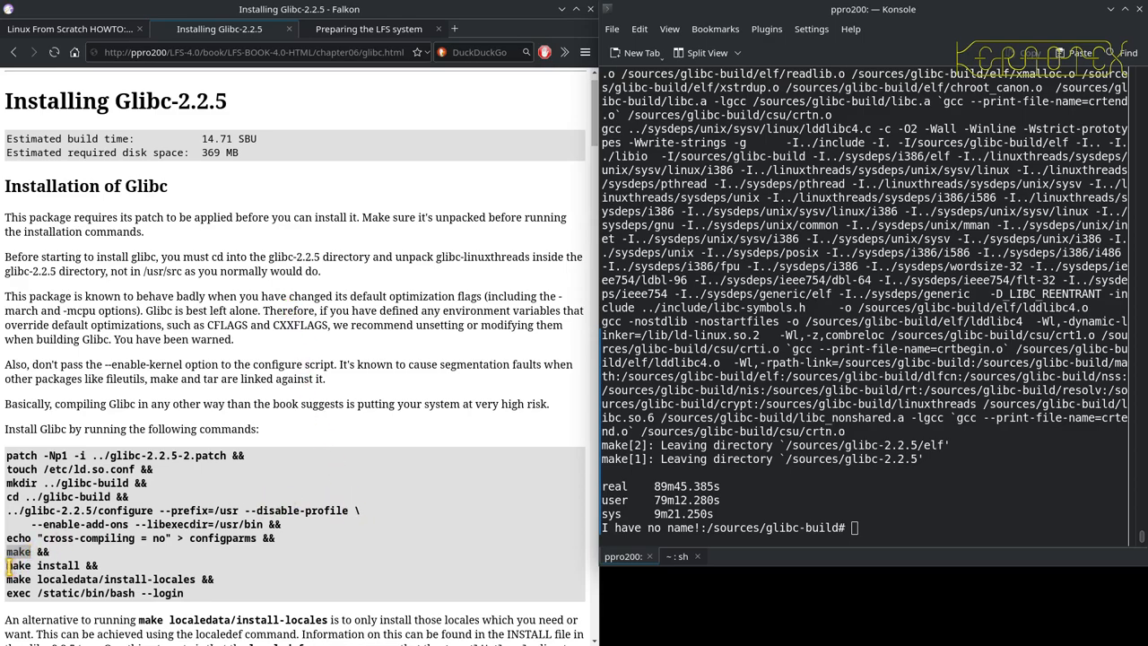
- Highlight 'install' in the book and run make install in glibc-build
double_click(42, 565)
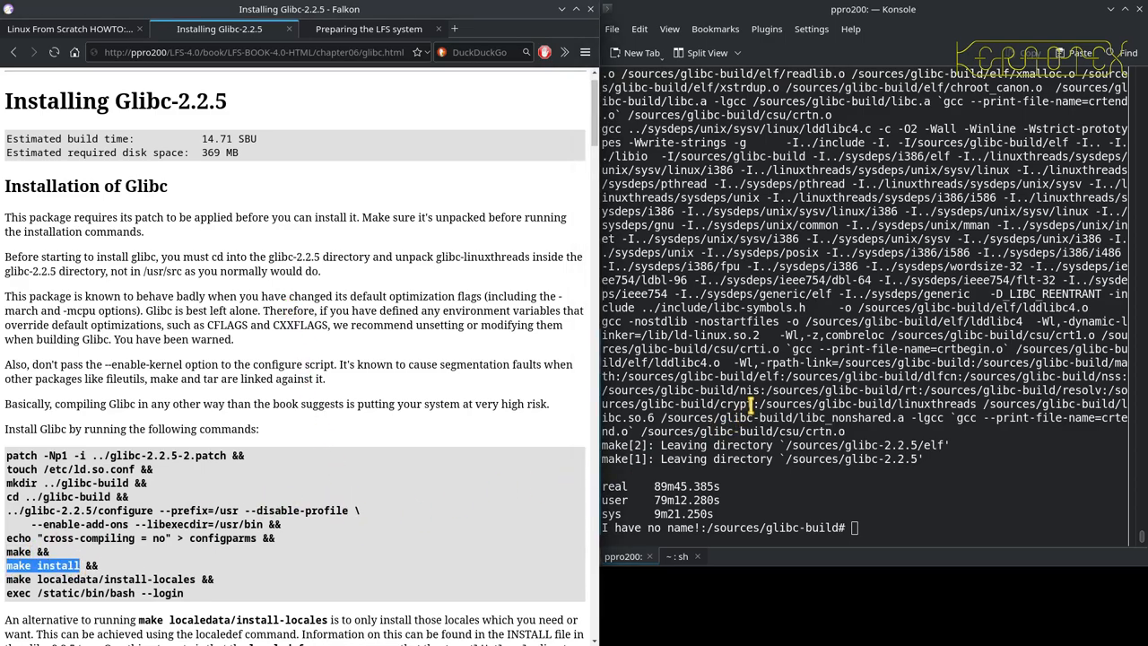
type("make install")
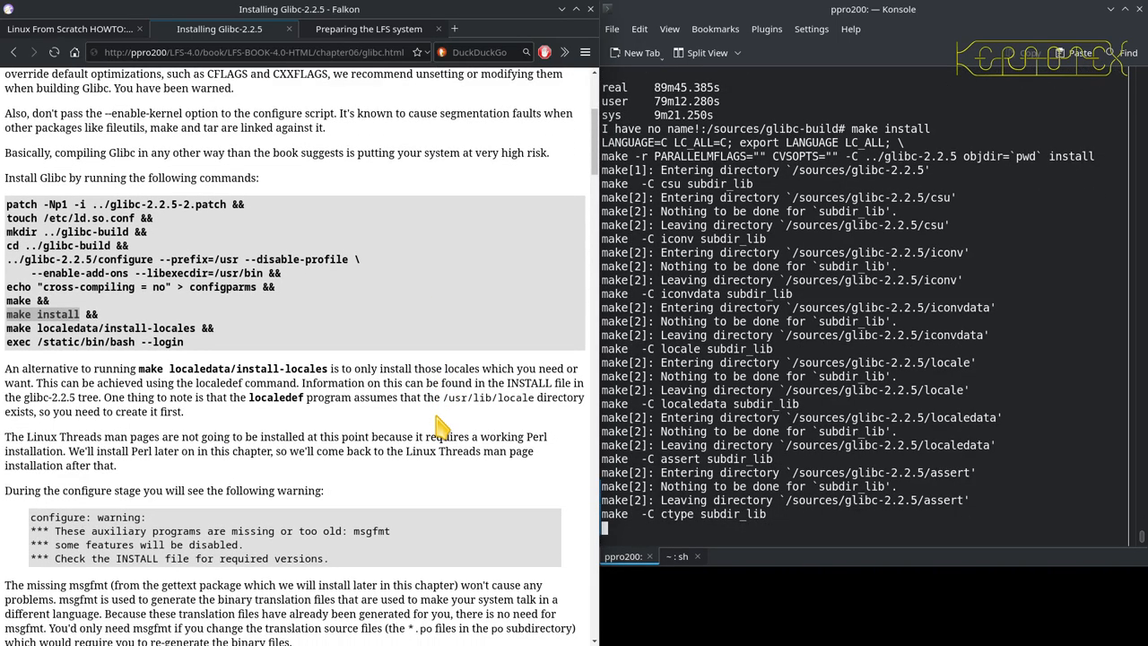
- Follow make install past wctype into the manual directory's texinfo summary step
scroll("down", 3)
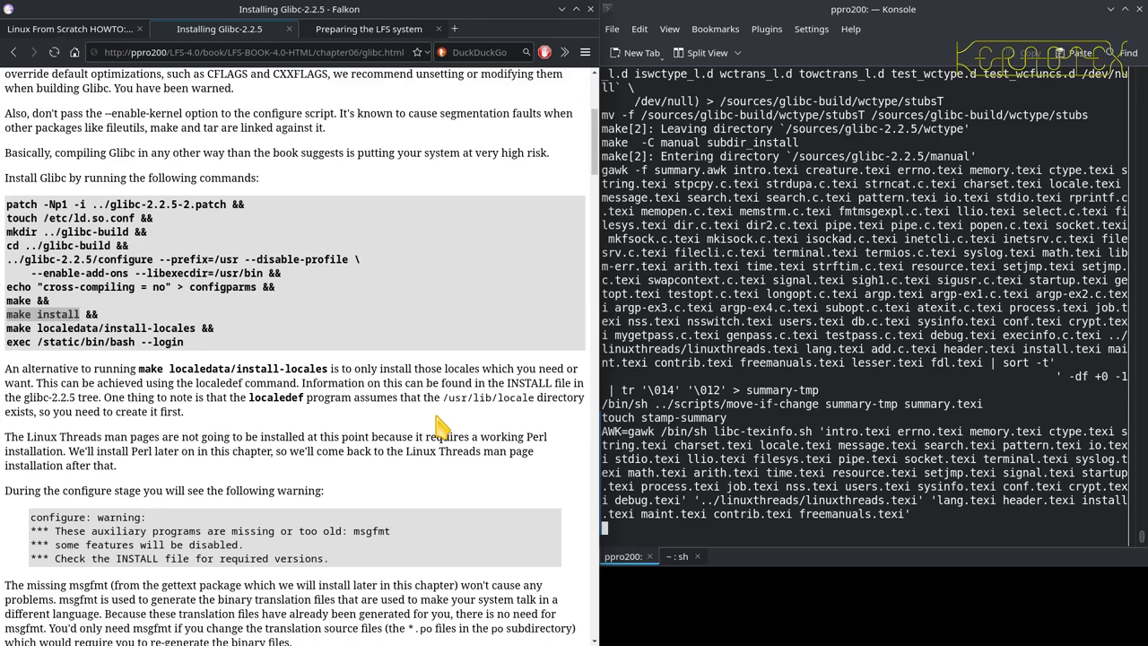
- Wait as make install installs stubs.h and lib-names.h, runs ldconfig, and returns to the prompt
scroll("down", 3)
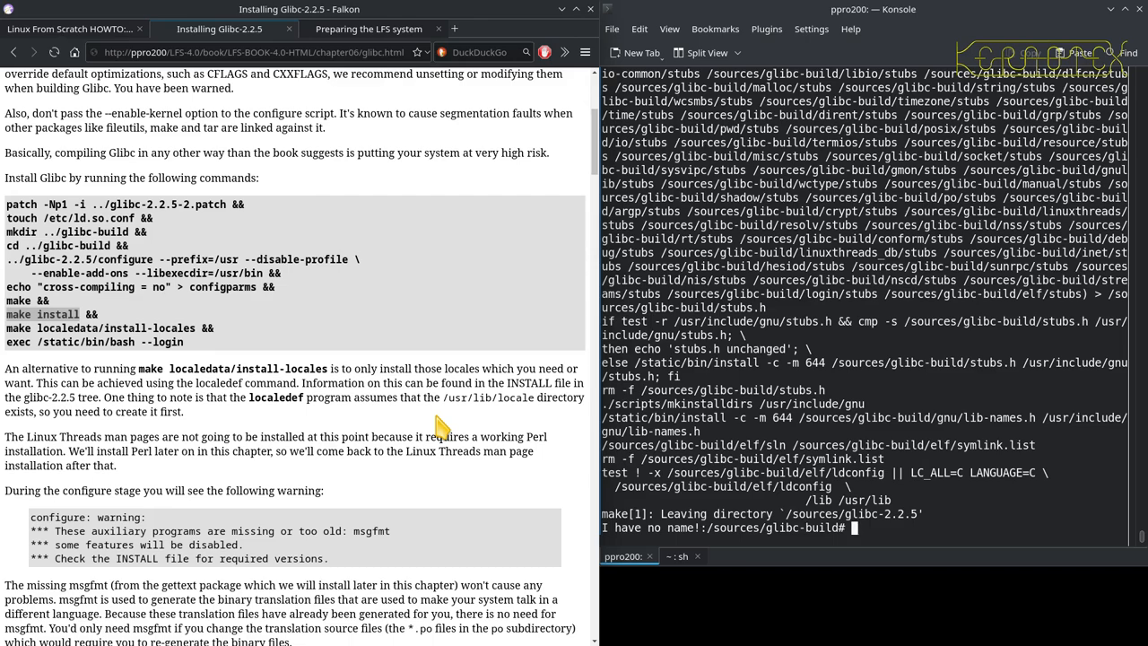
mouse_move(139, 327)
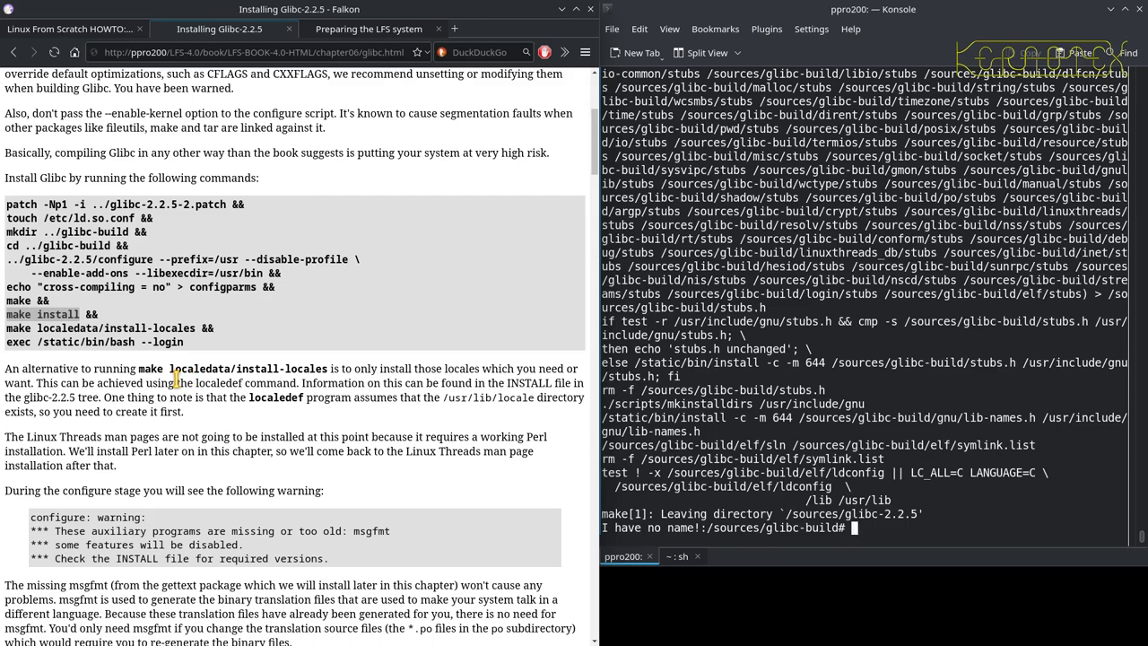
- Scroll to the localedef note and select the '/usr/lib/locale' path
scroll("down", 3)
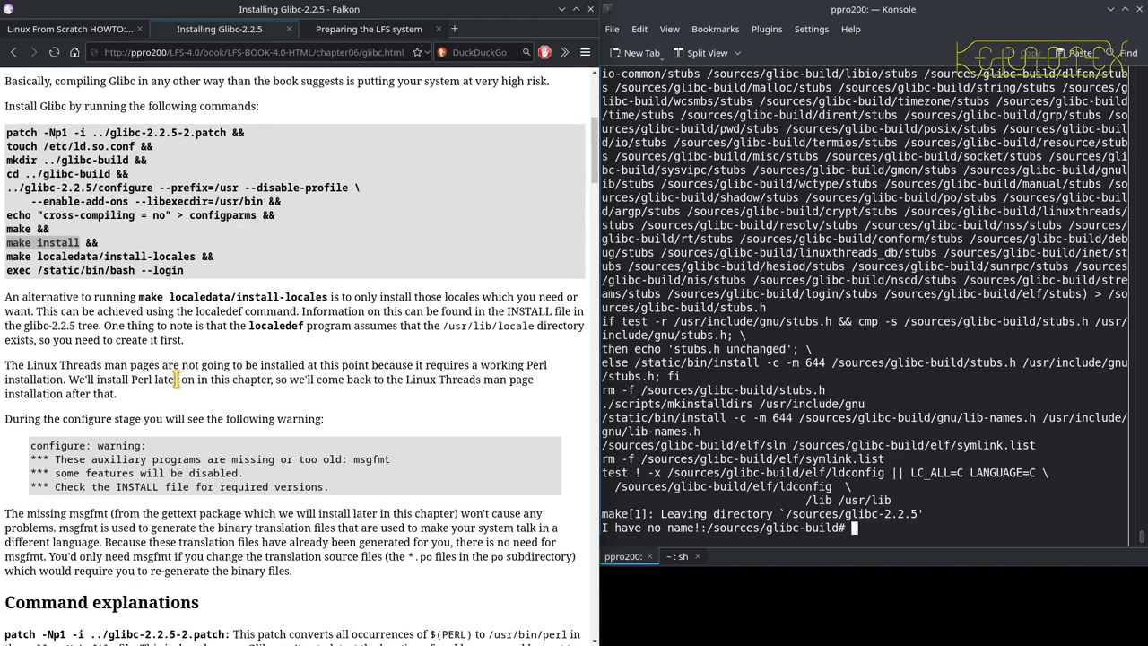
mouse_move(184, 372)
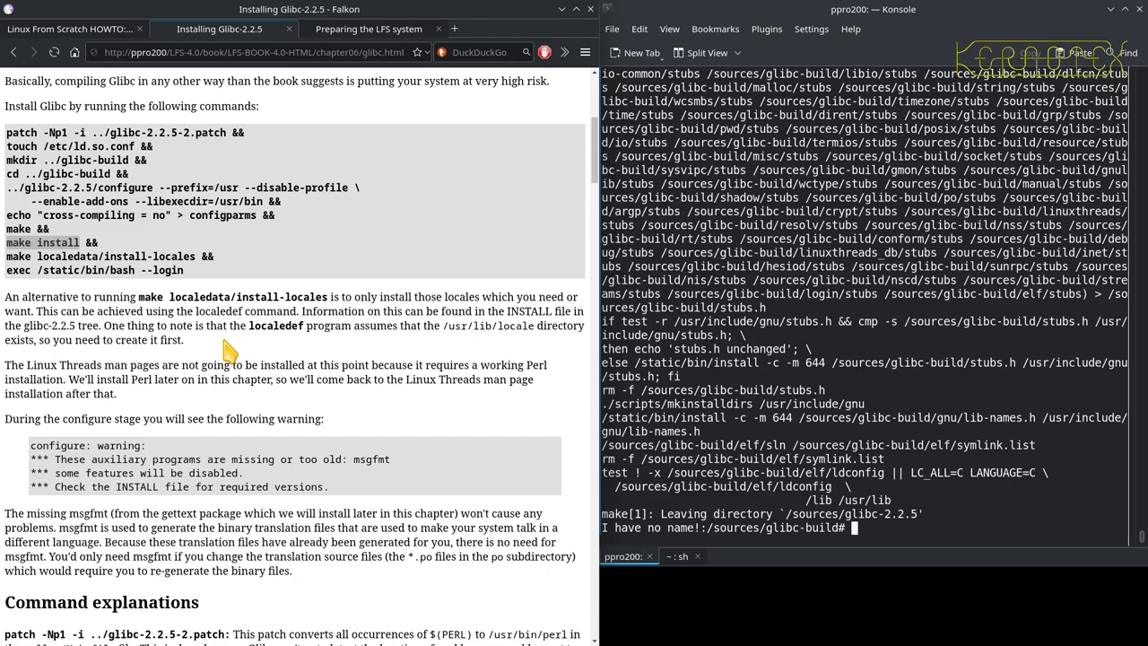
mouse_move(378, 325)
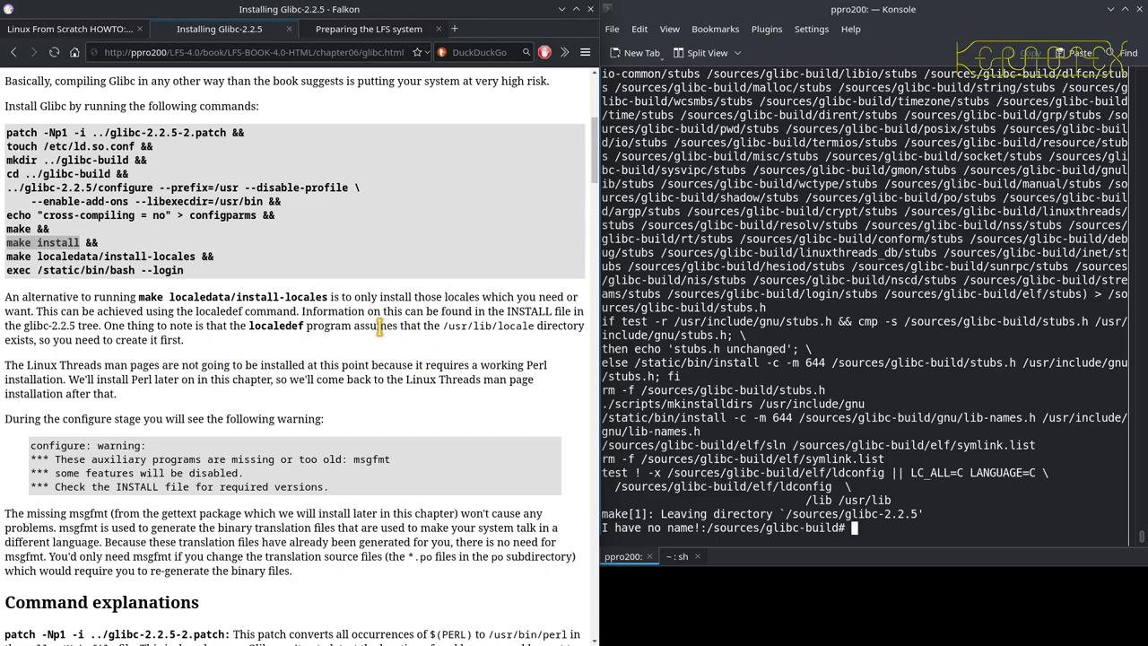
left_click_drag(377, 325, 534, 325)
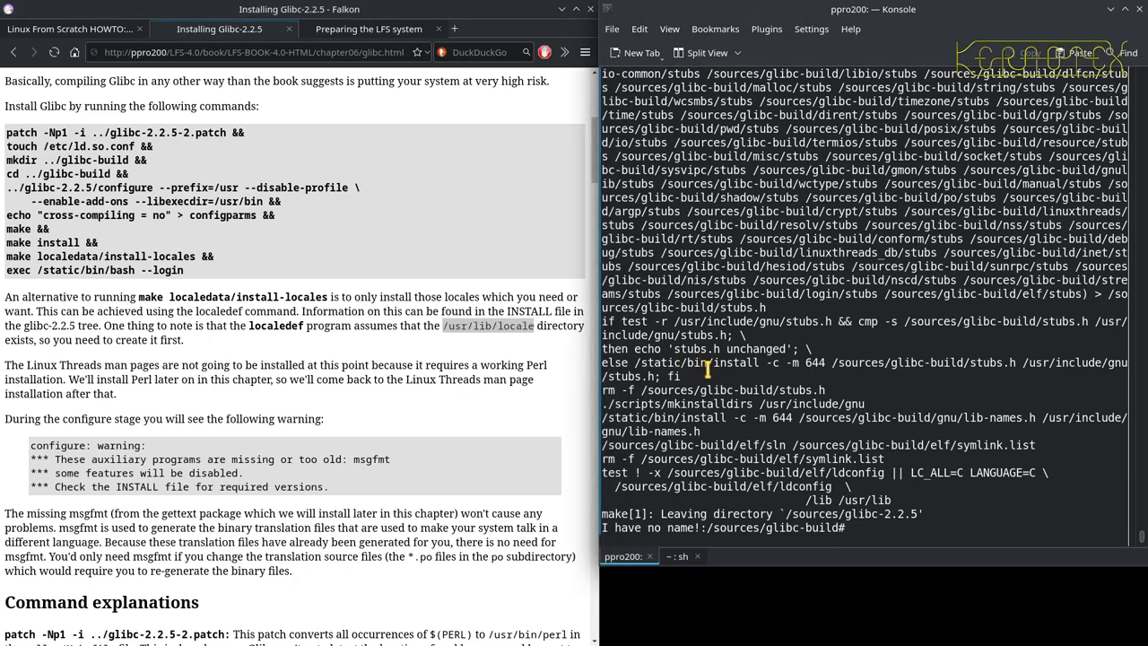
- Create /usr/lib/locale, build the en_GB ISO-8859-1 locale, and begin the UTF-8 en_GB command
type("mkdir /usr/lib/locale")
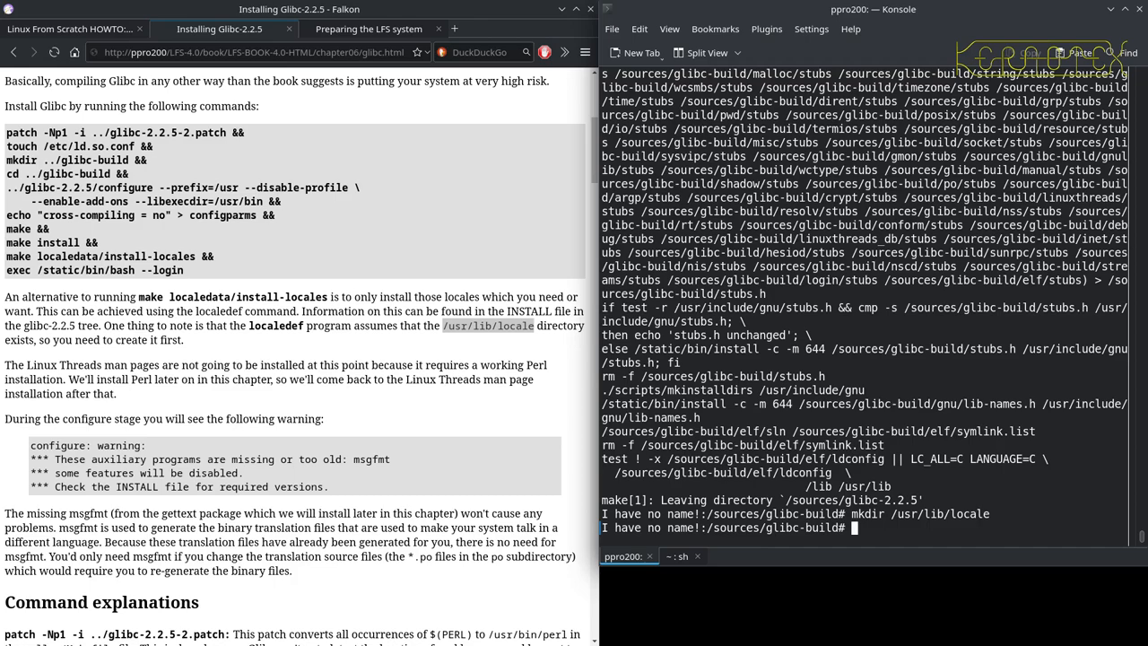
type("local")
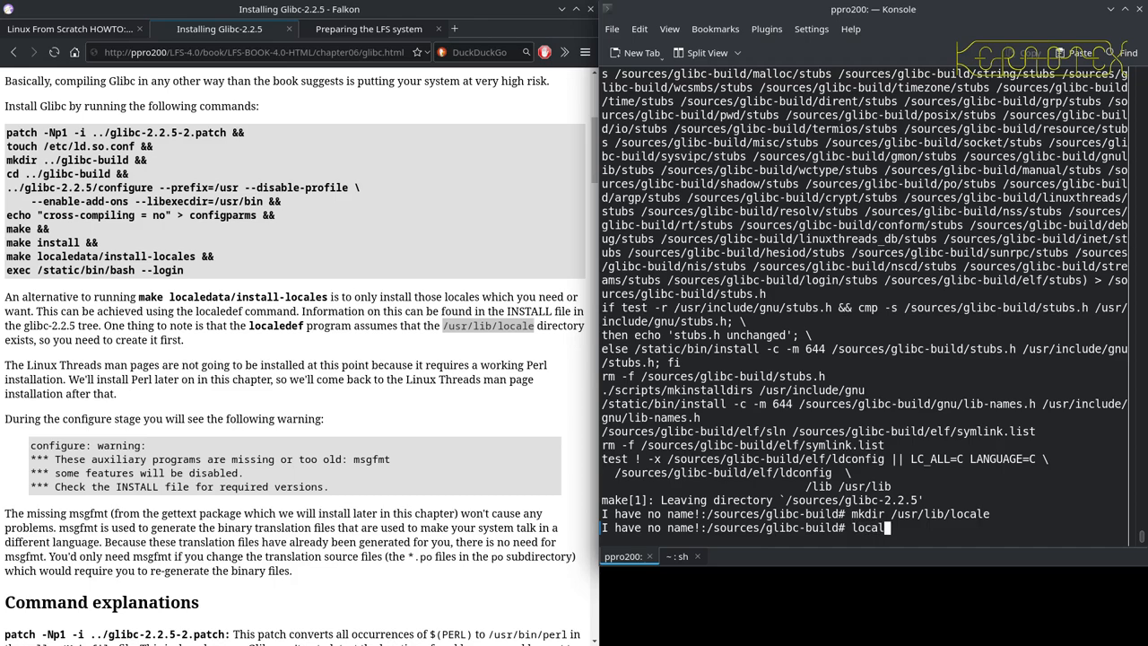
type("edef")
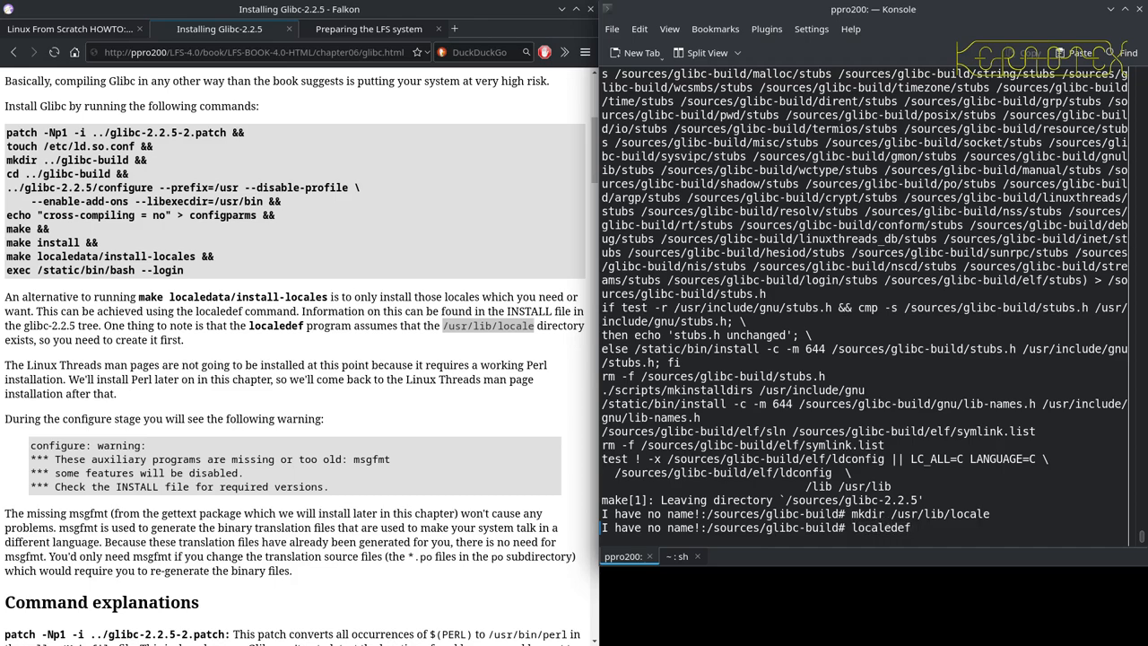
type("-i")
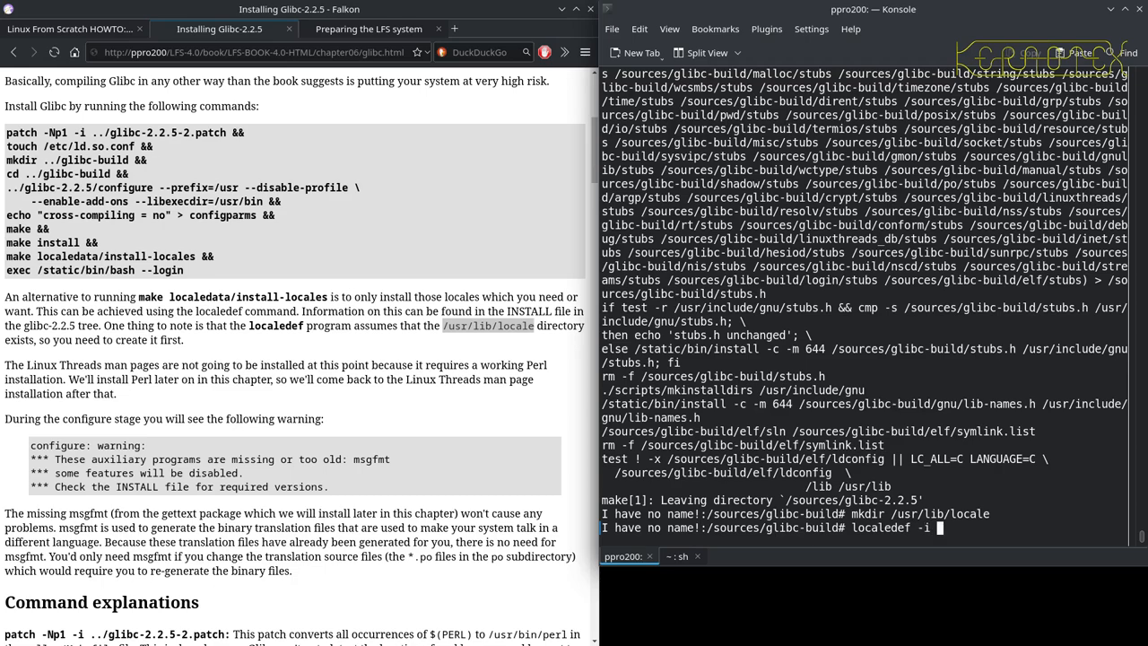
type("en_GB -f")
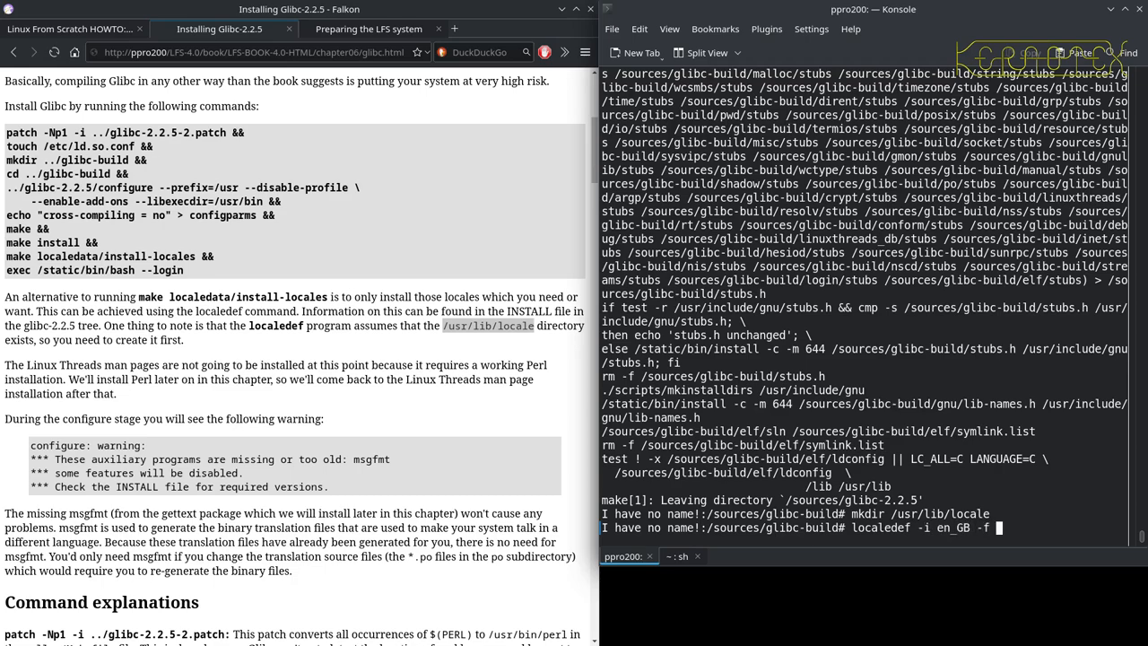
type("ISO")
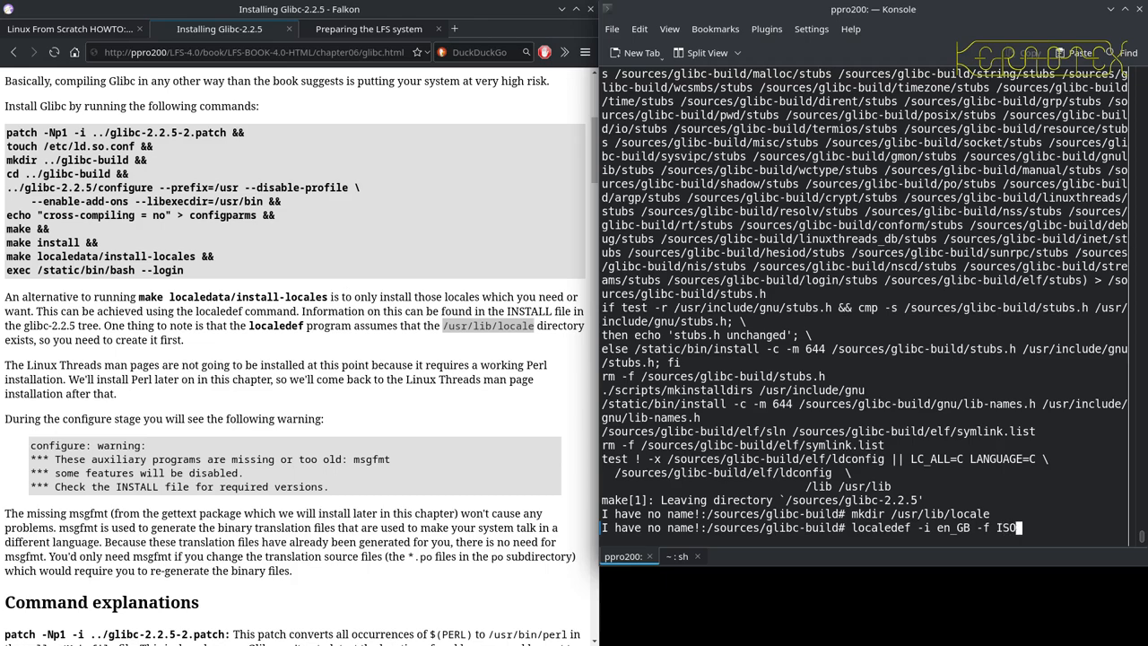
type("8859-1")
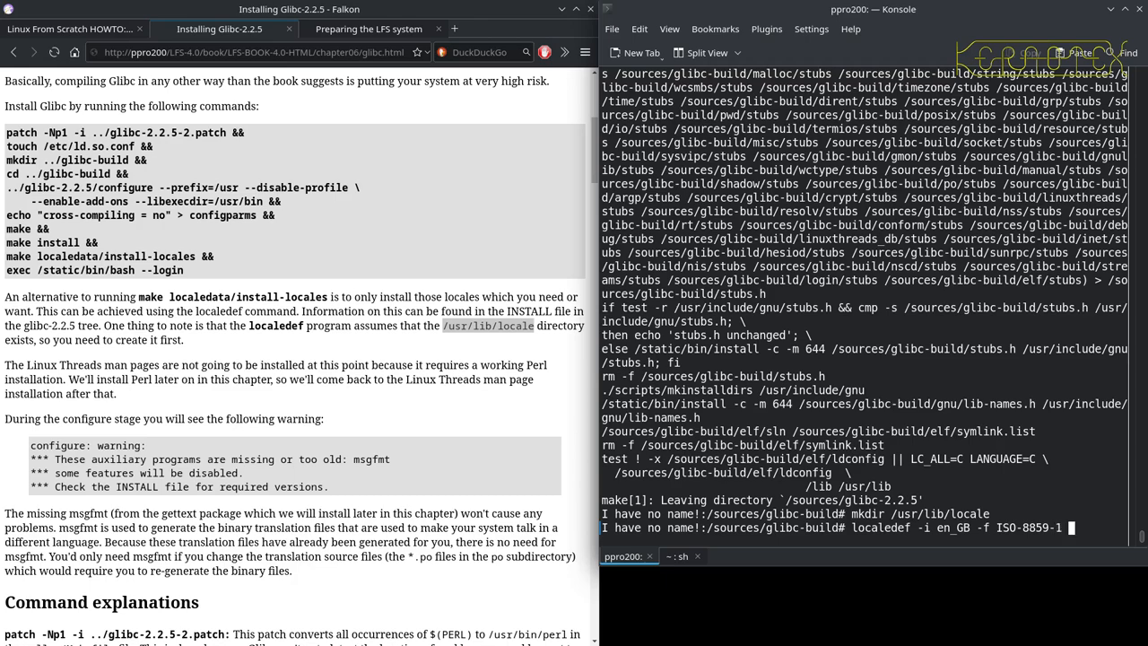
type("en_G")
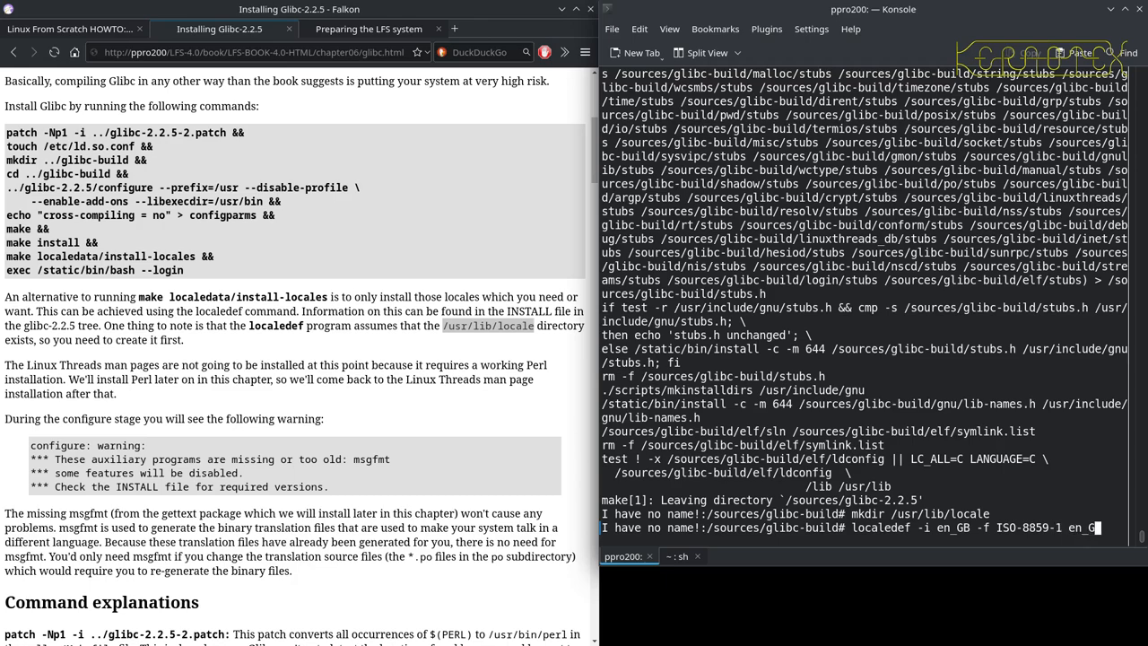
type("B")
type("localedef -i en_GB -f UTF-8 en_GB")
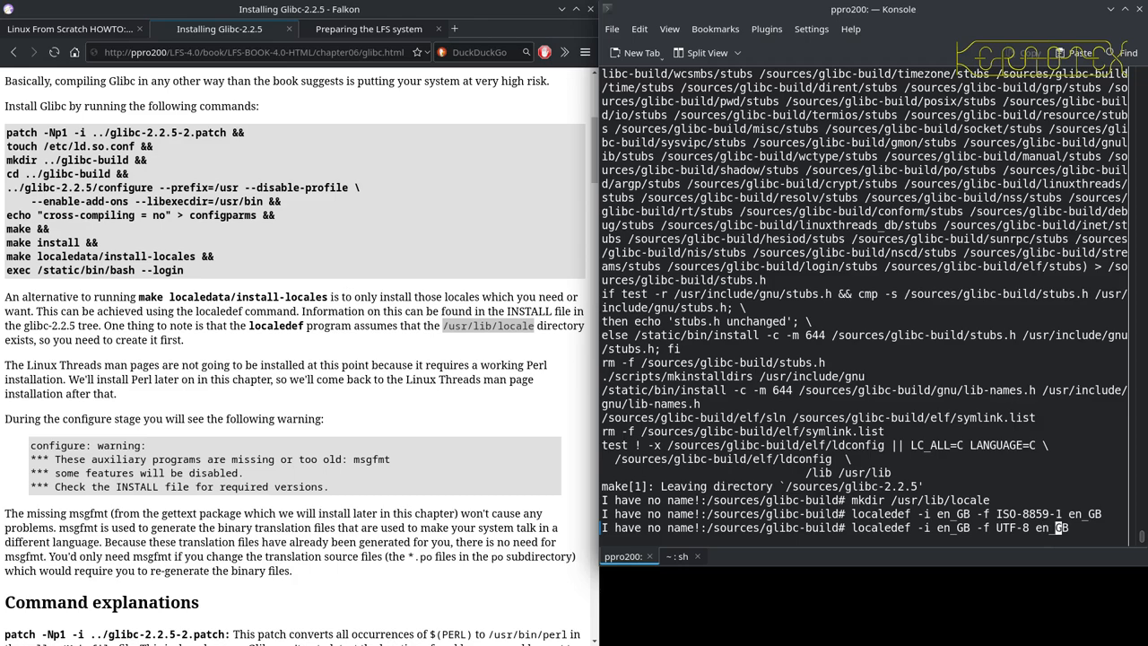
- Finish and run localedef -i en_GB -f UTF-8 en_GB.UTF8
type(".UTF8")
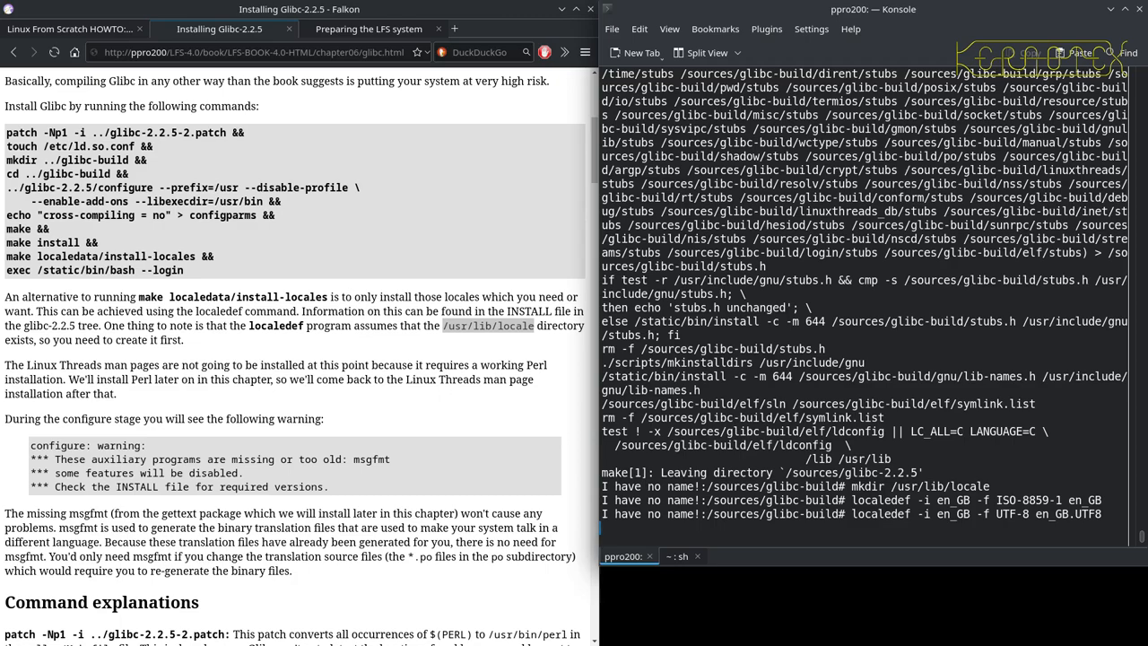
mouse_move(476, 380)
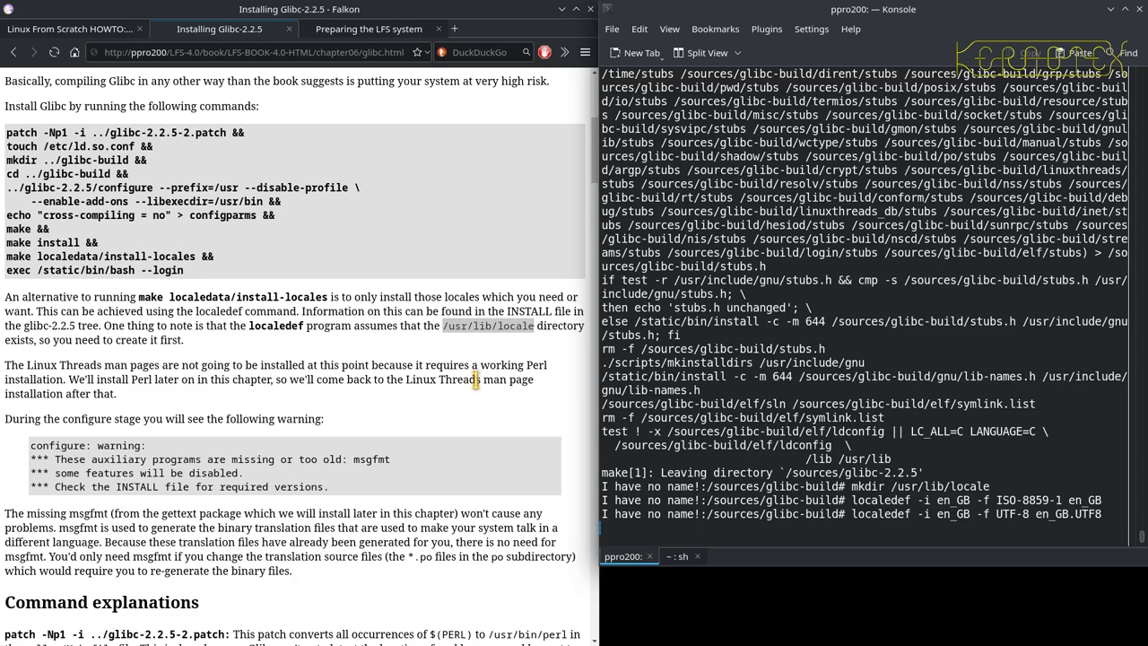
- Scroll the Glibc page through the command explanations to the Contents of Glibc heading
scroll("down", 3)
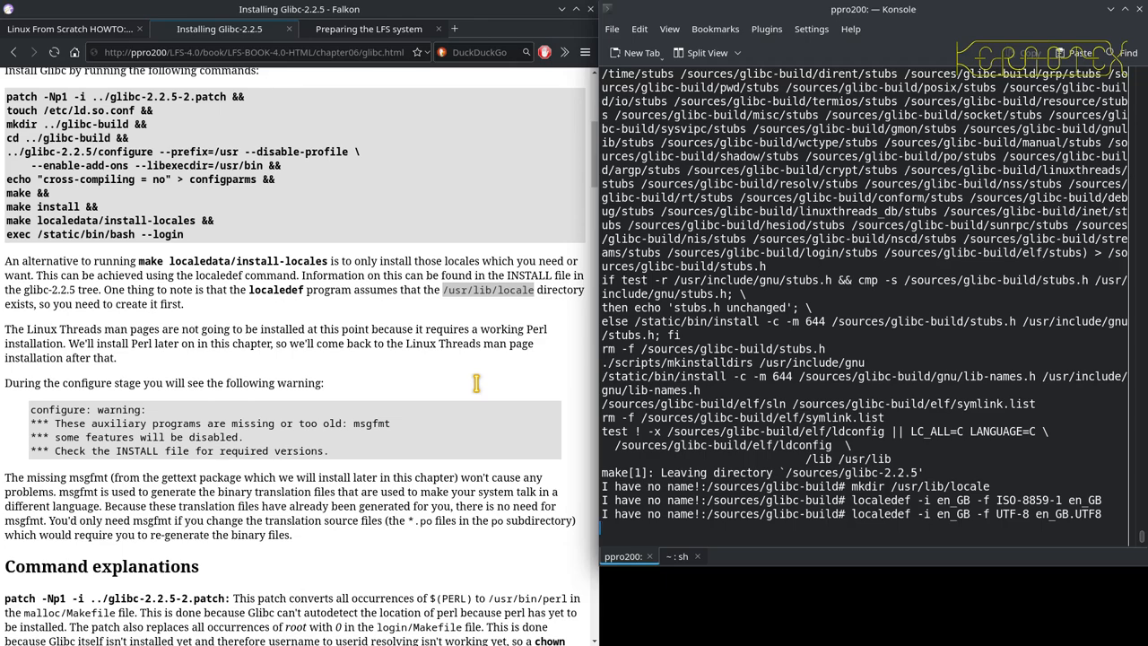
mouse_move(202, 359)
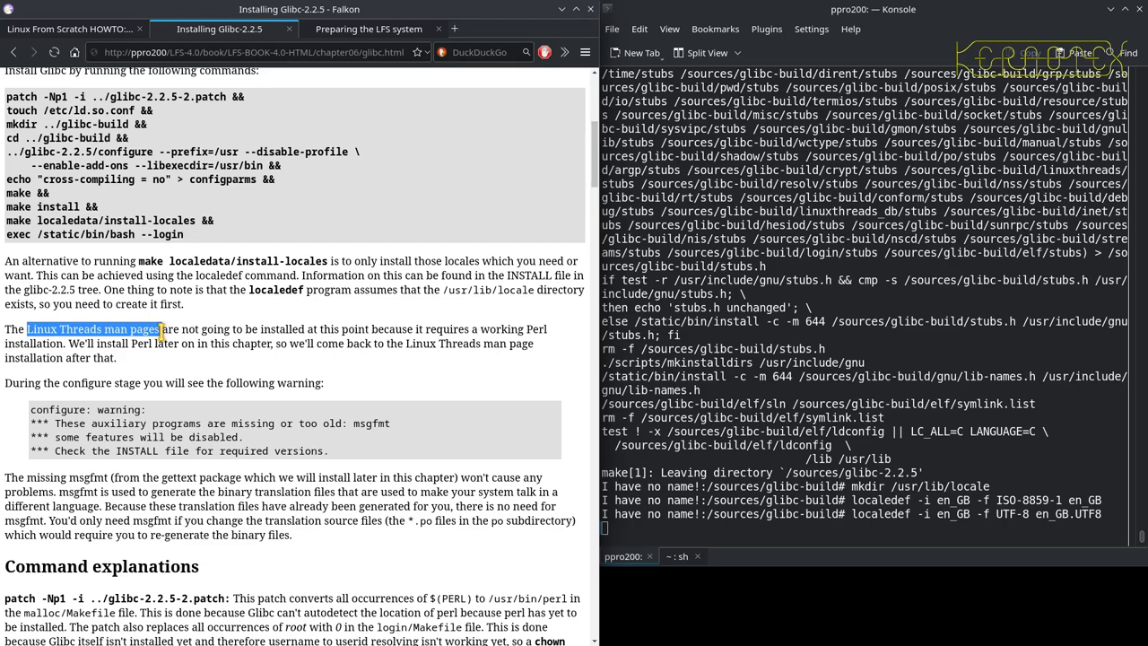
scroll("down", 3)
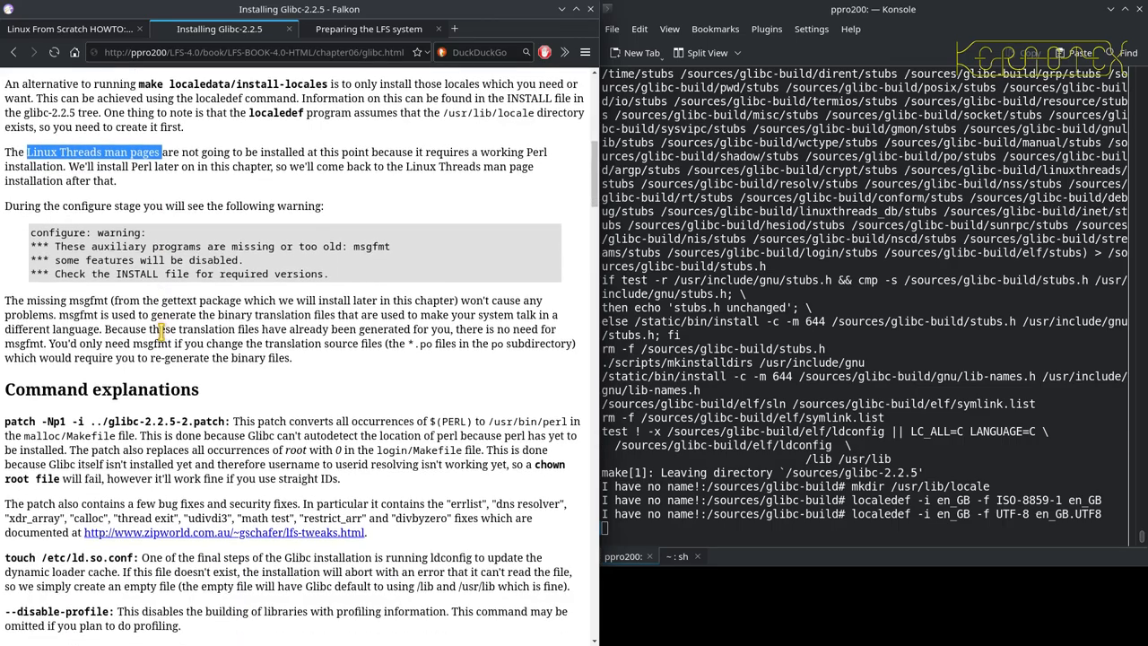
scroll("down", 3)
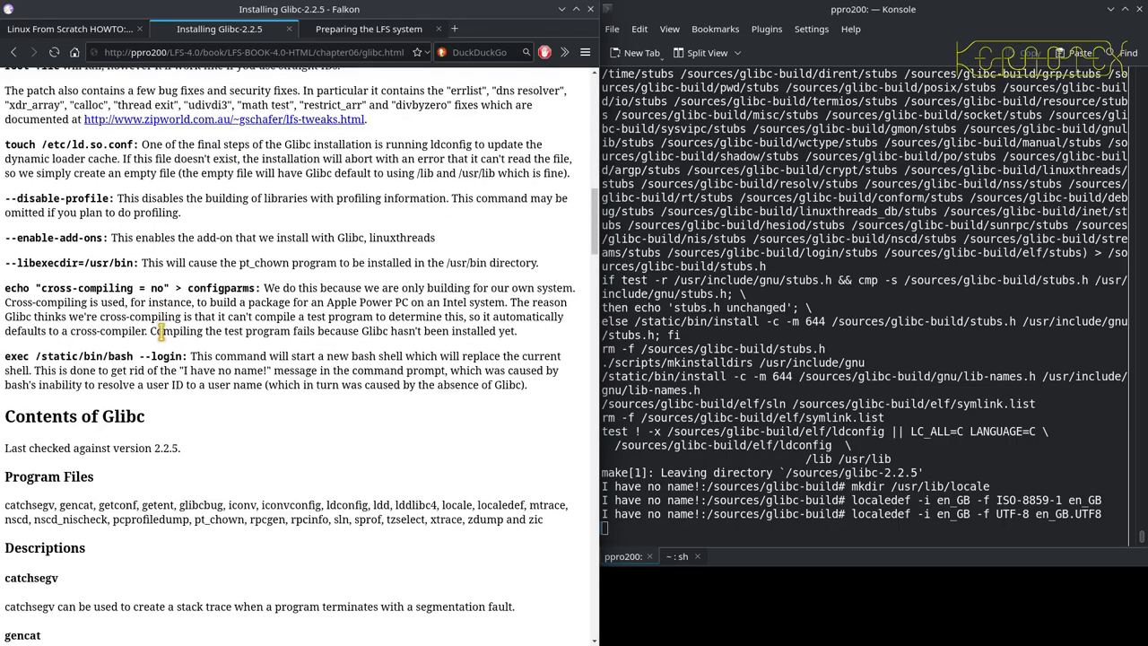
scroll("down", 3)
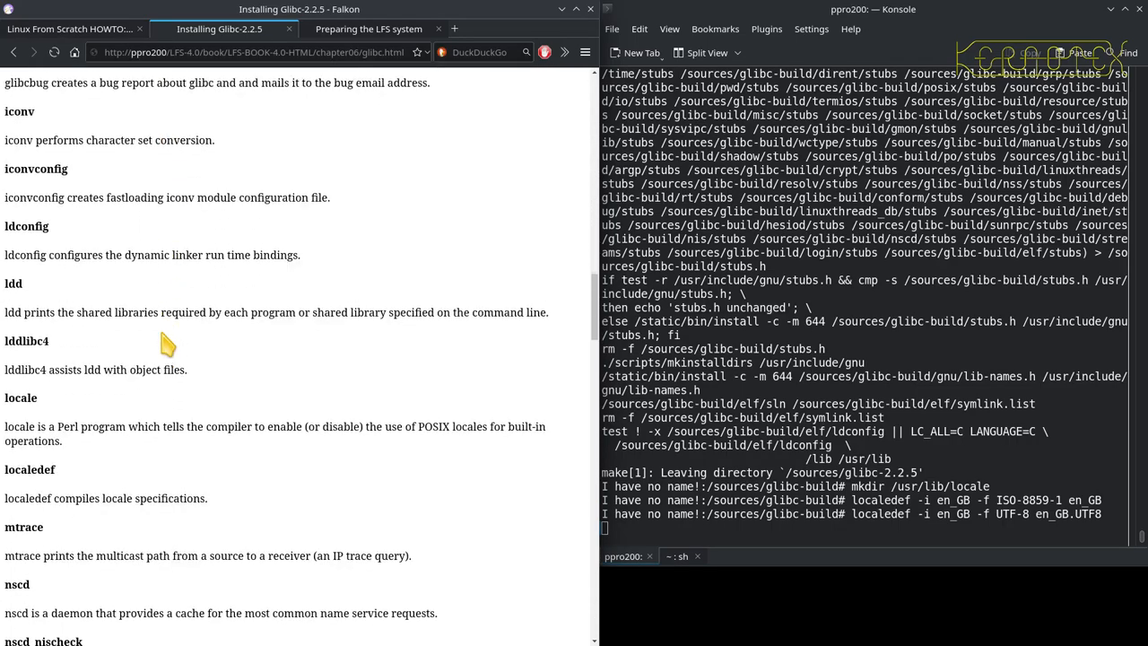
scroll("down", 3)
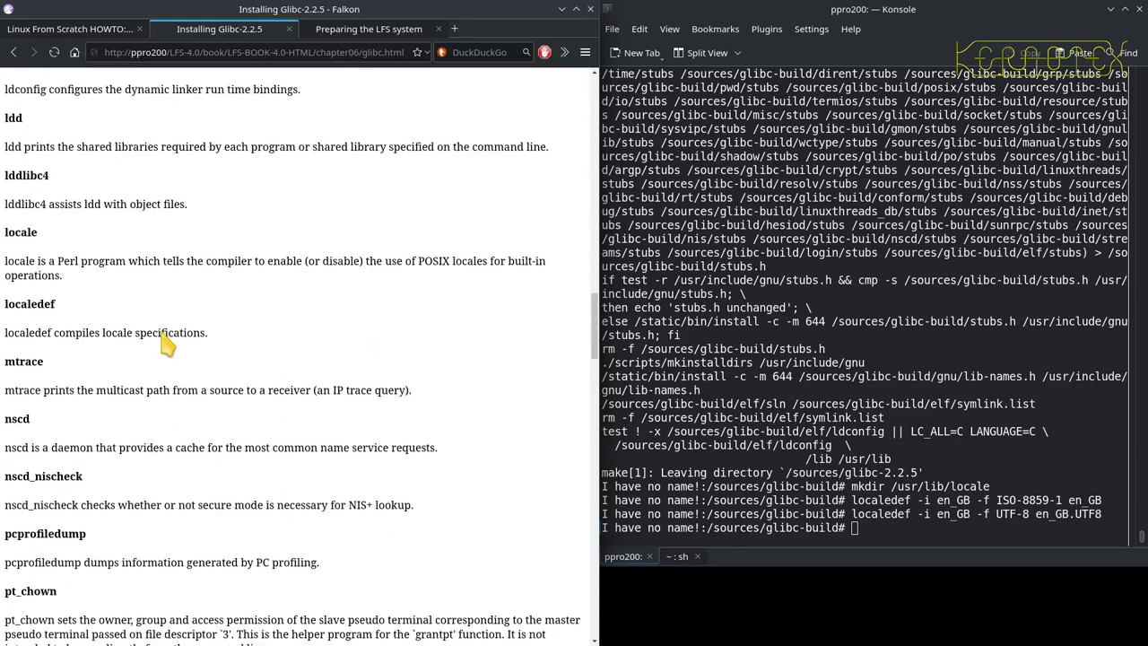
scroll("down", 3)
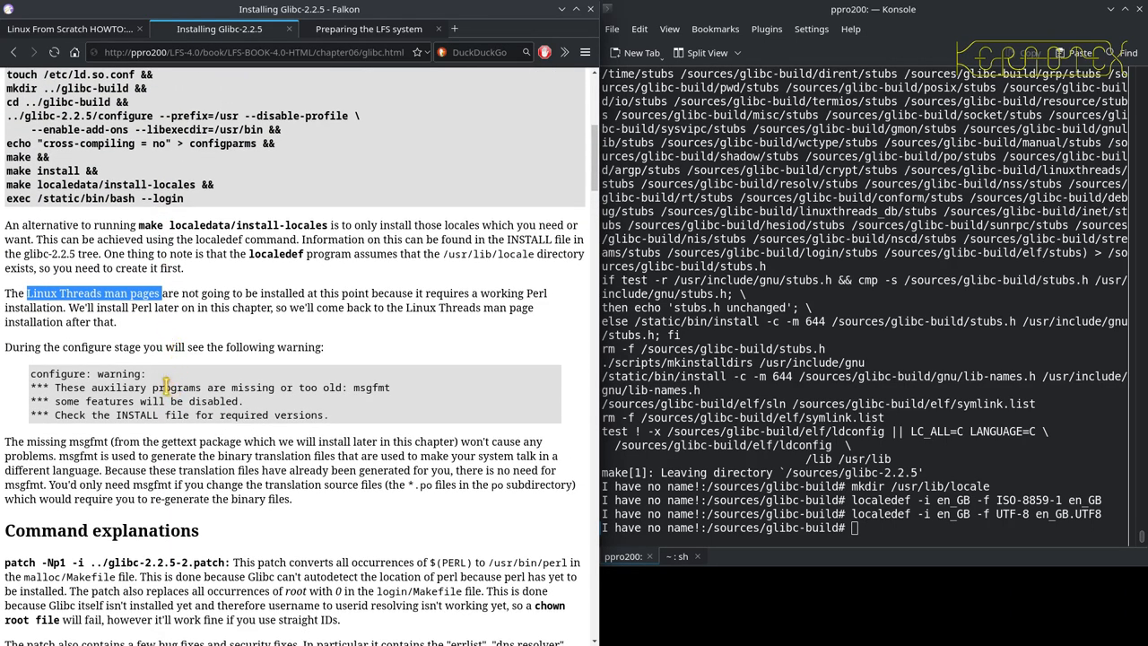
scroll("down", 3)
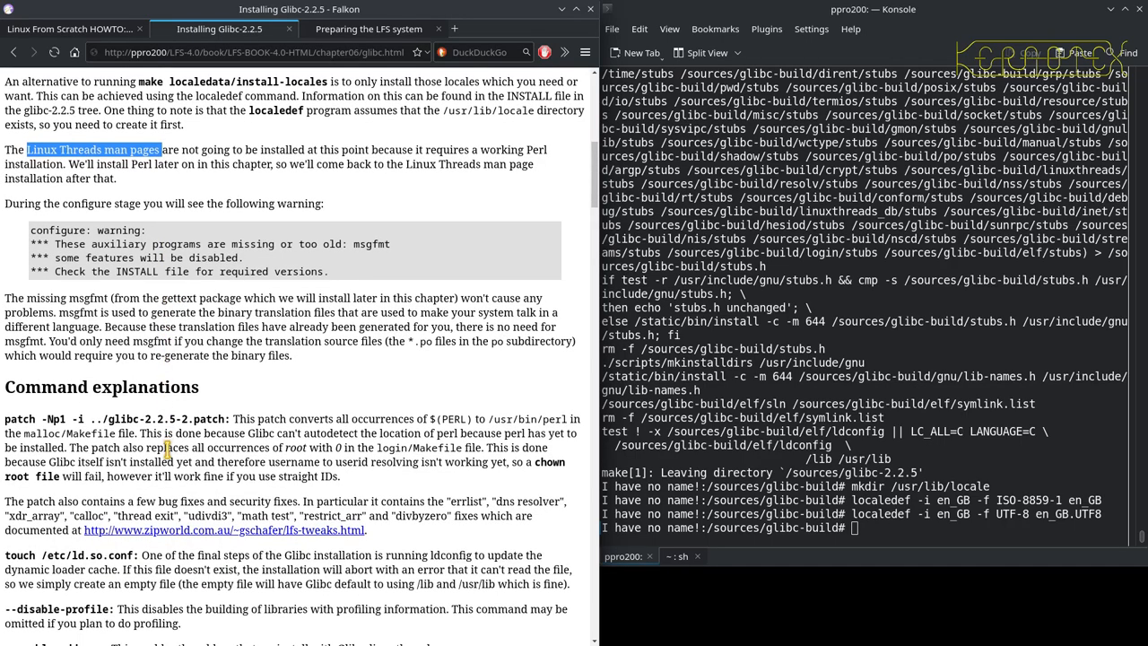
scroll("down", 3)
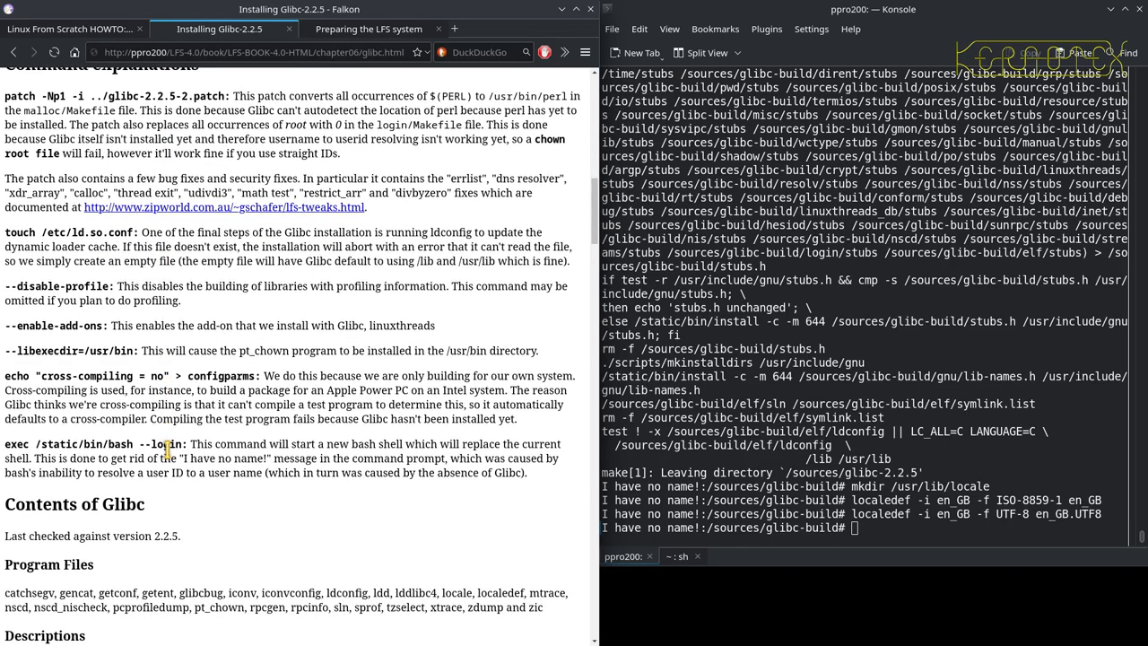
- Scroll to the Installation Dependencies list and start typing 'rm -Rf gl' in /sources
scroll("down", 3)
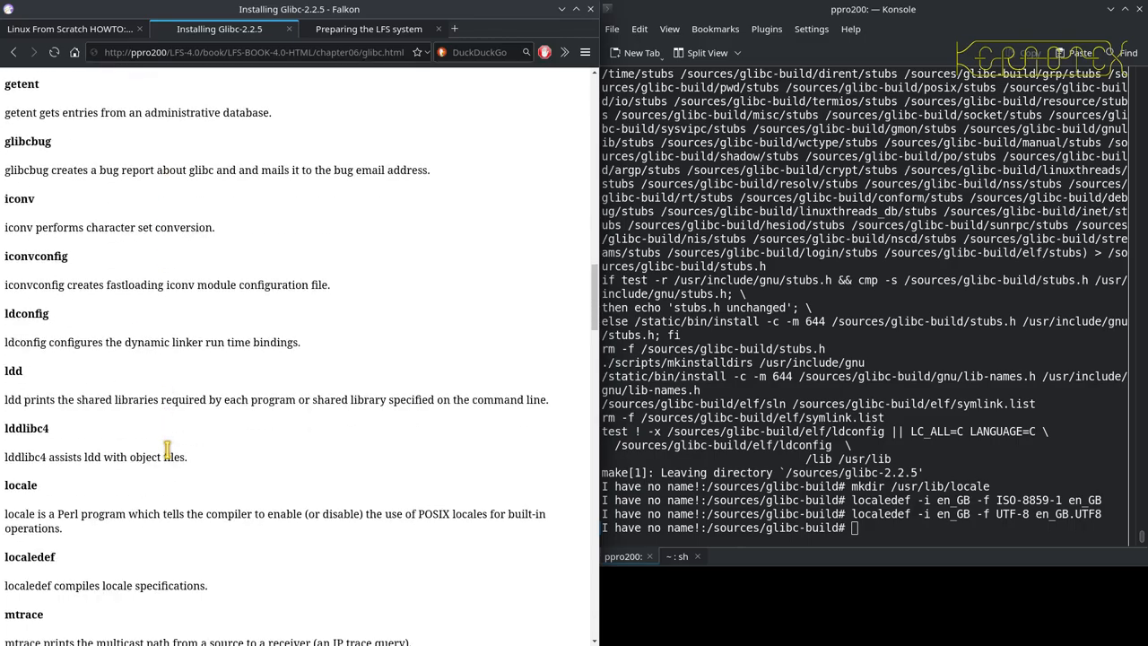
scroll("down", 3)
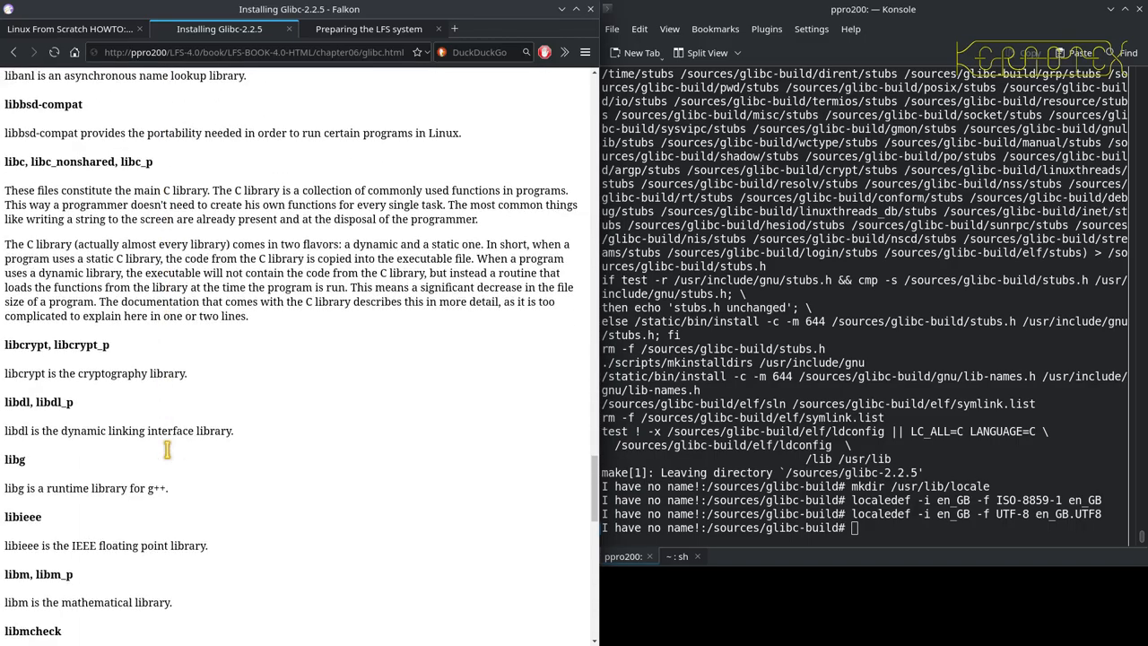
scroll("down", 3)
type("cd ..")
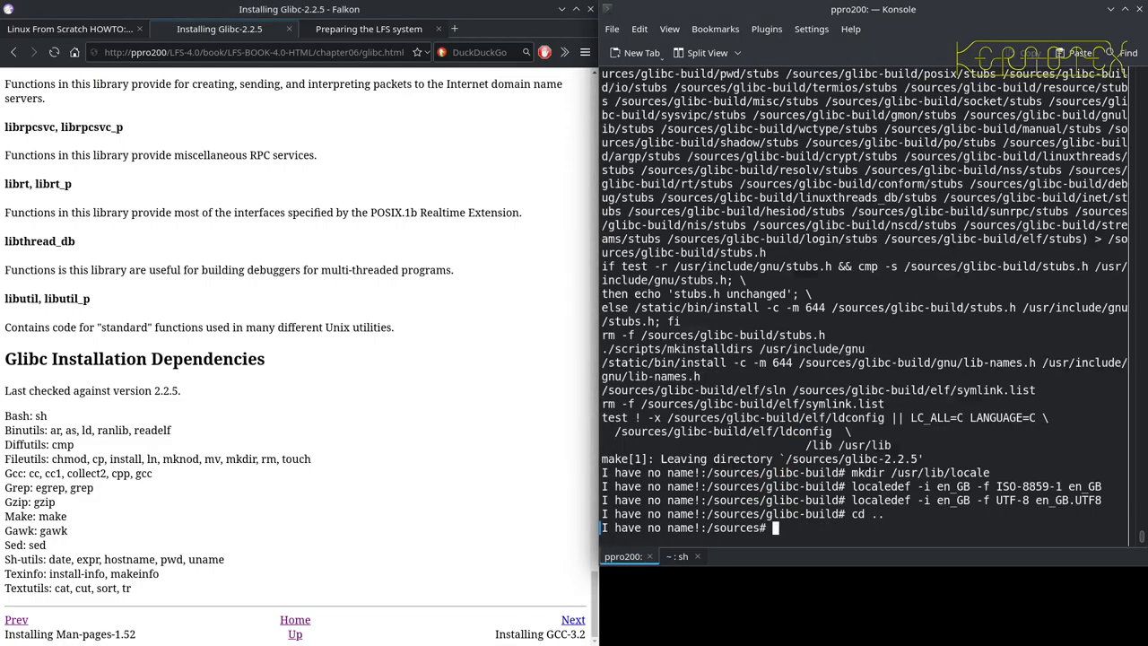
type("rm -Rf gl")
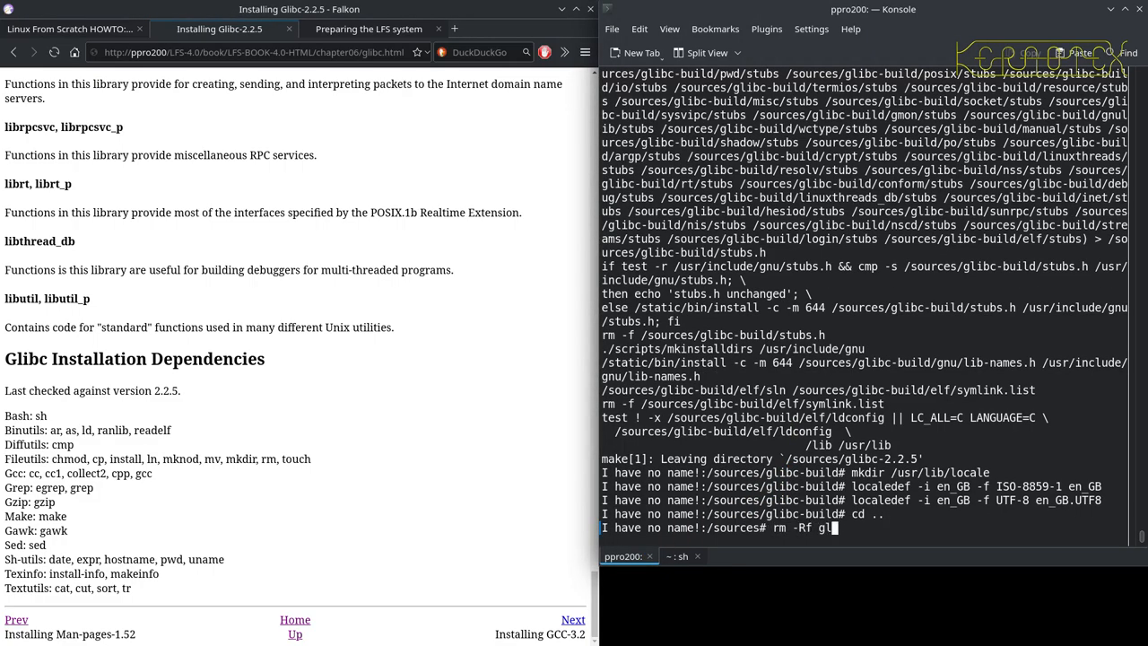